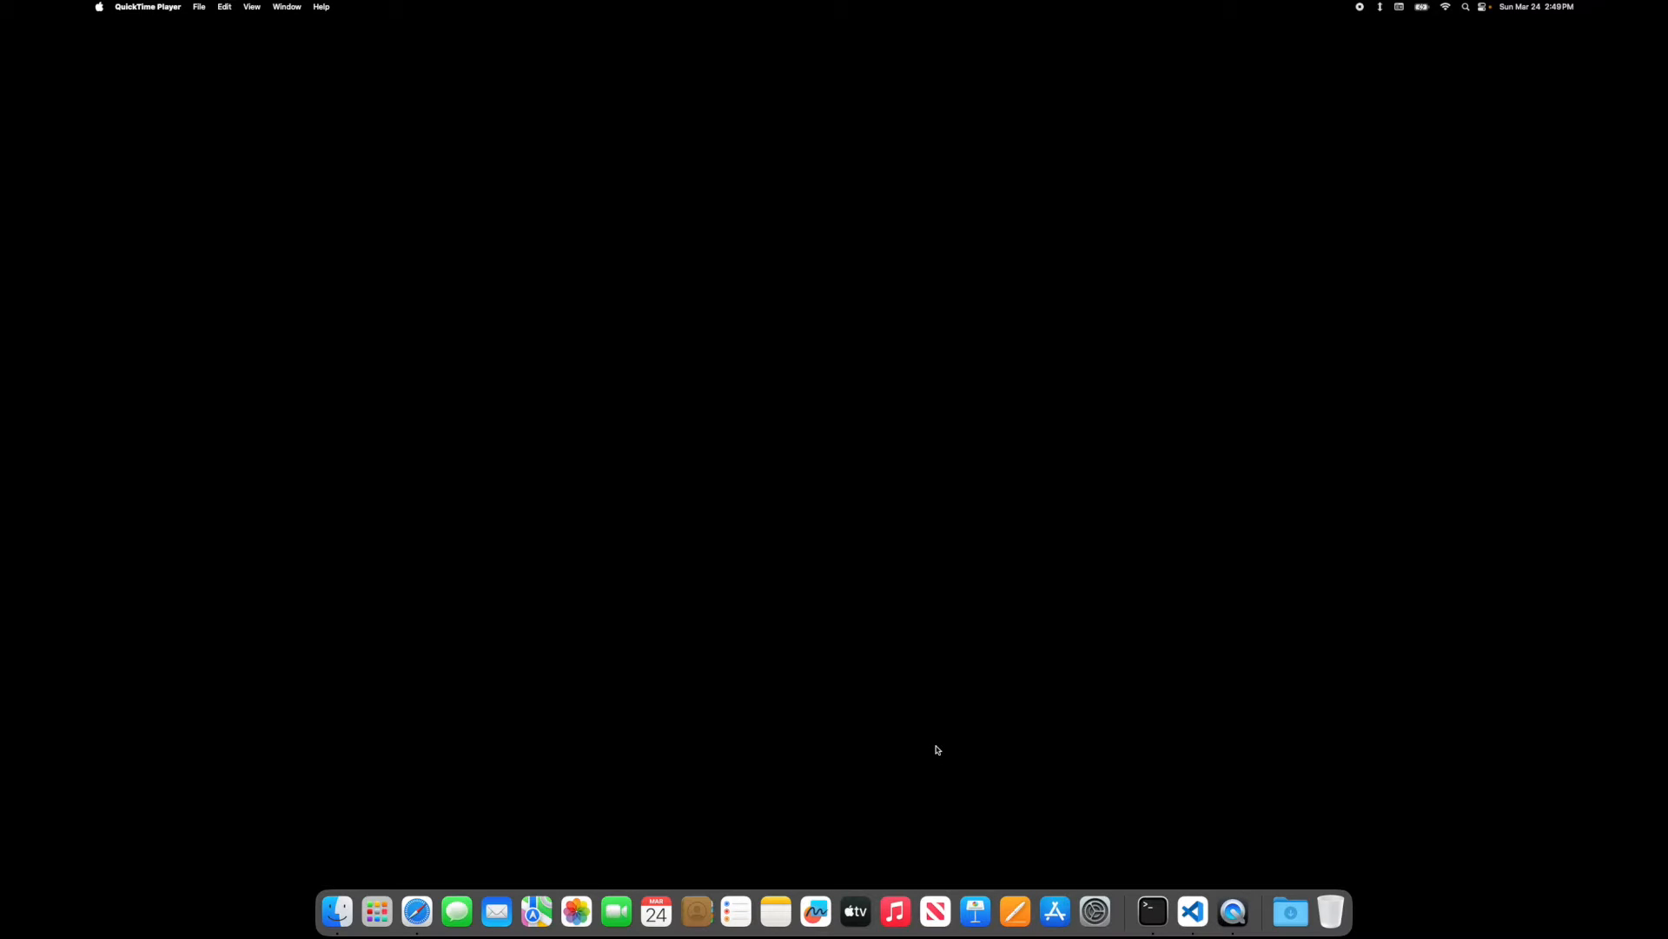
{"action": "mouse_move", "coordinate": [1104, 839]}
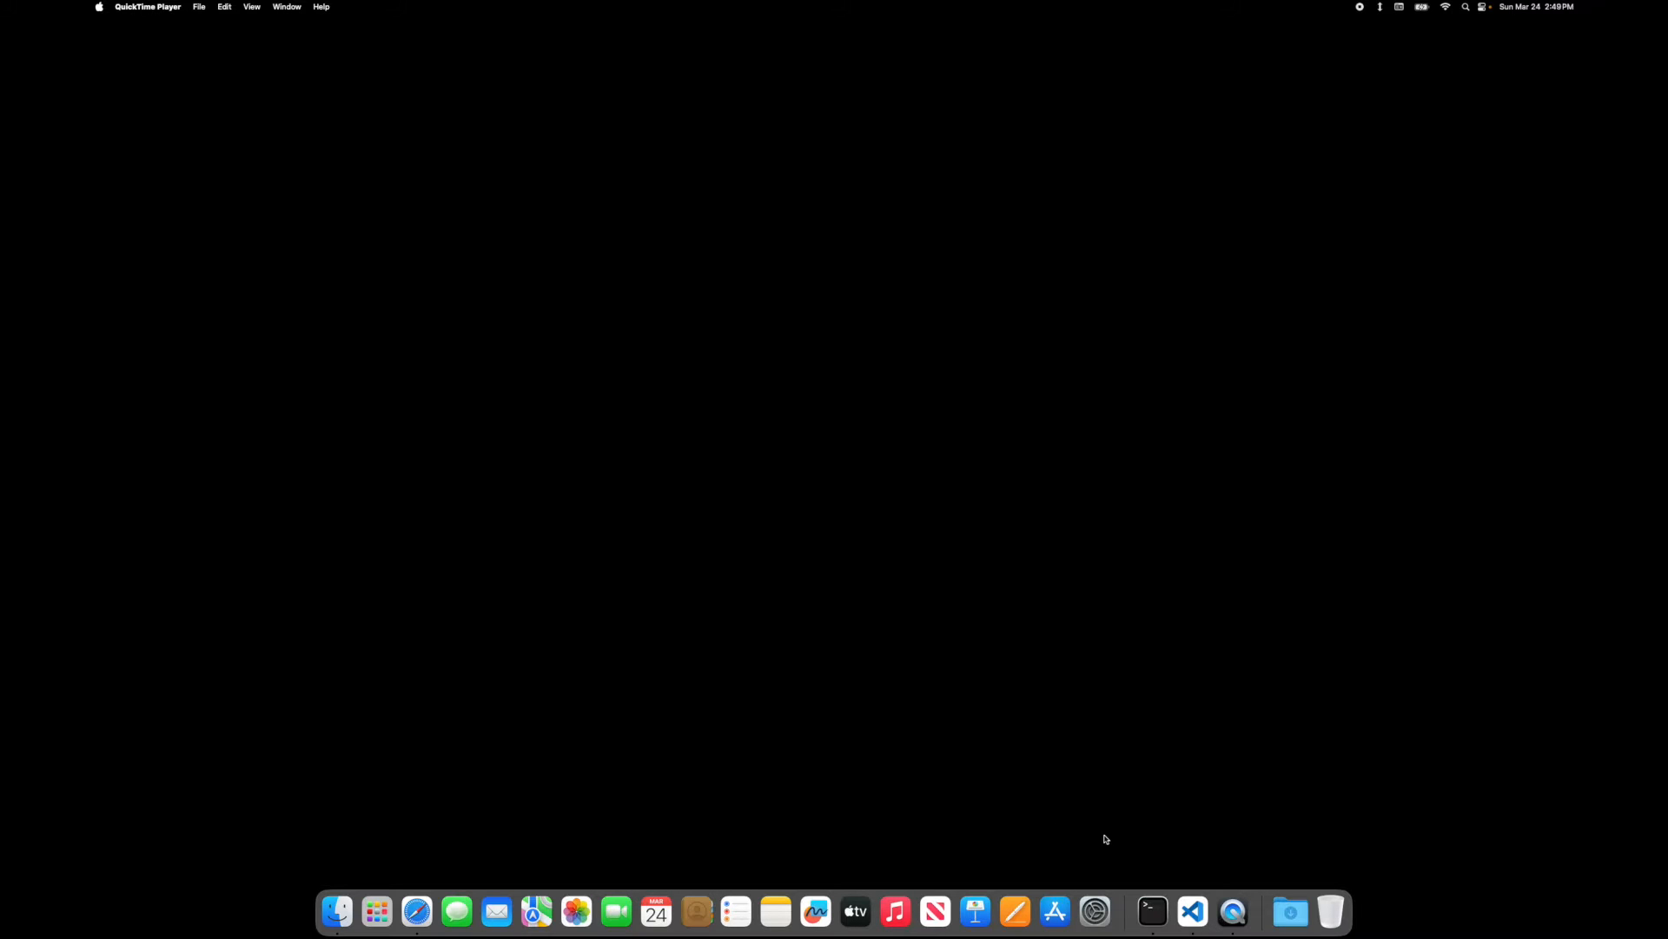
- Launch Terminal from its Dock icon
{"action": "left_click", "coordinate": [1152, 911]}
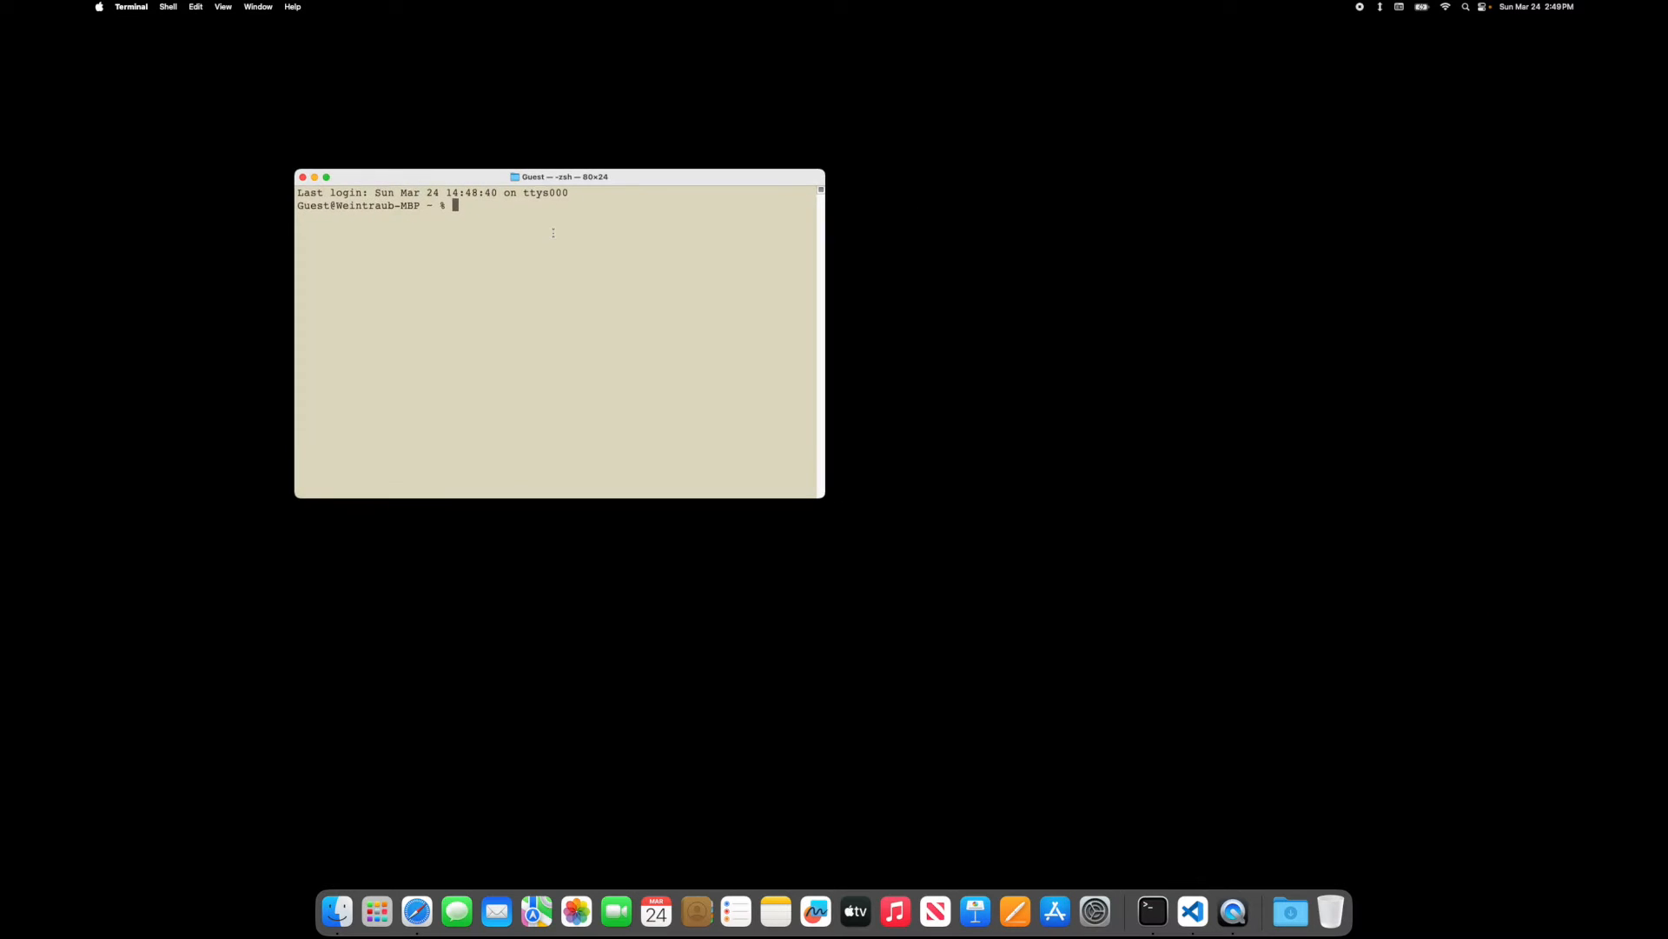
- List the home folder and run 'brew install typst', confirming typst 0.11.0 is installed
{"action": "type", "text": "ls"}
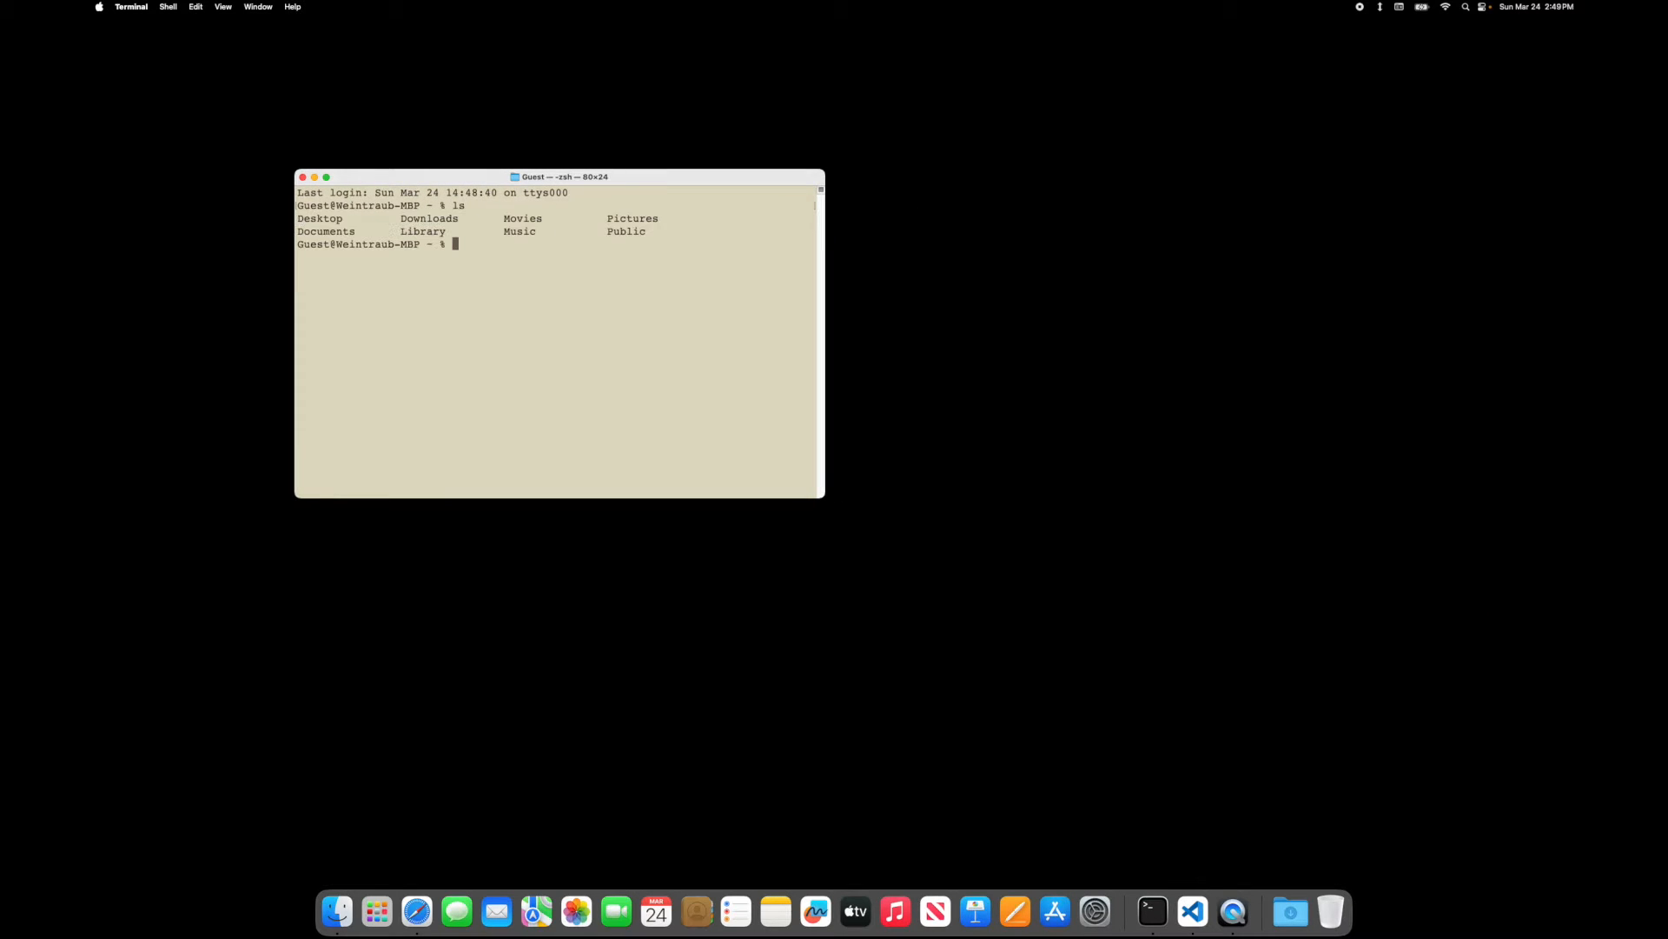
{"action": "type", "text": "brew ins"}
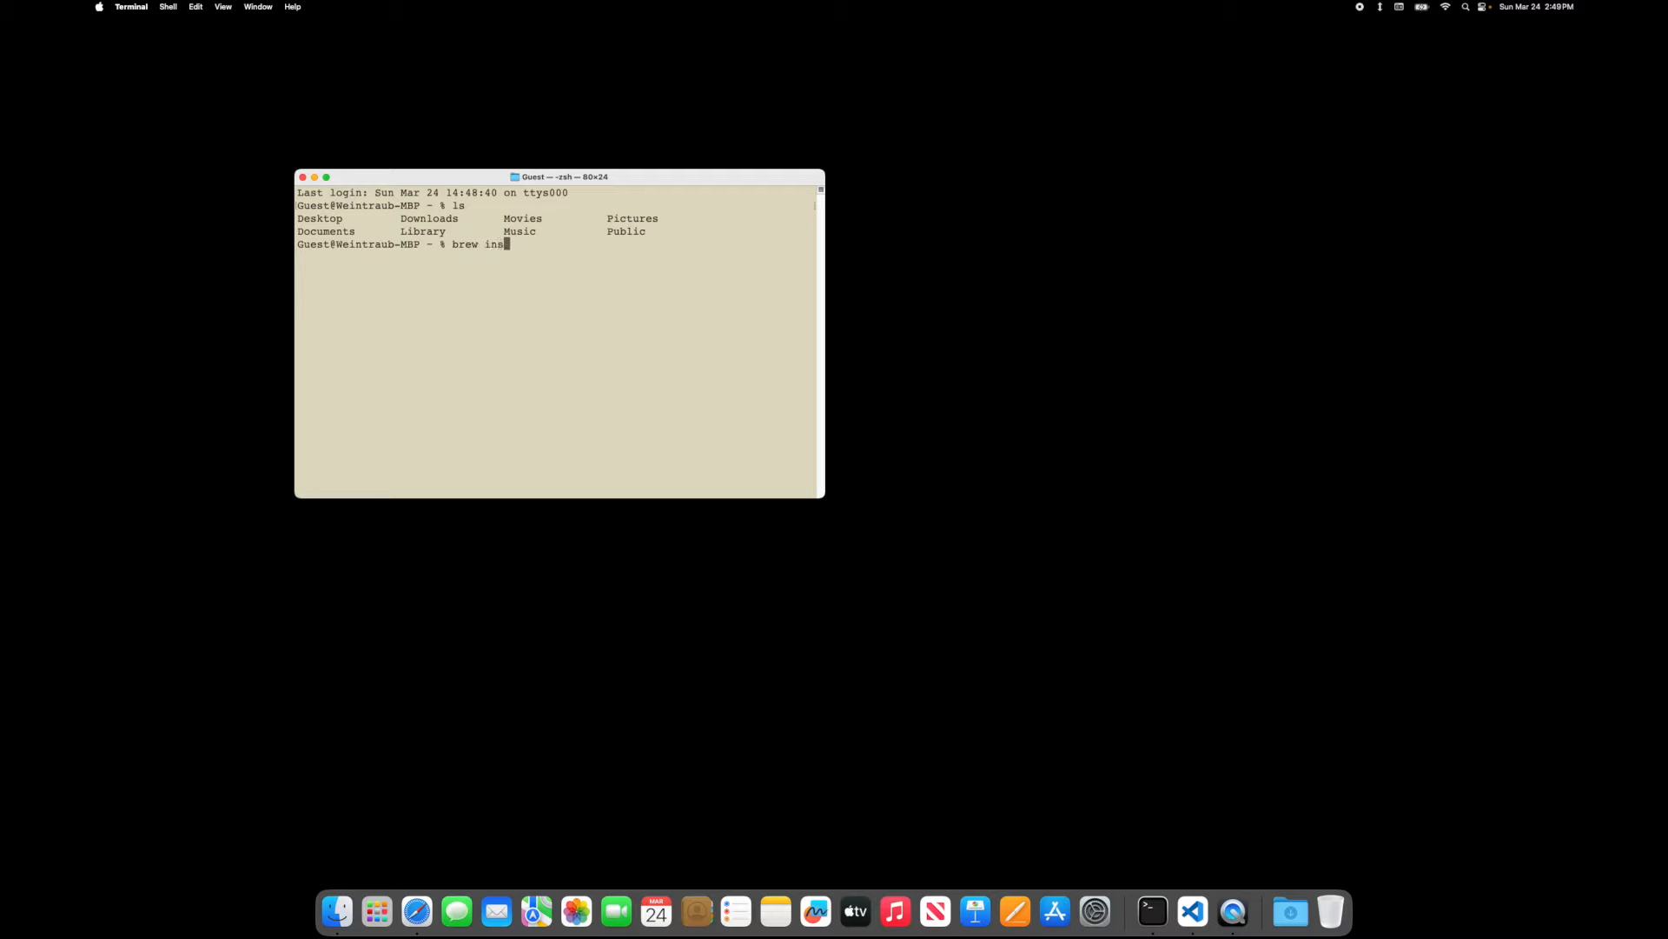
{"action": "type", "text": "tall typst"}
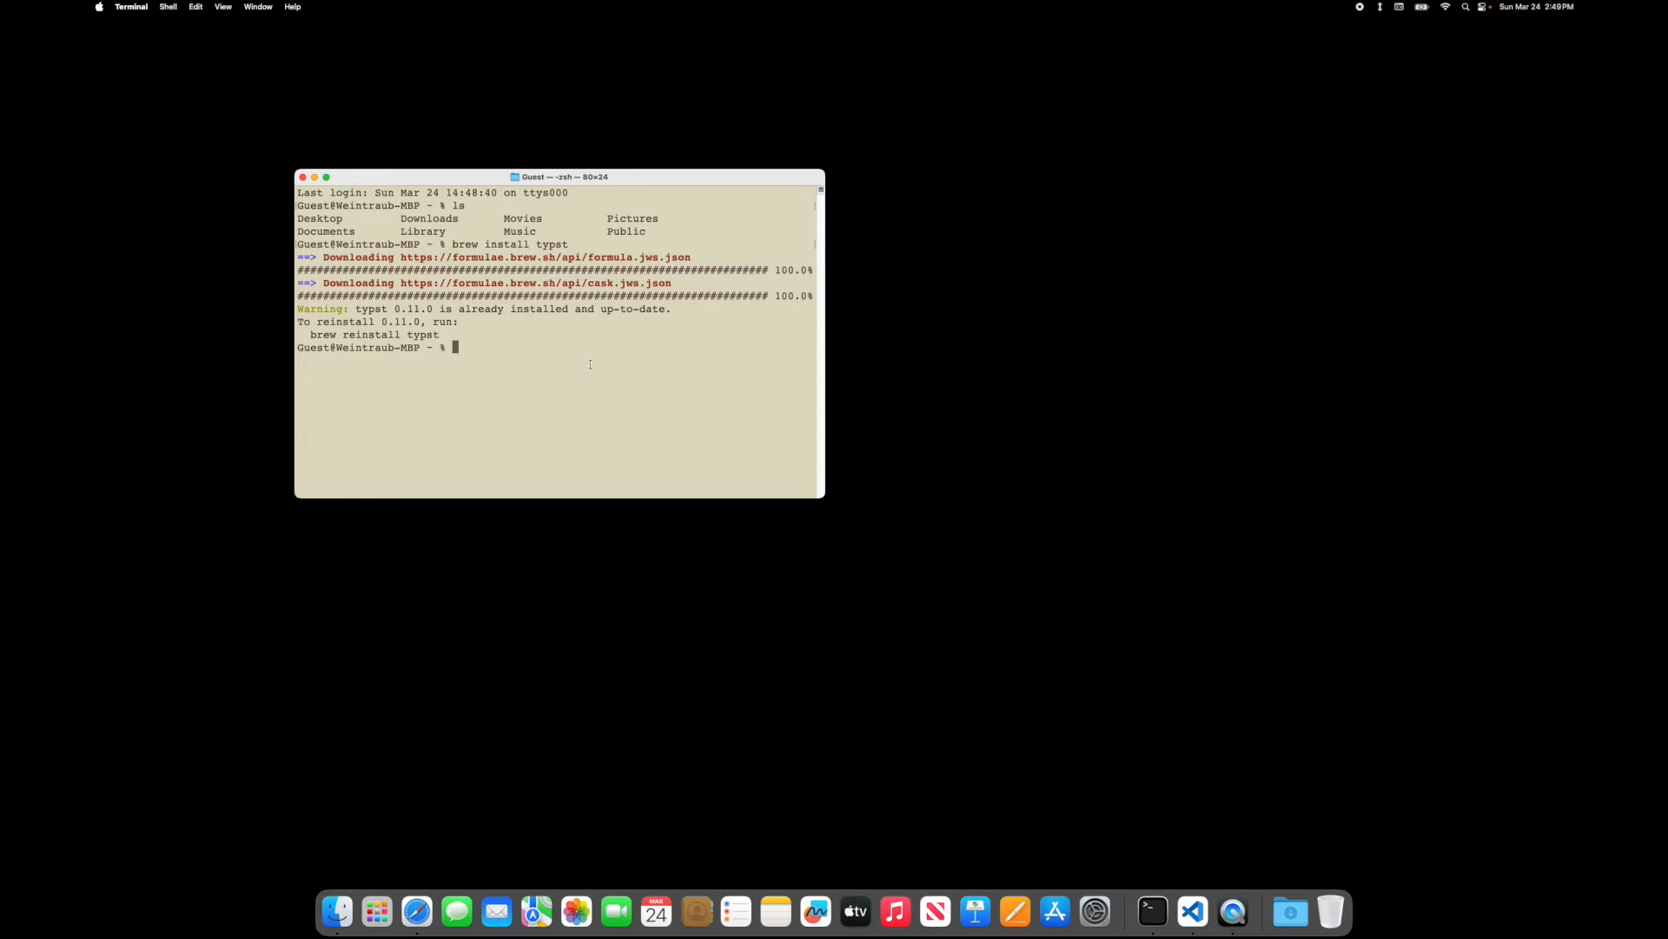
{"action": "mouse_move", "coordinate": [840, 539]}
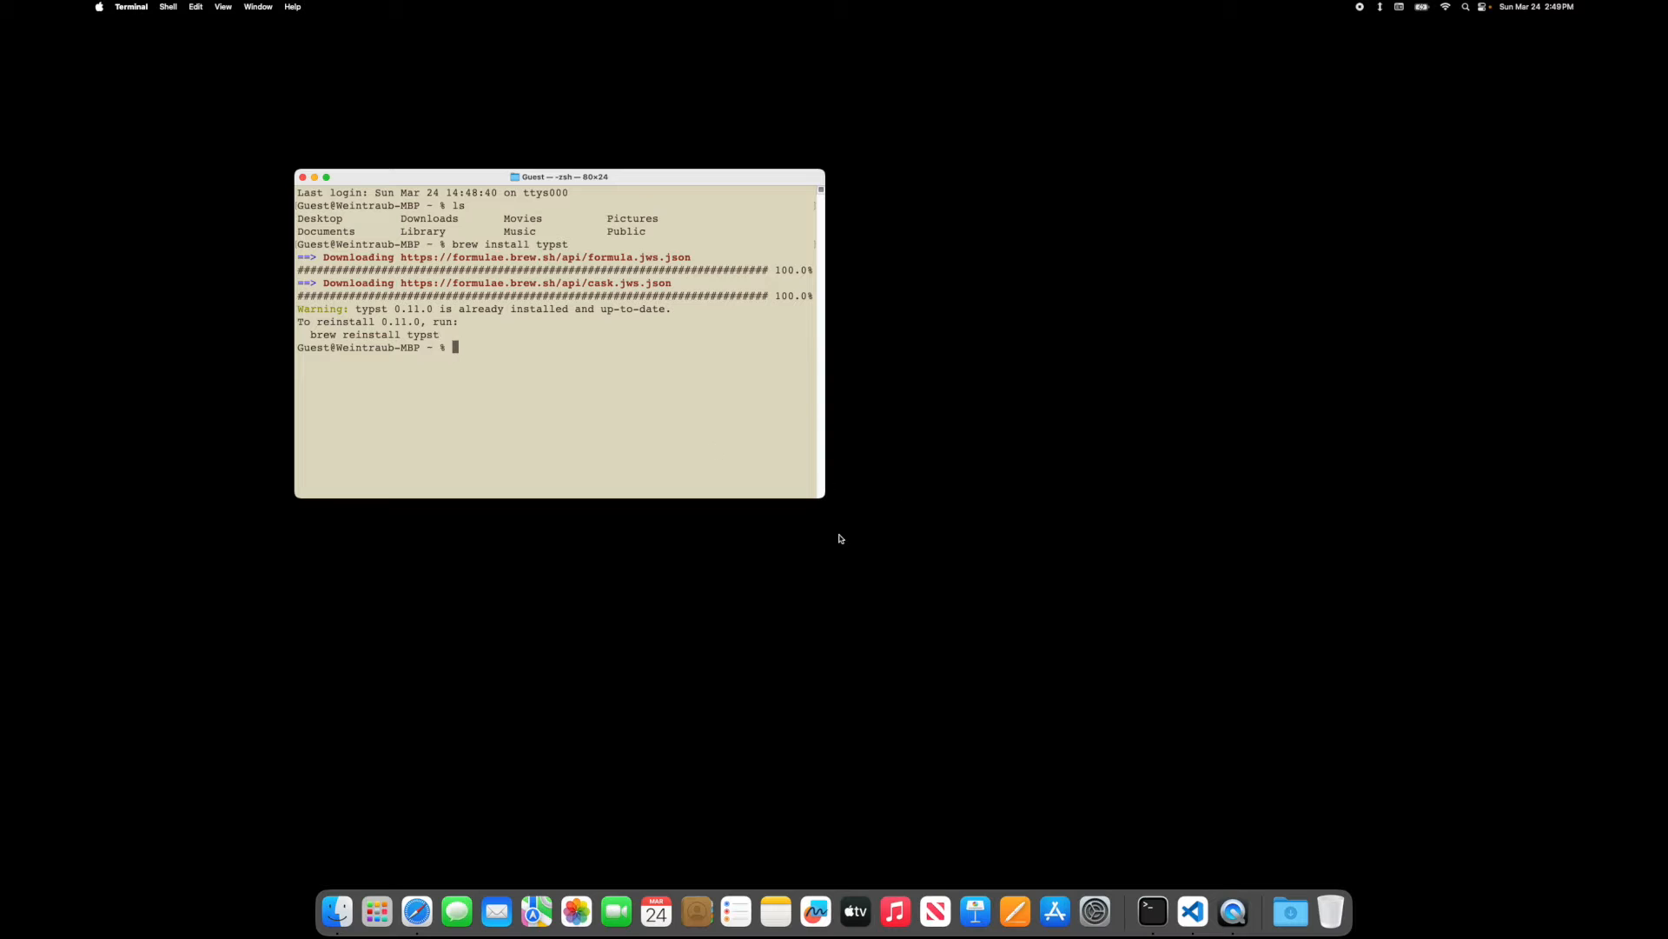
{"action": "mouse_move", "coordinate": [1192, 910]}
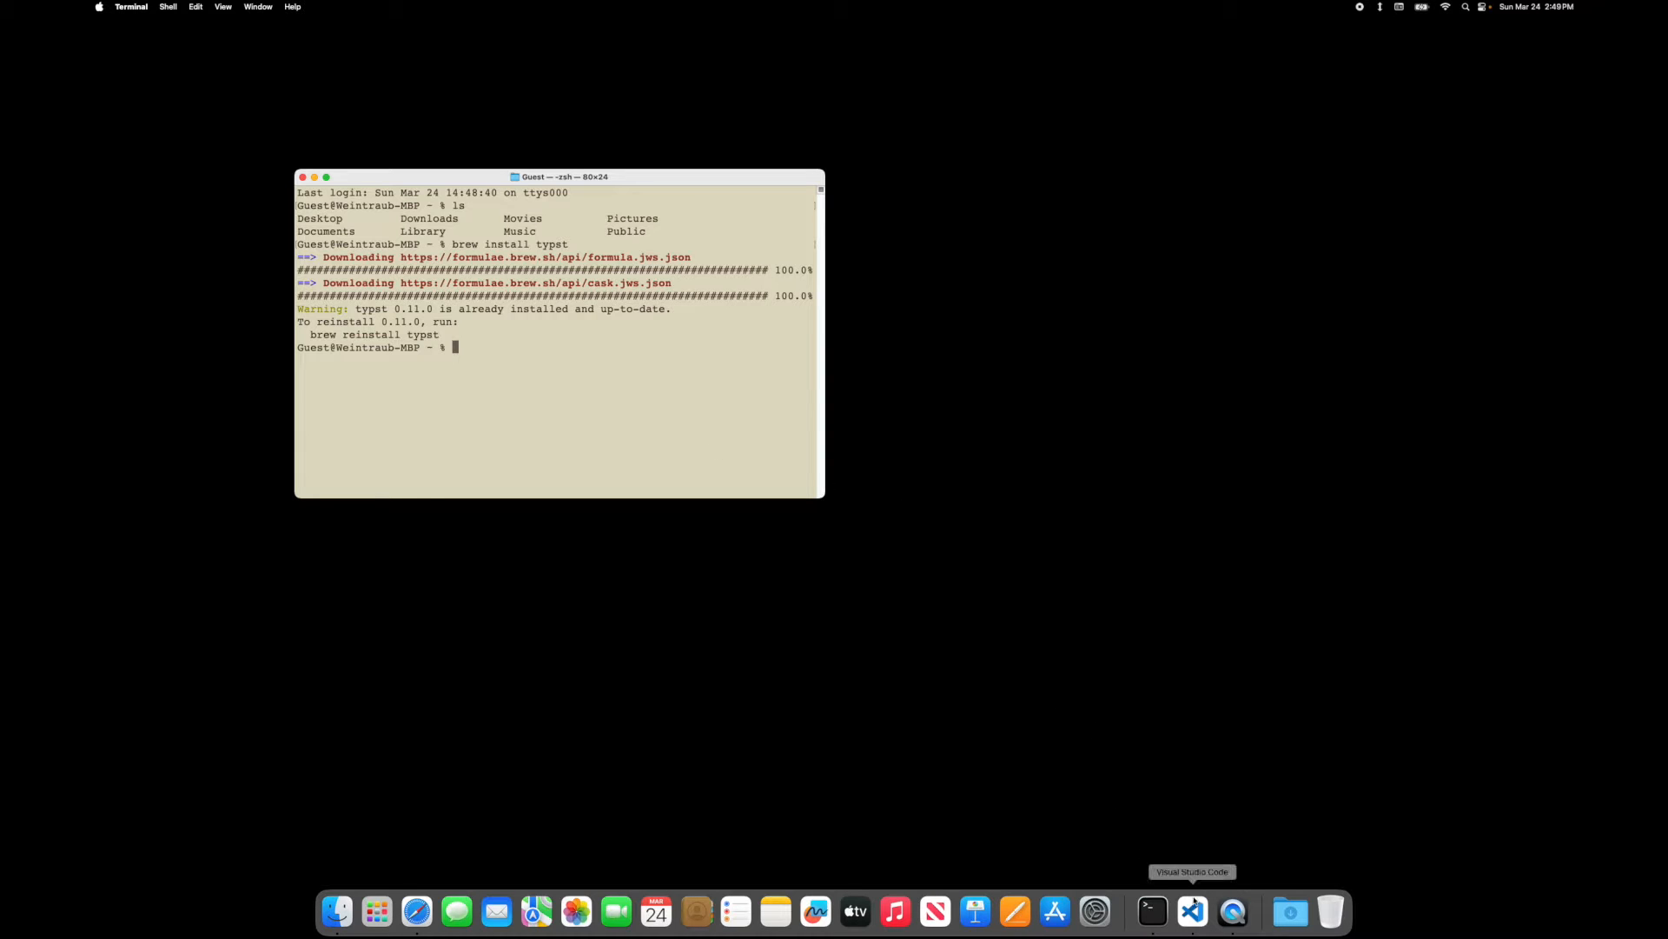
- Uninstall the Typst LSP extension in Visual Studio Code
{"action": "left_click", "coordinate": [1192, 912]}
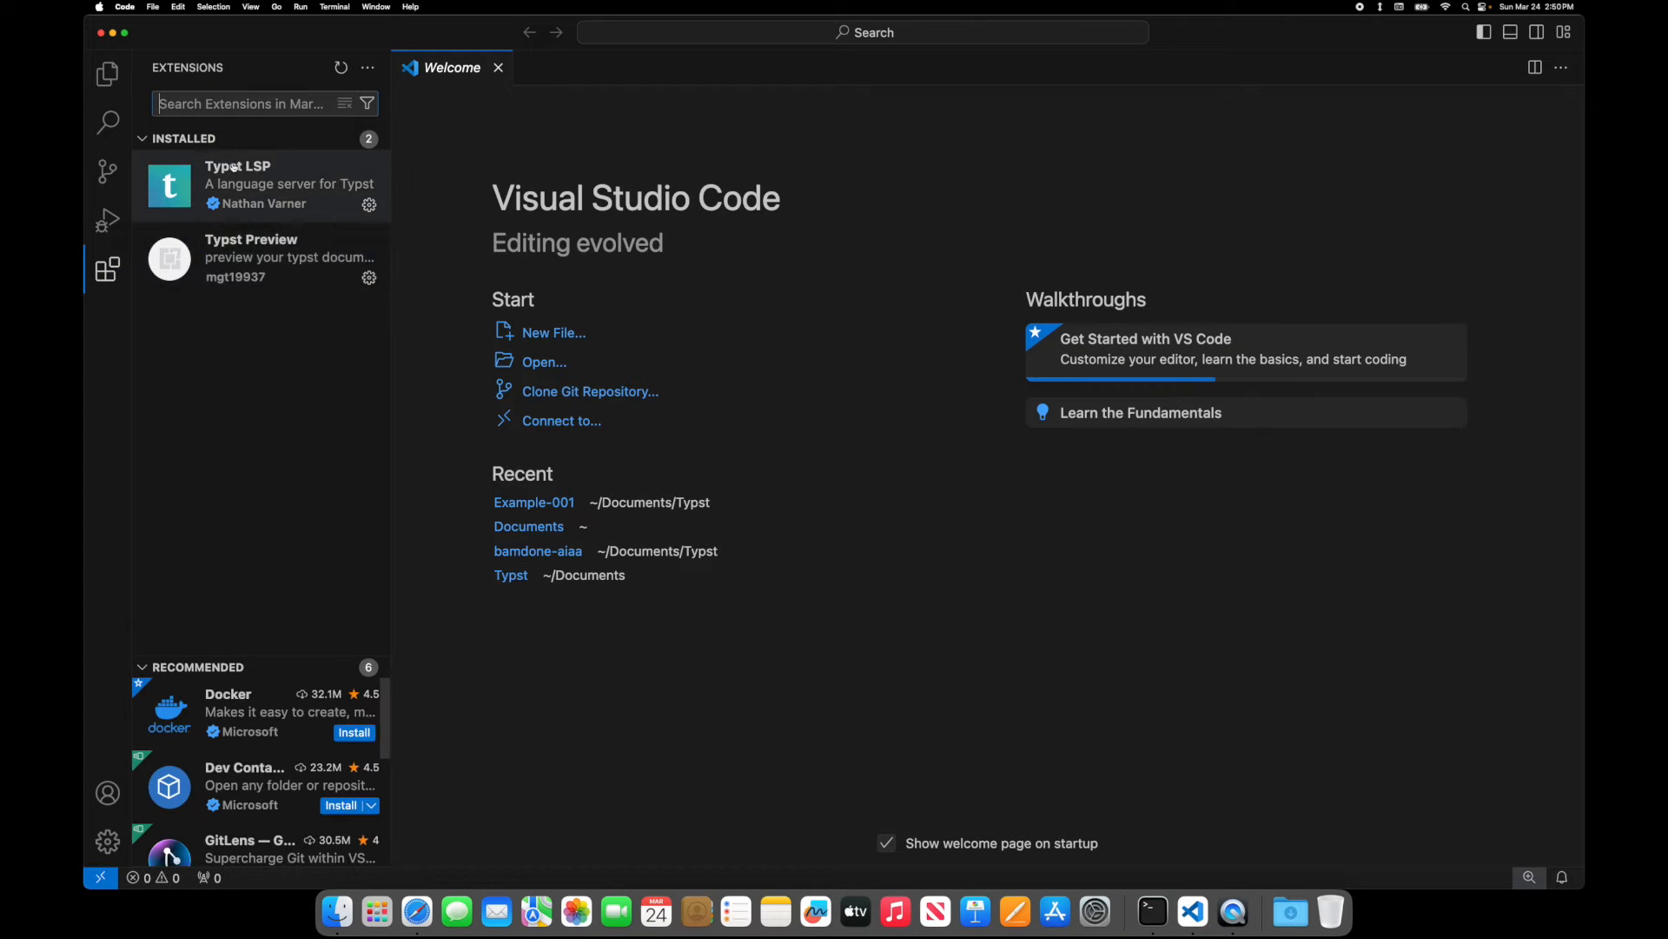
{"action": "left_click", "coordinate": [266, 258]}
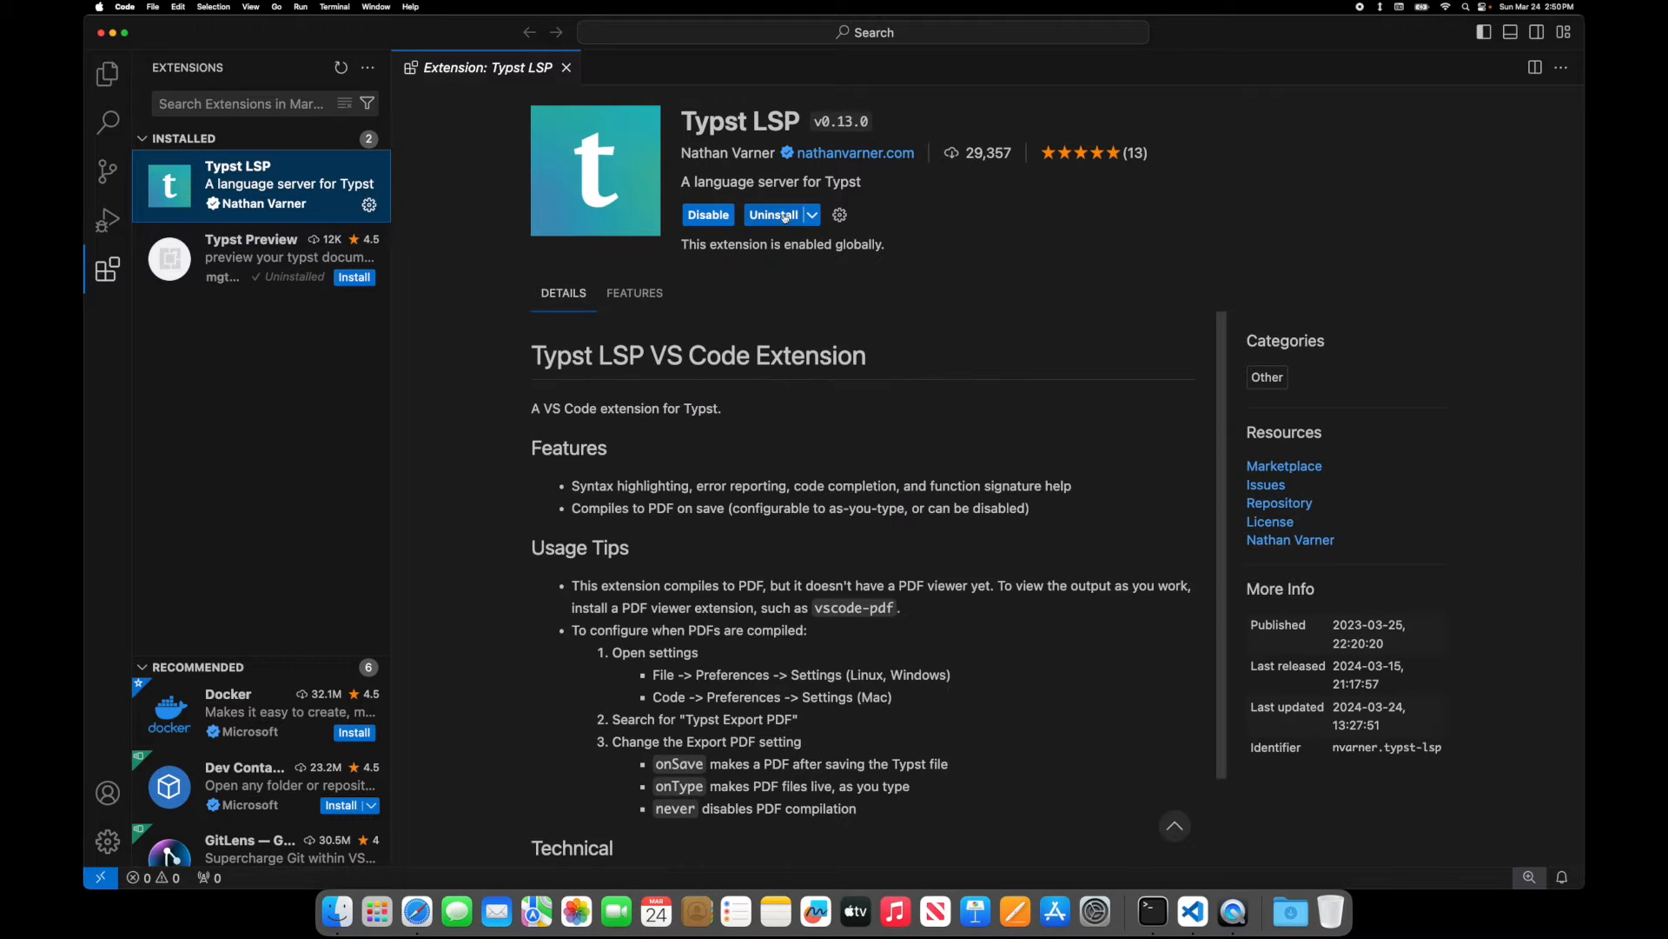
{"action": "left_click", "coordinate": [774, 214]}
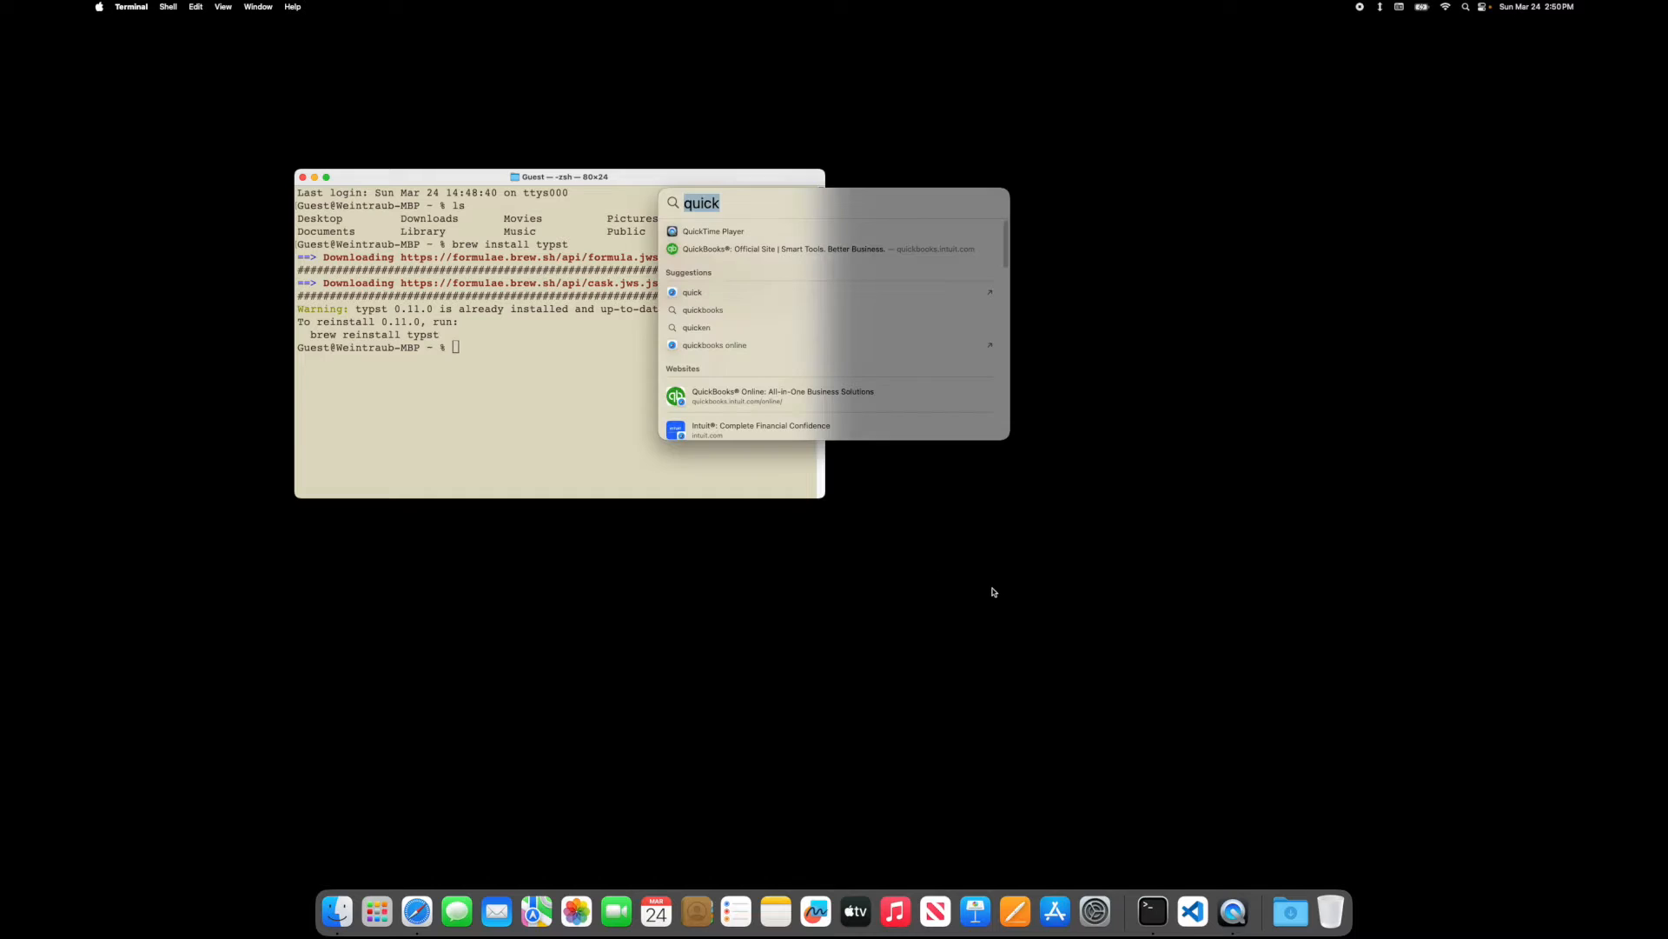
- Relaunch VS Code, search 'typst', and install the Typst Preview extension
{"action": "type", "text": "v"}
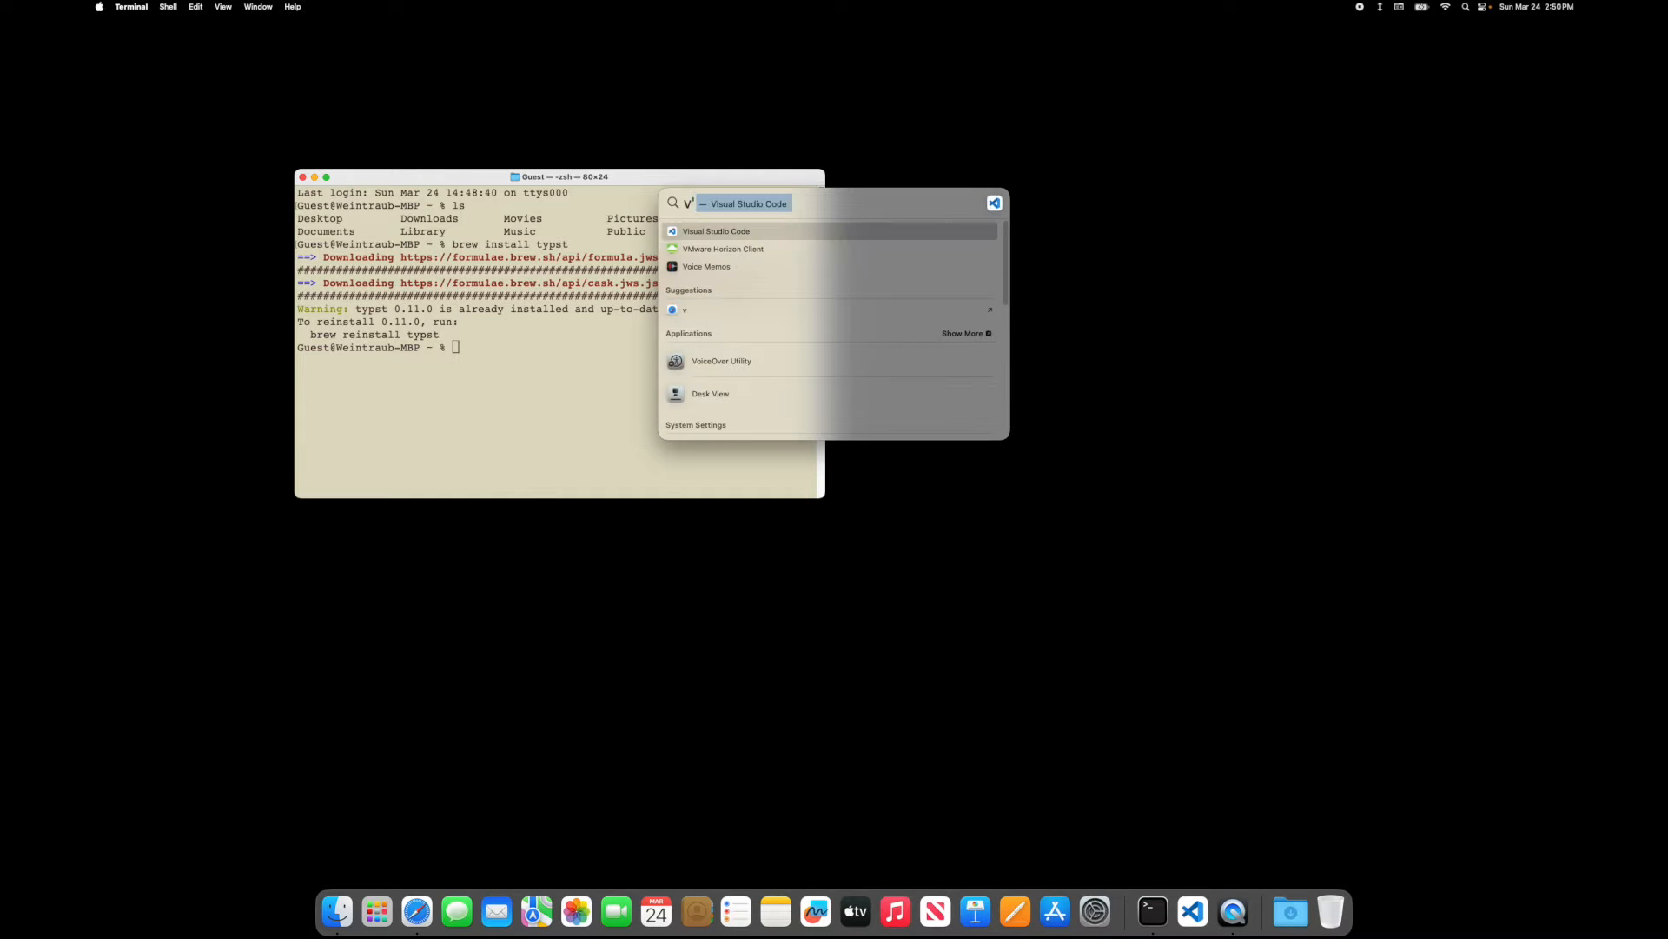
{"action": "key", "text": "escape"}
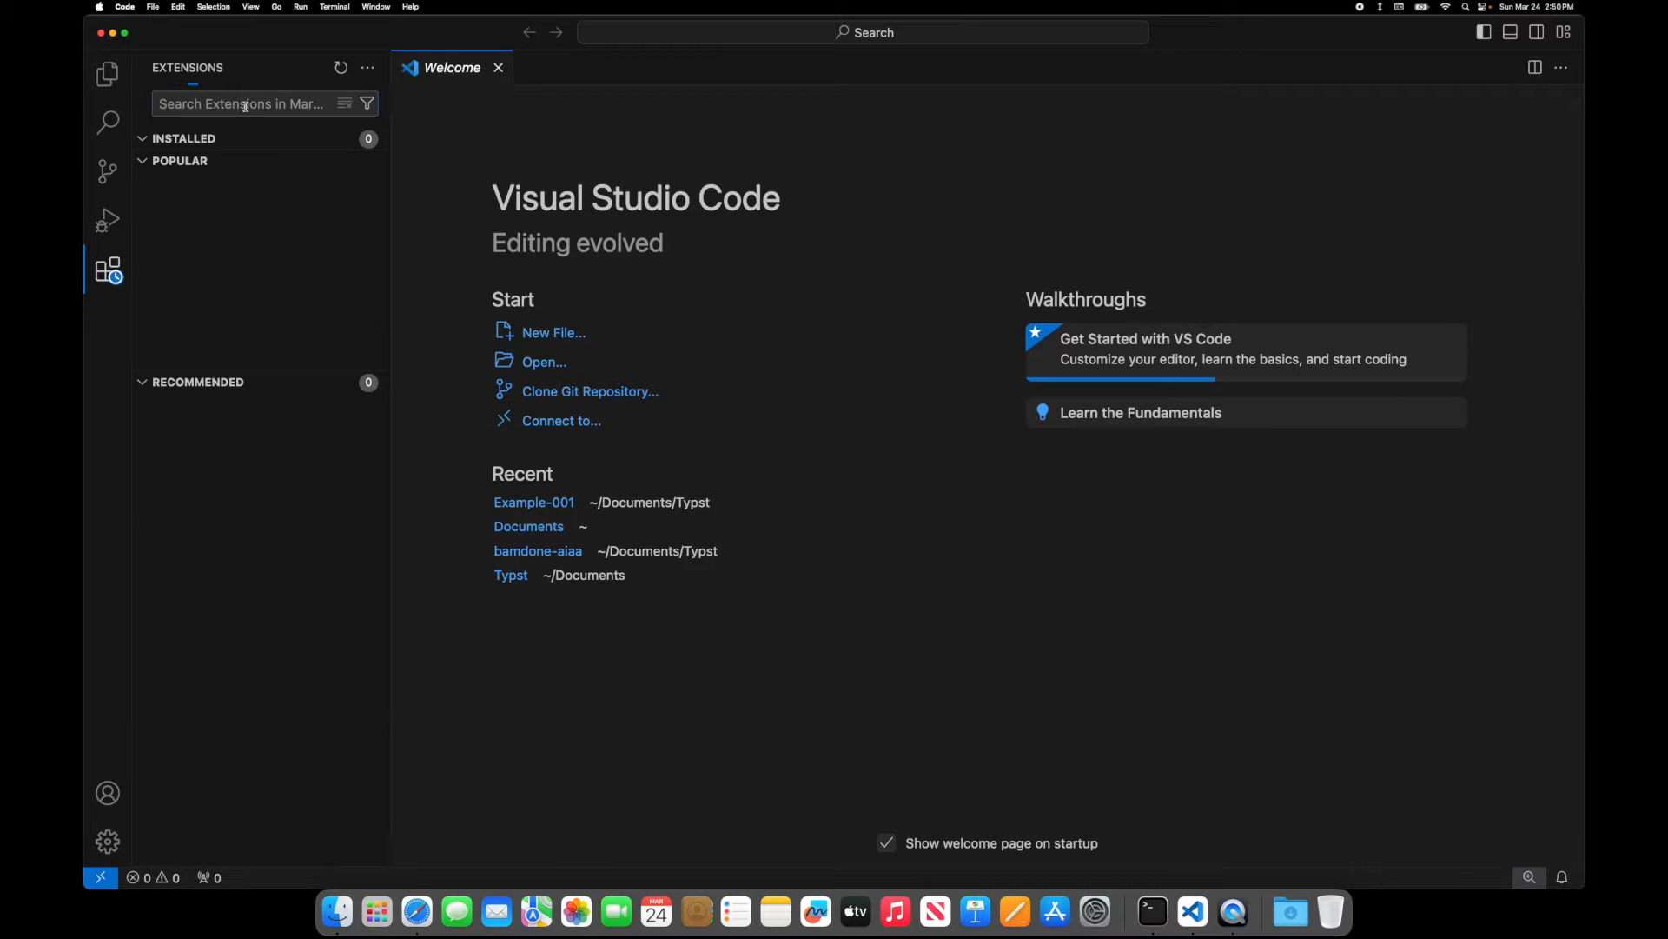
{"action": "type", "text": "typst"}
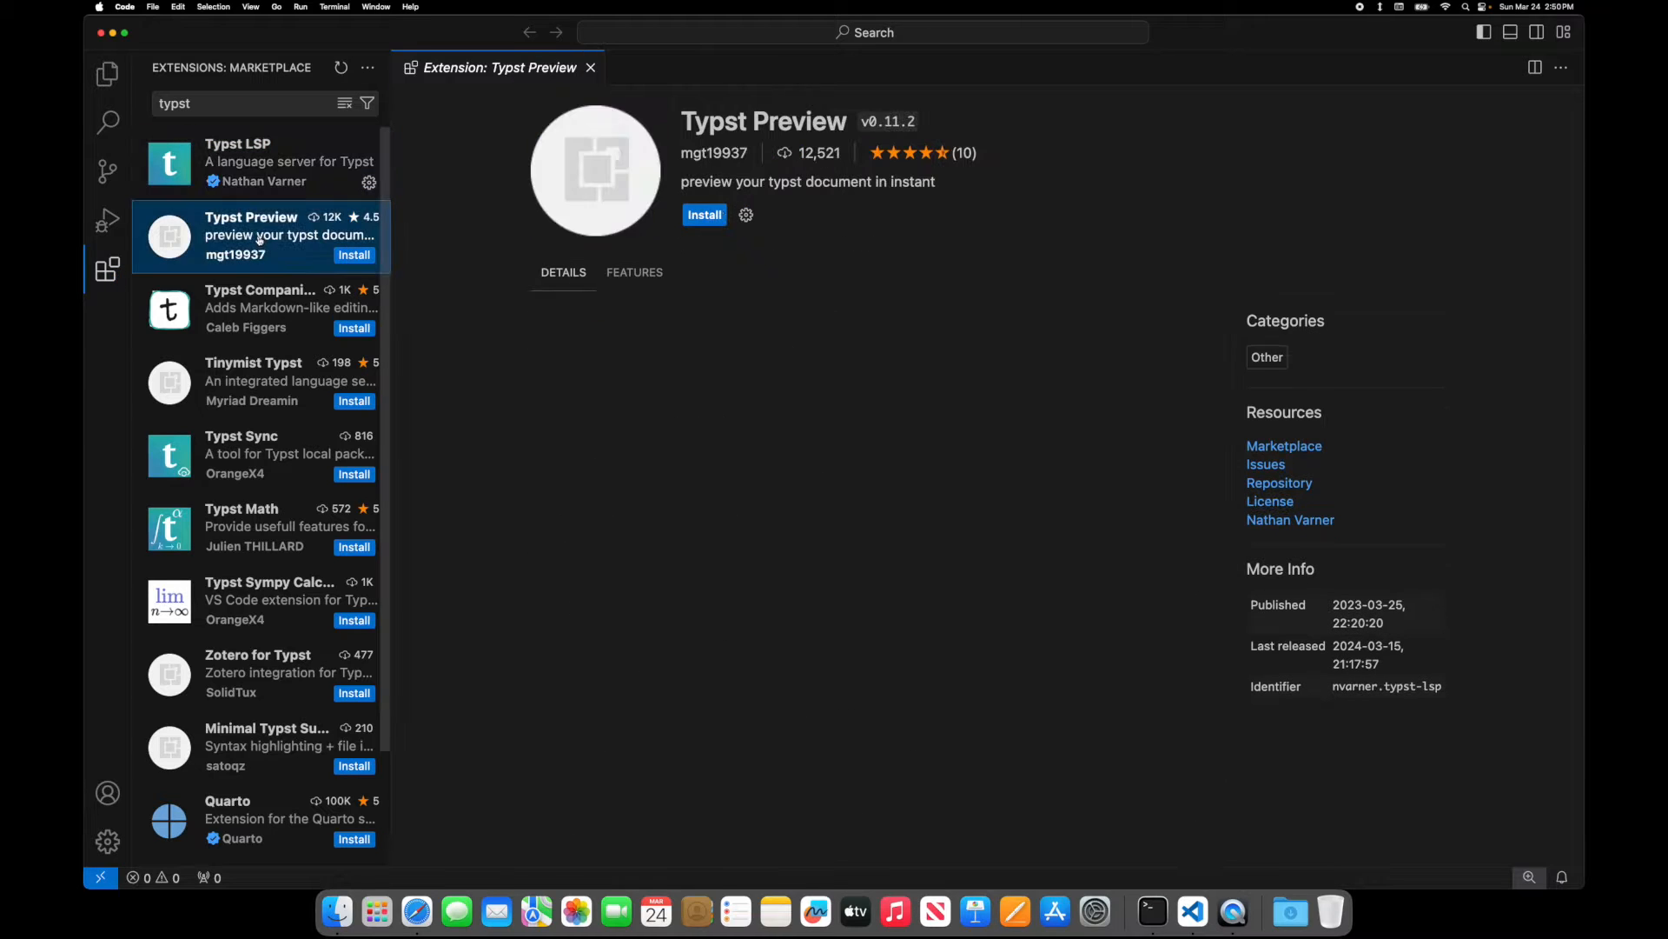
{"action": "left_click", "coordinate": [255, 236]}
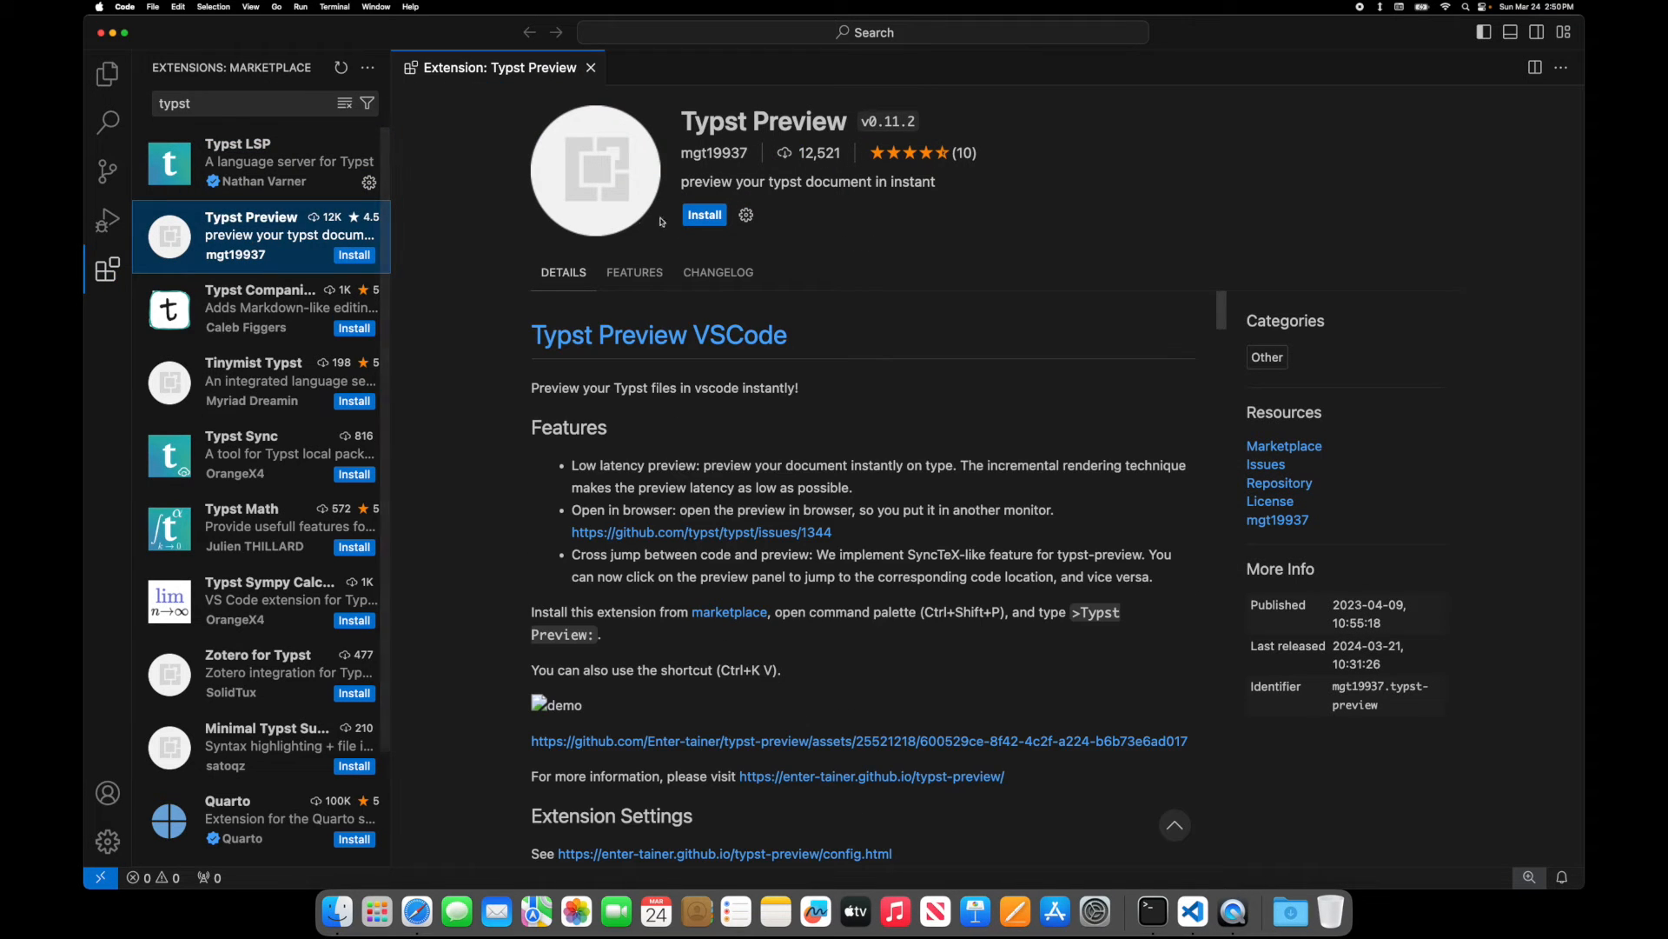
{"action": "left_click", "coordinate": [703, 214]}
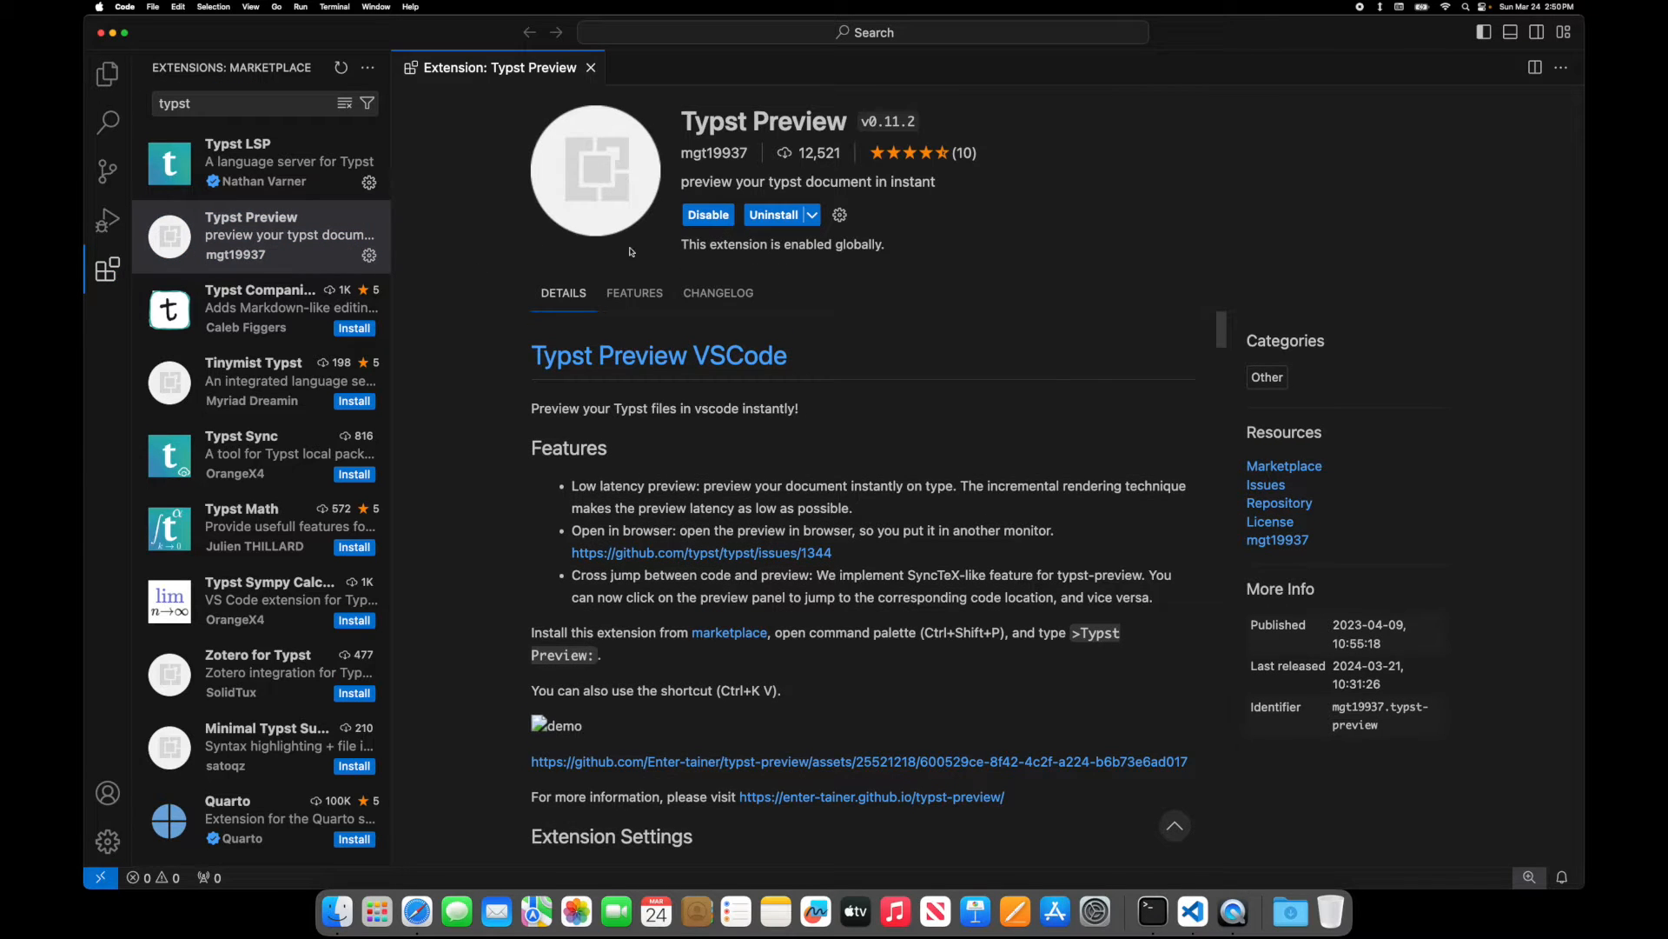
{"action": "mouse_move", "coordinate": [1011, 618]}
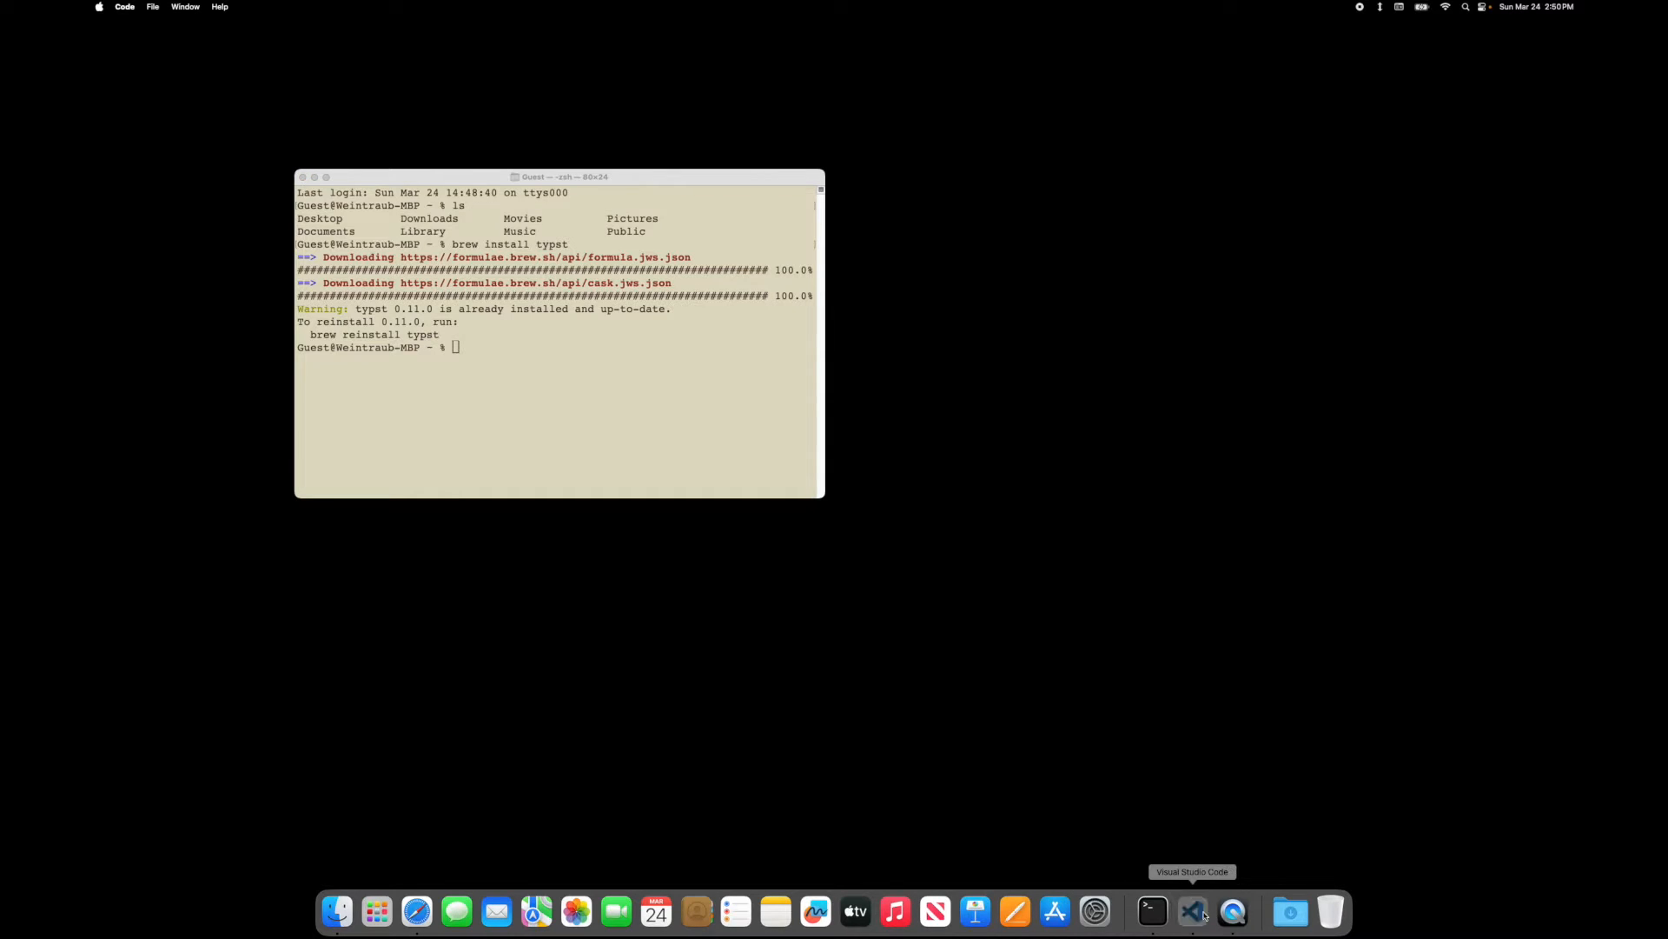
- Make a Typst folder in Documents, open it, and add an example-001 folder
{"action": "left_click", "coordinate": [1190, 911]}
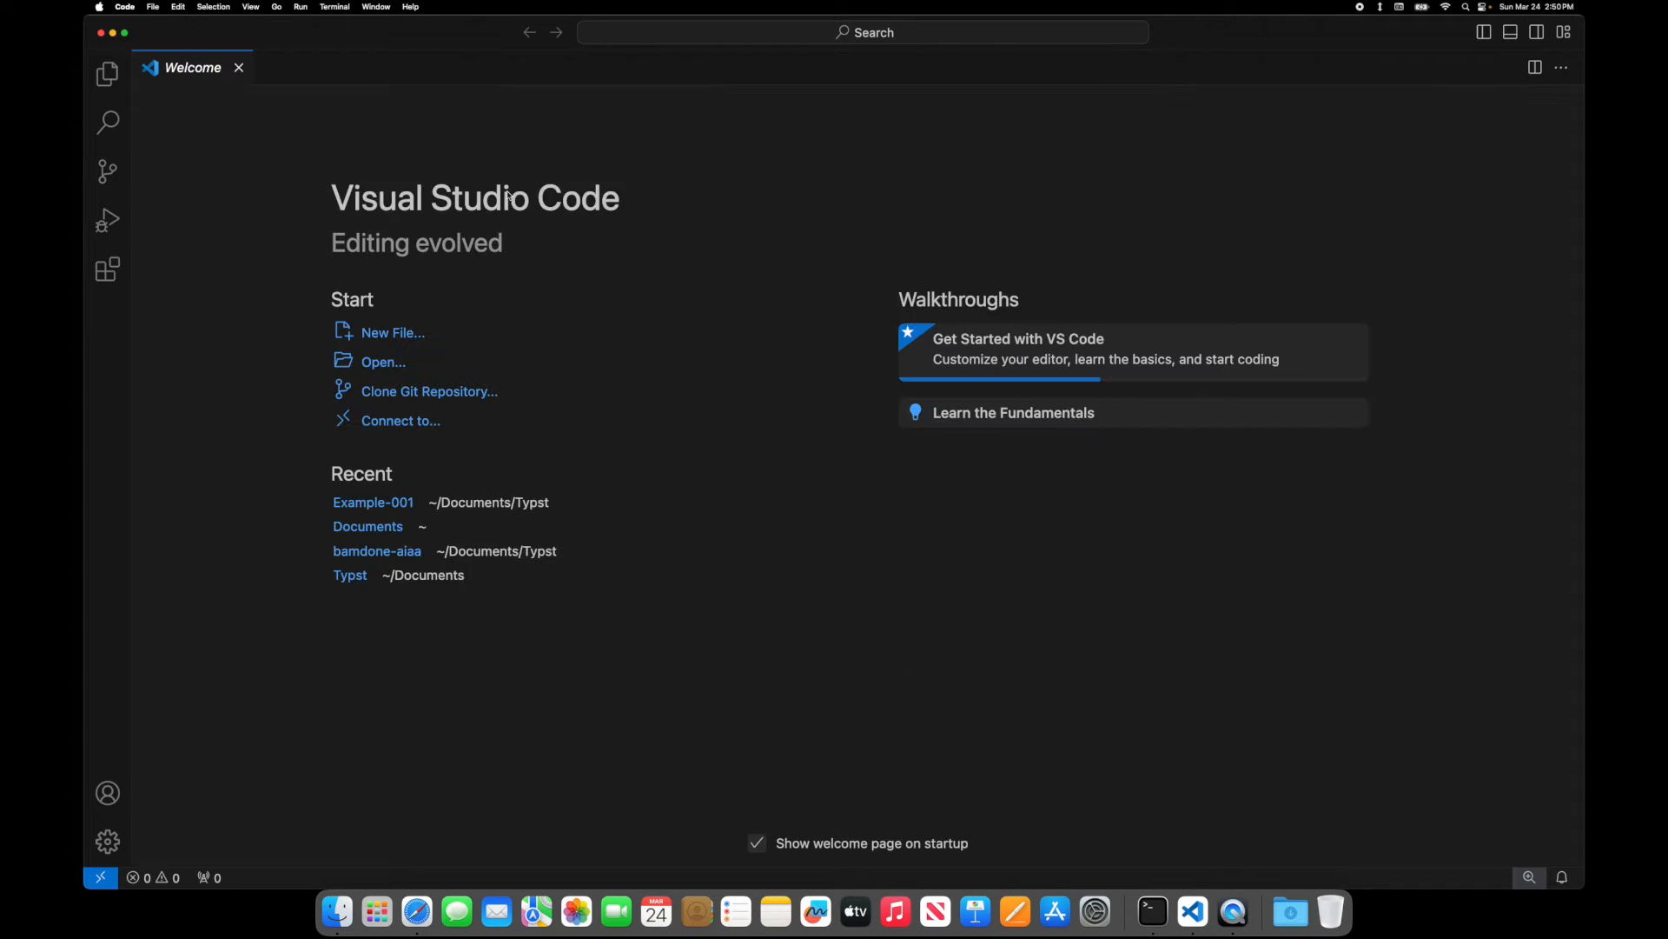
{"action": "mouse_move", "coordinate": [521, 246]}
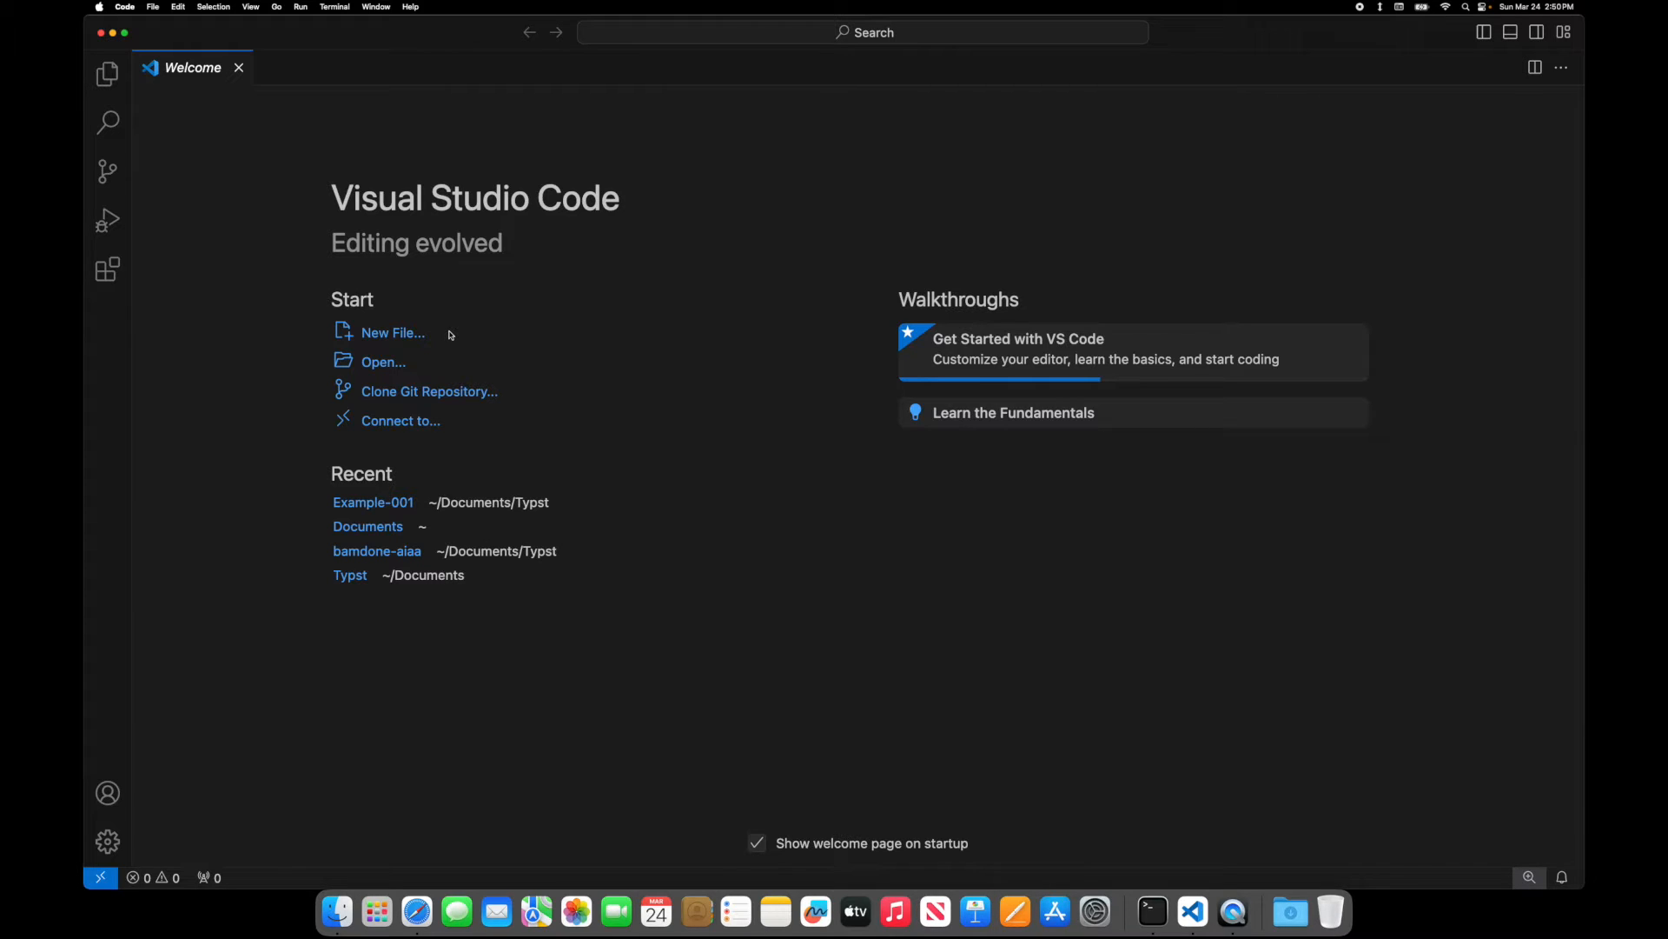
{"action": "mouse_move", "coordinate": [405, 338]}
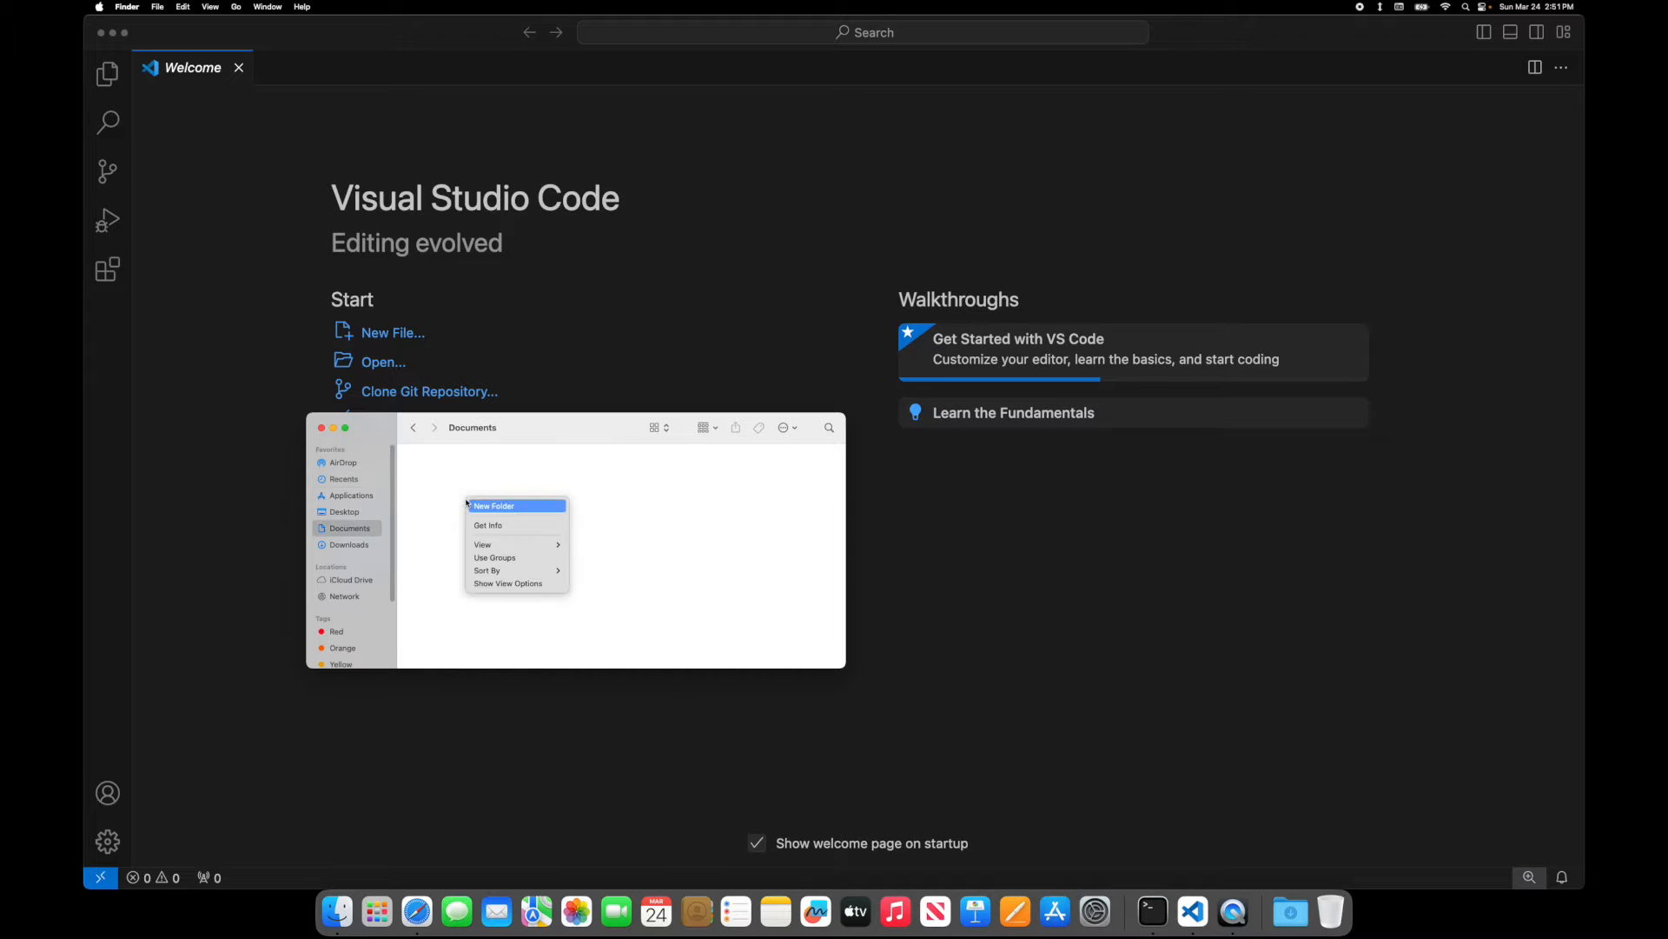
{"action": "left_click", "coordinate": [493, 505]}
{"action": "type", "text": "Typst"}
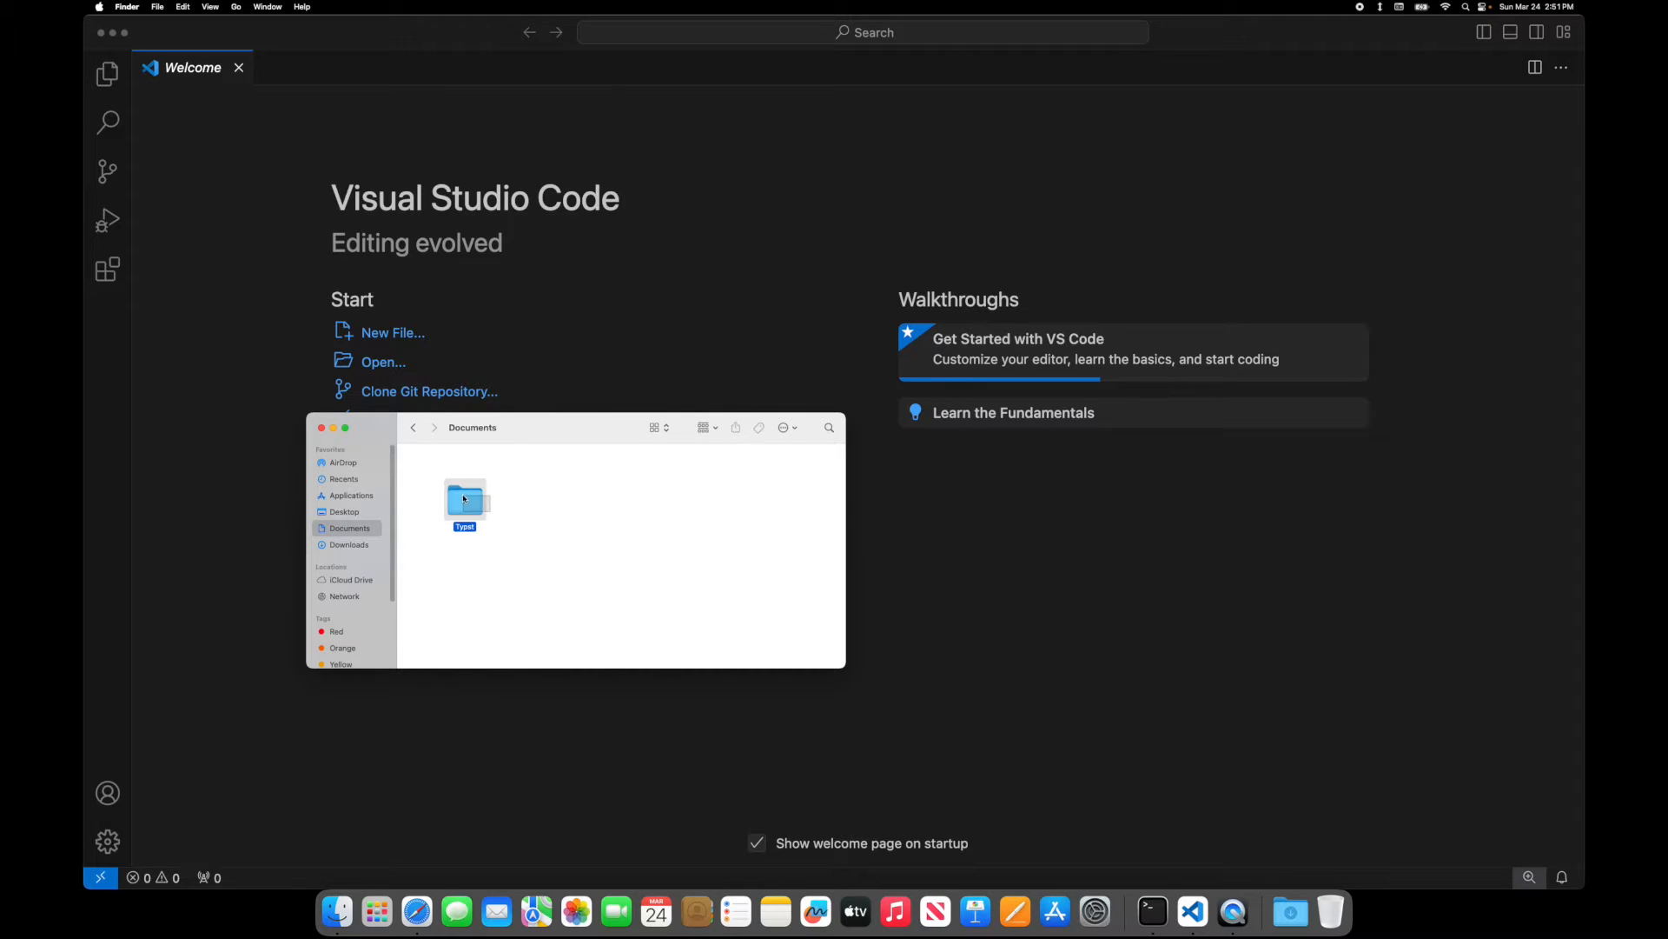
{"action": "double_click", "coordinate": [465, 501]}
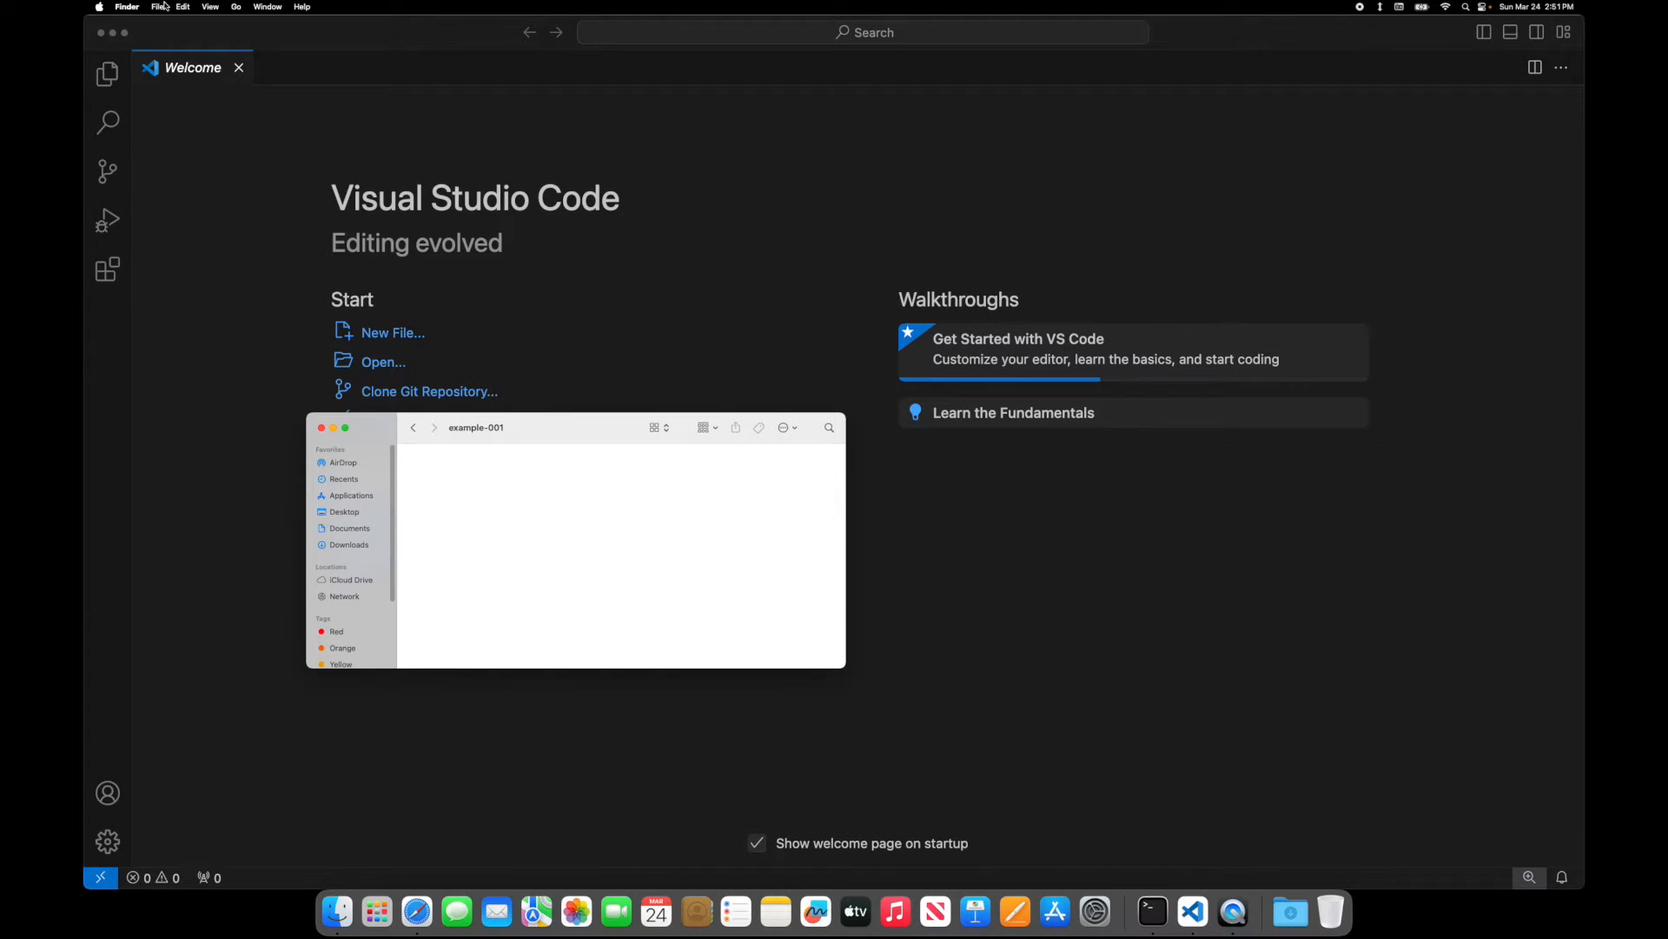
- Open the Documents/Typst/example-001 folder as the VS Code workspace
{"action": "left_click", "coordinate": [153, 6]}
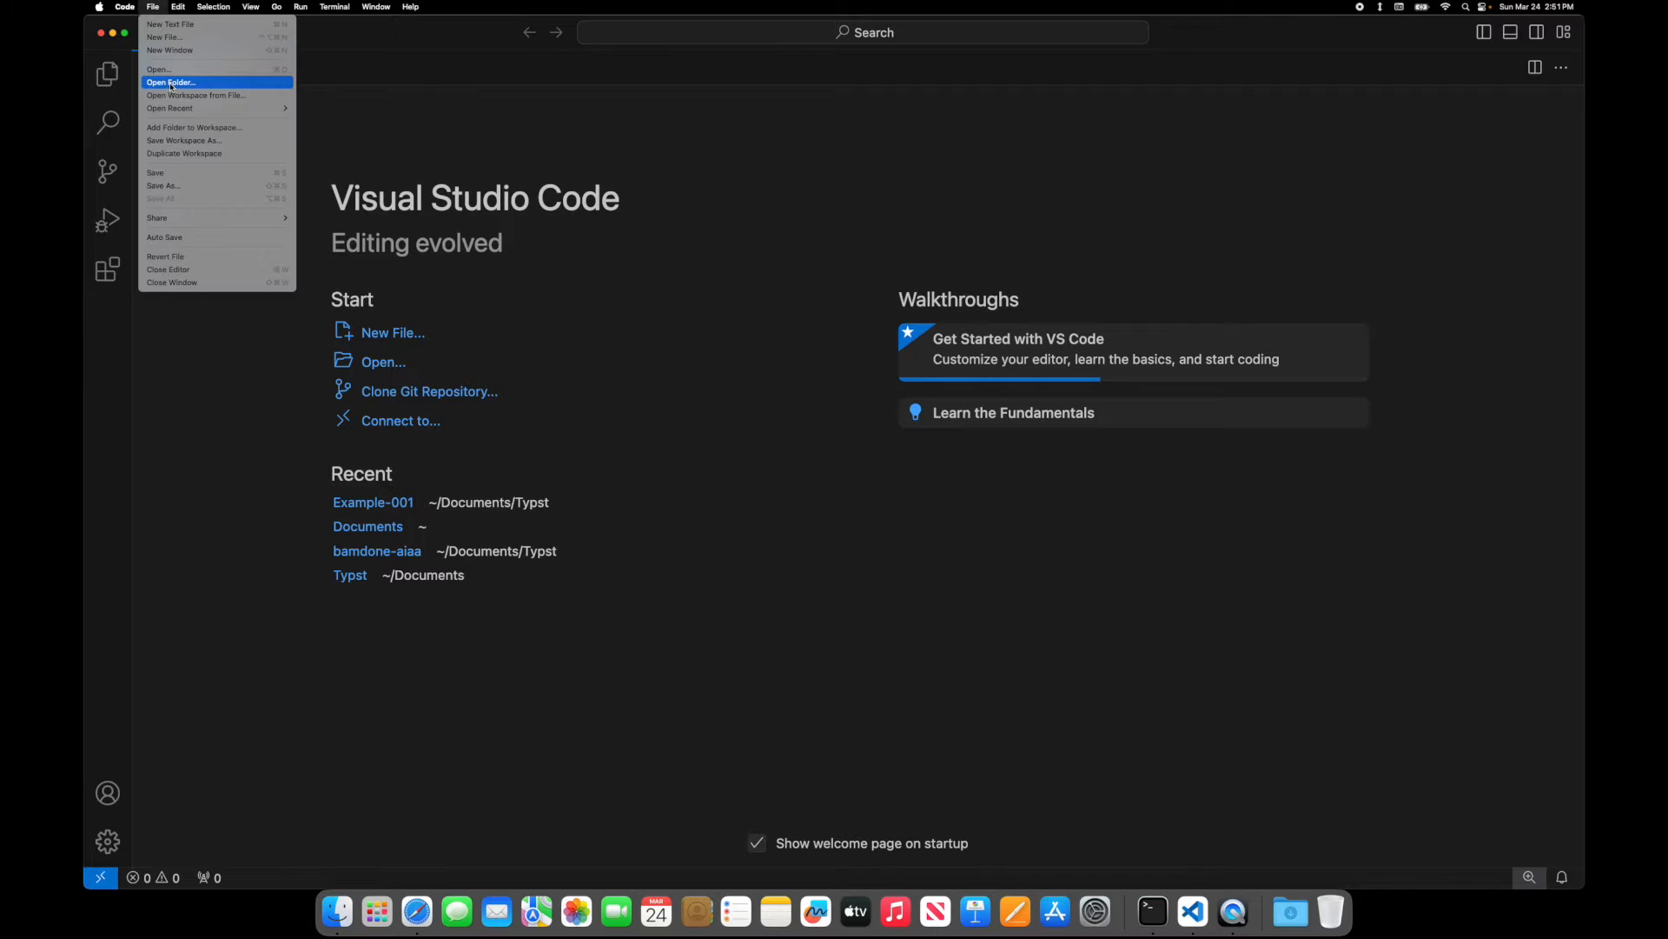
{"action": "left_click", "coordinate": [171, 83]}
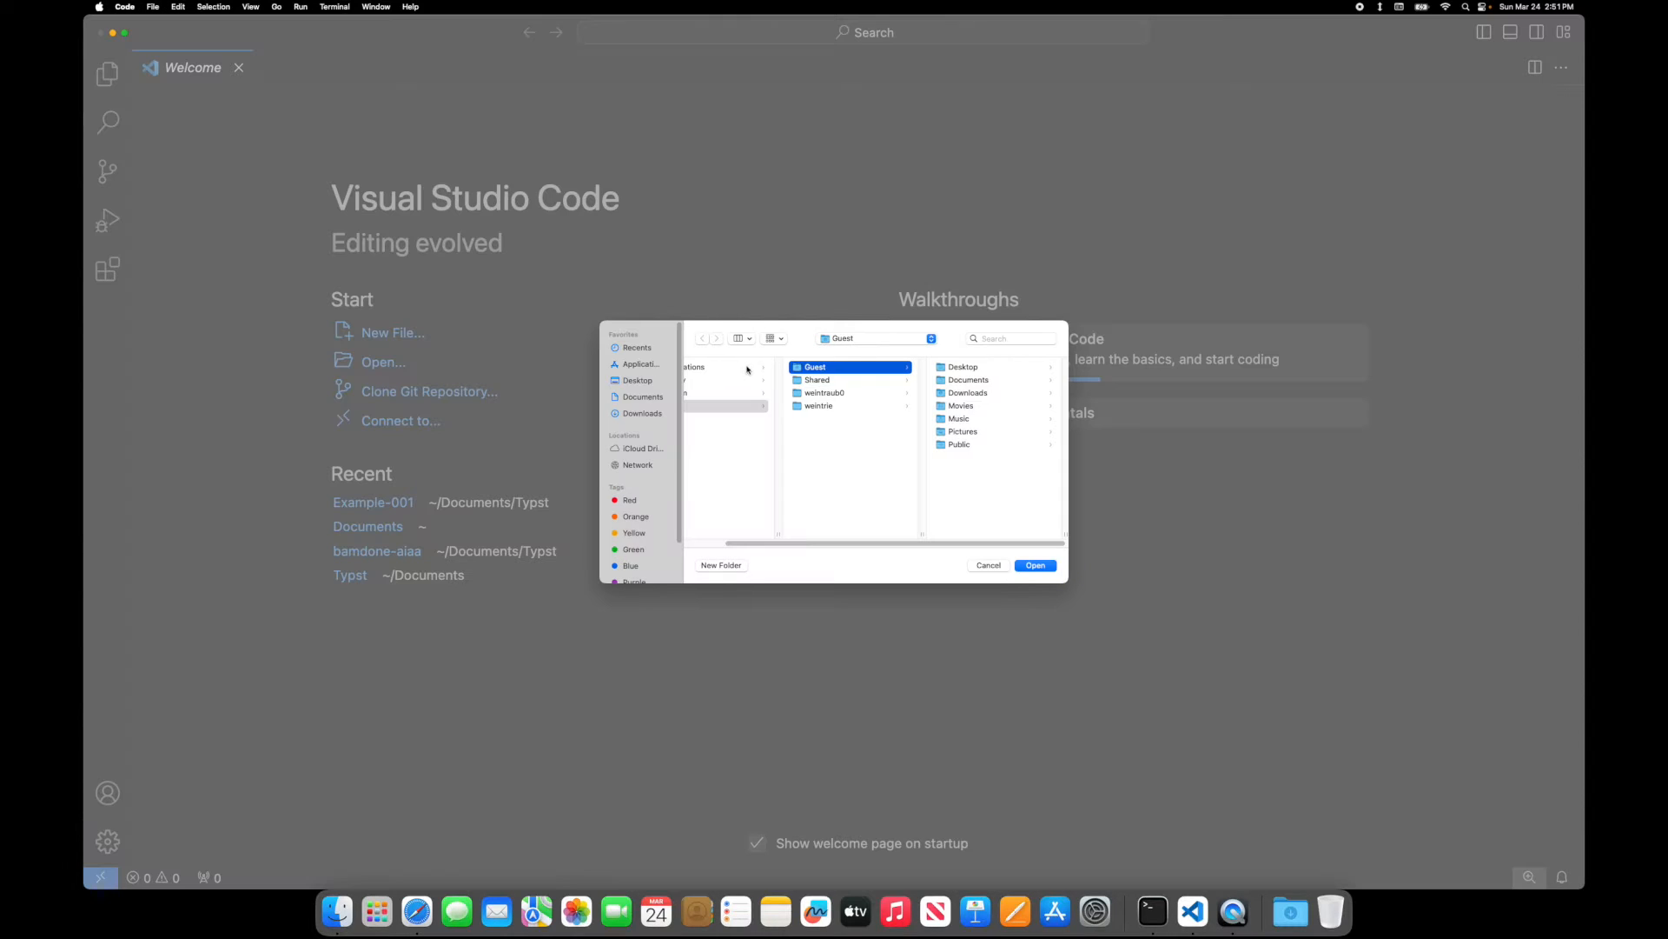
{"action": "left_click", "coordinate": [968, 379]}
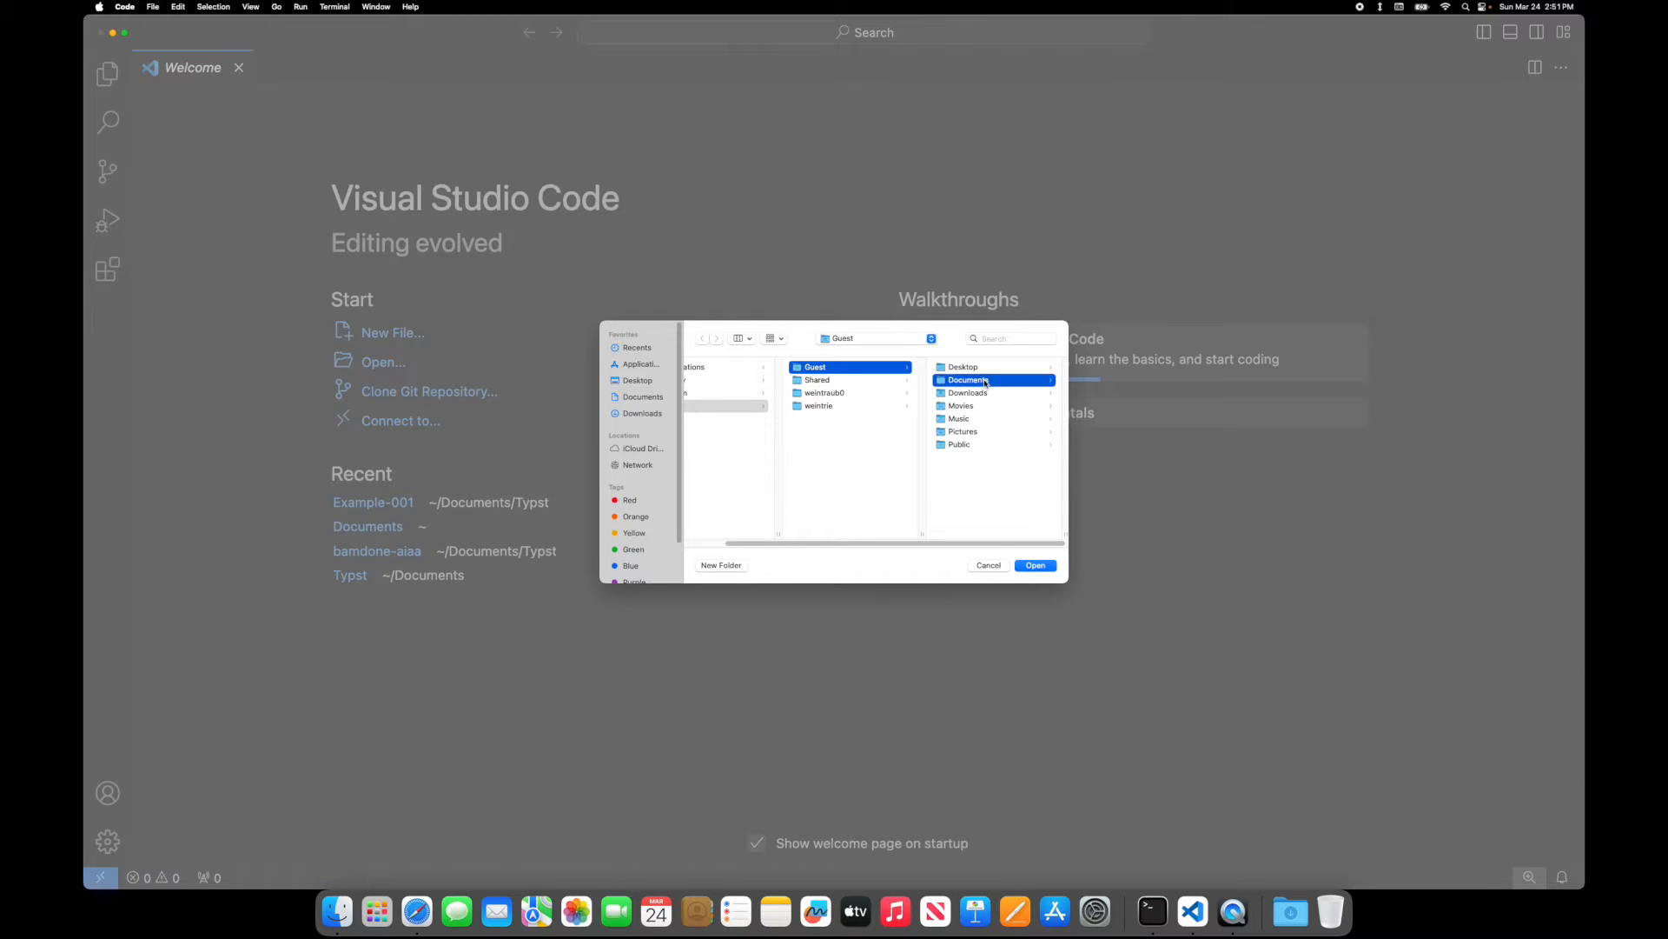
{"action": "left_click", "coordinate": [1033, 565]}
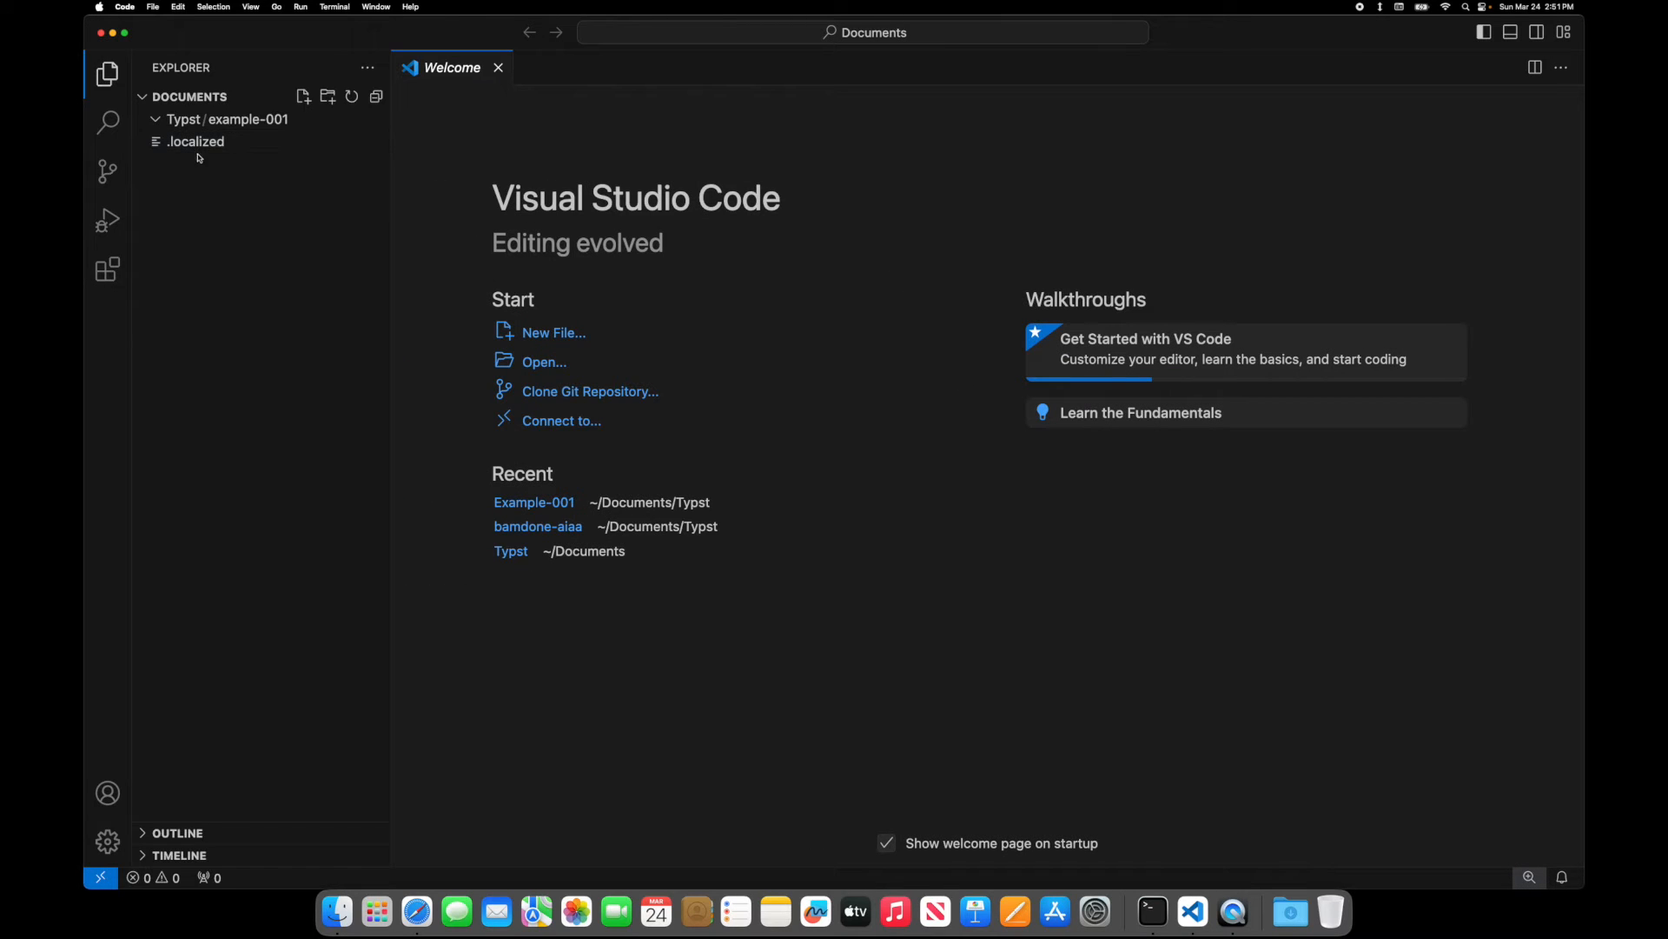
{"action": "left_click", "coordinate": [227, 118]}
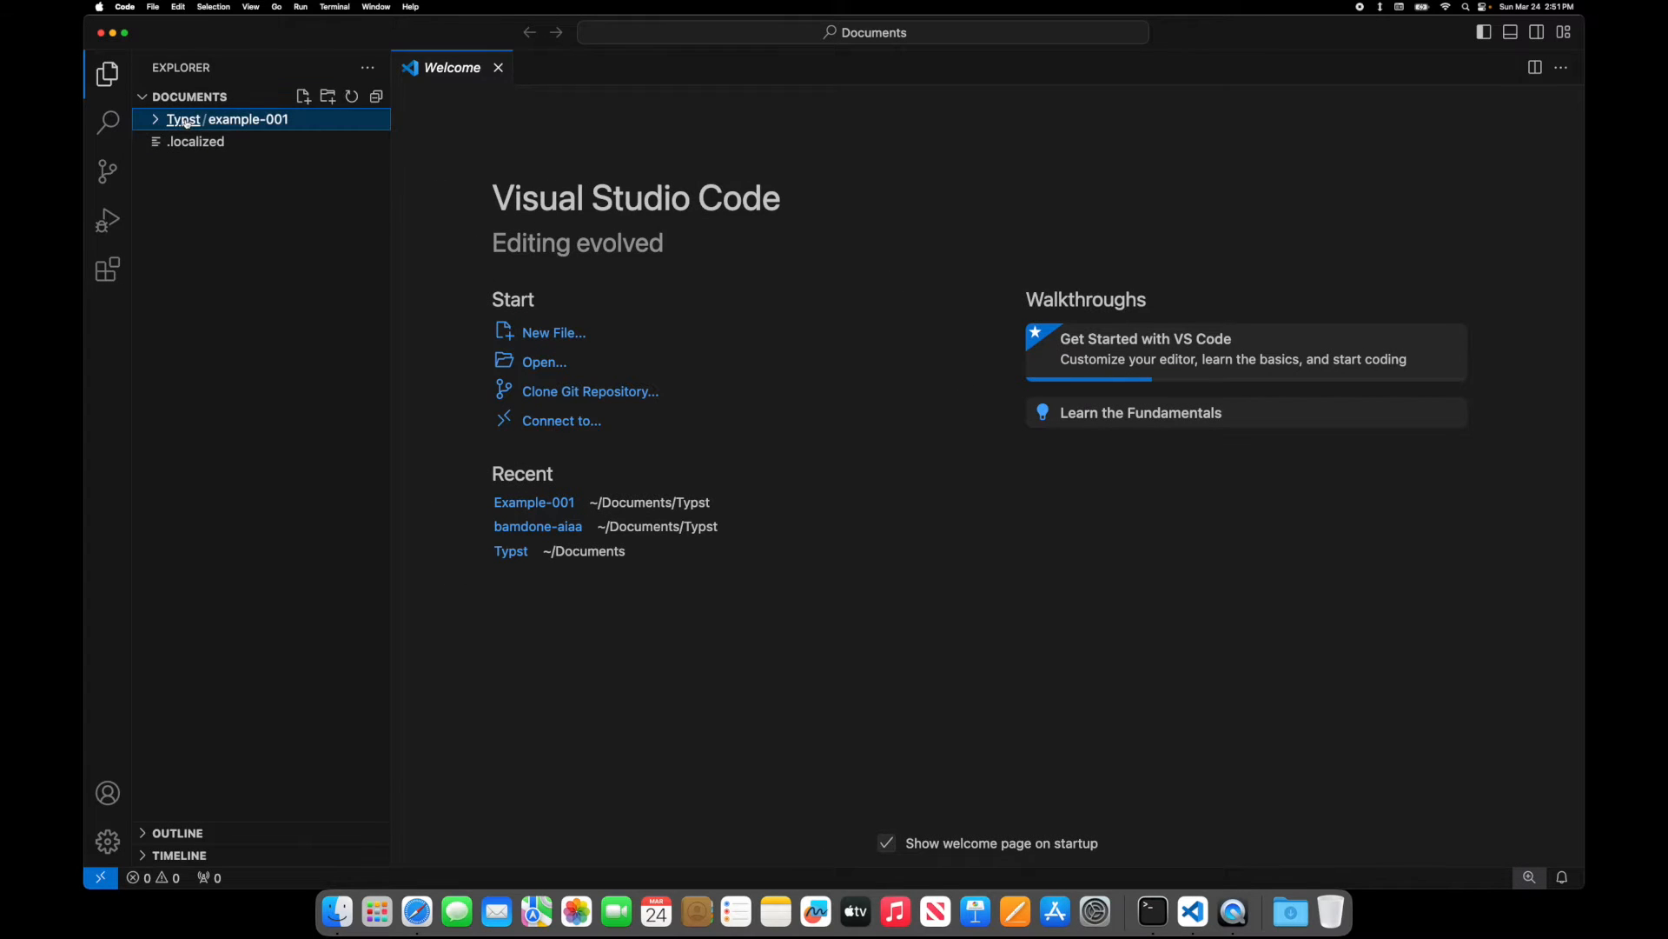
{"action": "left_click", "coordinate": [156, 119]}
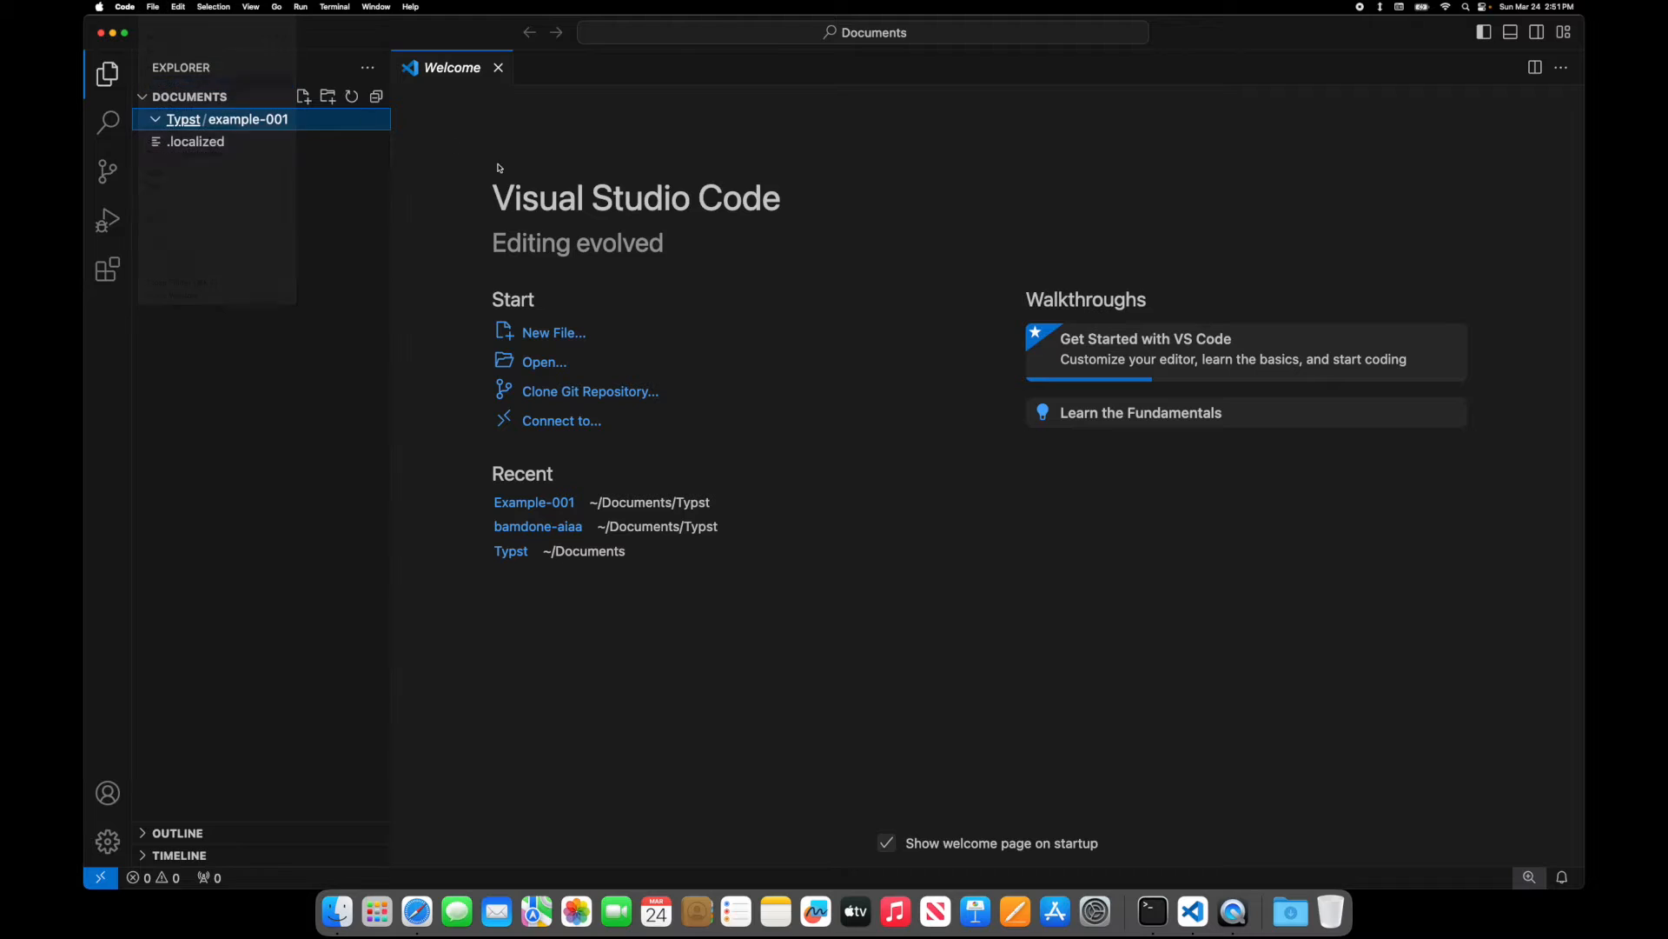
{"action": "left_click", "coordinate": [545, 361]}
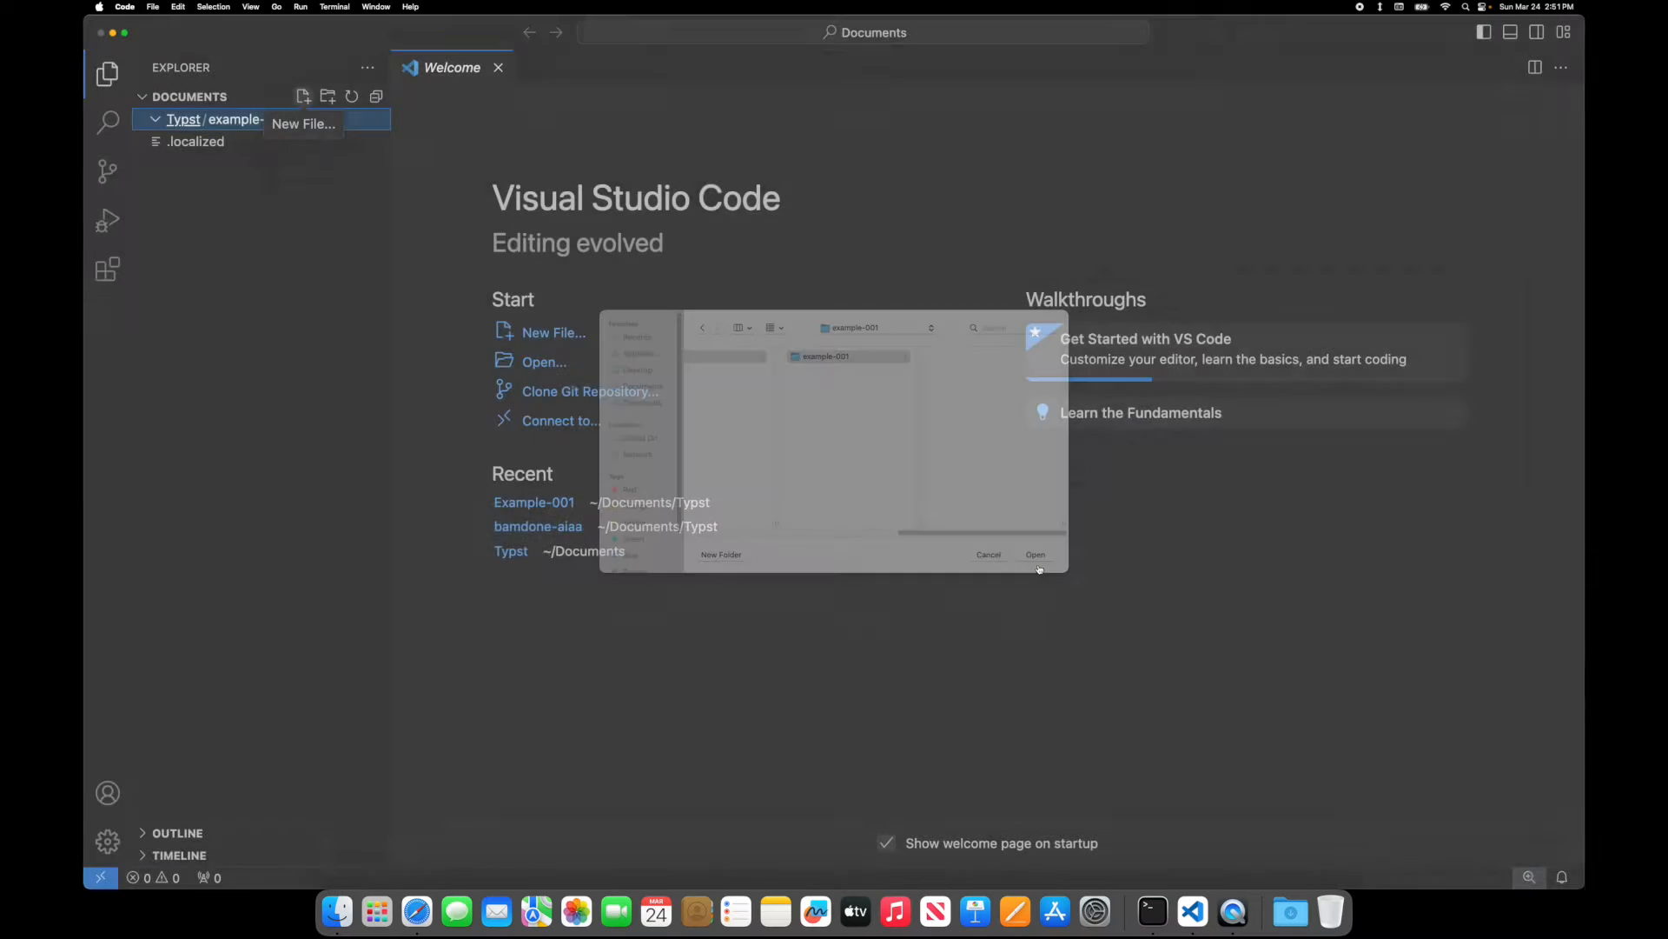
{"action": "left_click", "coordinate": [1034, 554]}
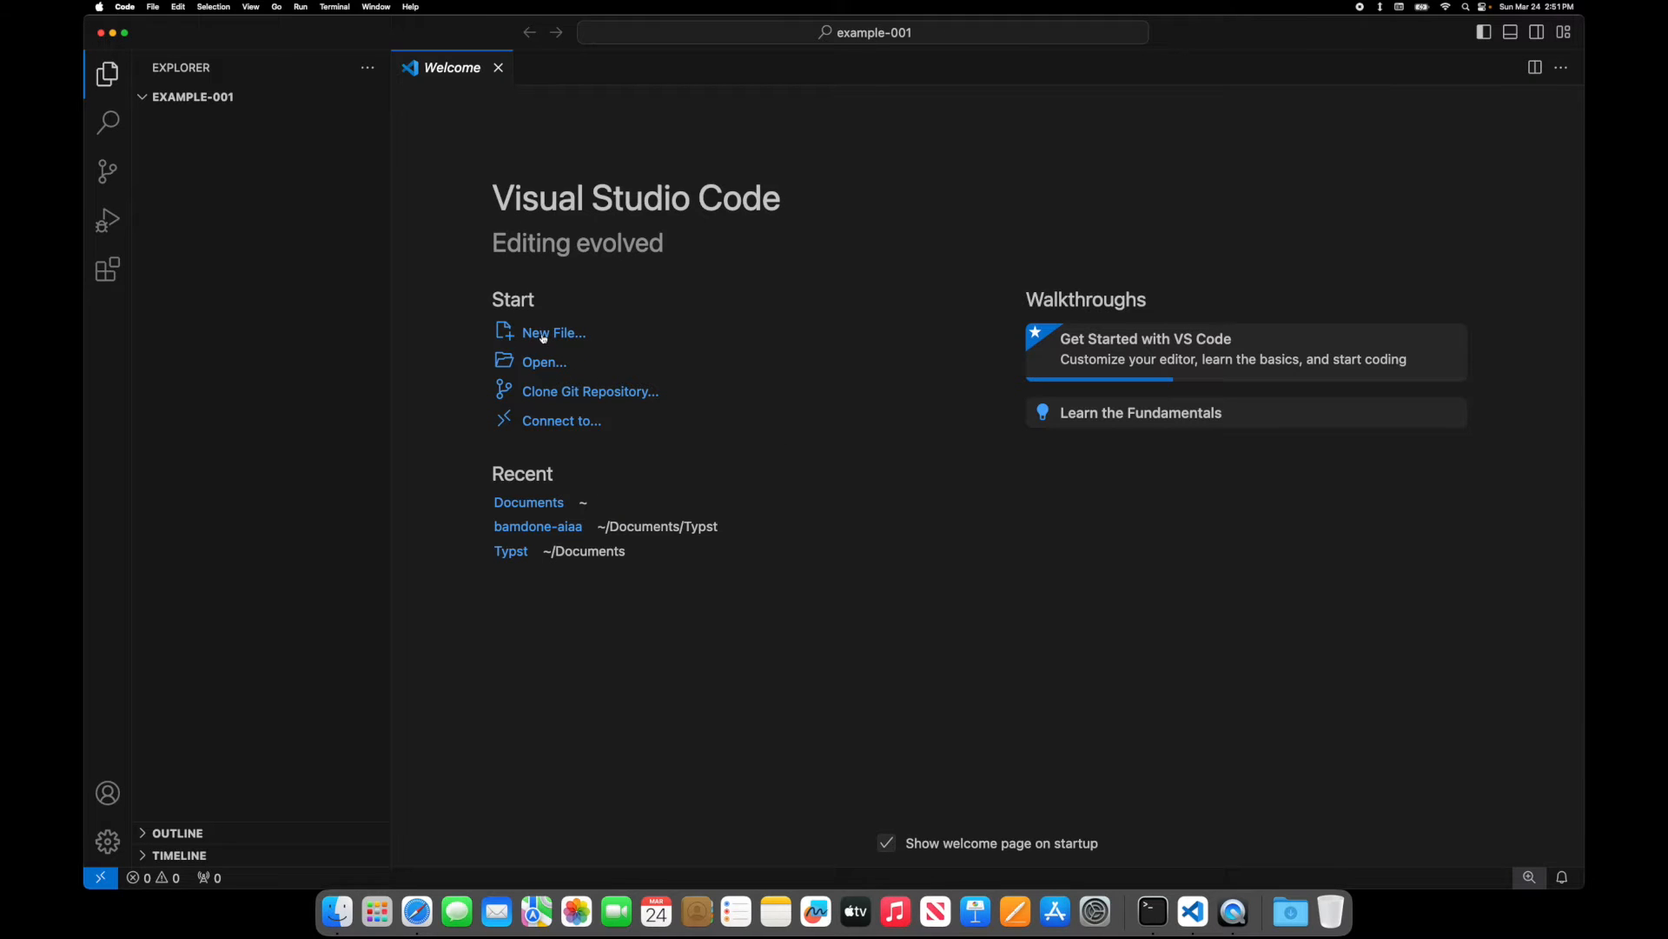
- Start a new file named example-001.typ
{"action": "left_click", "coordinate": [553, 332]}
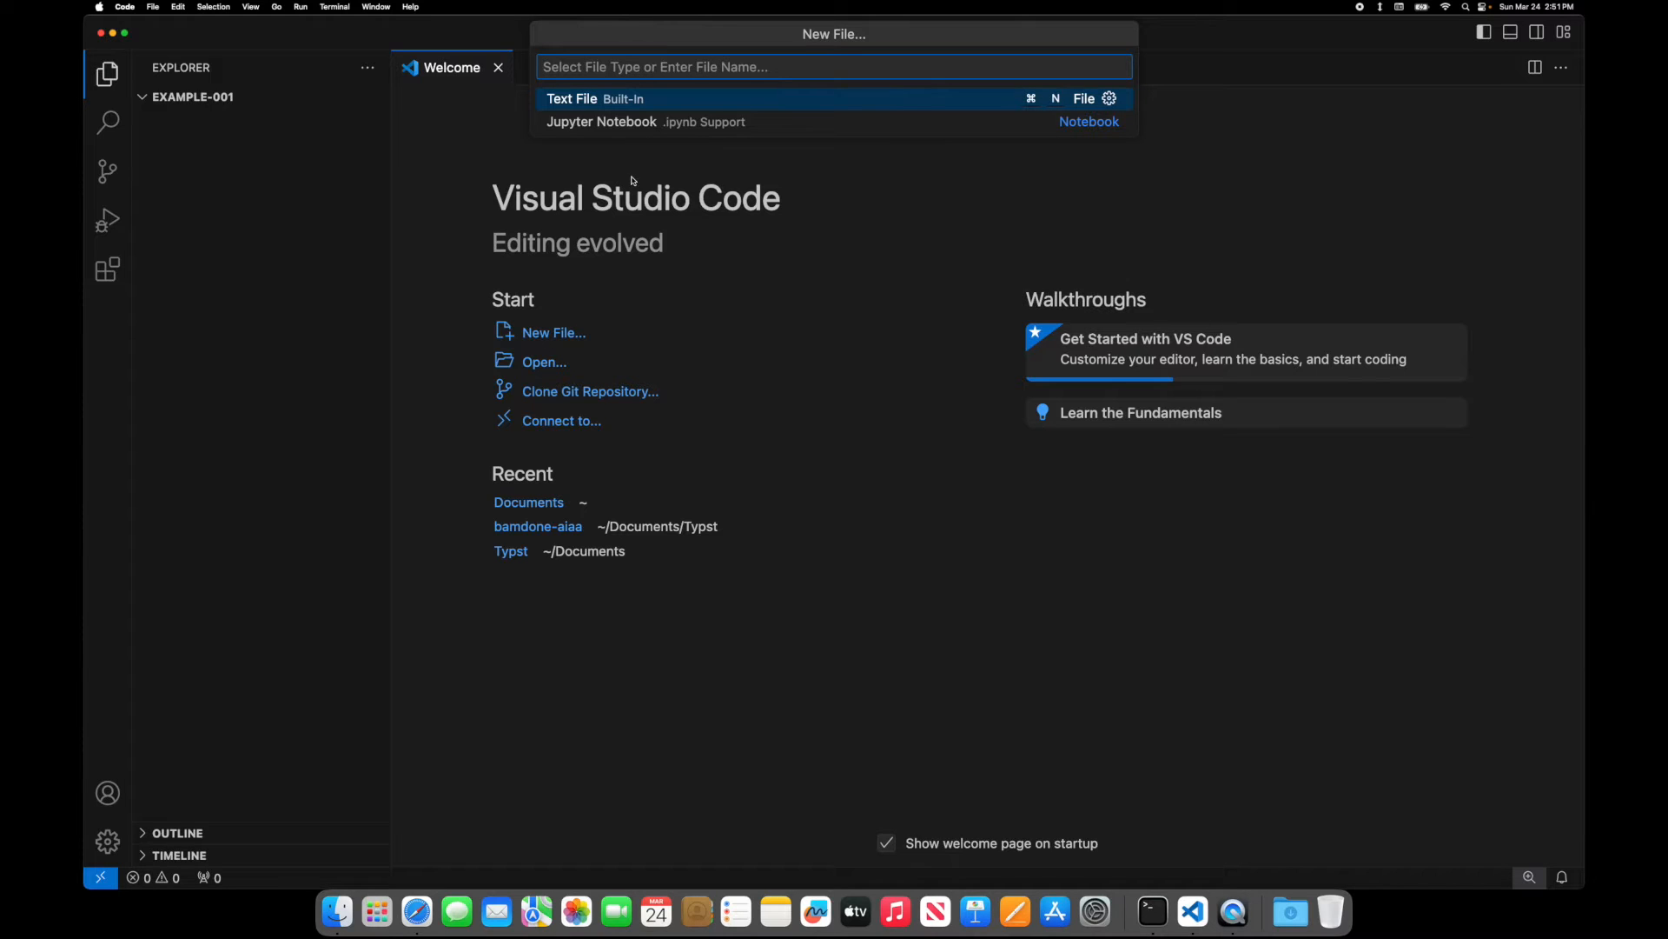
{"action": "type", "text": "example-001."}
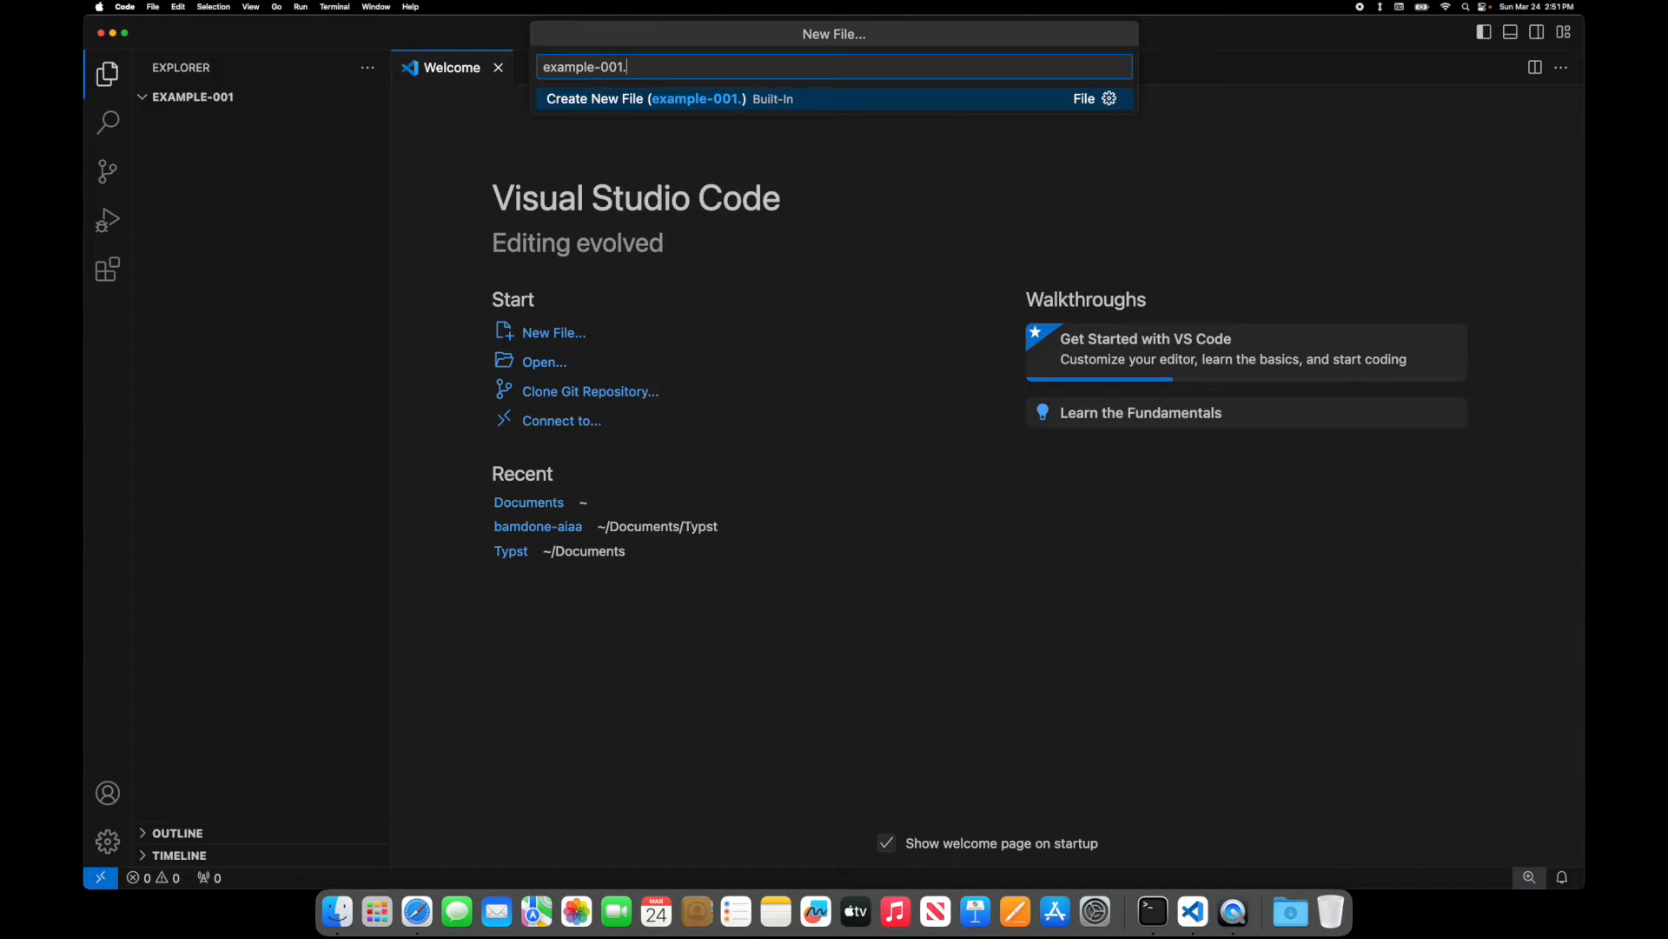
{"action": "type", "text": "typ"}
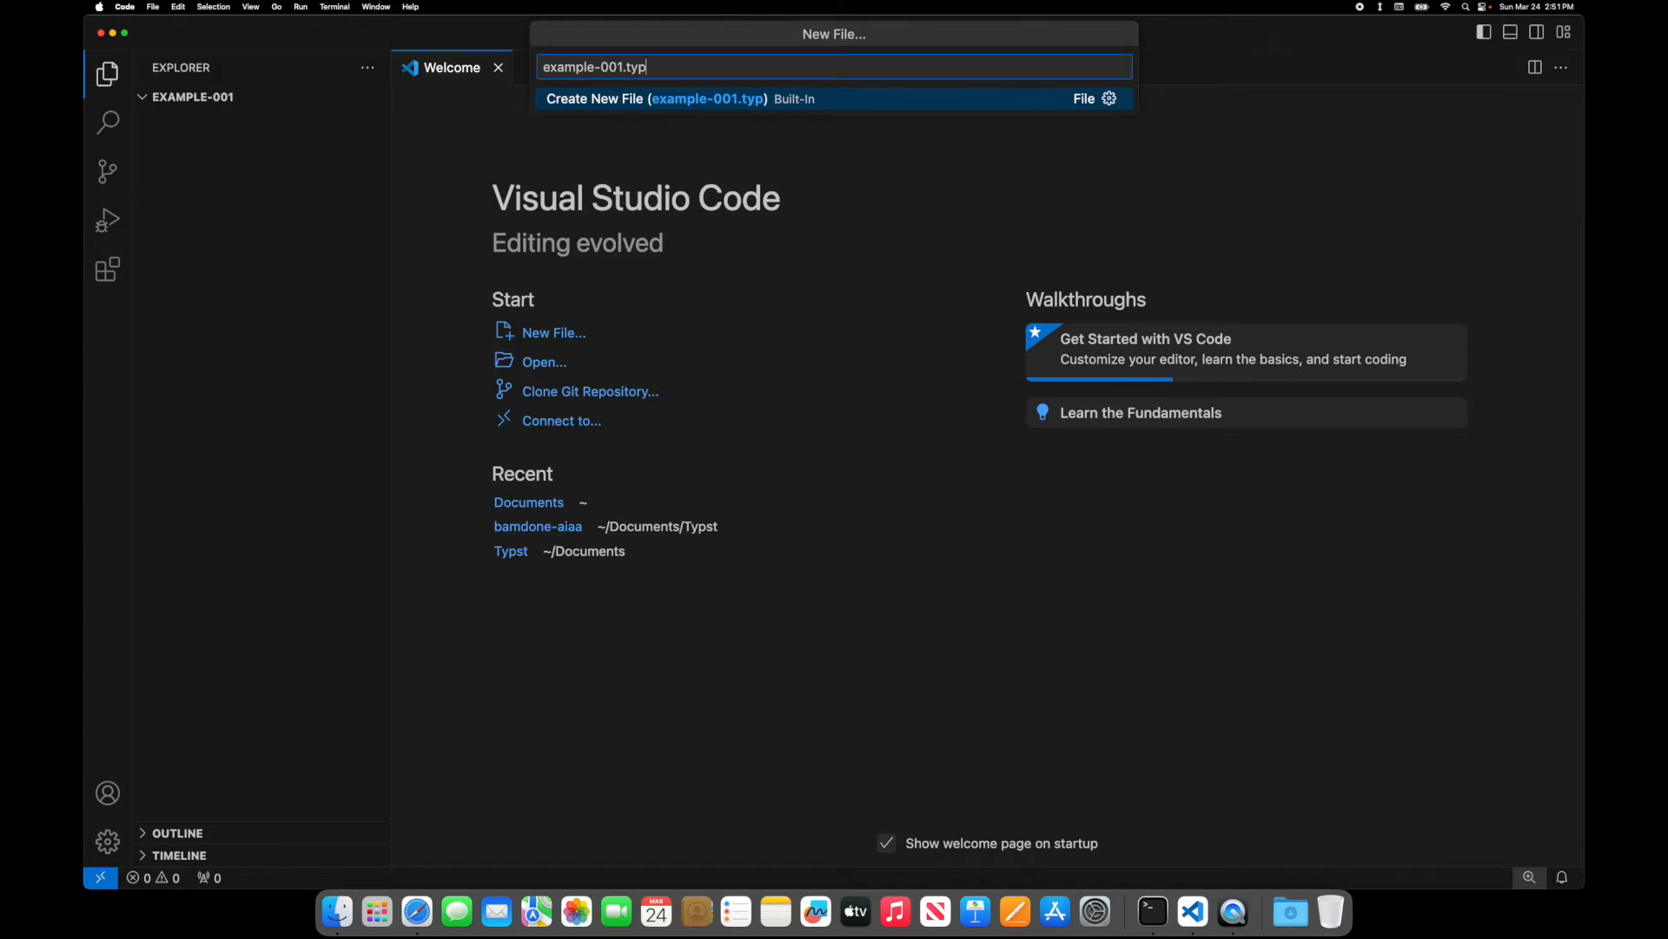
{"action": "left_click", "coordinate": [654, 98]}
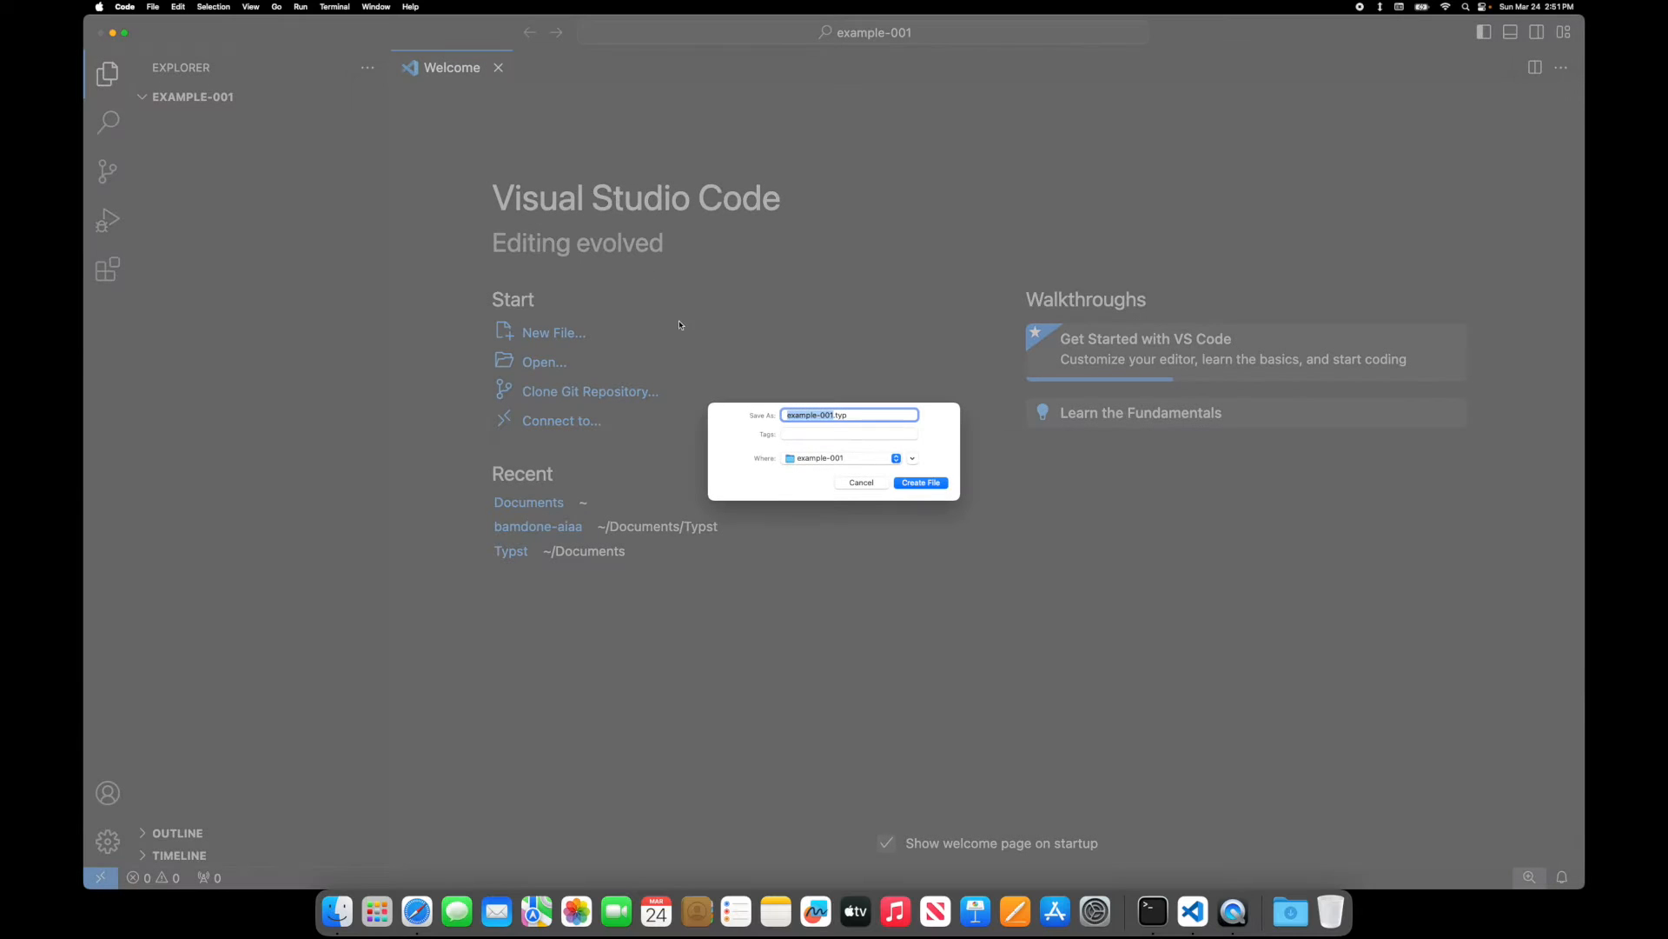
- Save example-001.typ, write 'Hello World', and filter the Command Palette for Typst
{"action": "left_click", "coordinate": [920, 482]}
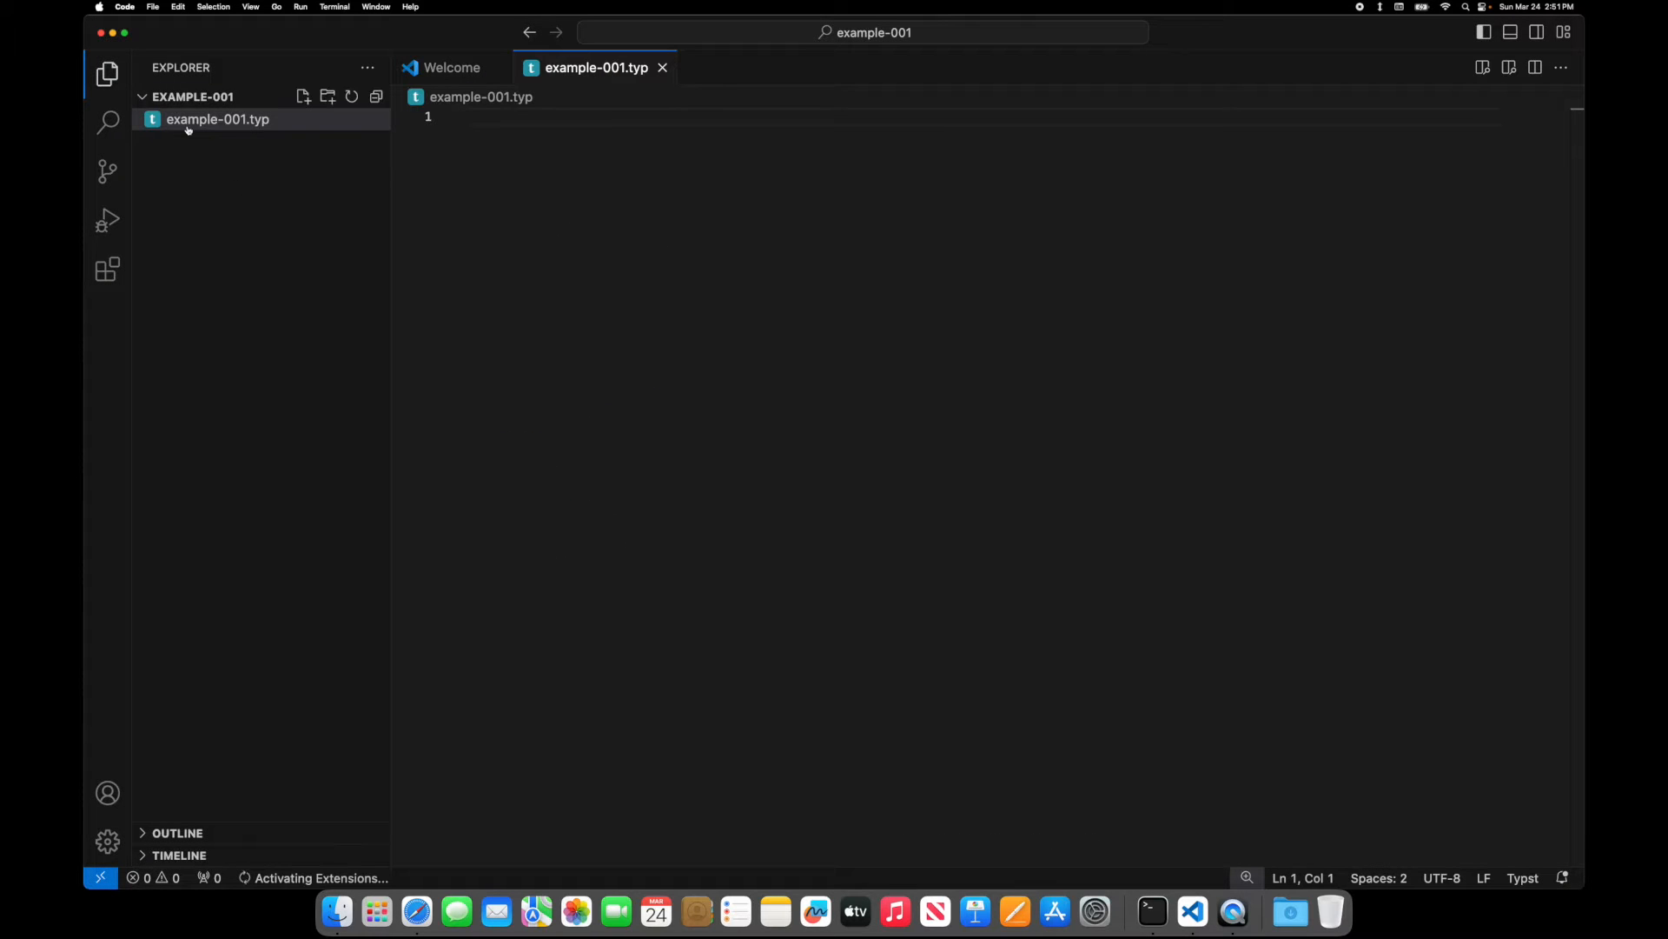
{"action": "type", "text": "H"}
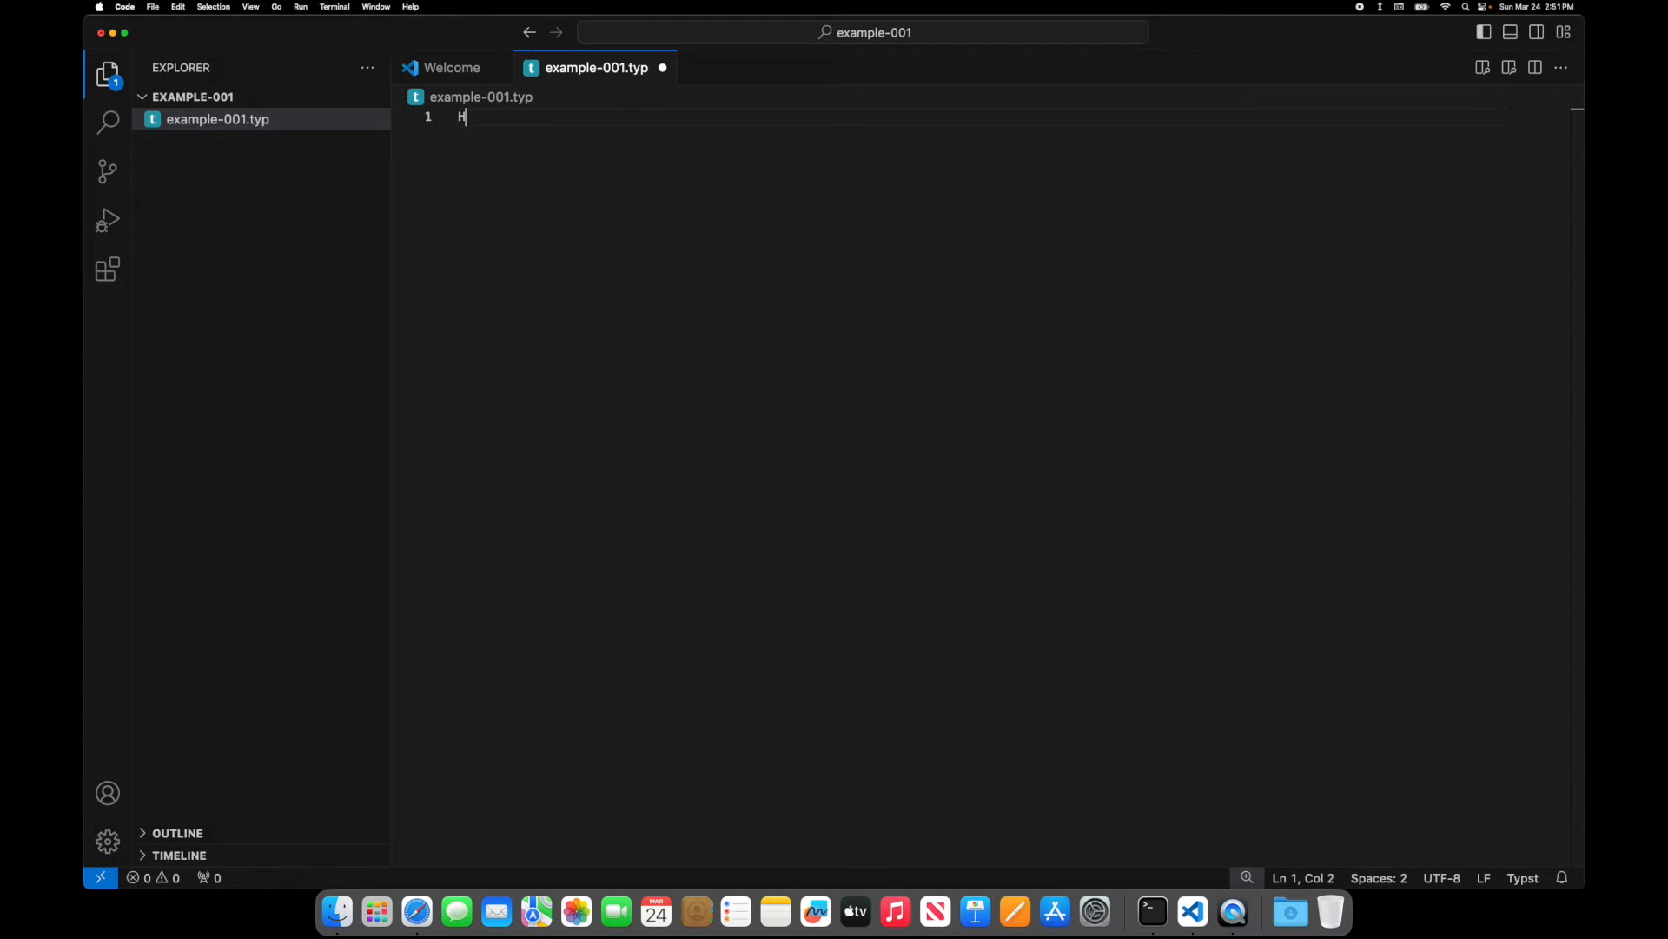
{"action": "type", "text": "ello World"}
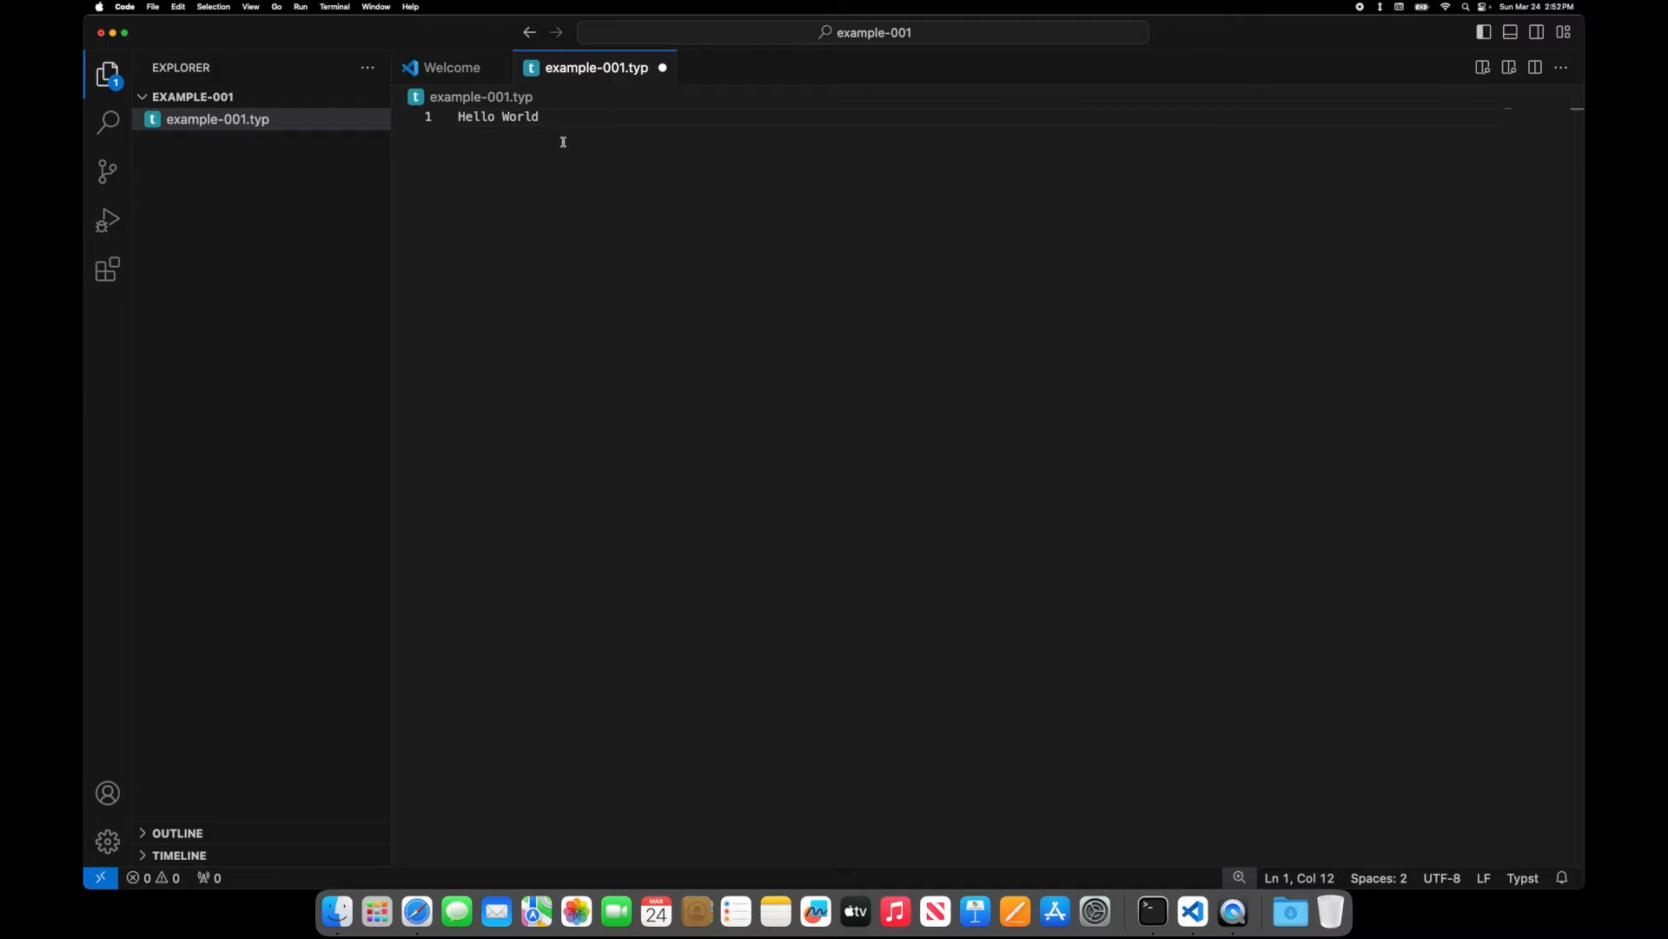
{"action": "key", "text": "cmd+shift+p"}
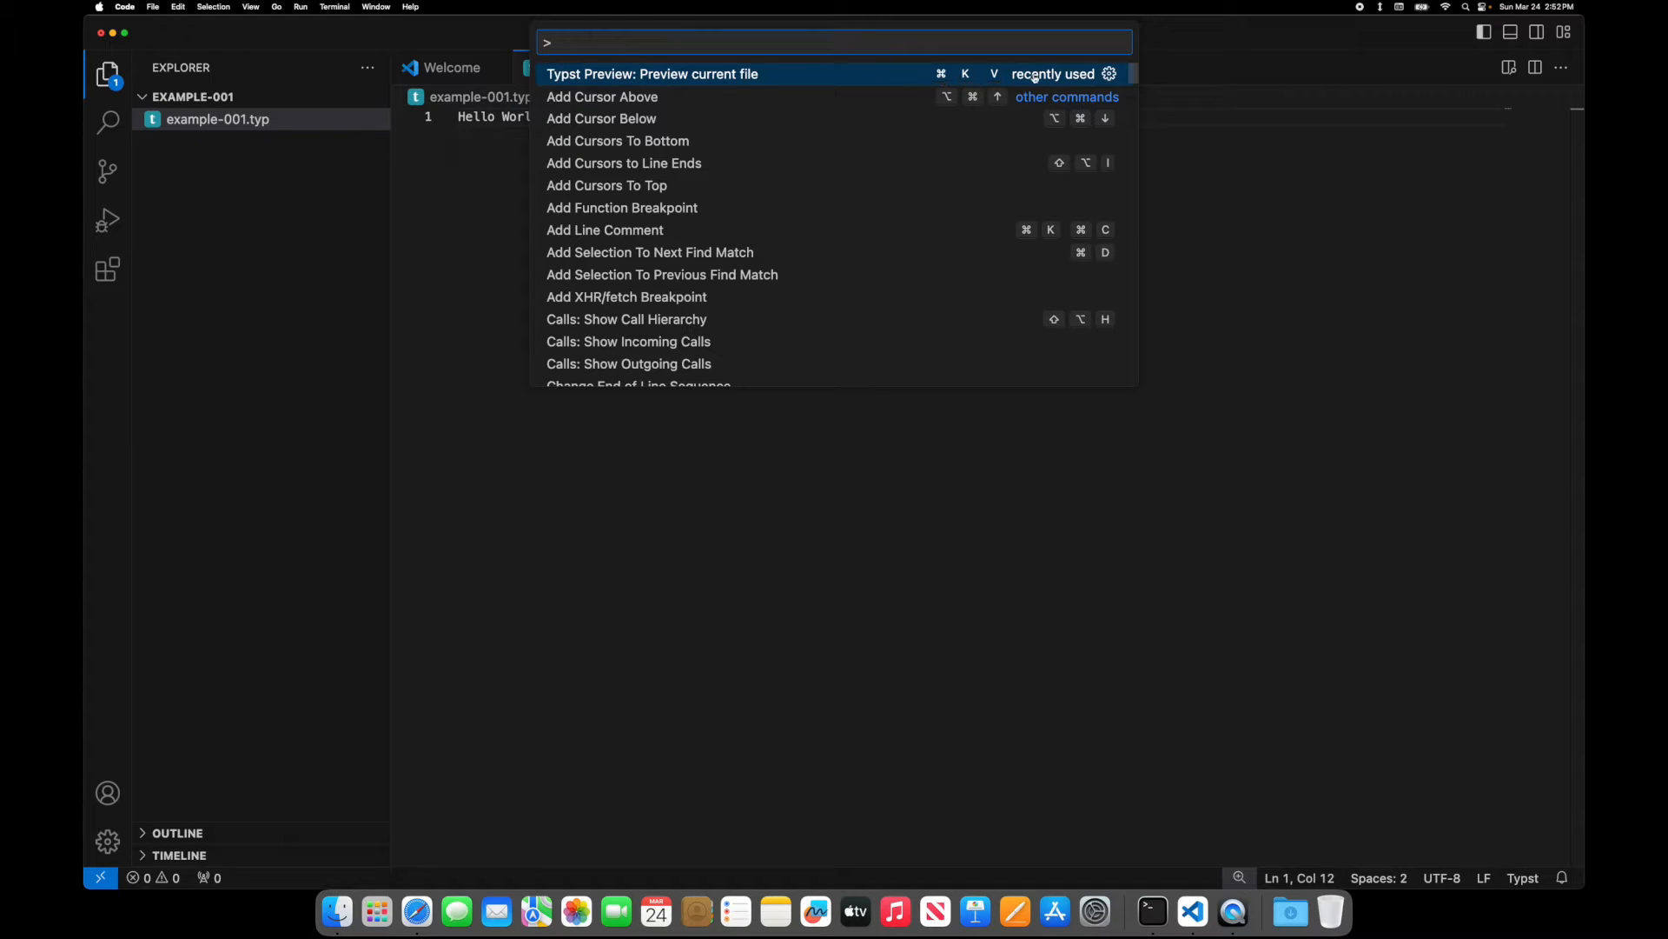
{"action": "mouse_move", "coordinate": [768, 498]}
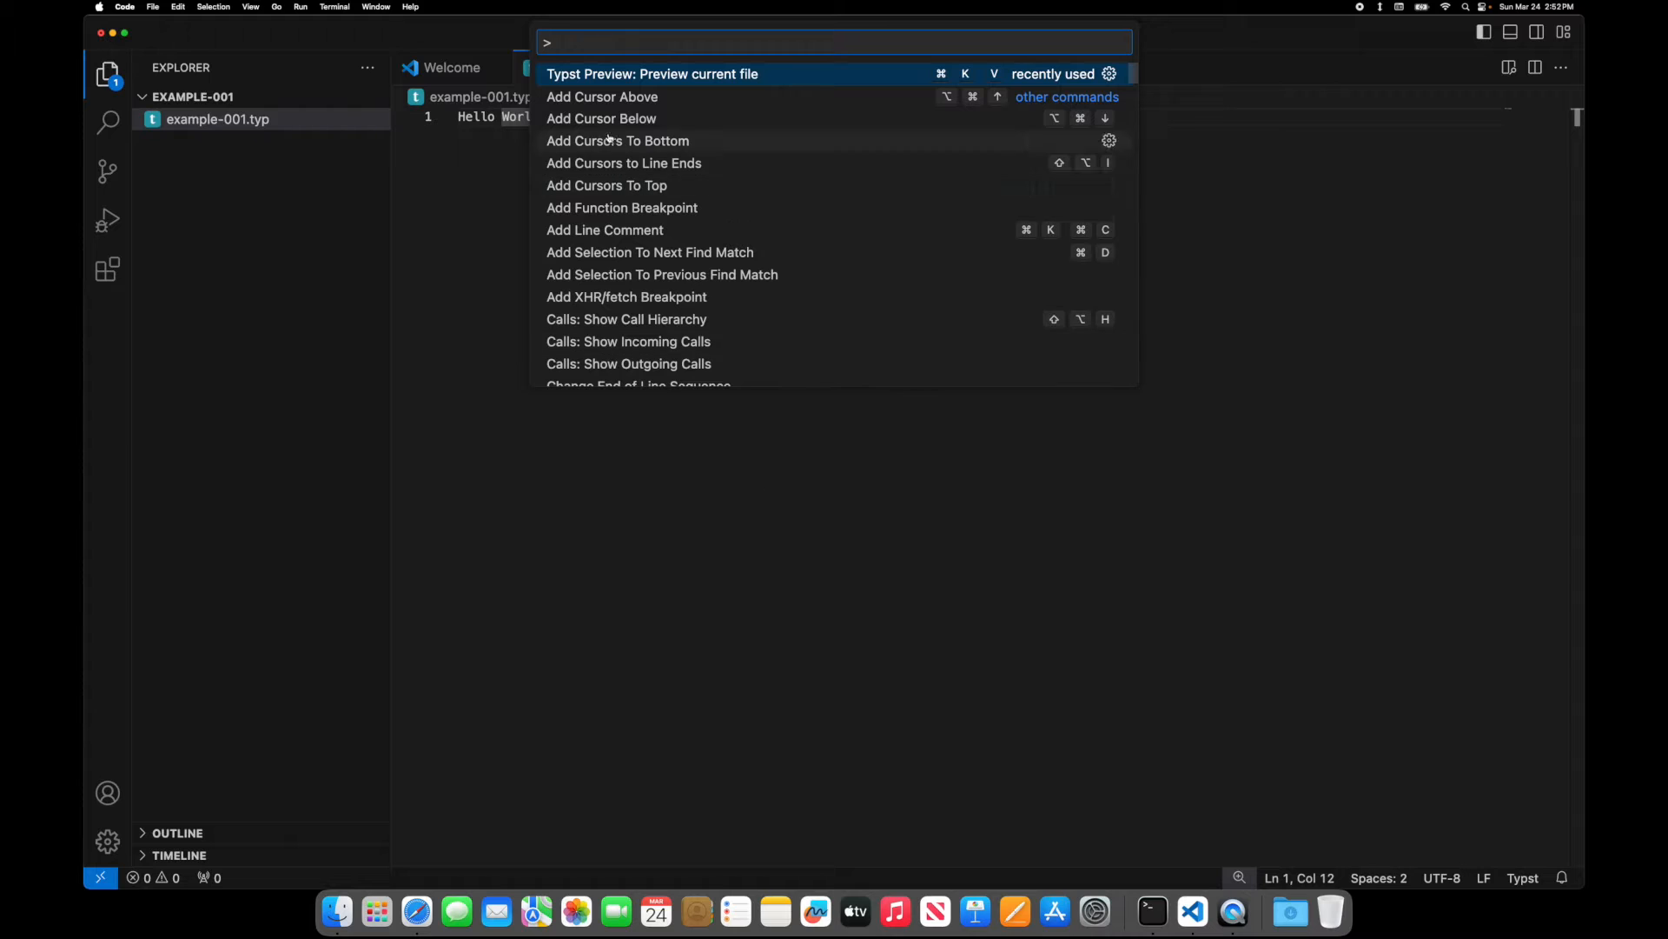
{"action": "type", "text": "typst"}
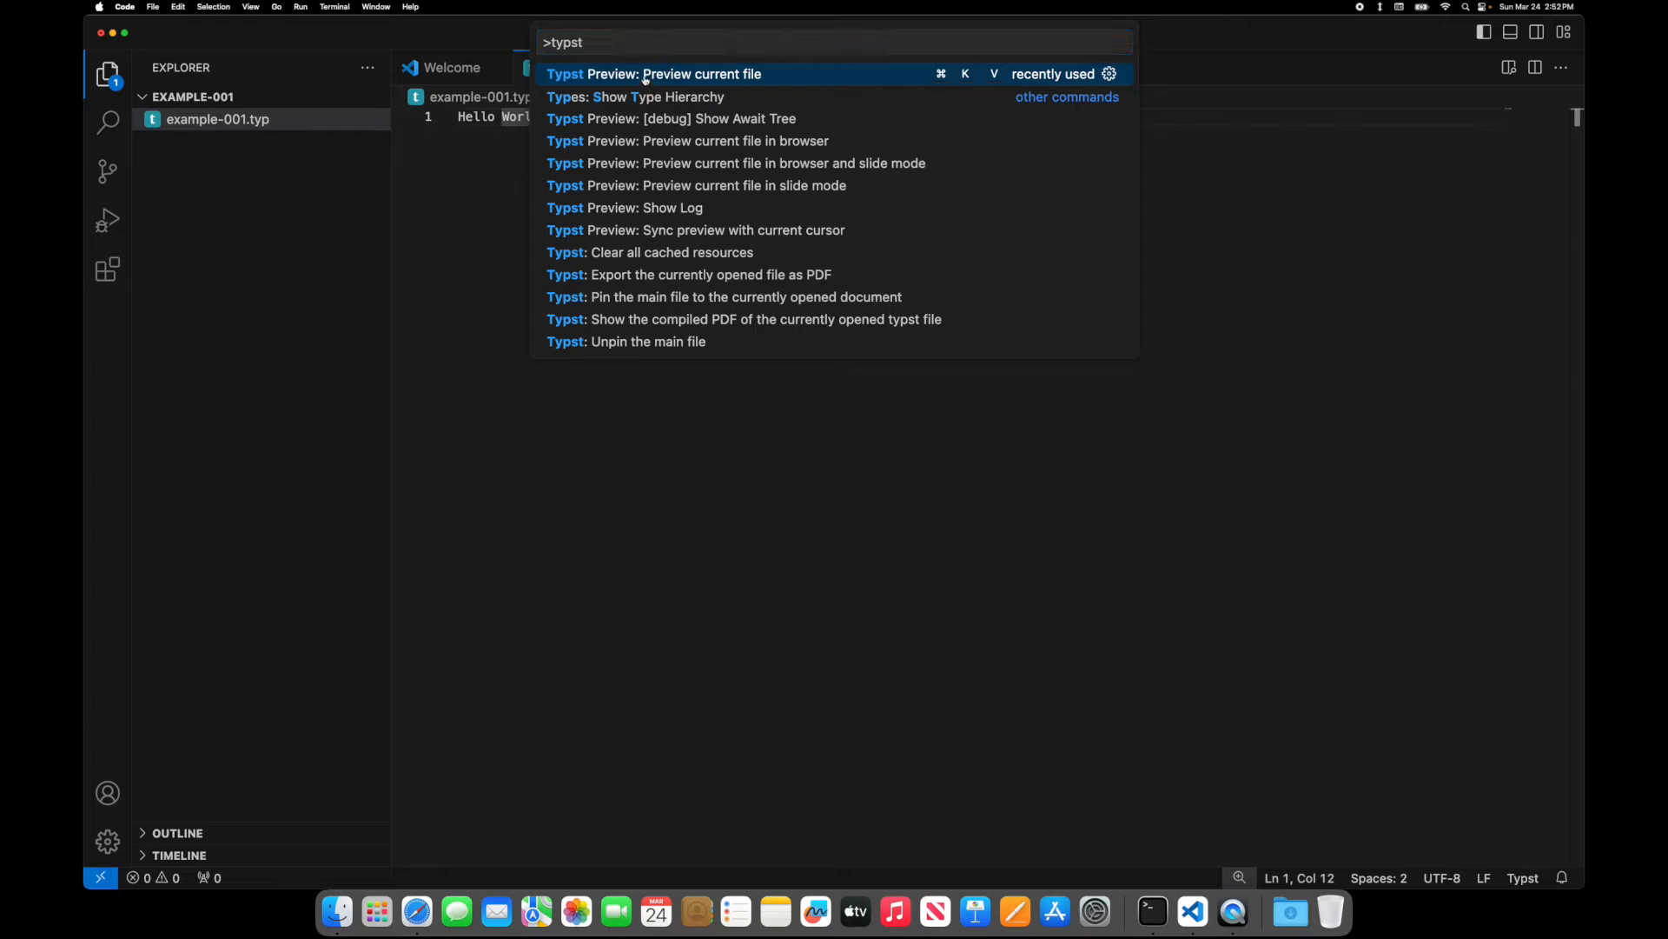
- Preview the current Typst file live, then type more text in the editor
{"action": "left_click", "coordinate": [654, 73]}
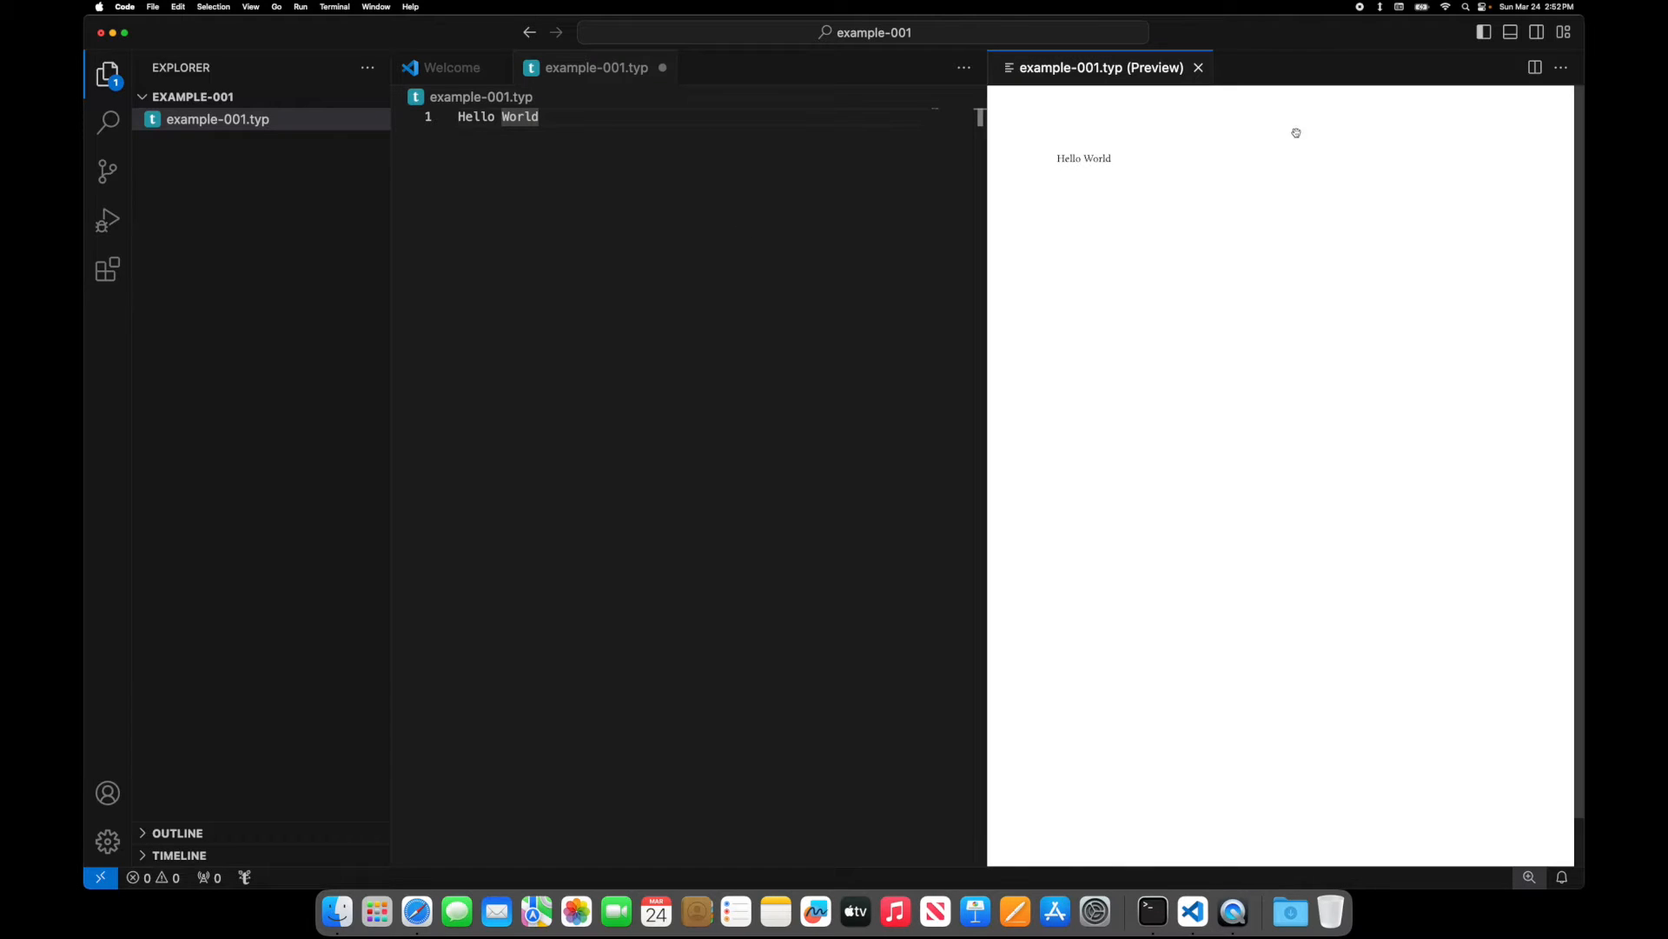
{"action": "left_click", "coordinate": [542, 115]}
{"action": "type", "text": "I am typing"}
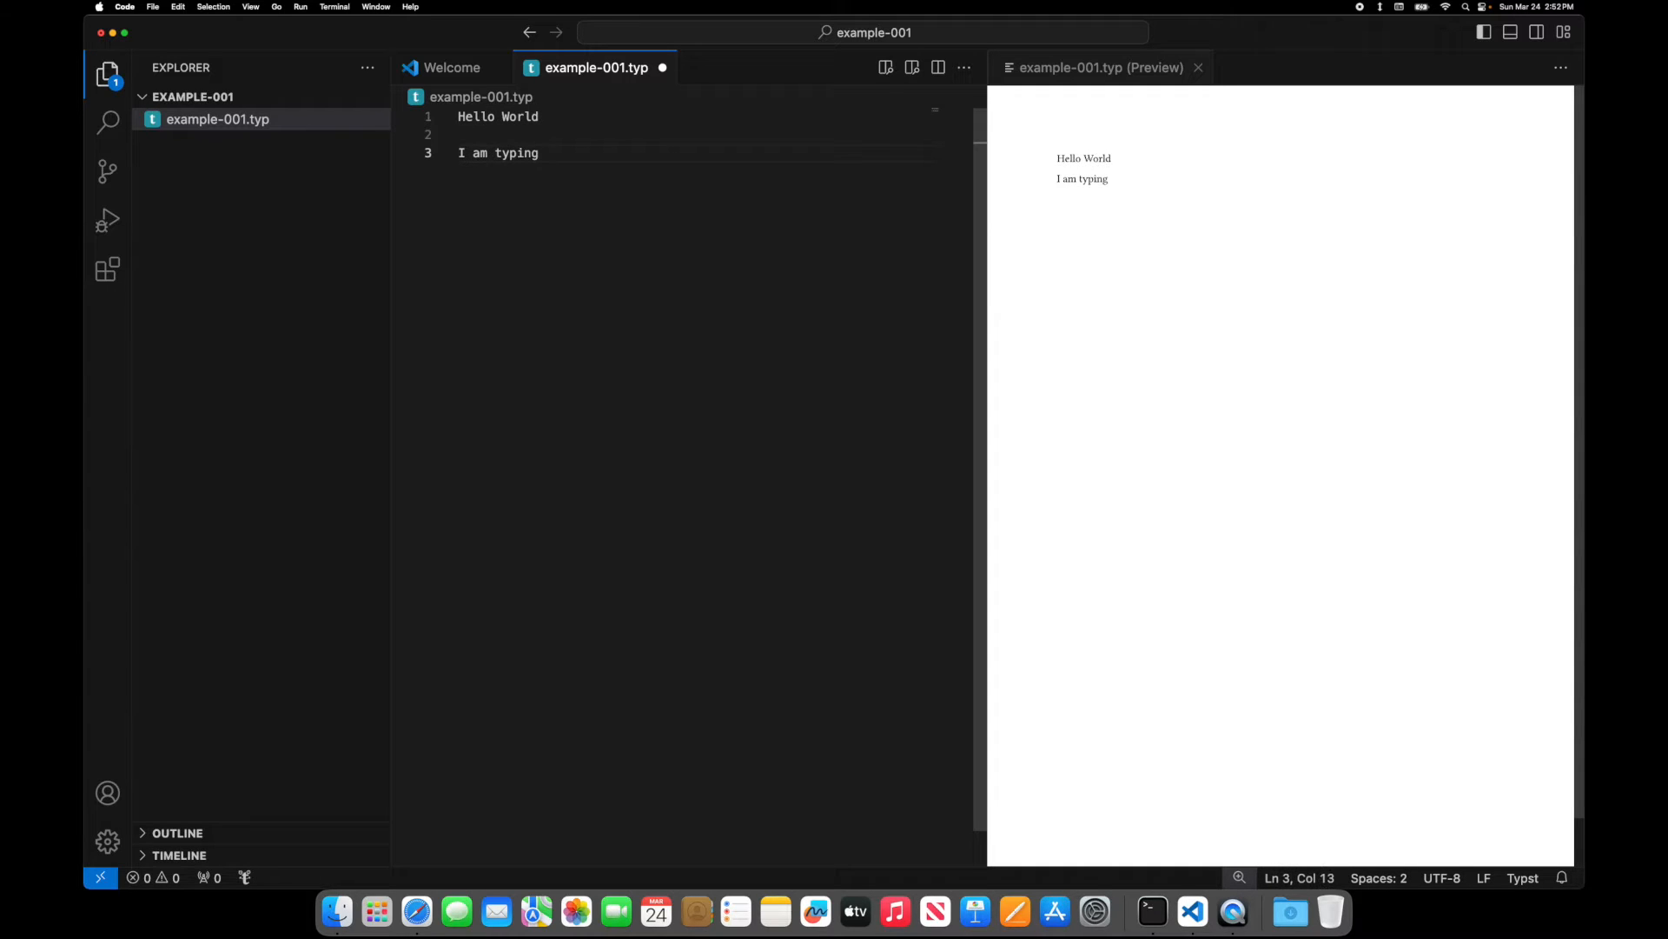
{"action": "type", "text": "t"}
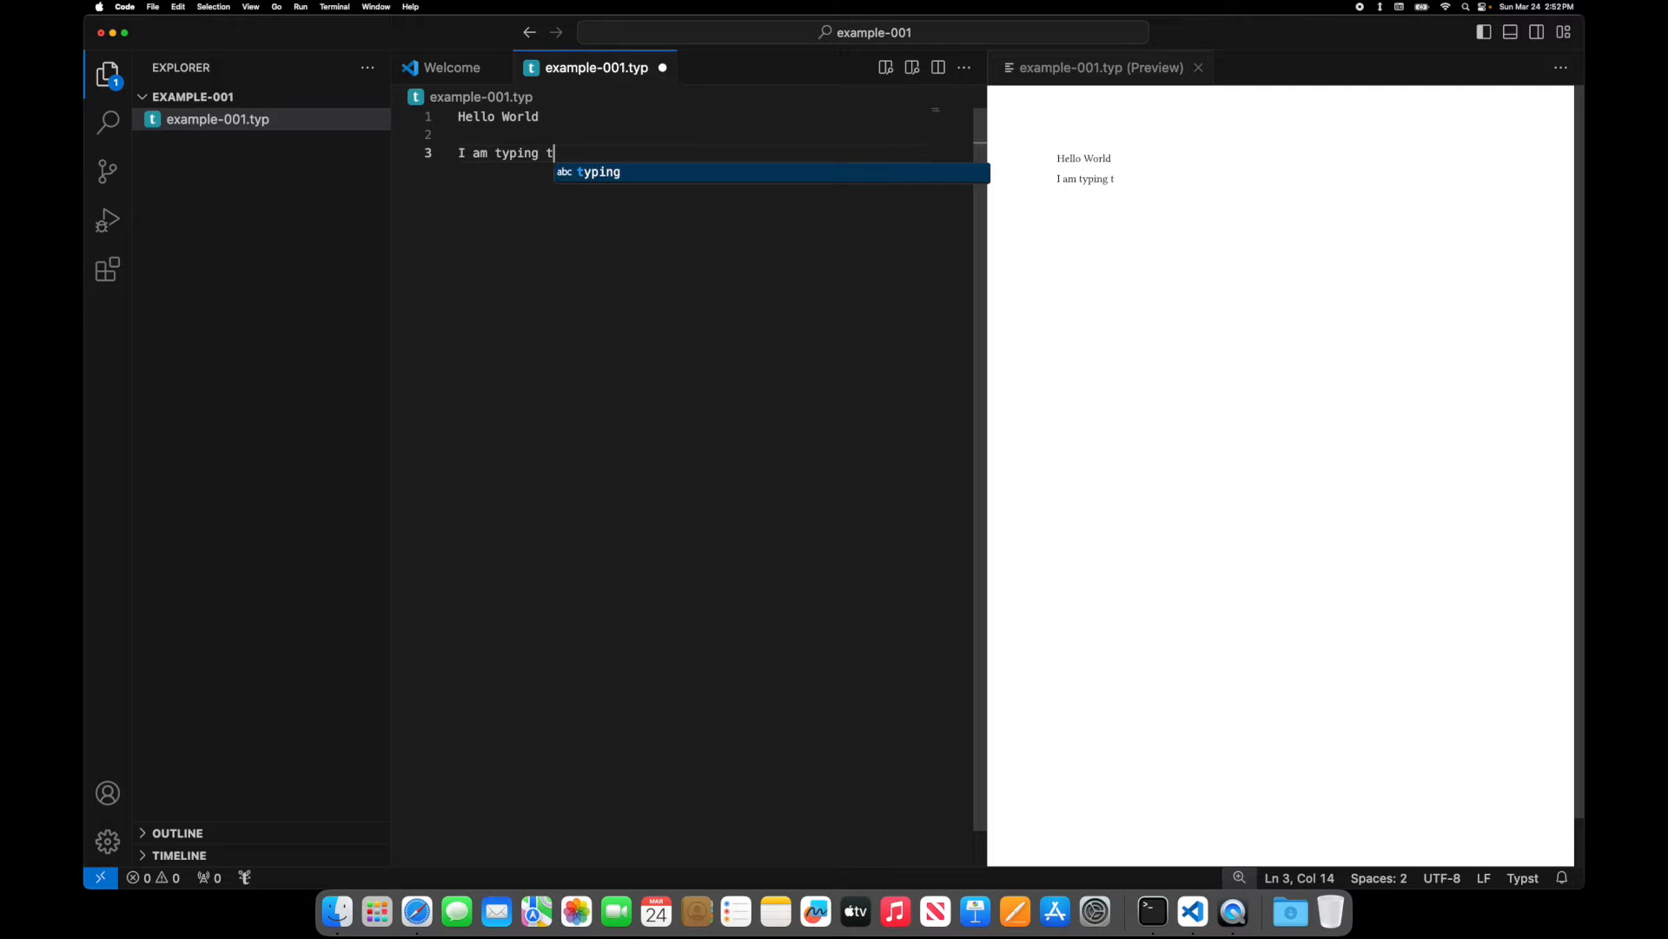
{"action": "type", "text": "ext here and it appears in re"}
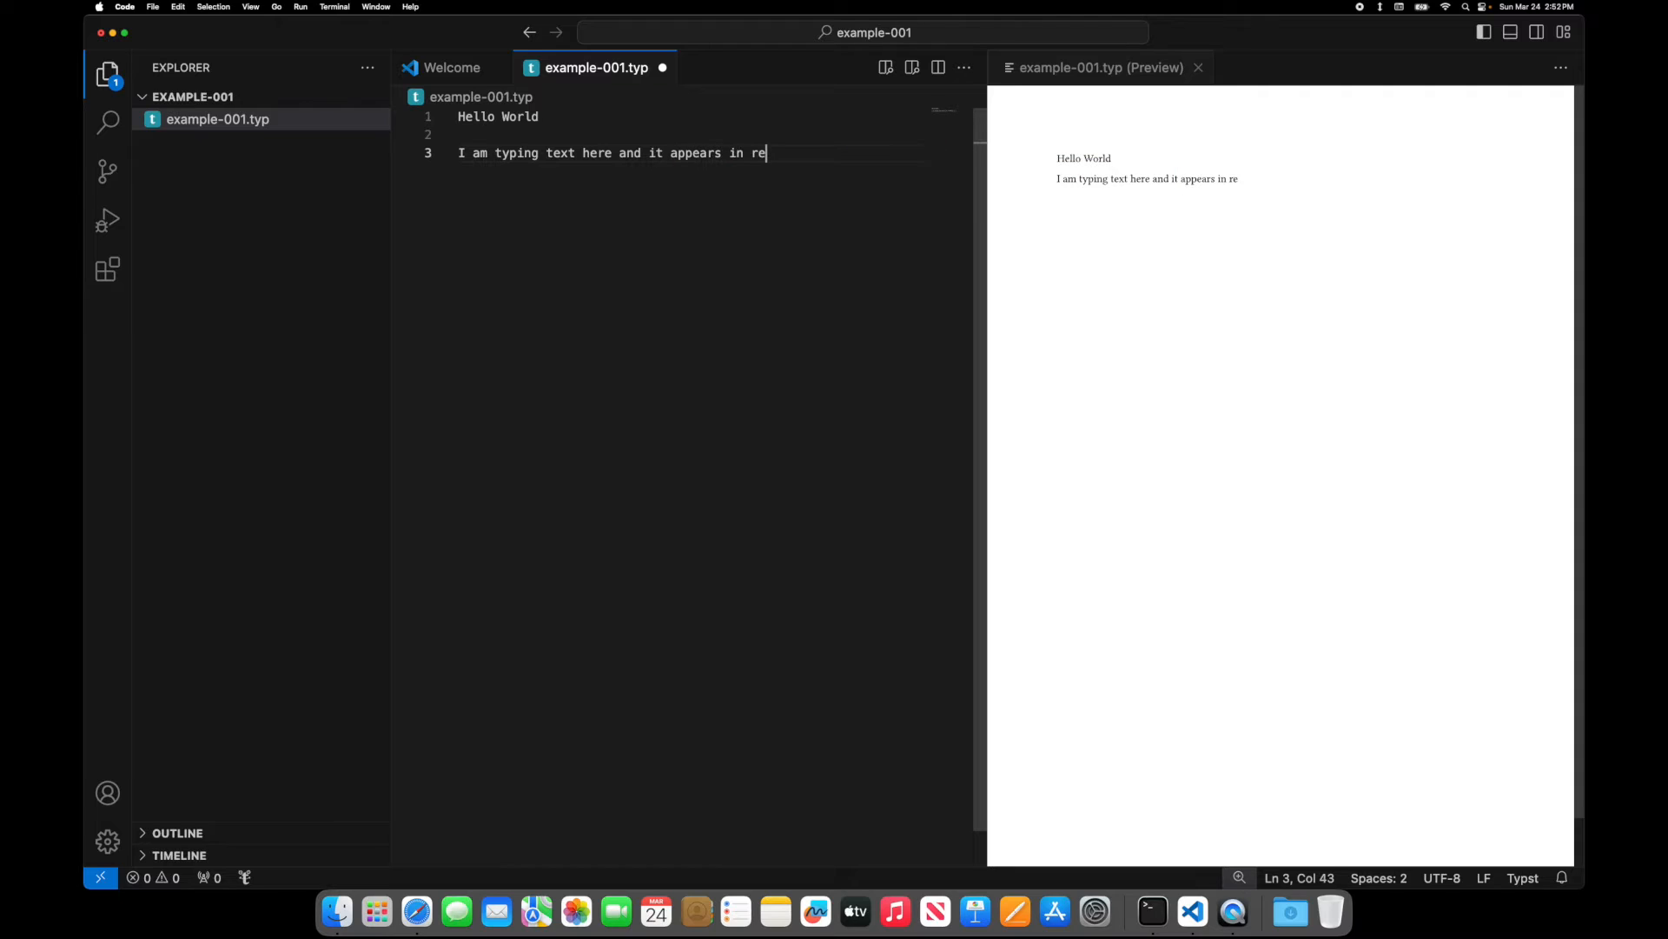
- Finish the real-time sentence and add the equation f(x) = sin(x)
{"action": "type", "text": "al-time"}
{"action": "type", "text": "$$"}
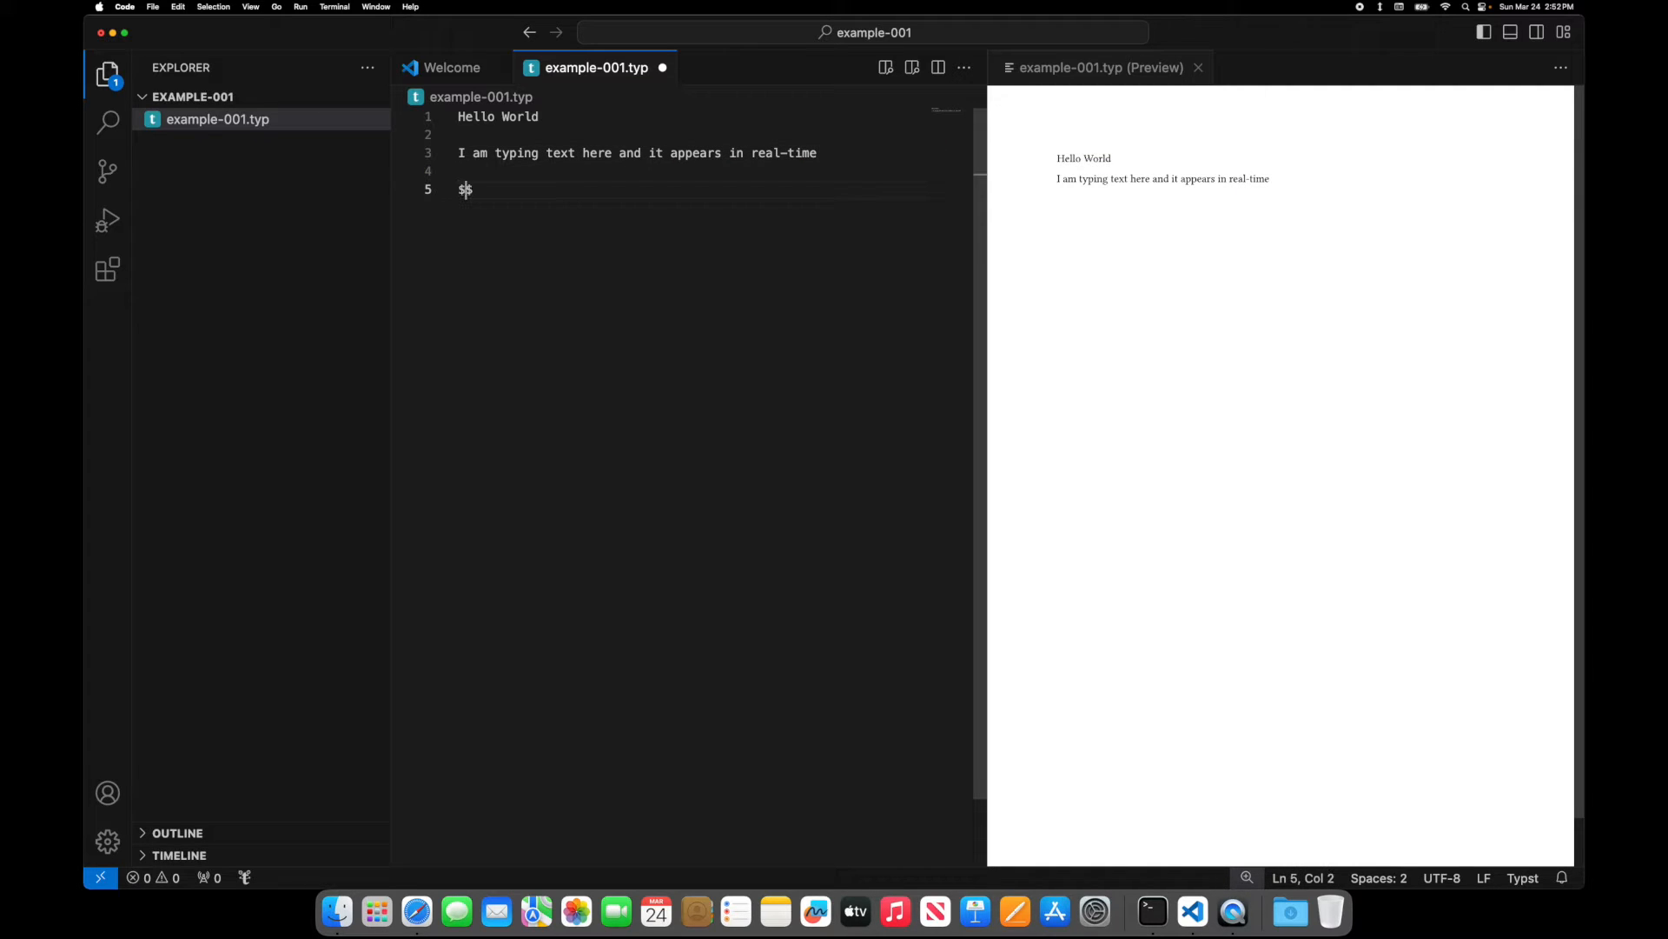
{"action": "type", "text": "f()"}
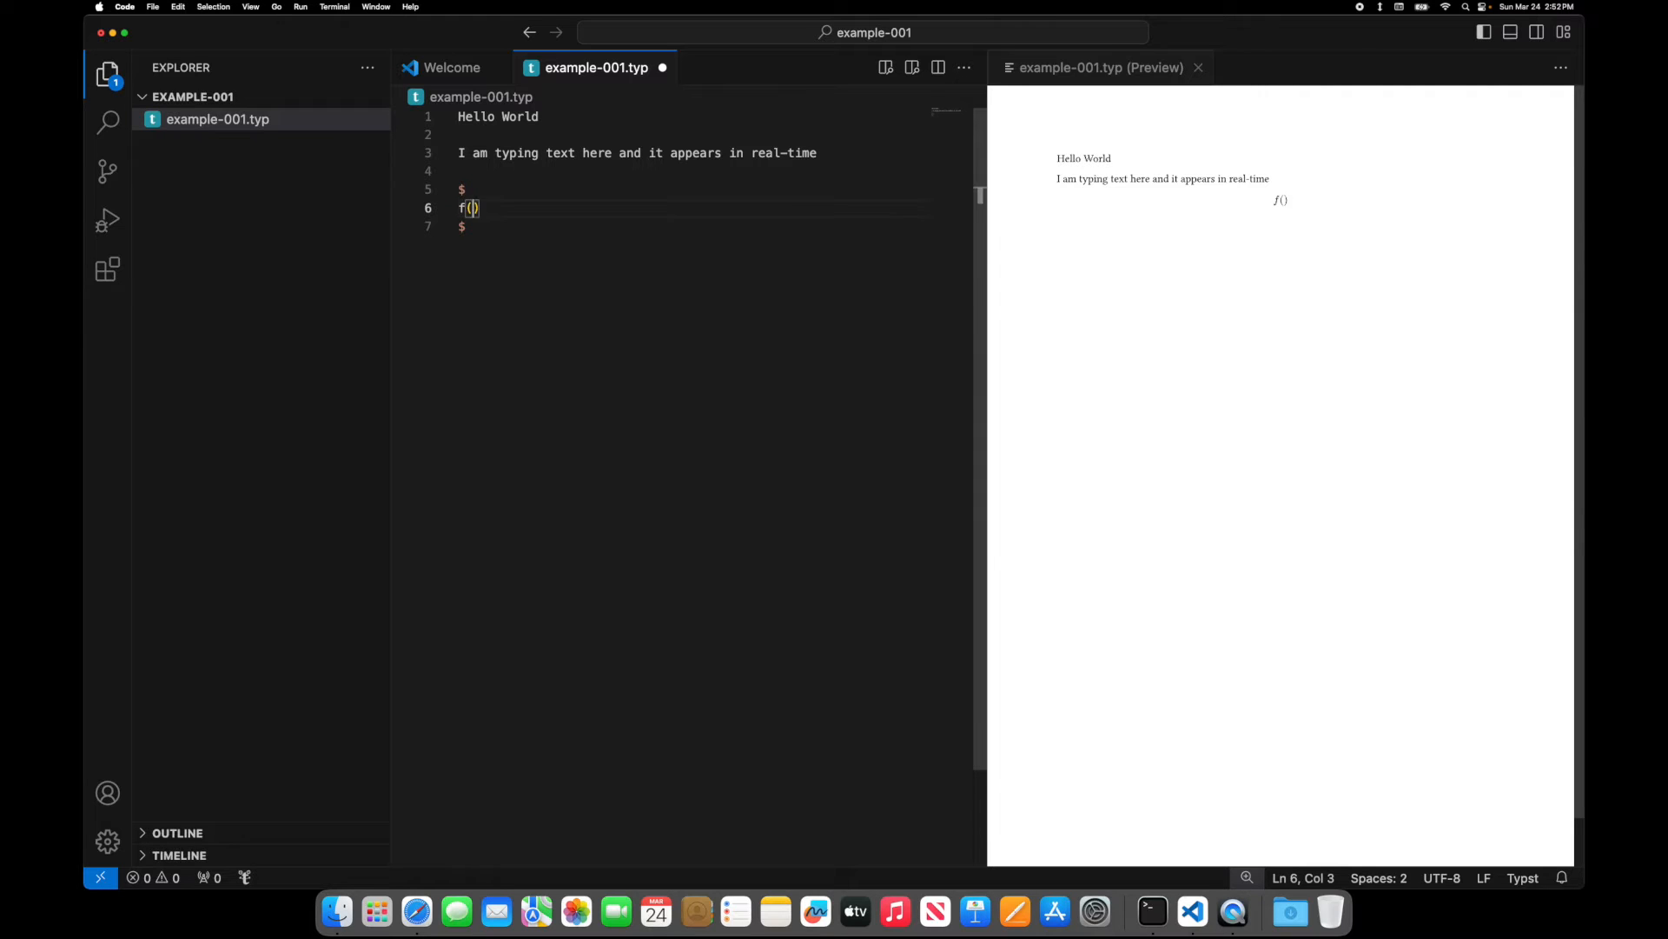
{"action": "type", "text": "x) = sin()"}
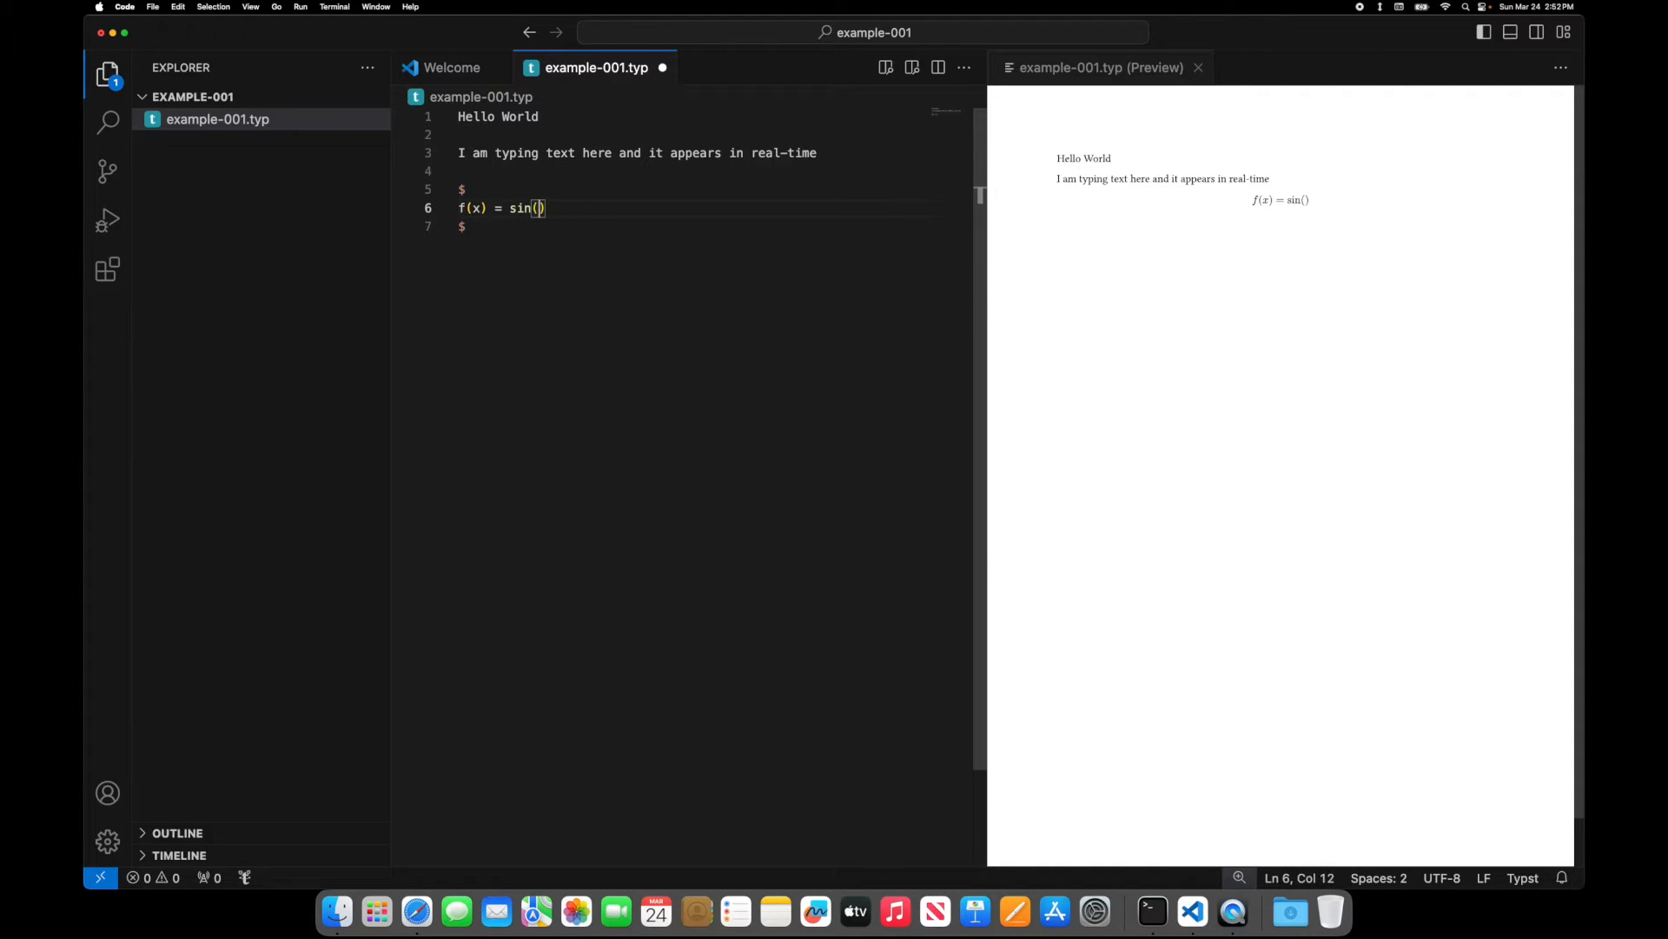
{"action": "type", "text": "x"}
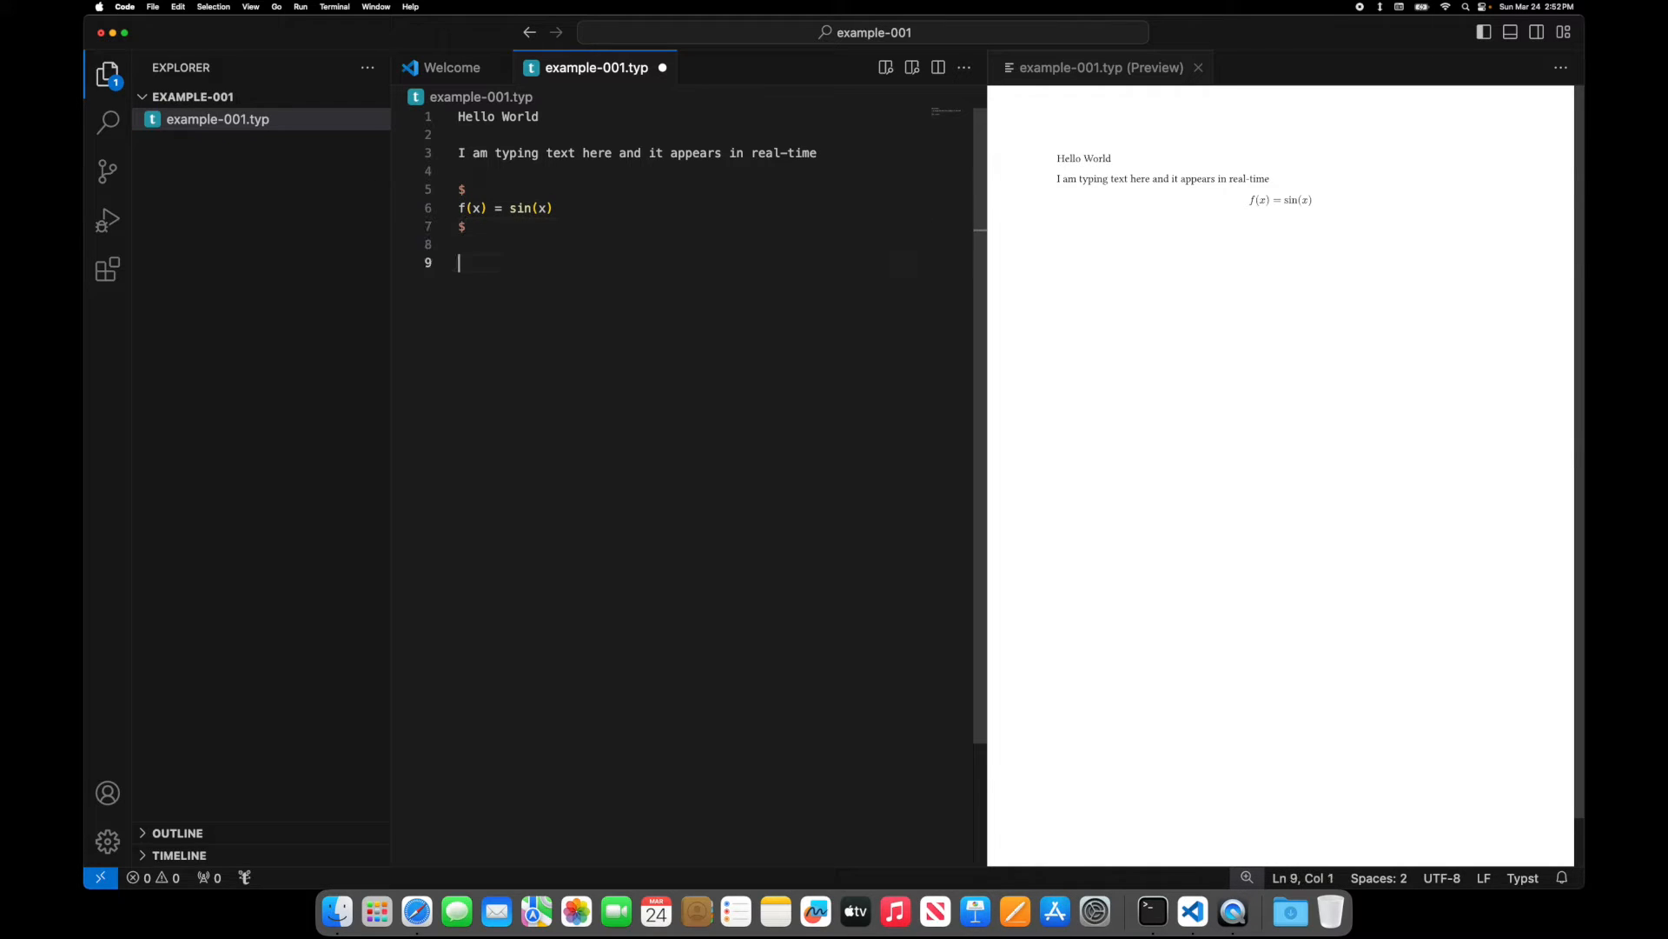
- Add the math block tan(x) frac((4x^2), (3x+4)) in dollar signs
{"action": "type", "text": "$"}
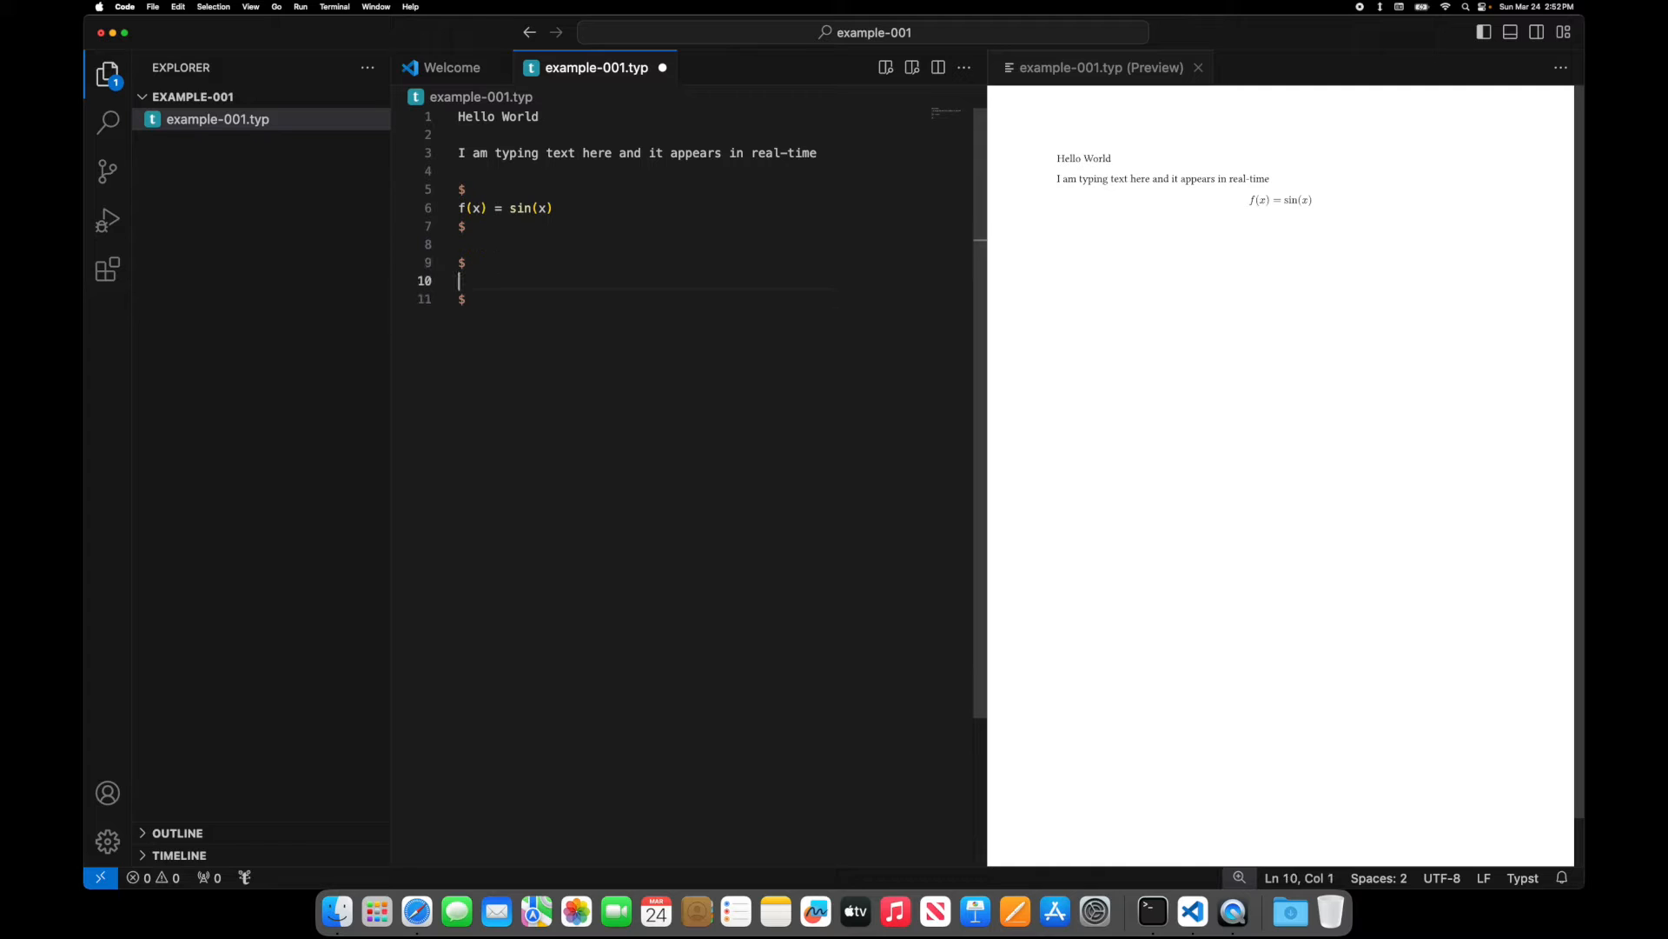
{"action": "type", "text": "tan(x)"}
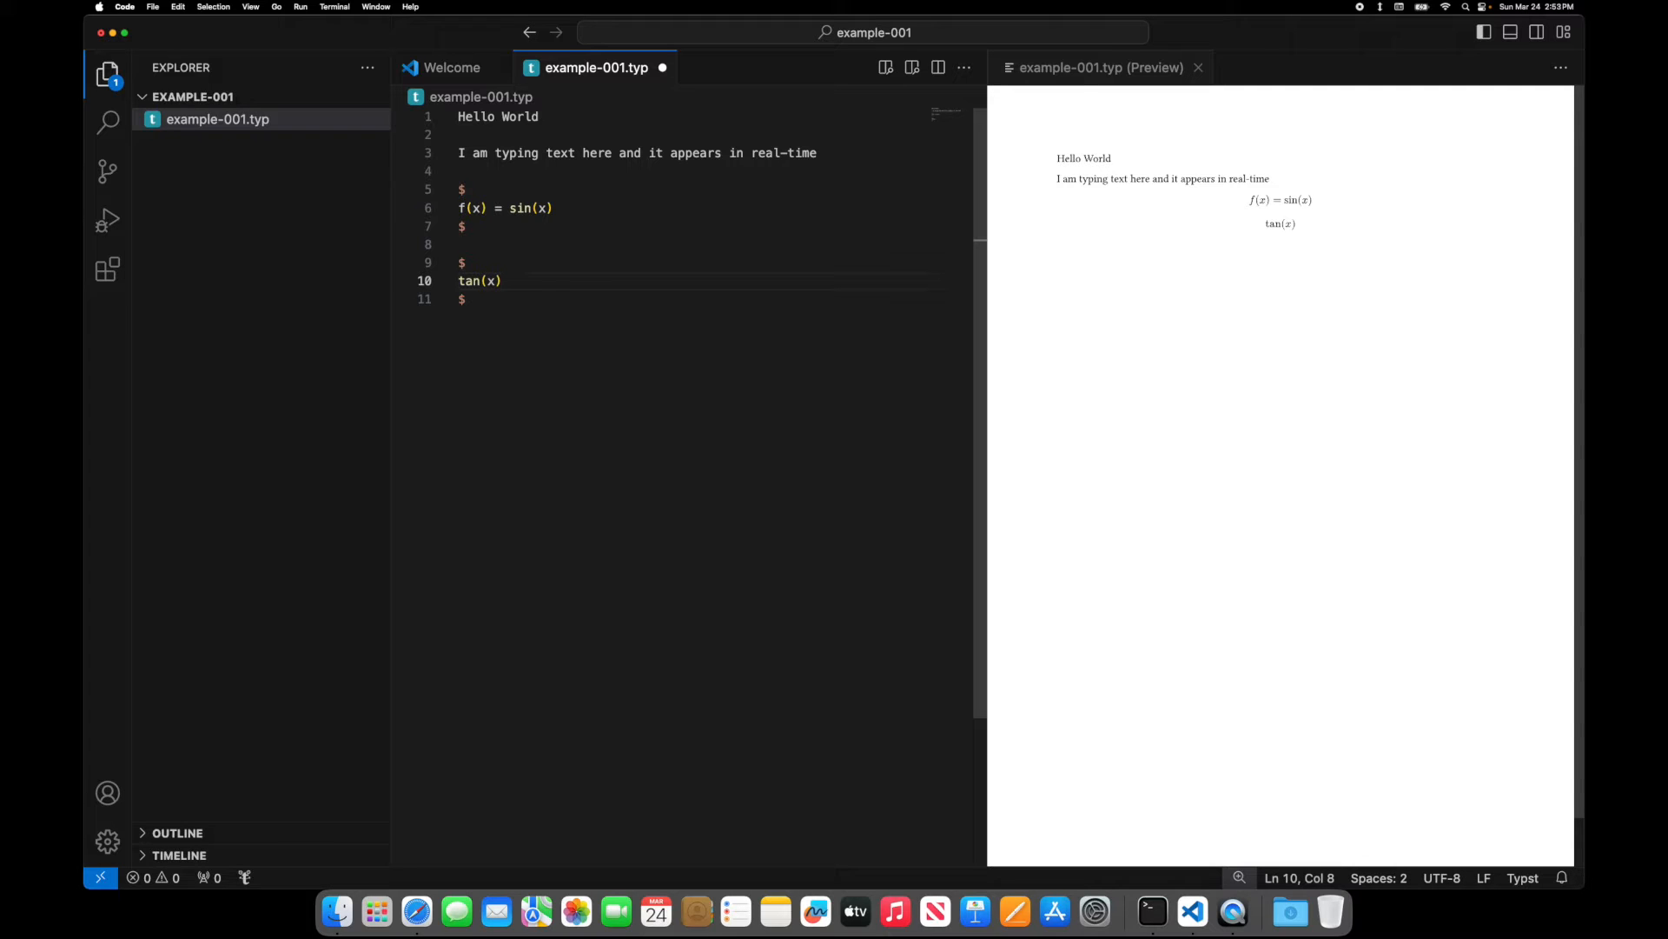
{"action": "type", "text": "frac("}
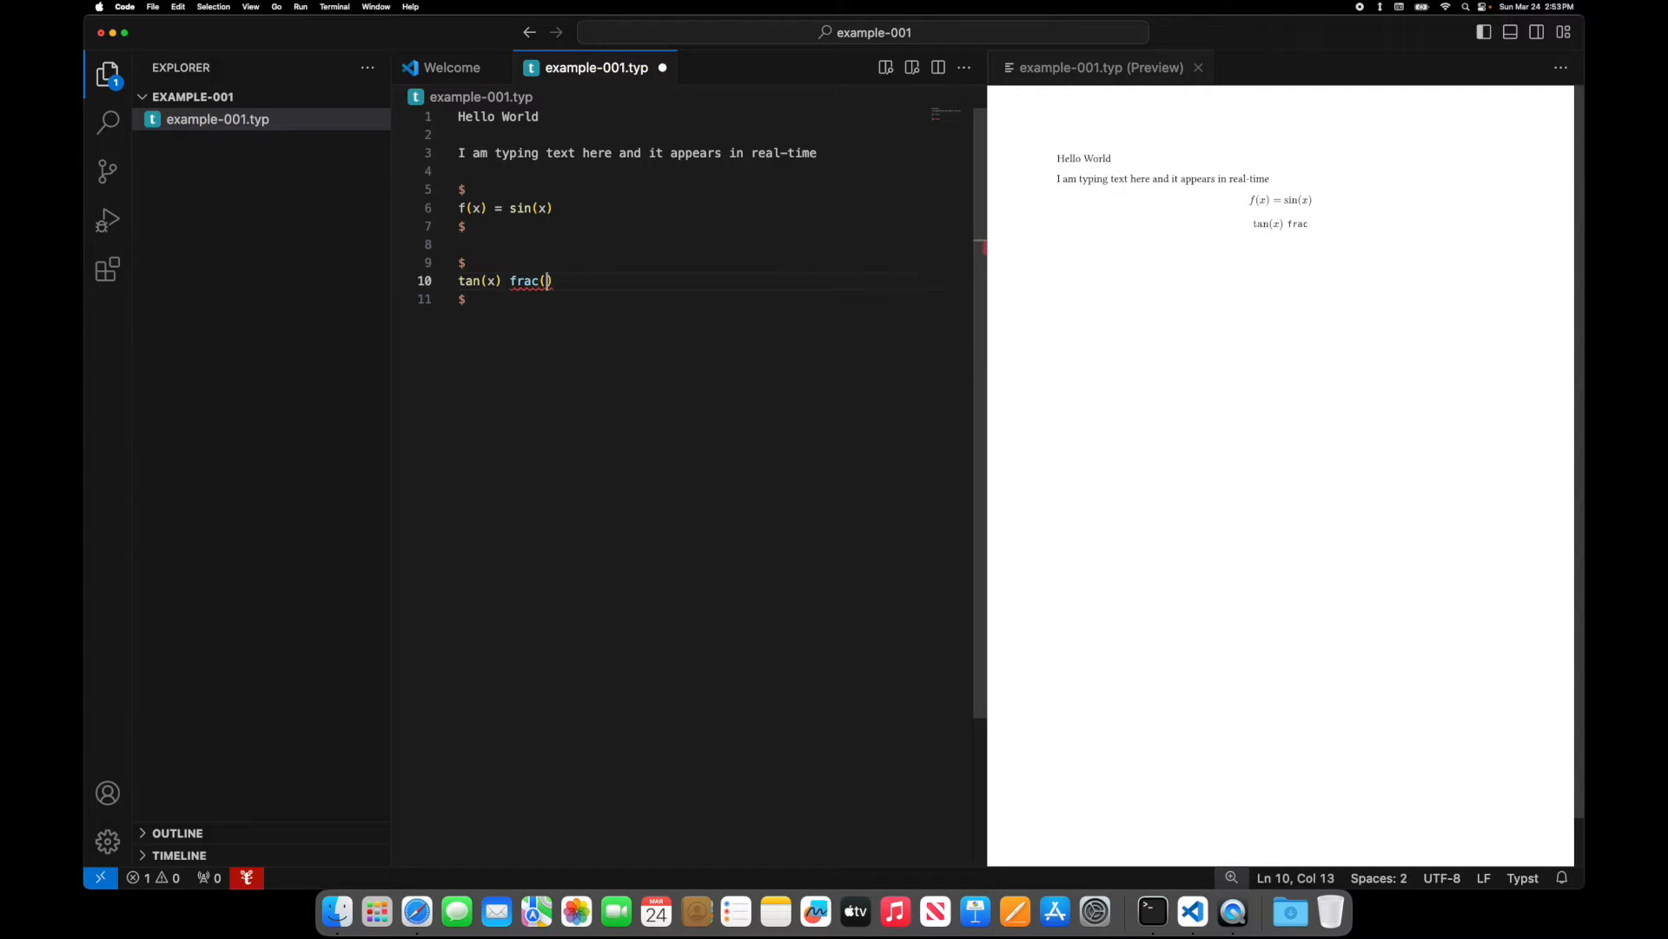
{"action": "type", "text": "()"}
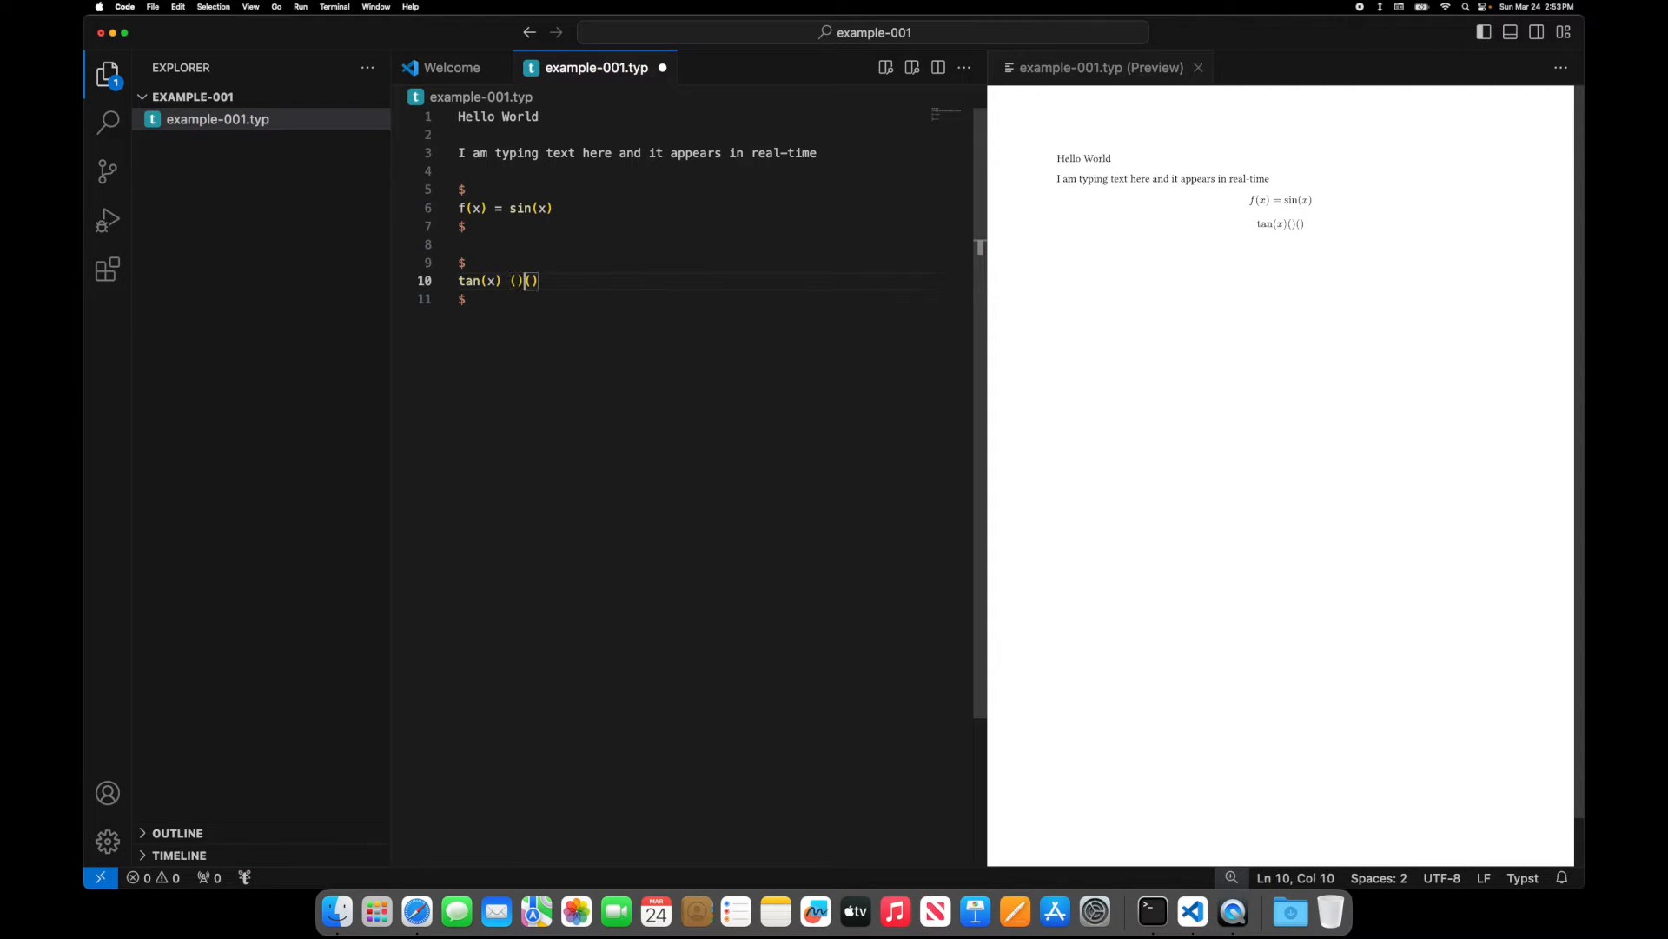
{"action": "type", "text": "4"}
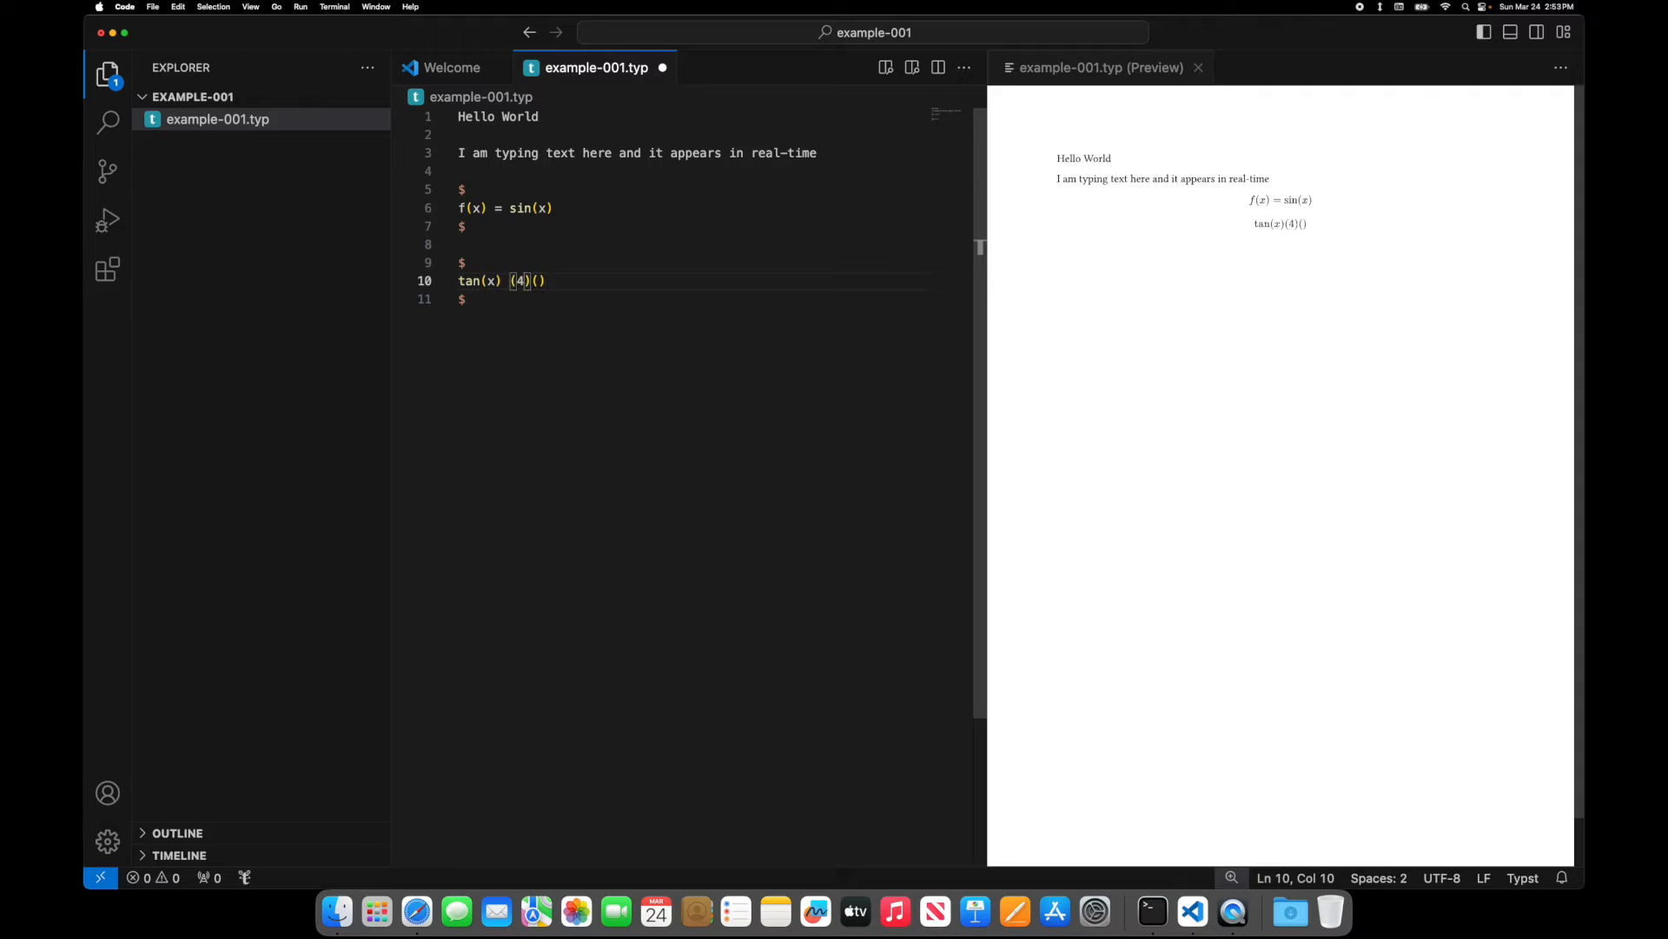
{"action": "type", "text": "x^2"}
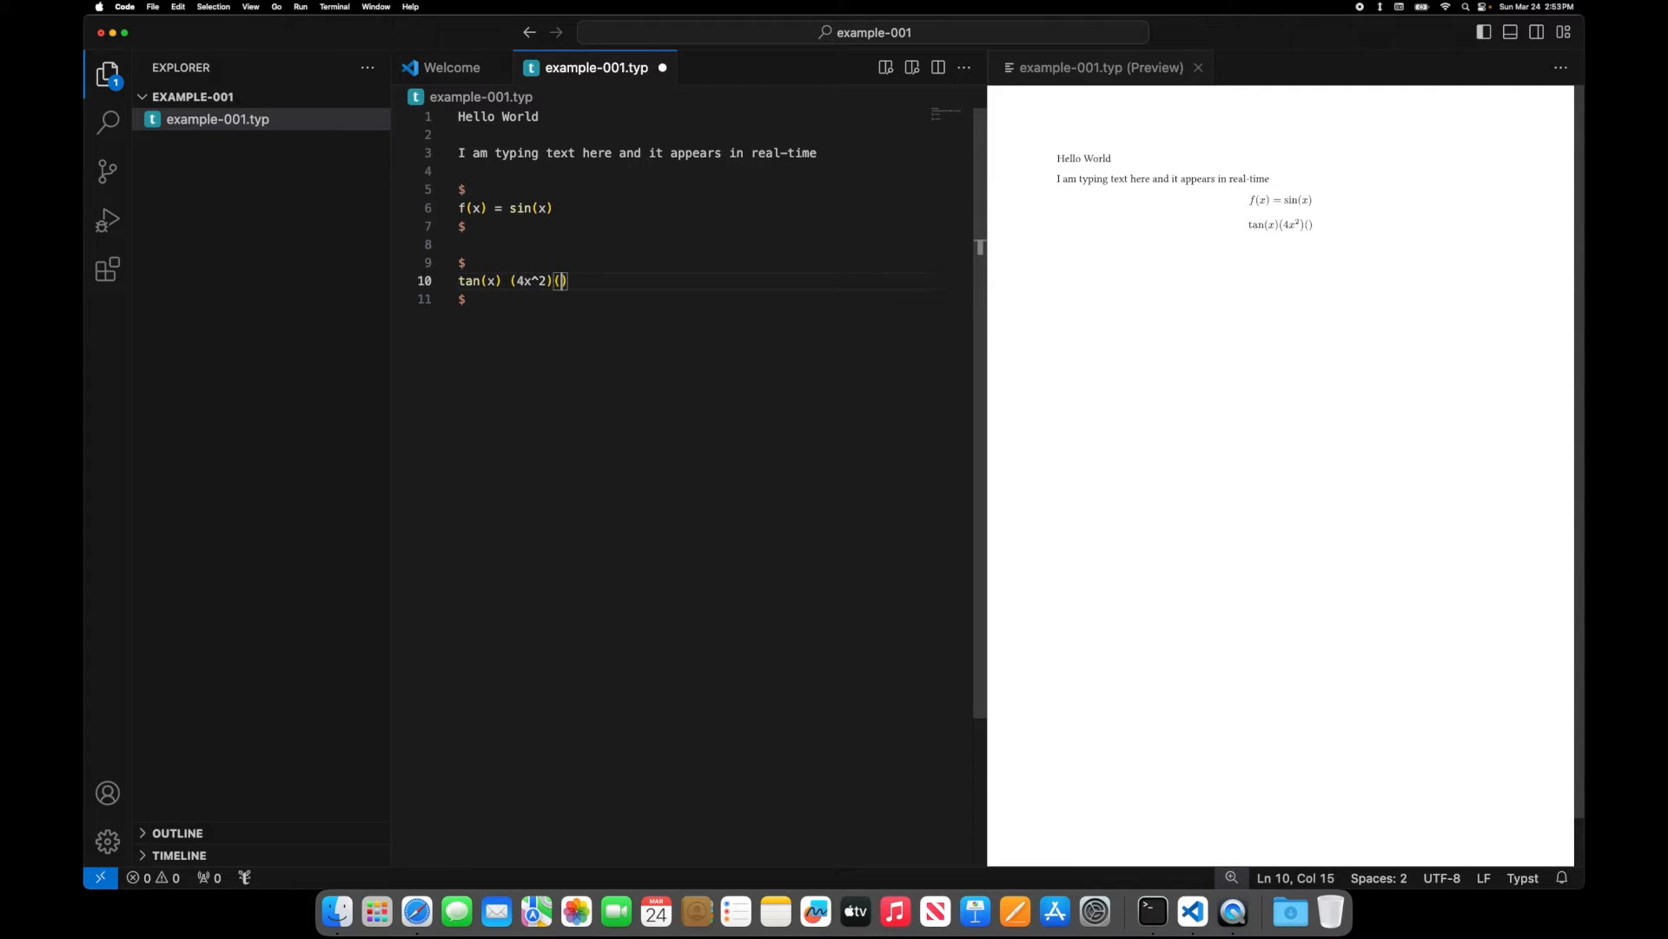
{"action": "type", "text": "/(3"}
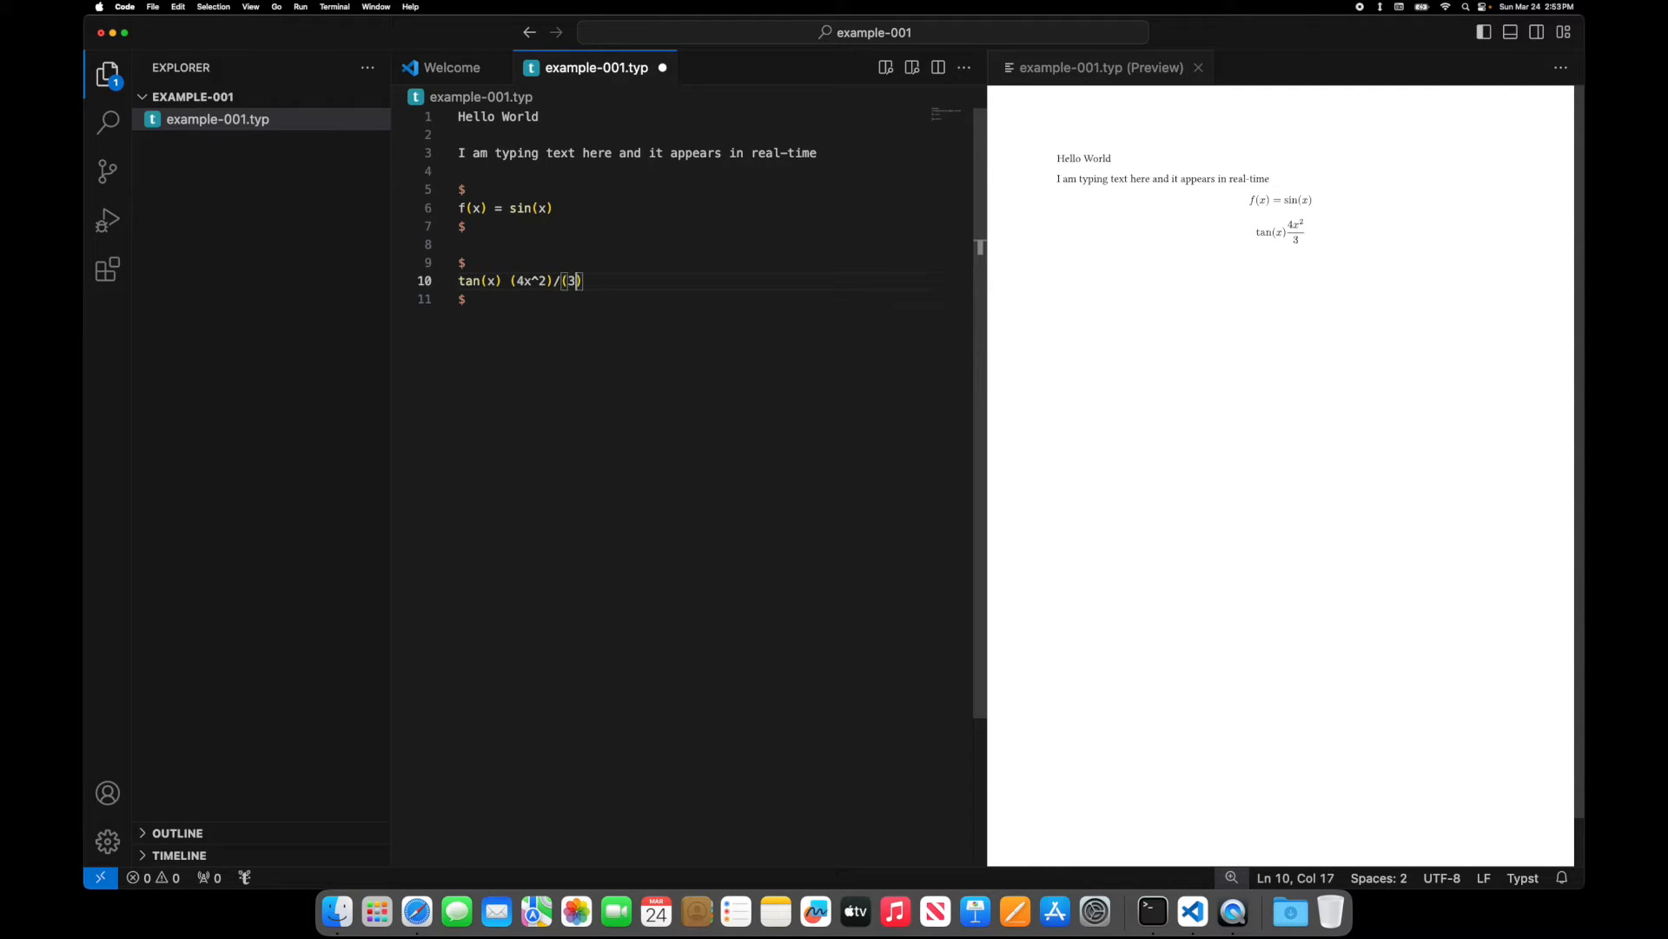
{"action": "type", "text": "x+4"}
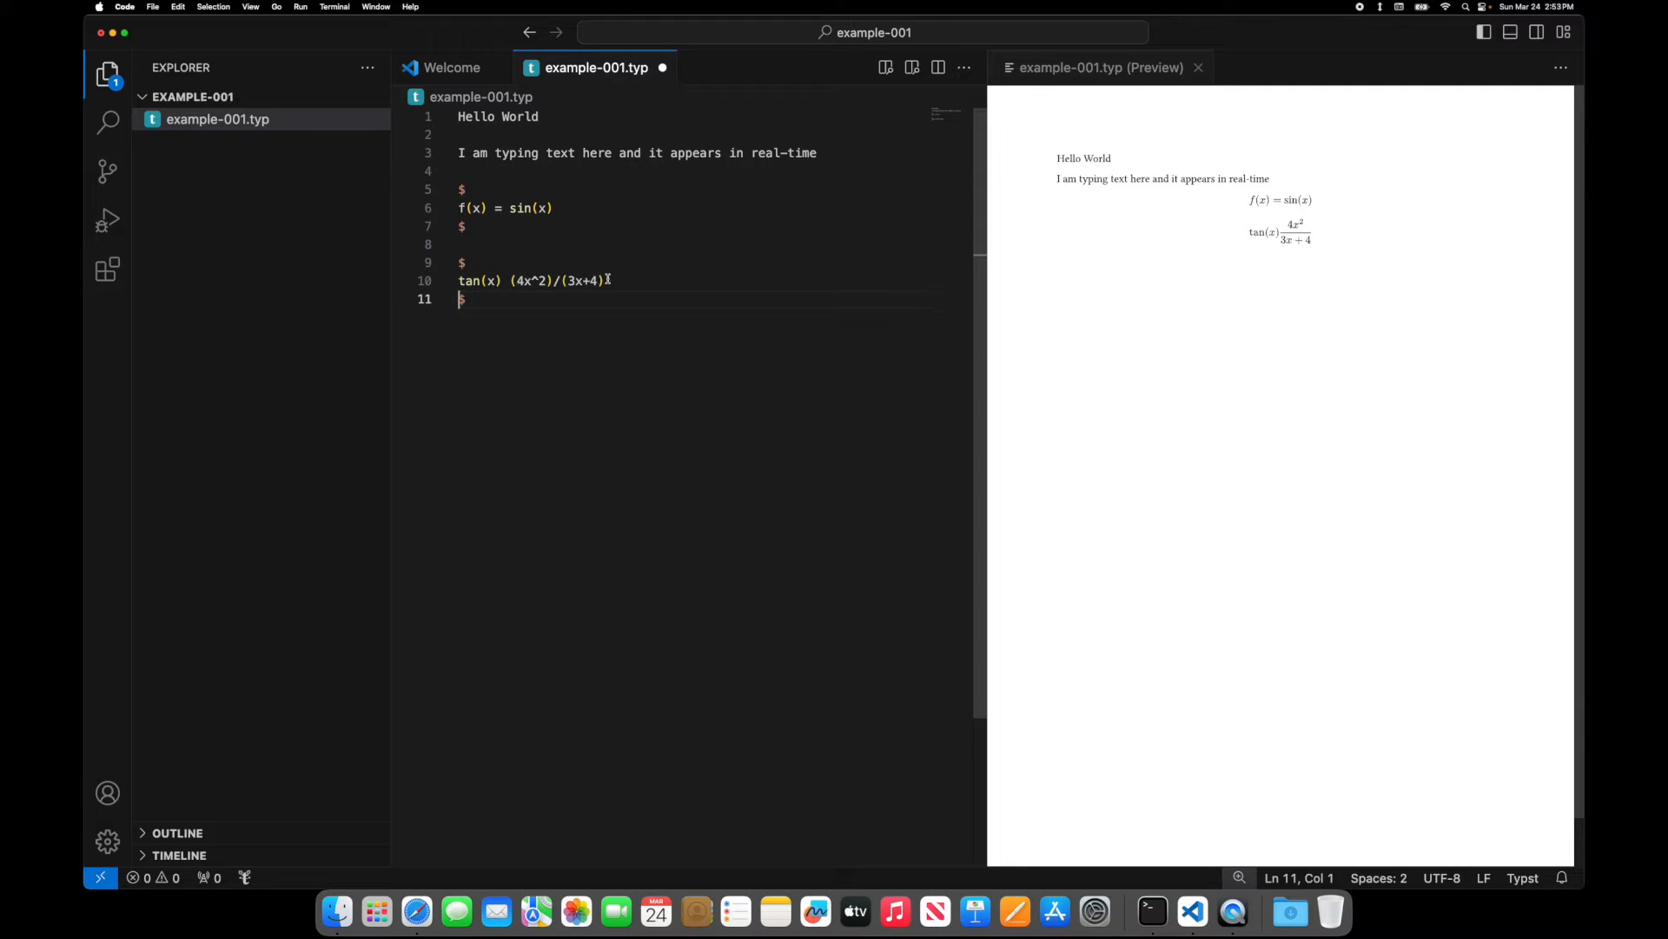
{"action": "key", "text": "Backspace"}
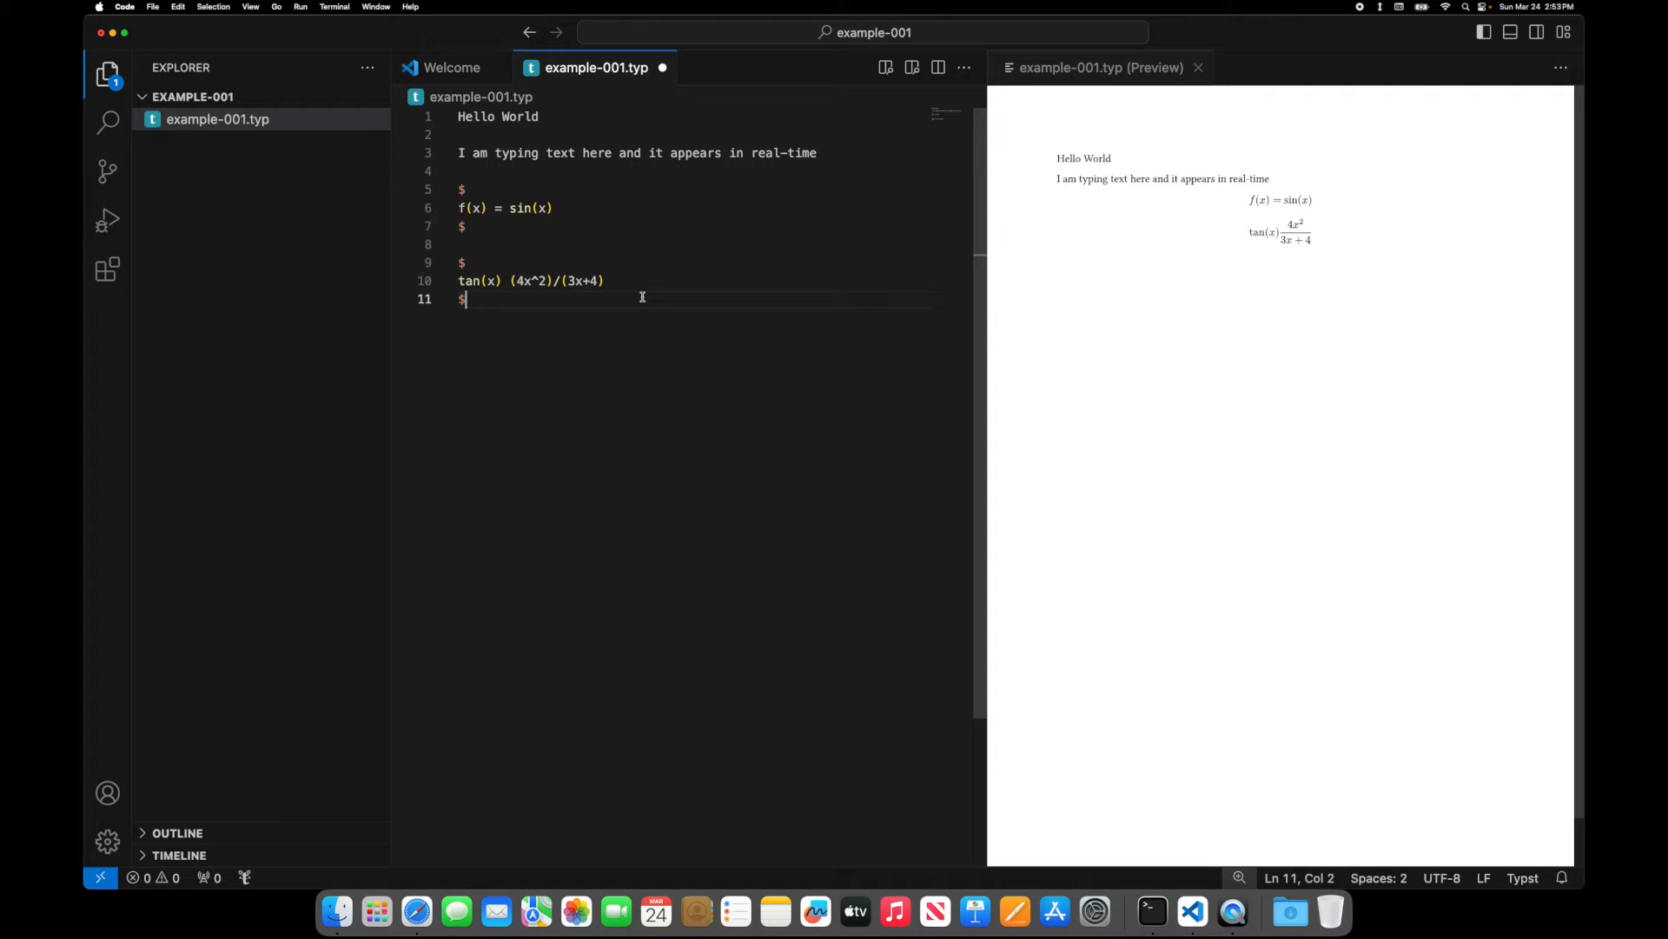
- Below the equations, add a level-one '= Heading' line
{"action": "key", "text": "enter"}
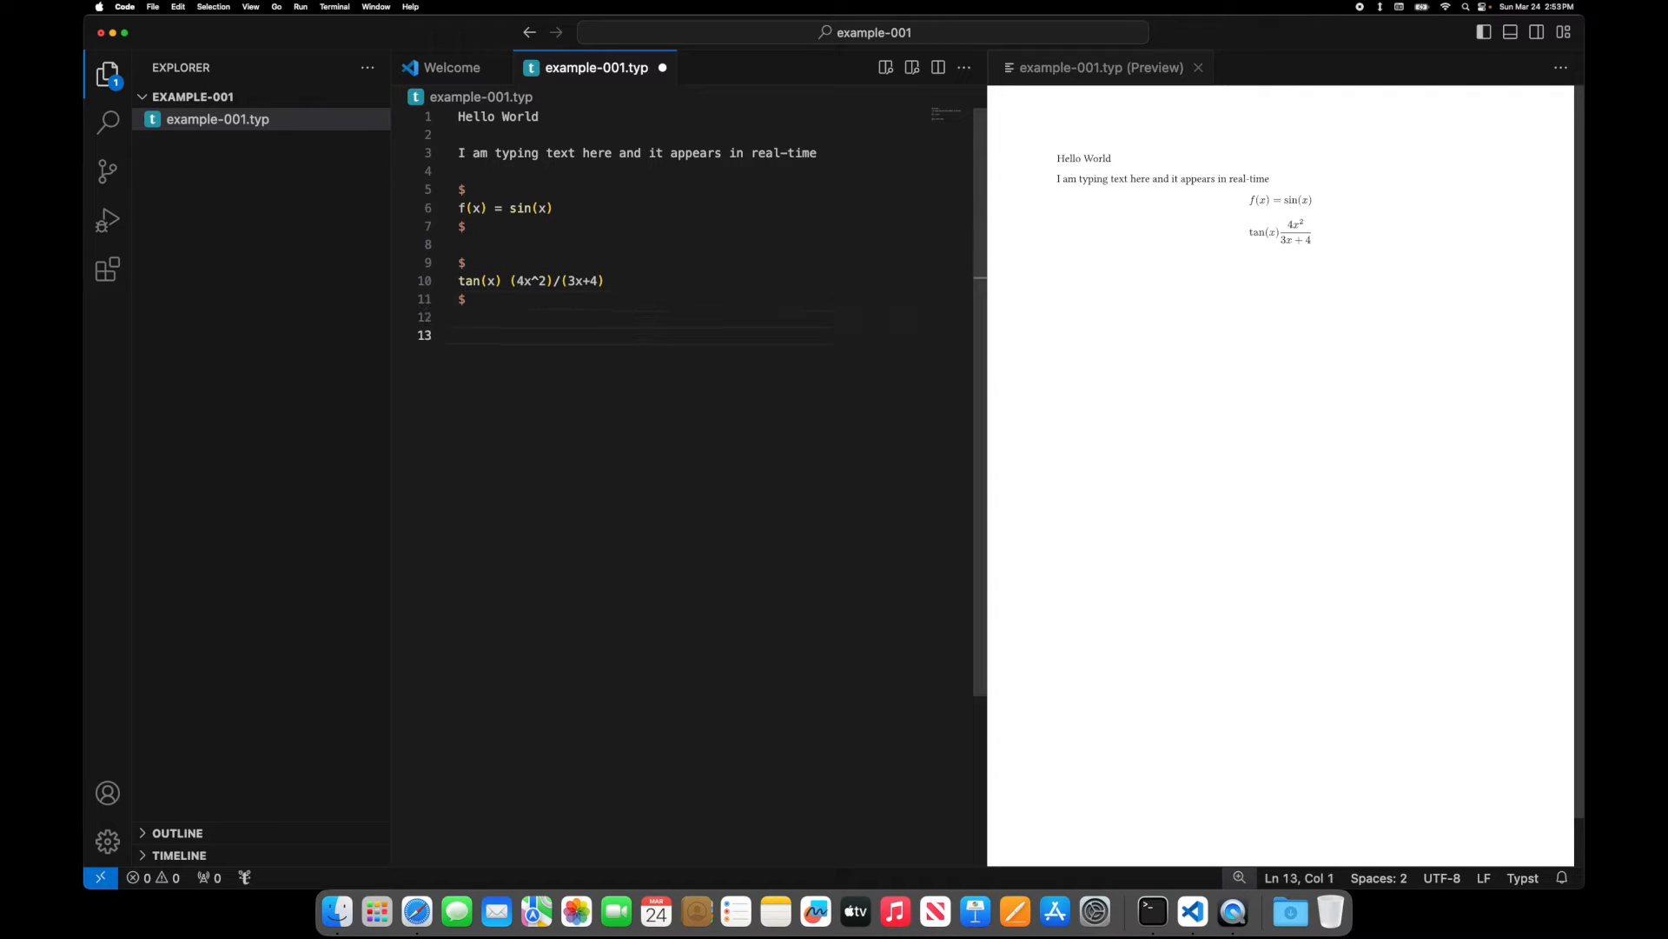
{"action": "type", "text": "="}
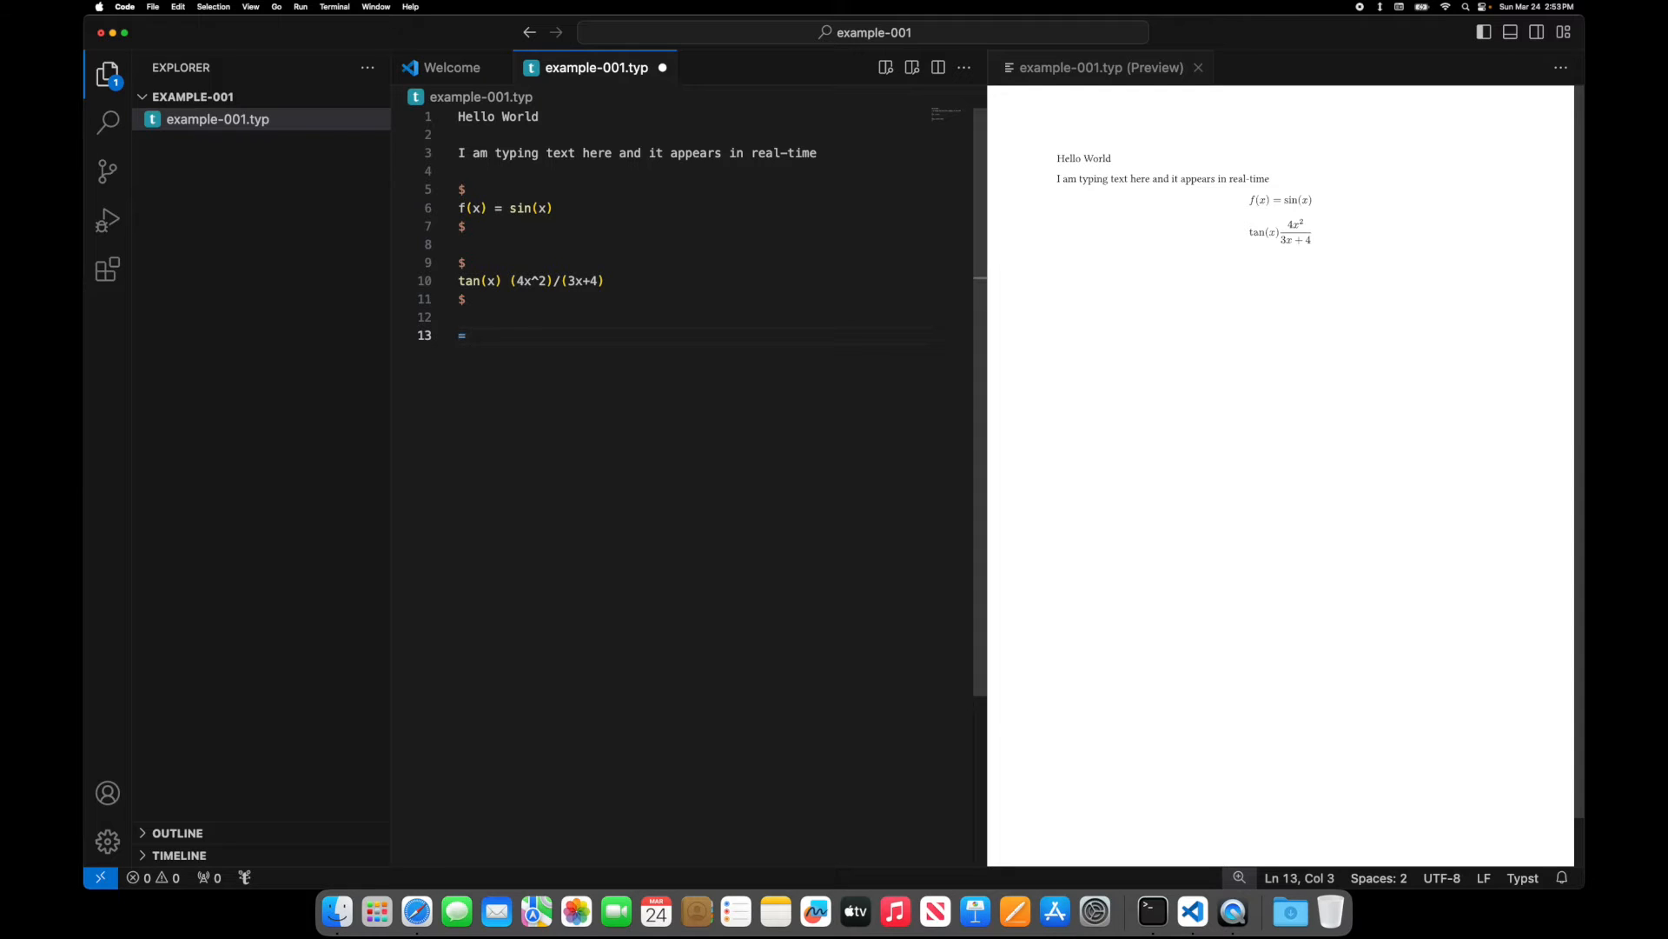
{"action": "type", "text": "H"}
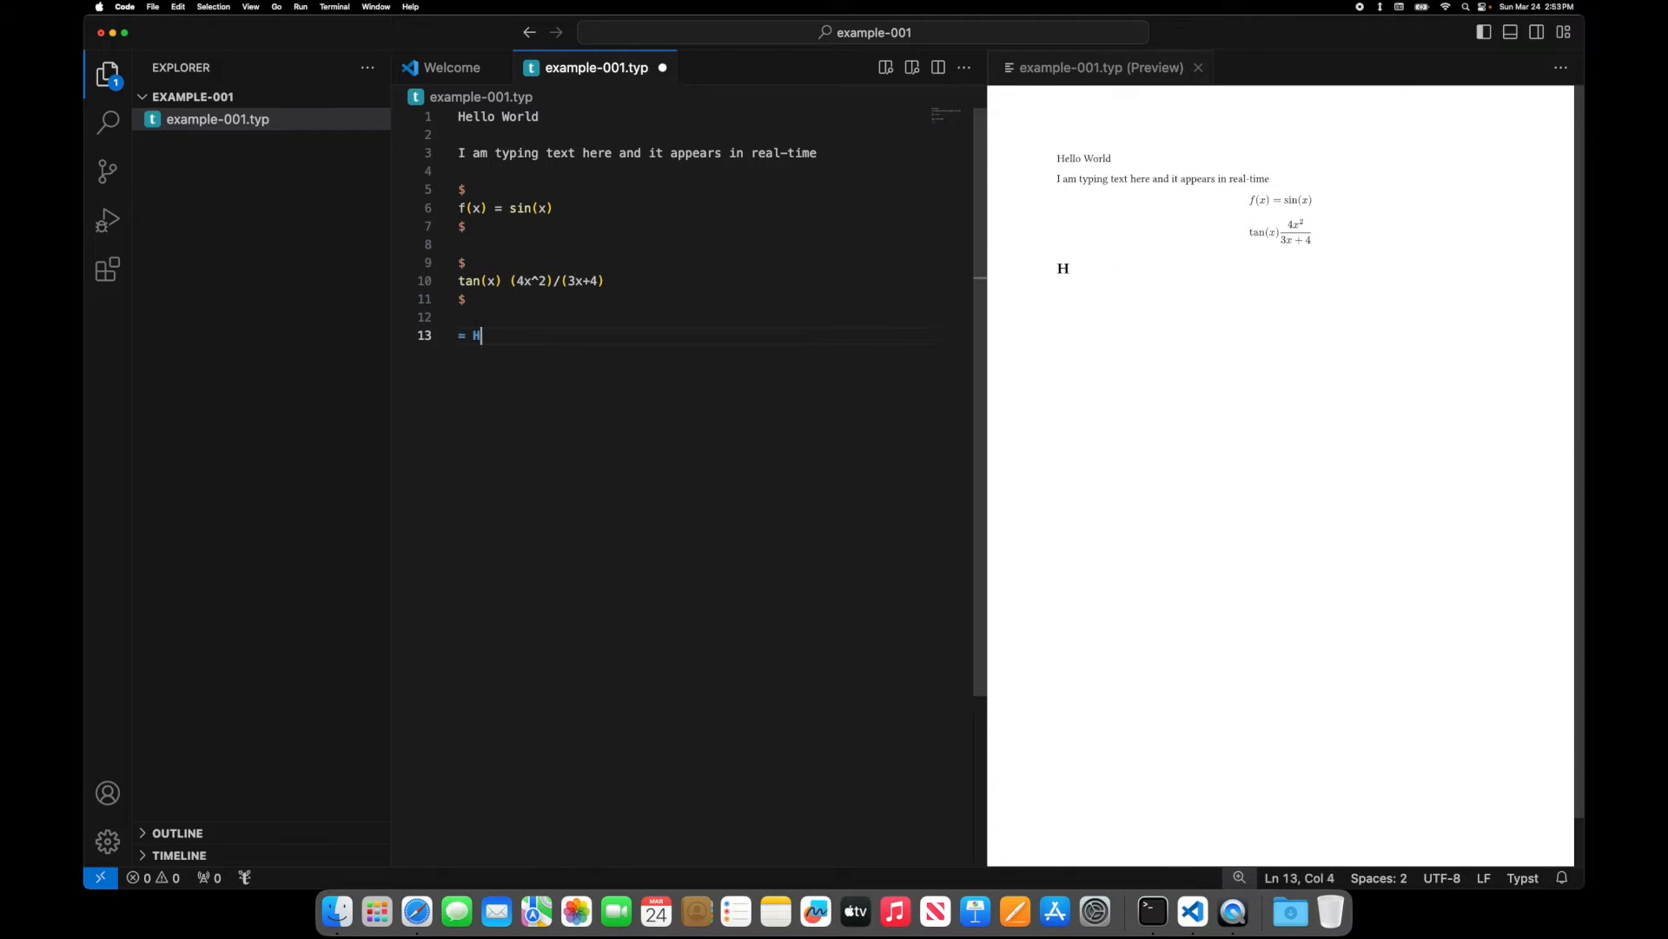
{"action": "type", "text": "eading"}
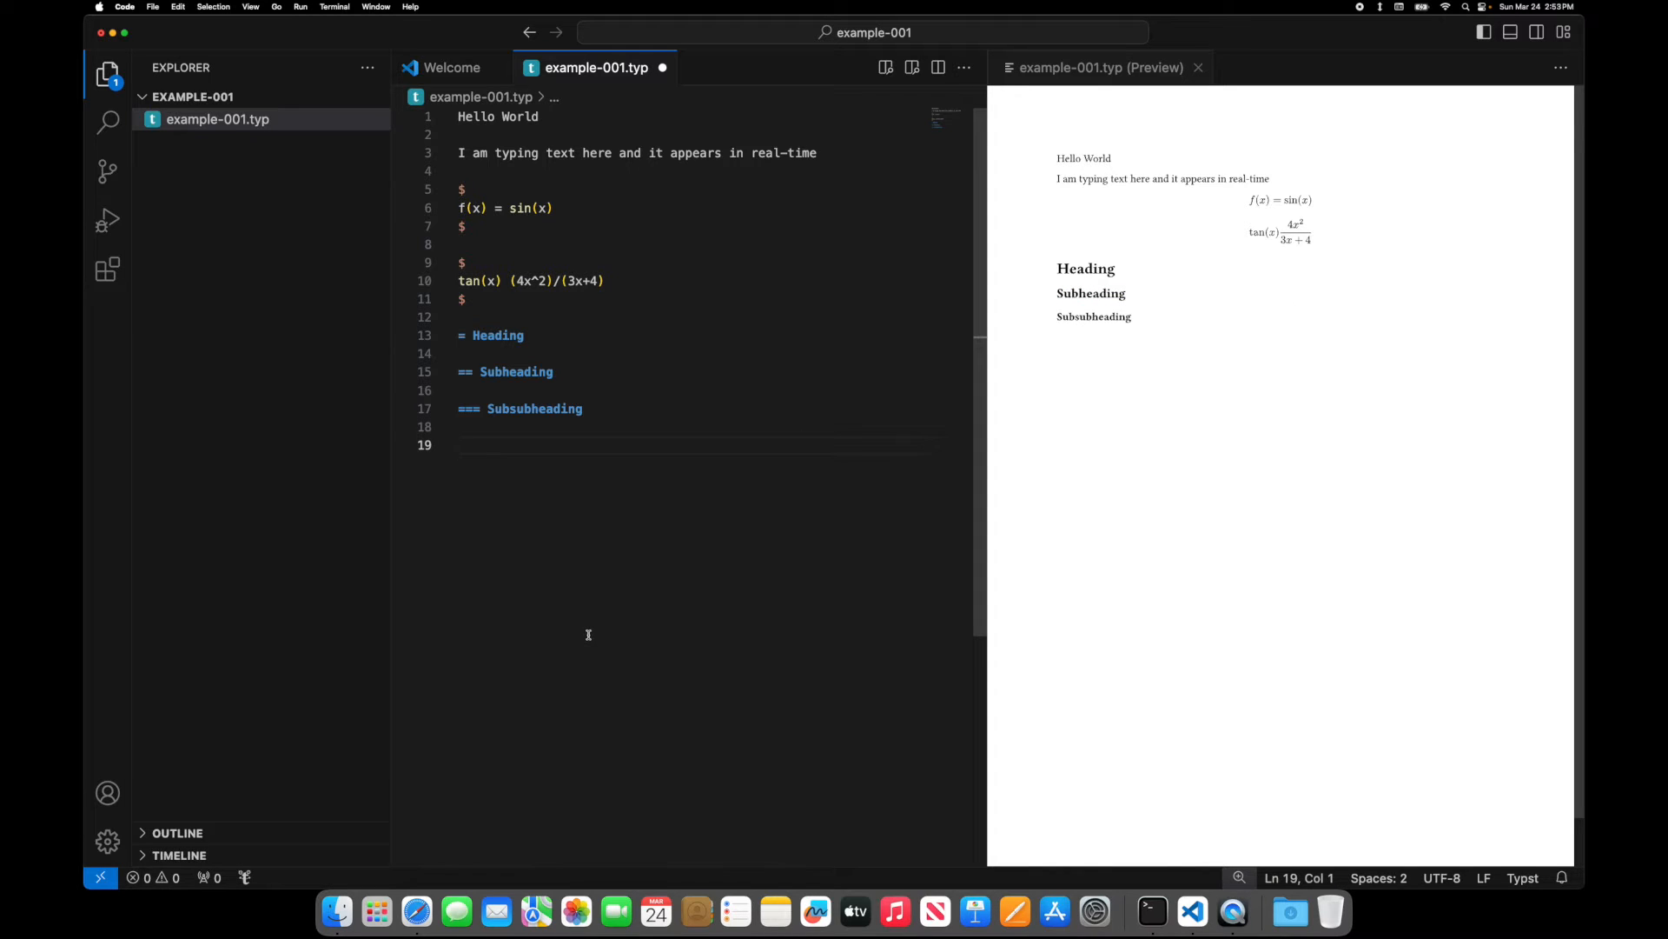
{"action": "mouse_move", "coordinate": [593, 626]}
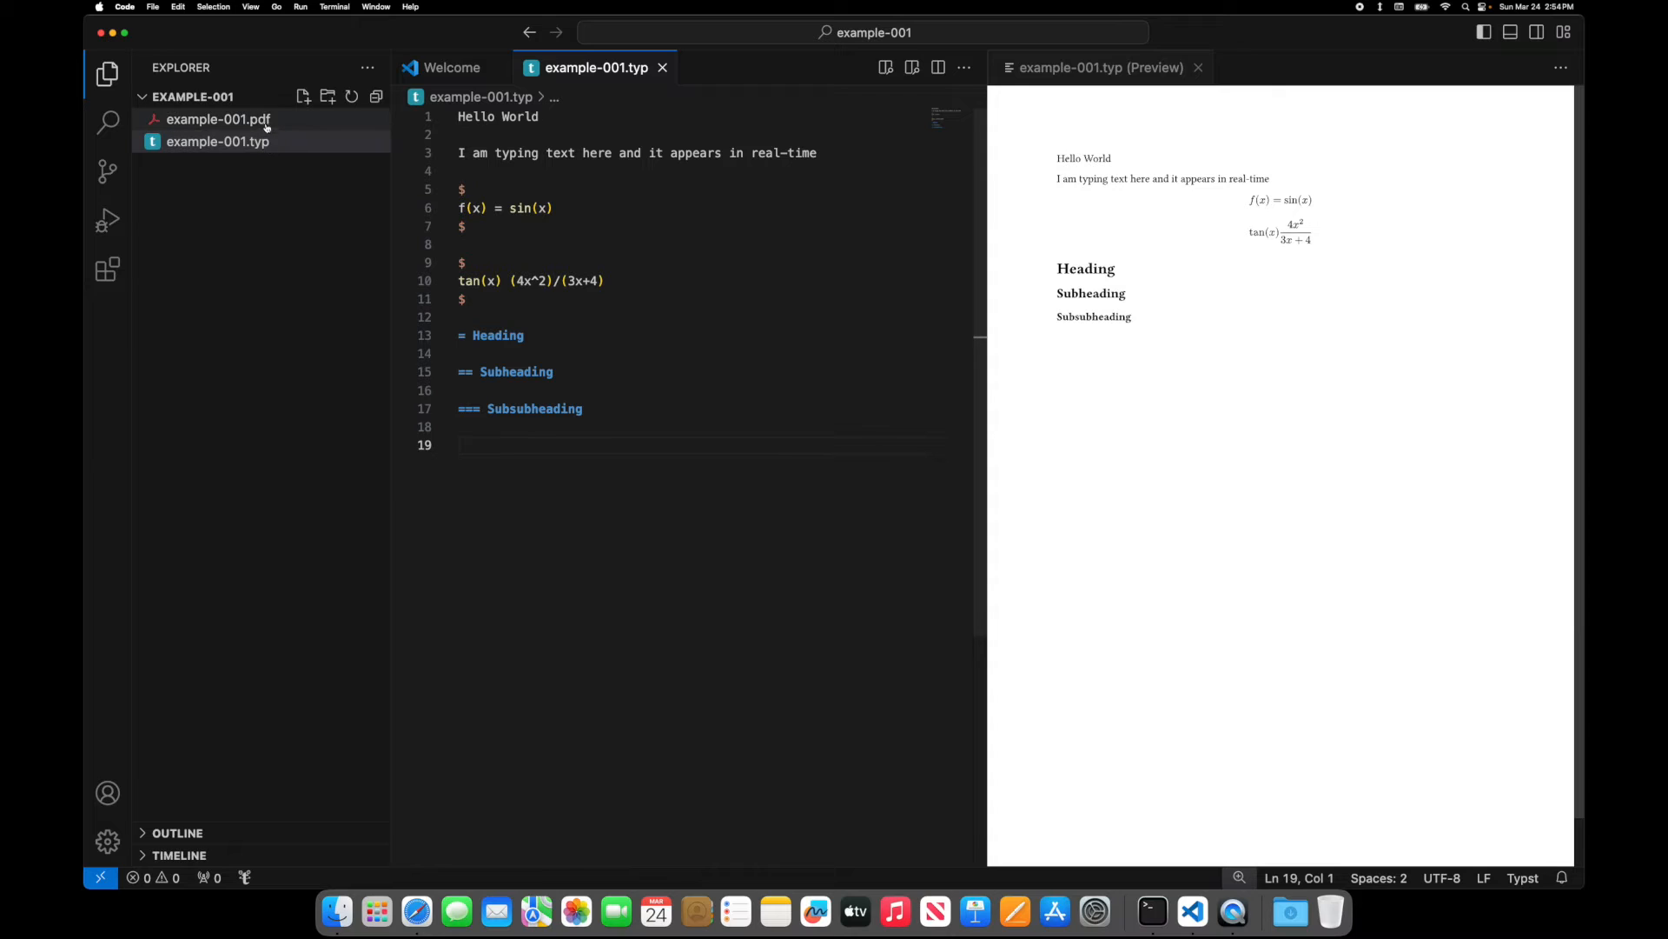
{"action": "right_click", "coordinate": [218, 119]}
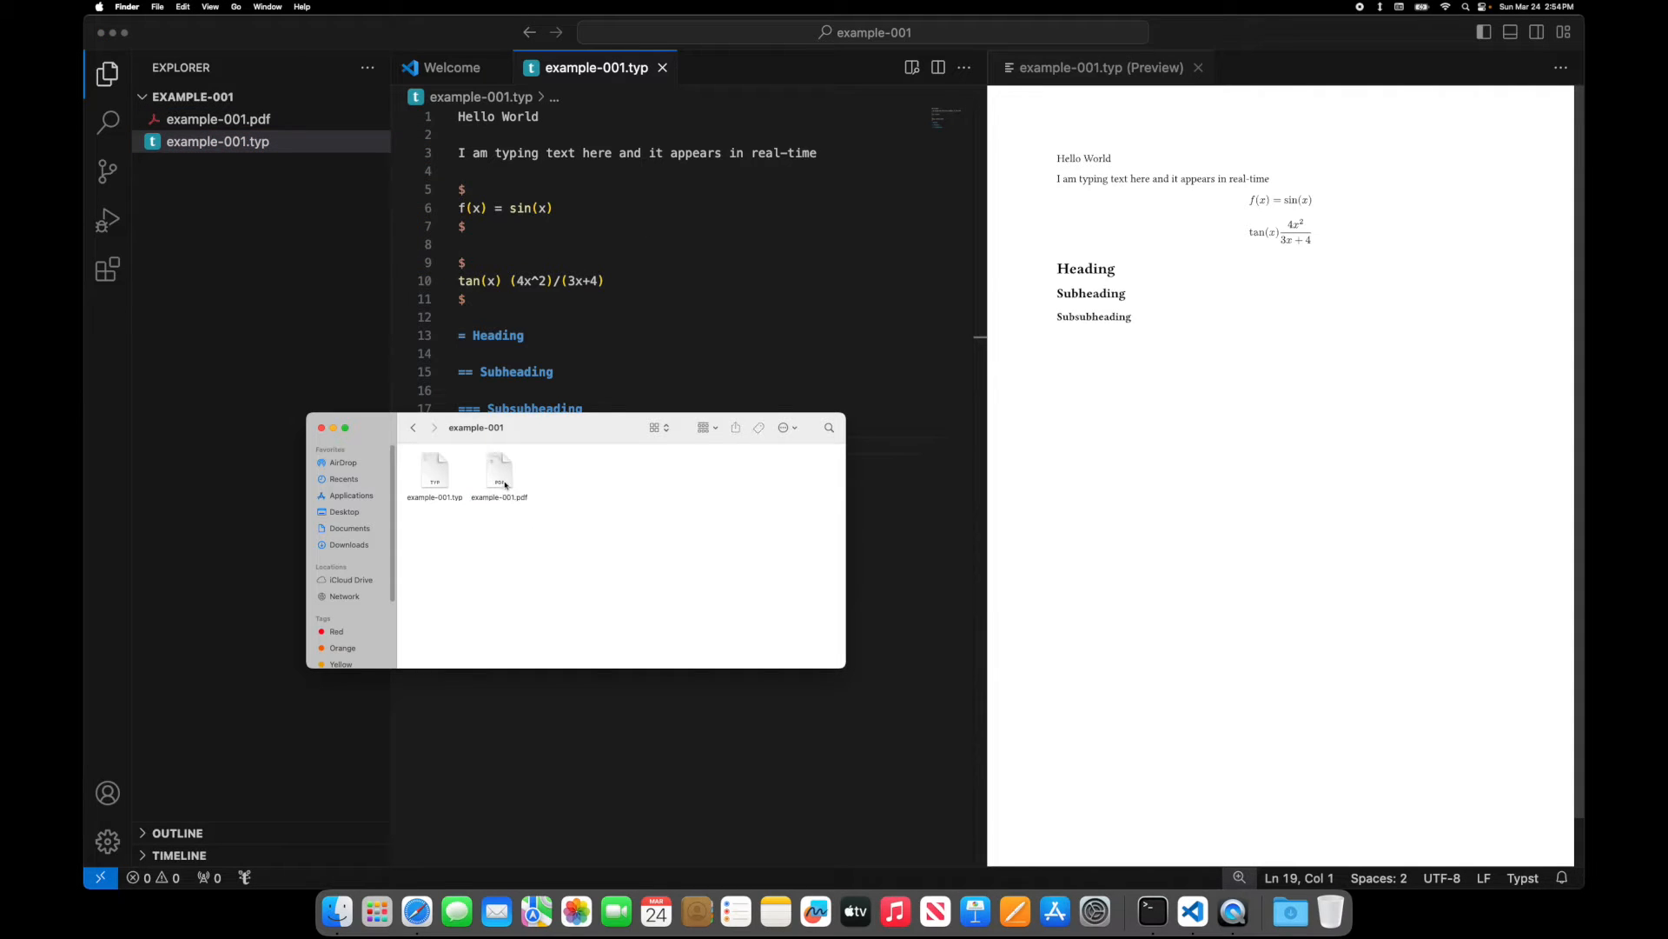
{"action": "right_click", "coordinate": [499, 474]}
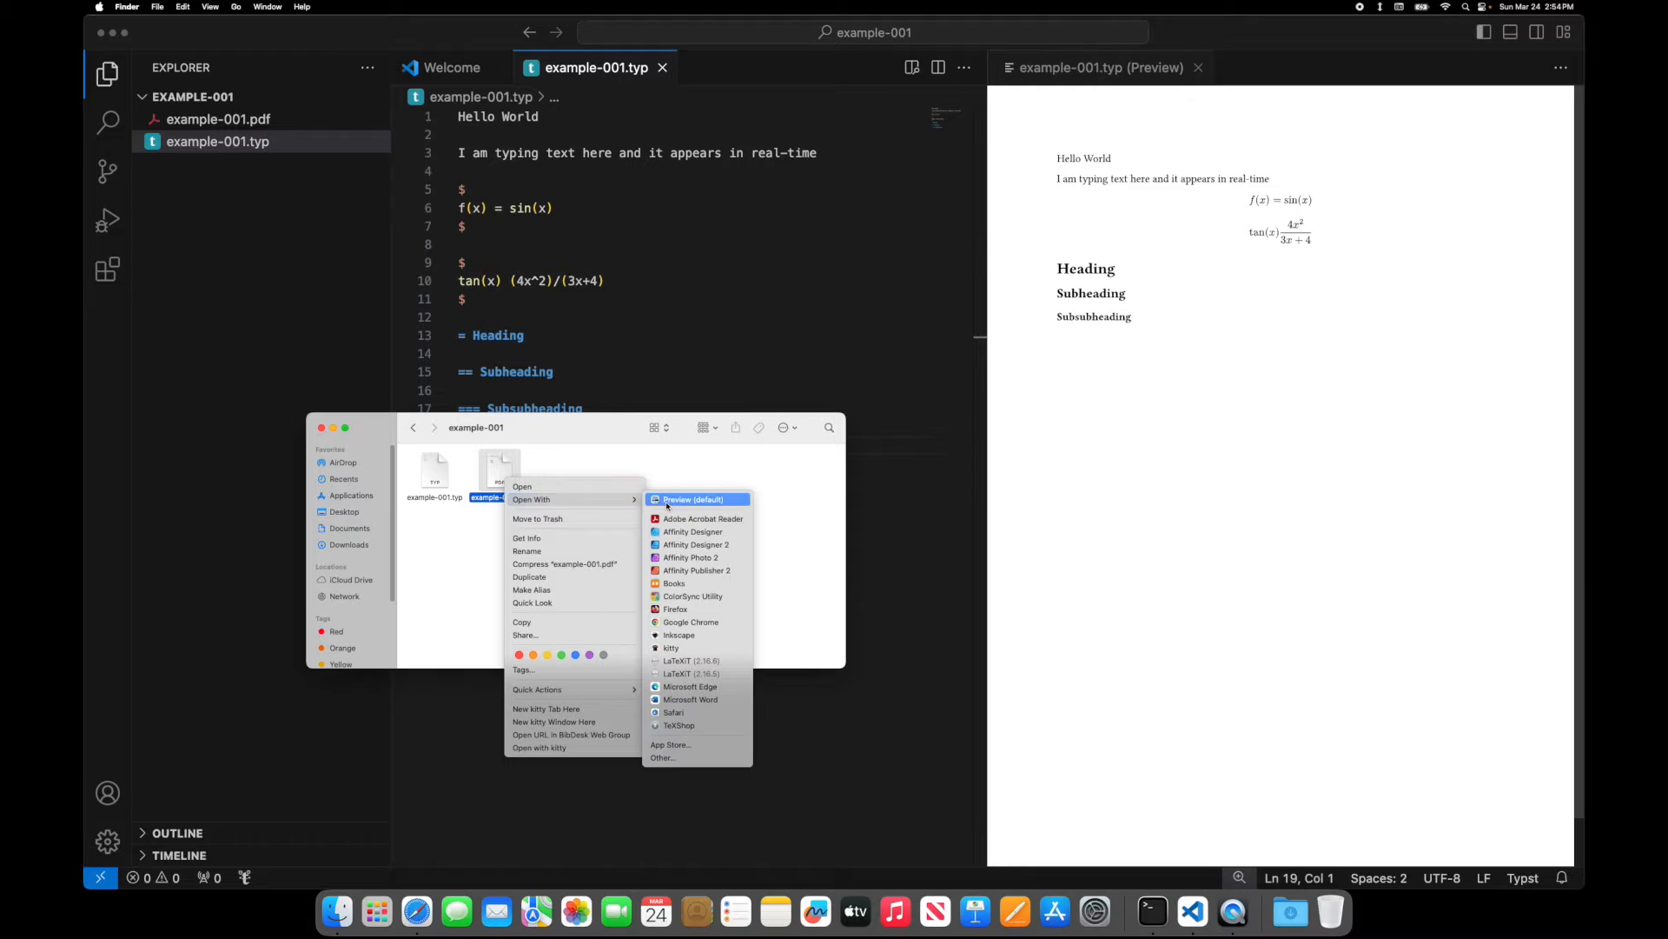
{"action": "left_click", "coordinate": [692, 499]}
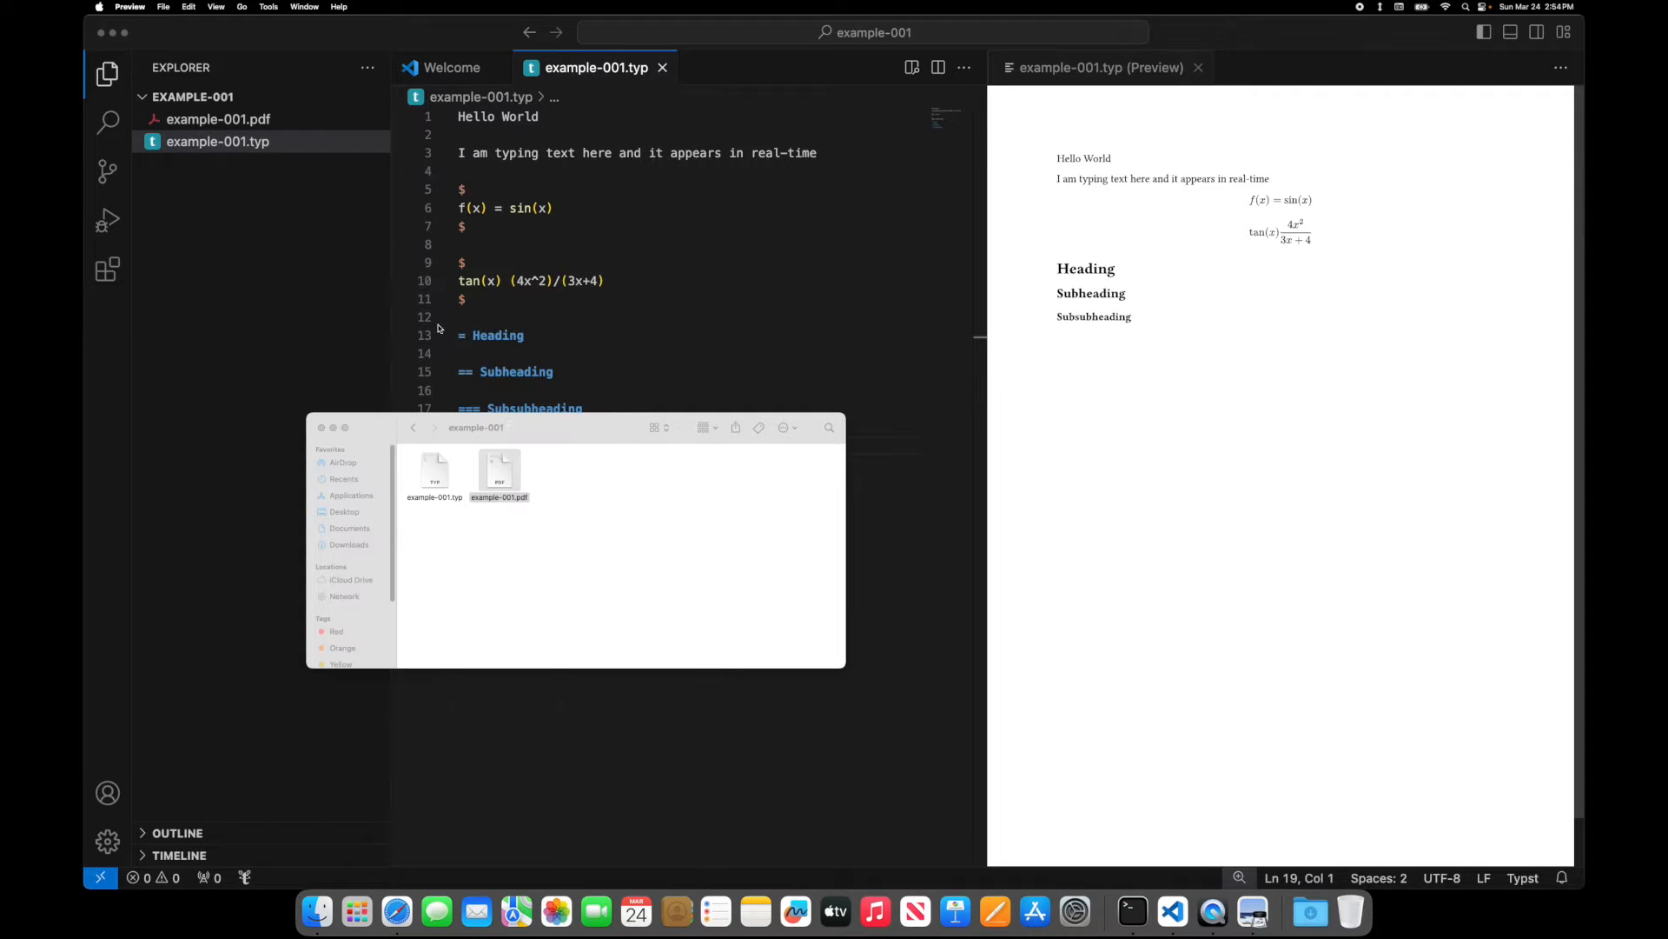
{"action": "left_click", "coordinate": [498, 472]}
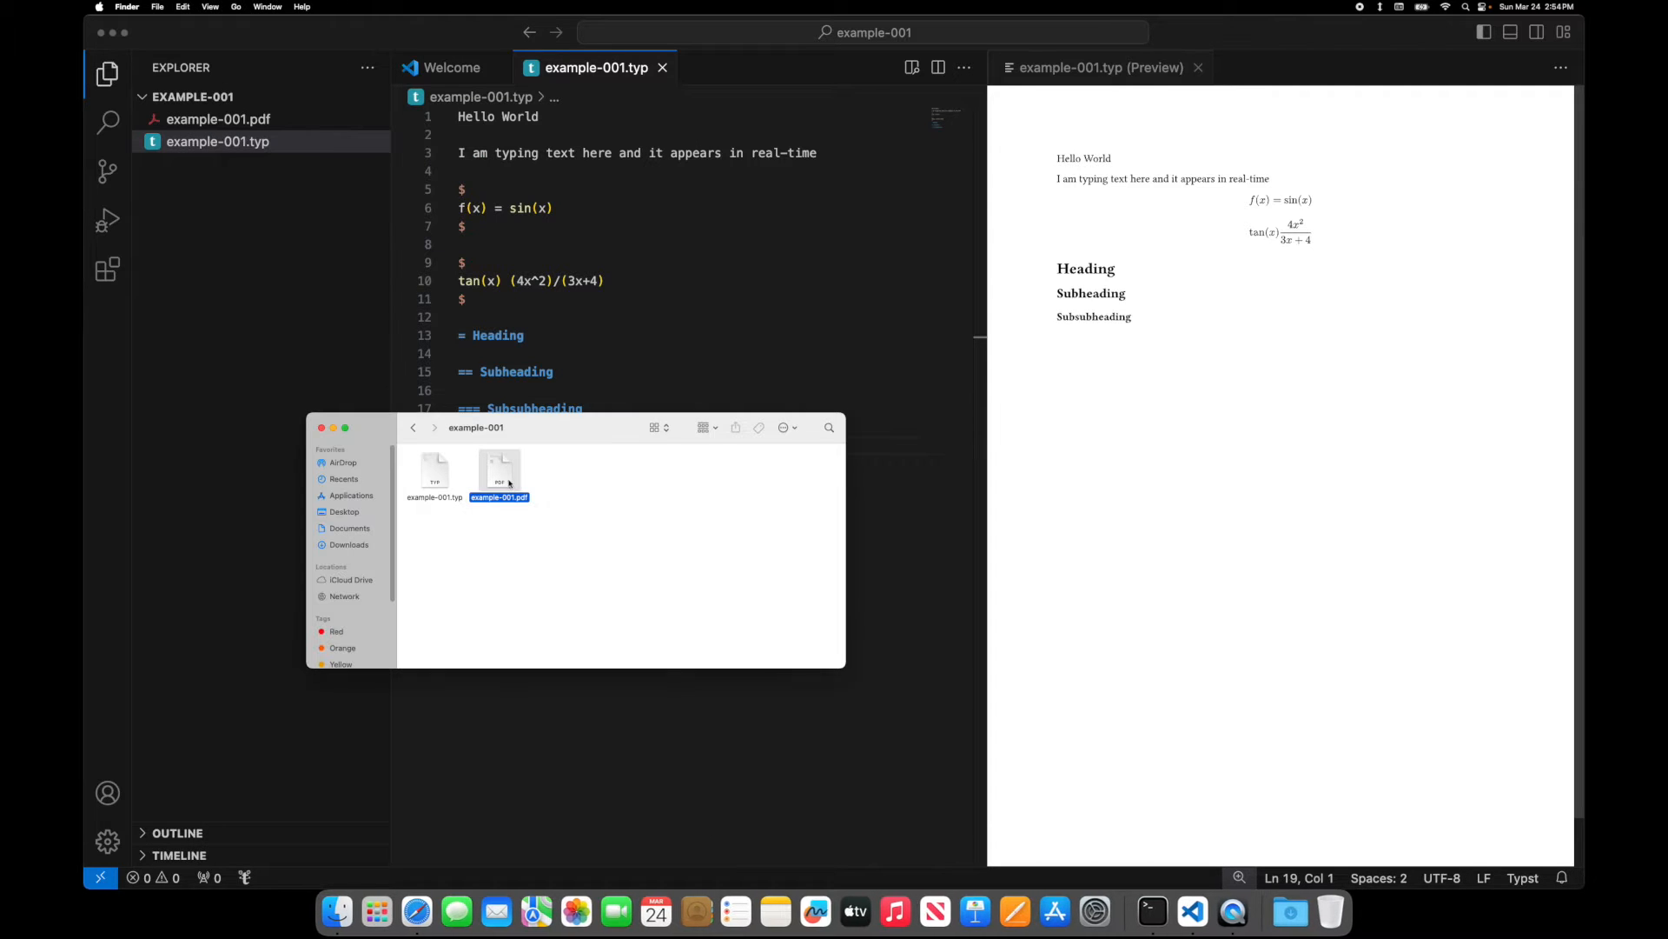
{"action": "mouse_move", "coordinate": [608, 512]}
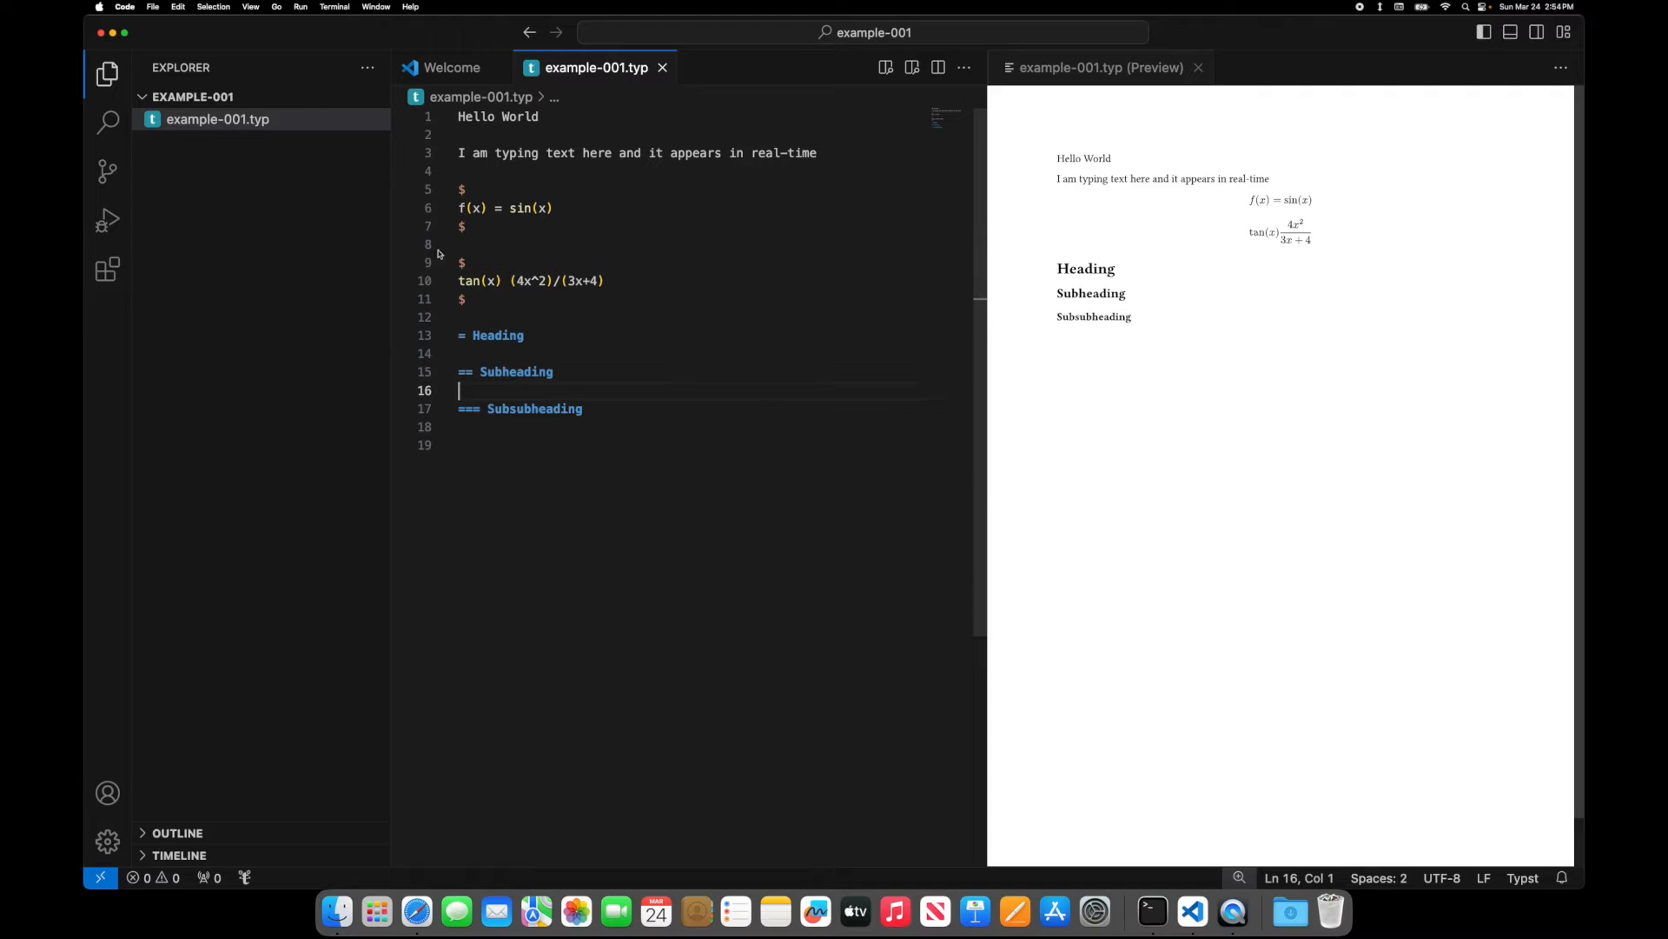
{"action": "mouse_move", "coordinate": [663, 235]}
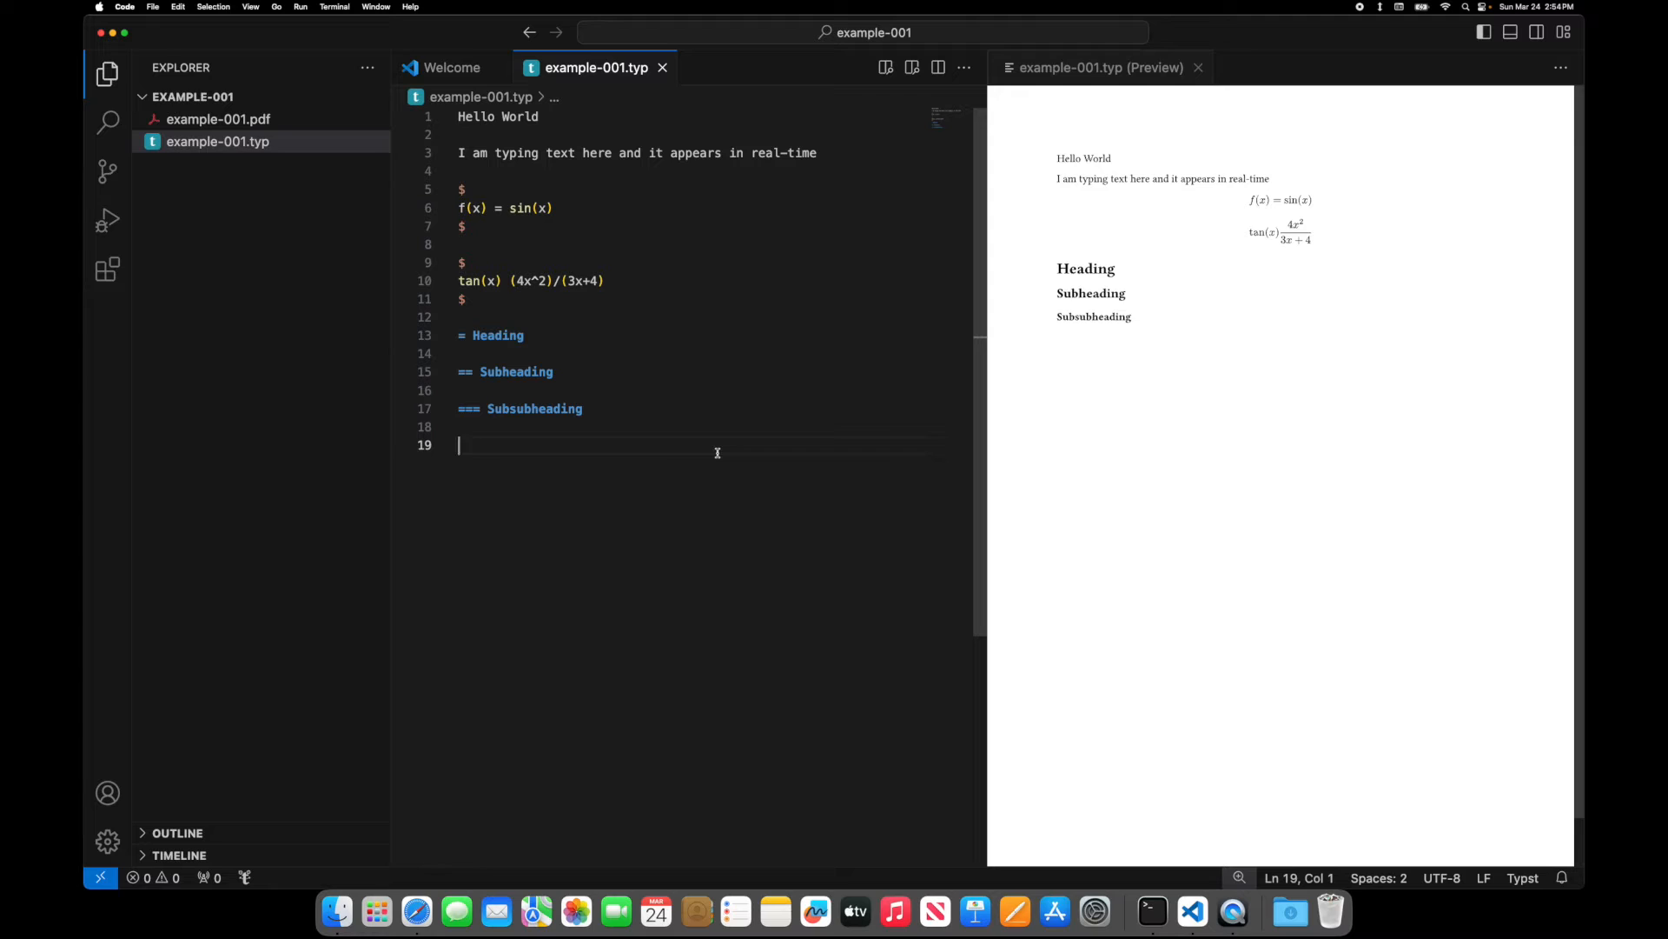
- Add '_italic text_' and '*bold test*' lines to the document
{"action": "type", "text": "_italic t"}
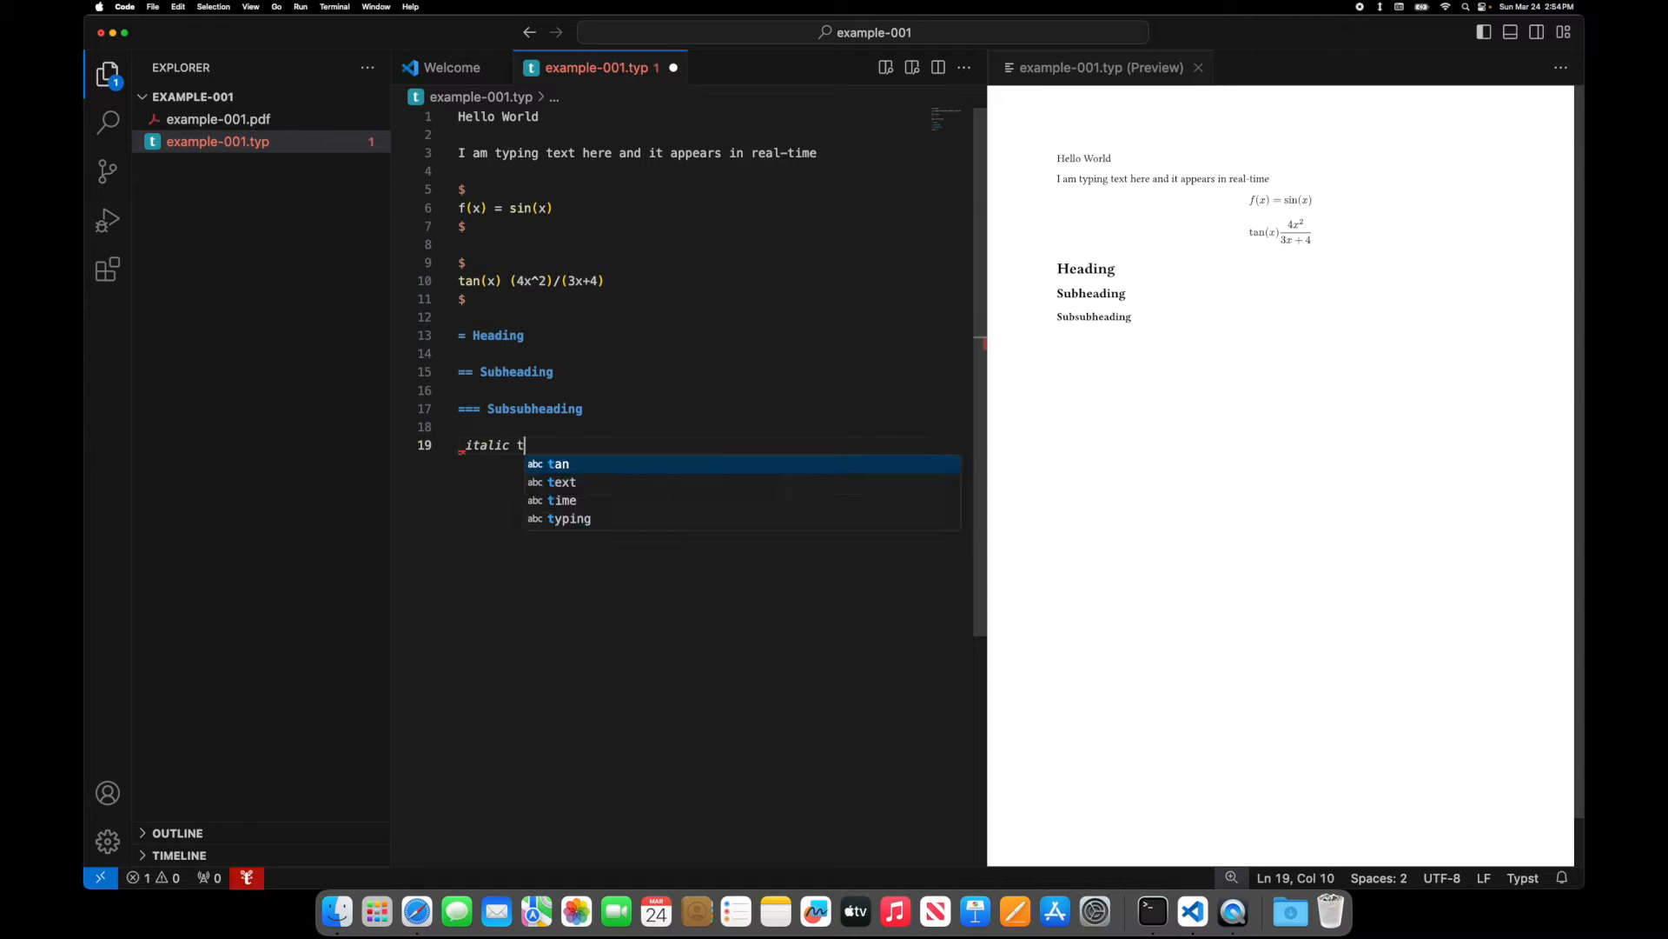
{"action": "type", "text": "ext_"}
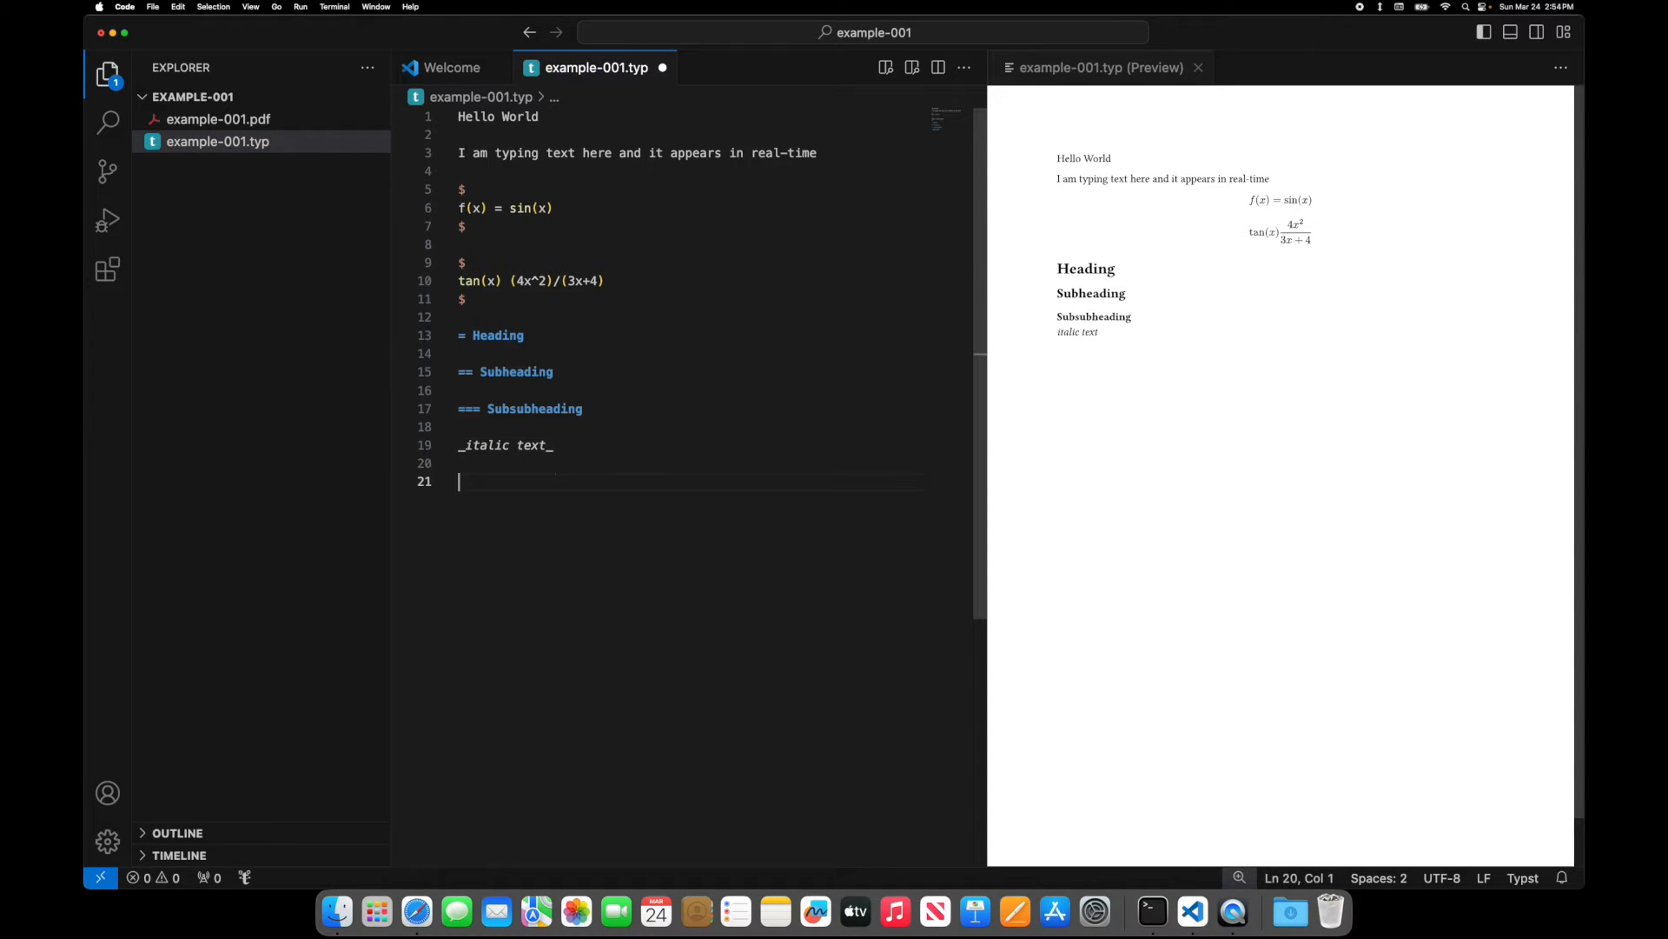
{"action": "type", "text": "*bold te"}
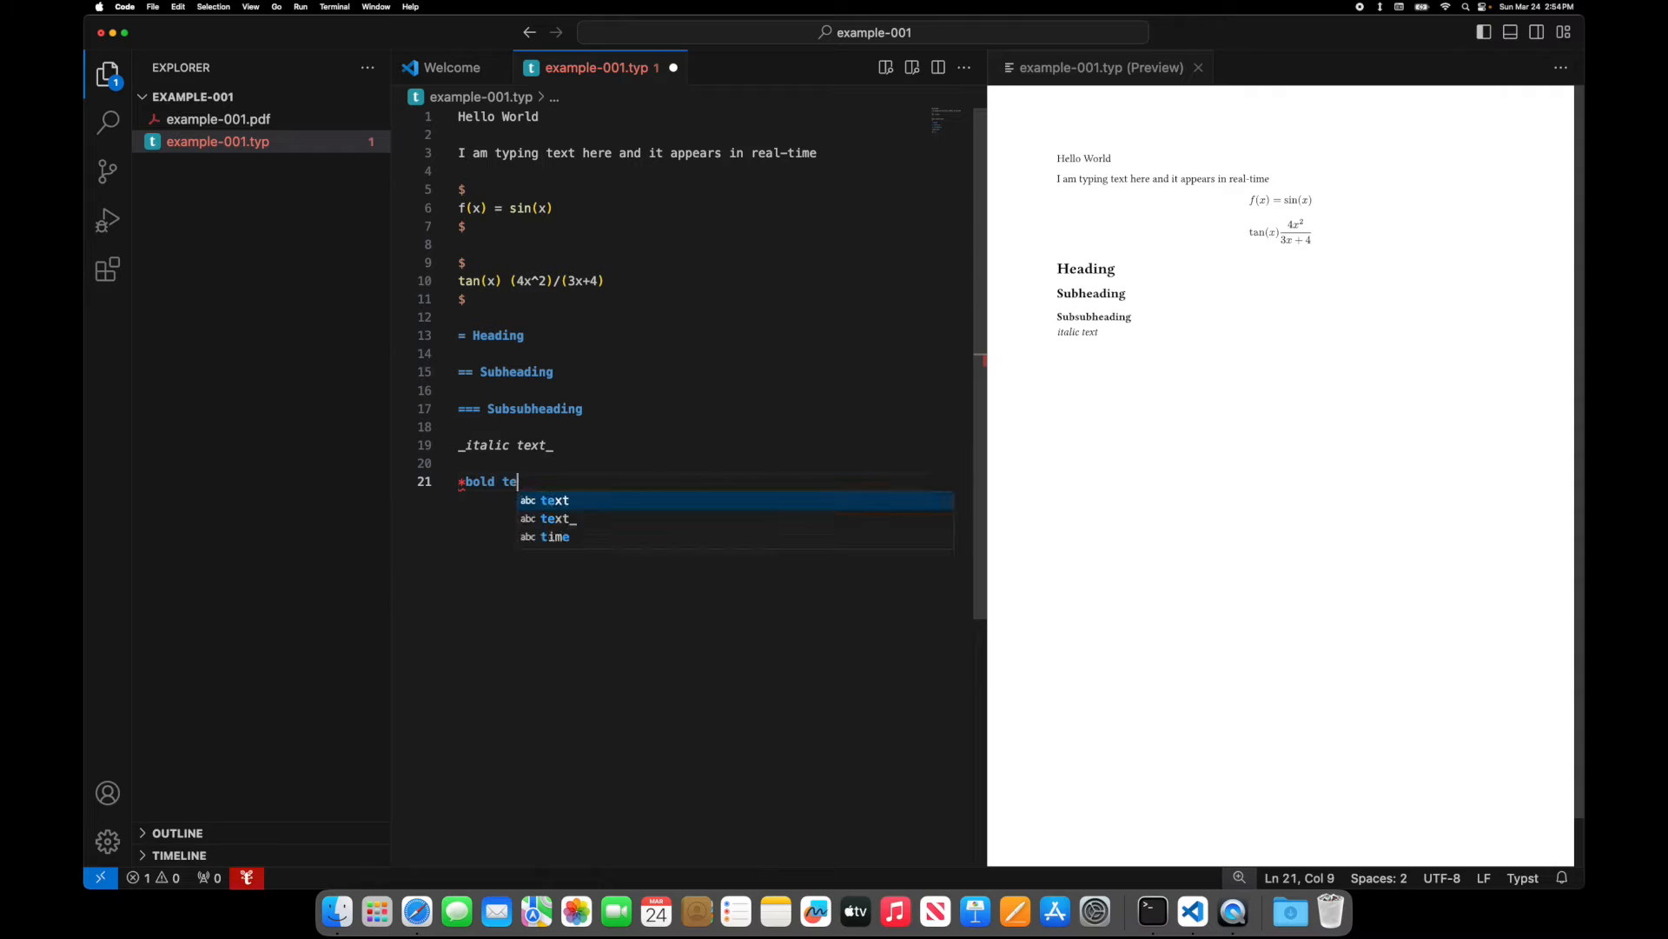
{"action": "type", "text": "st"}
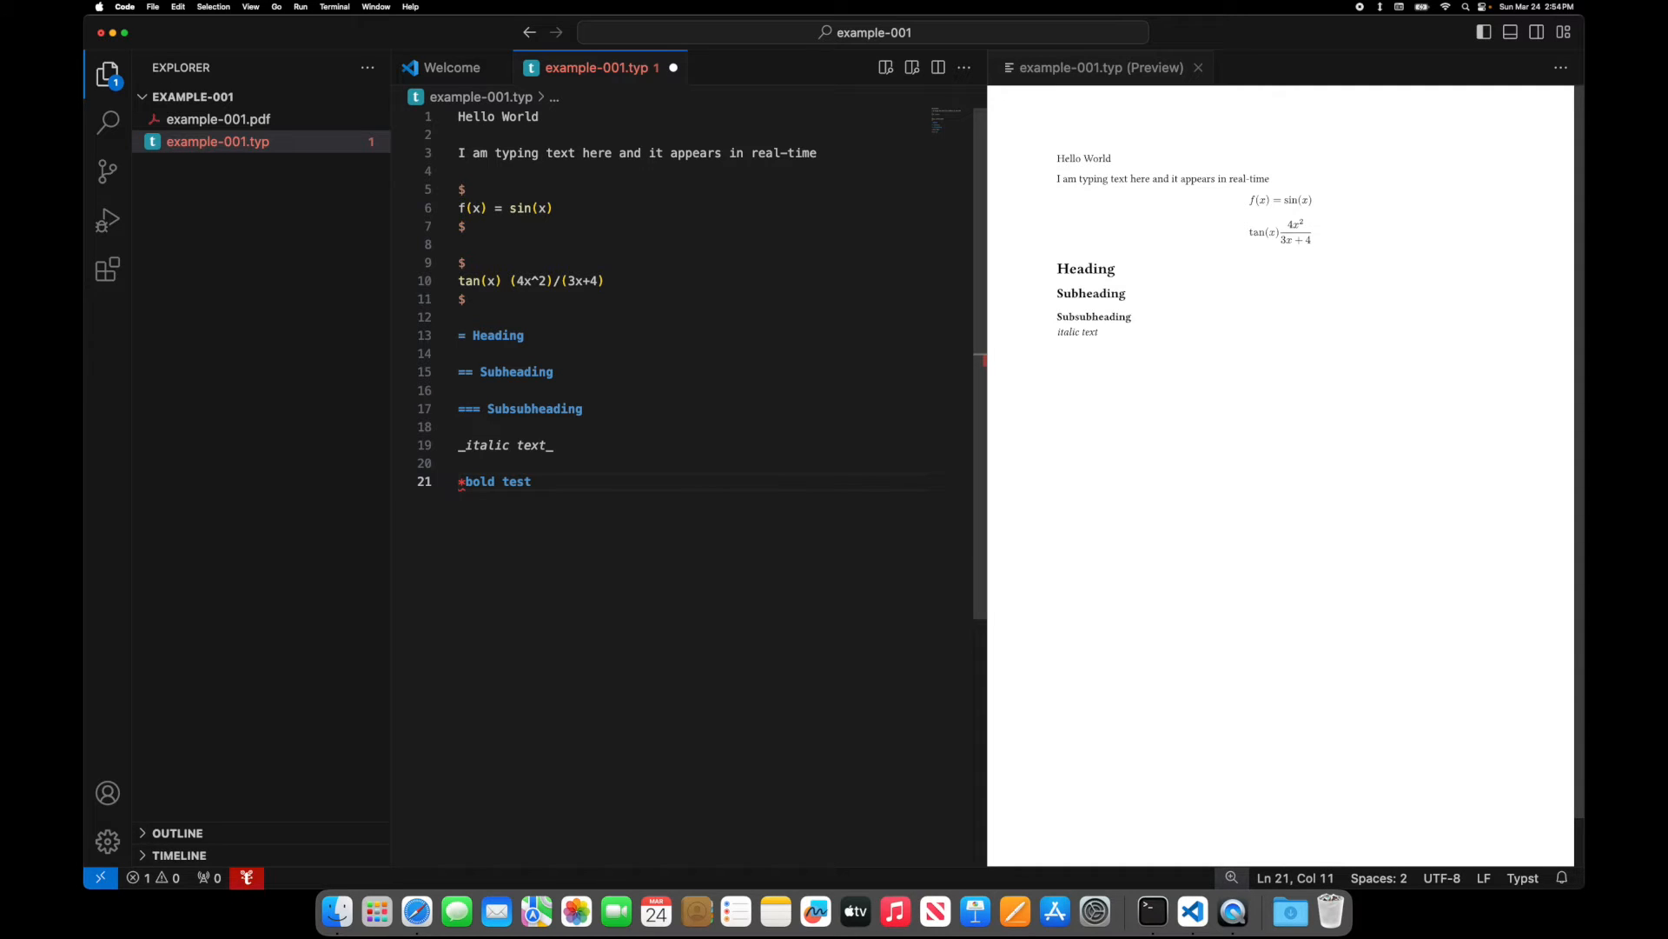
{"action": "type", "text": "*"}
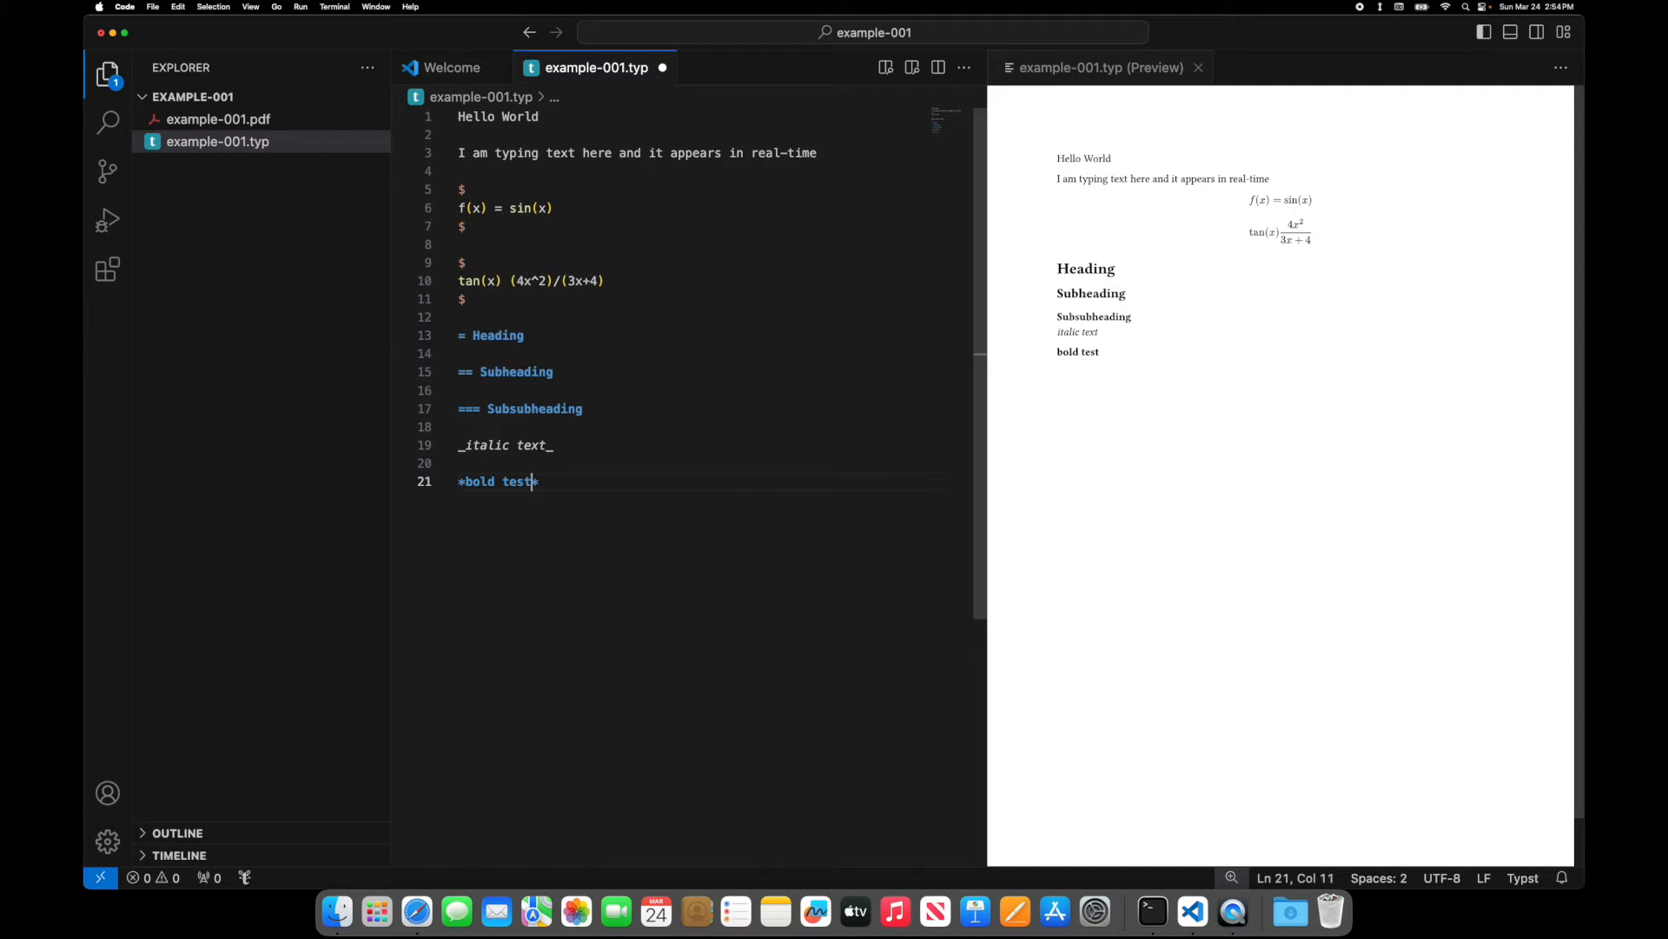
{"action": "key", "text": "enter"}
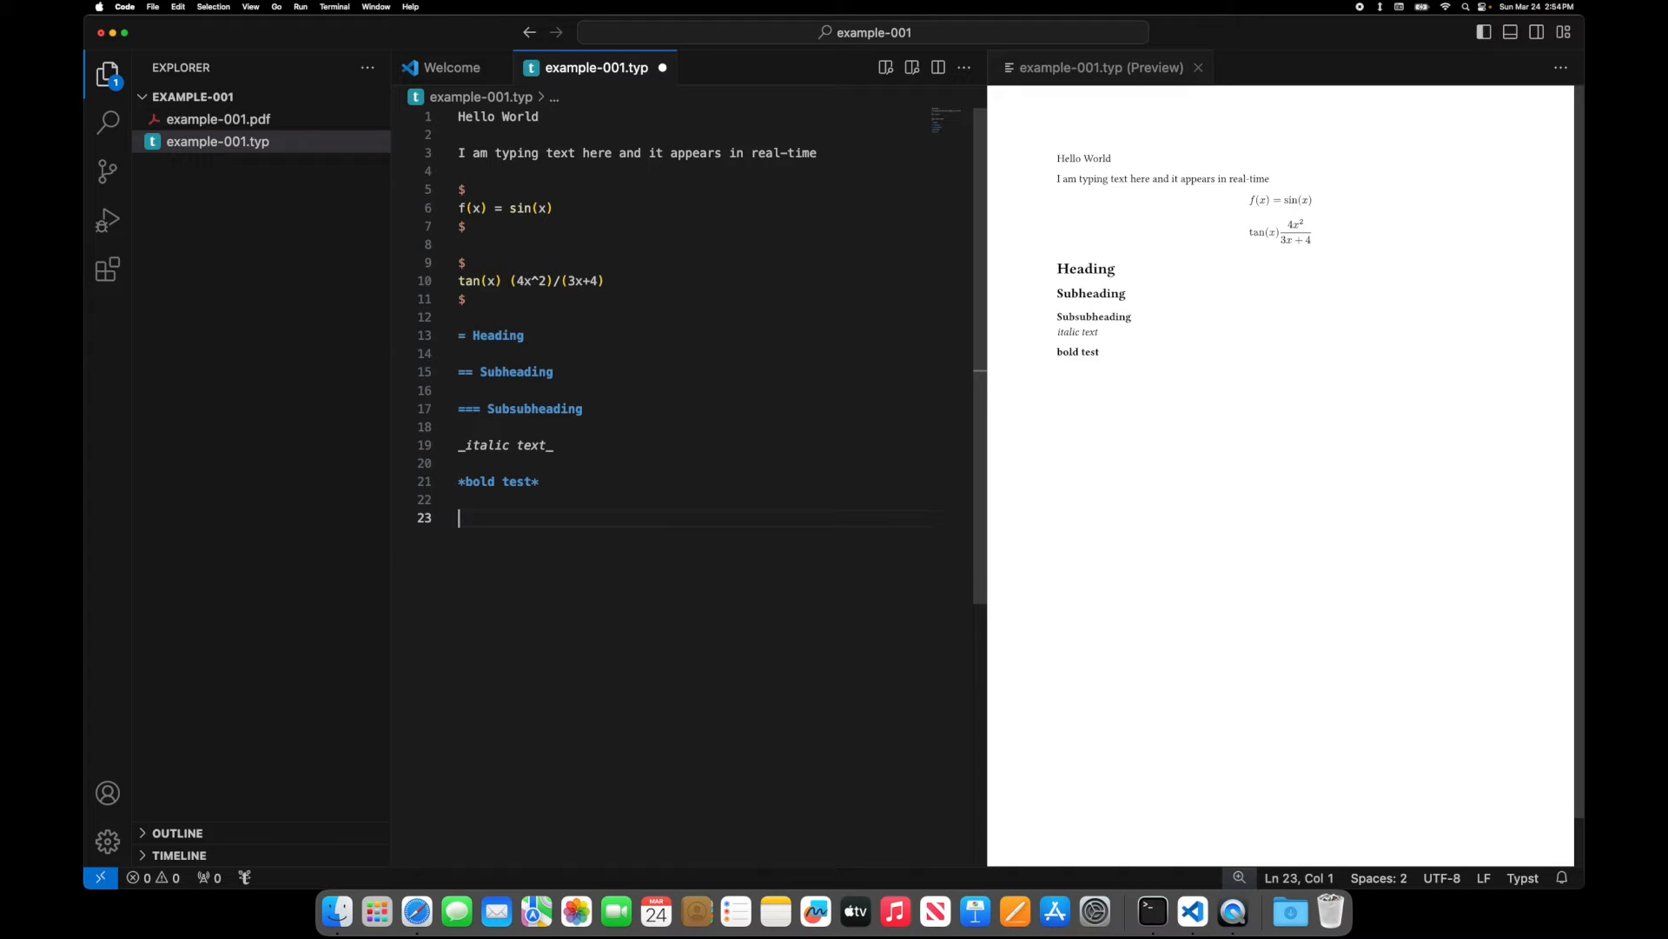
- Add italic-and-bold lines with _*…*_ and *_…_*, then insert plain text inline
{"action": "type", "text": "_italic and bold"}
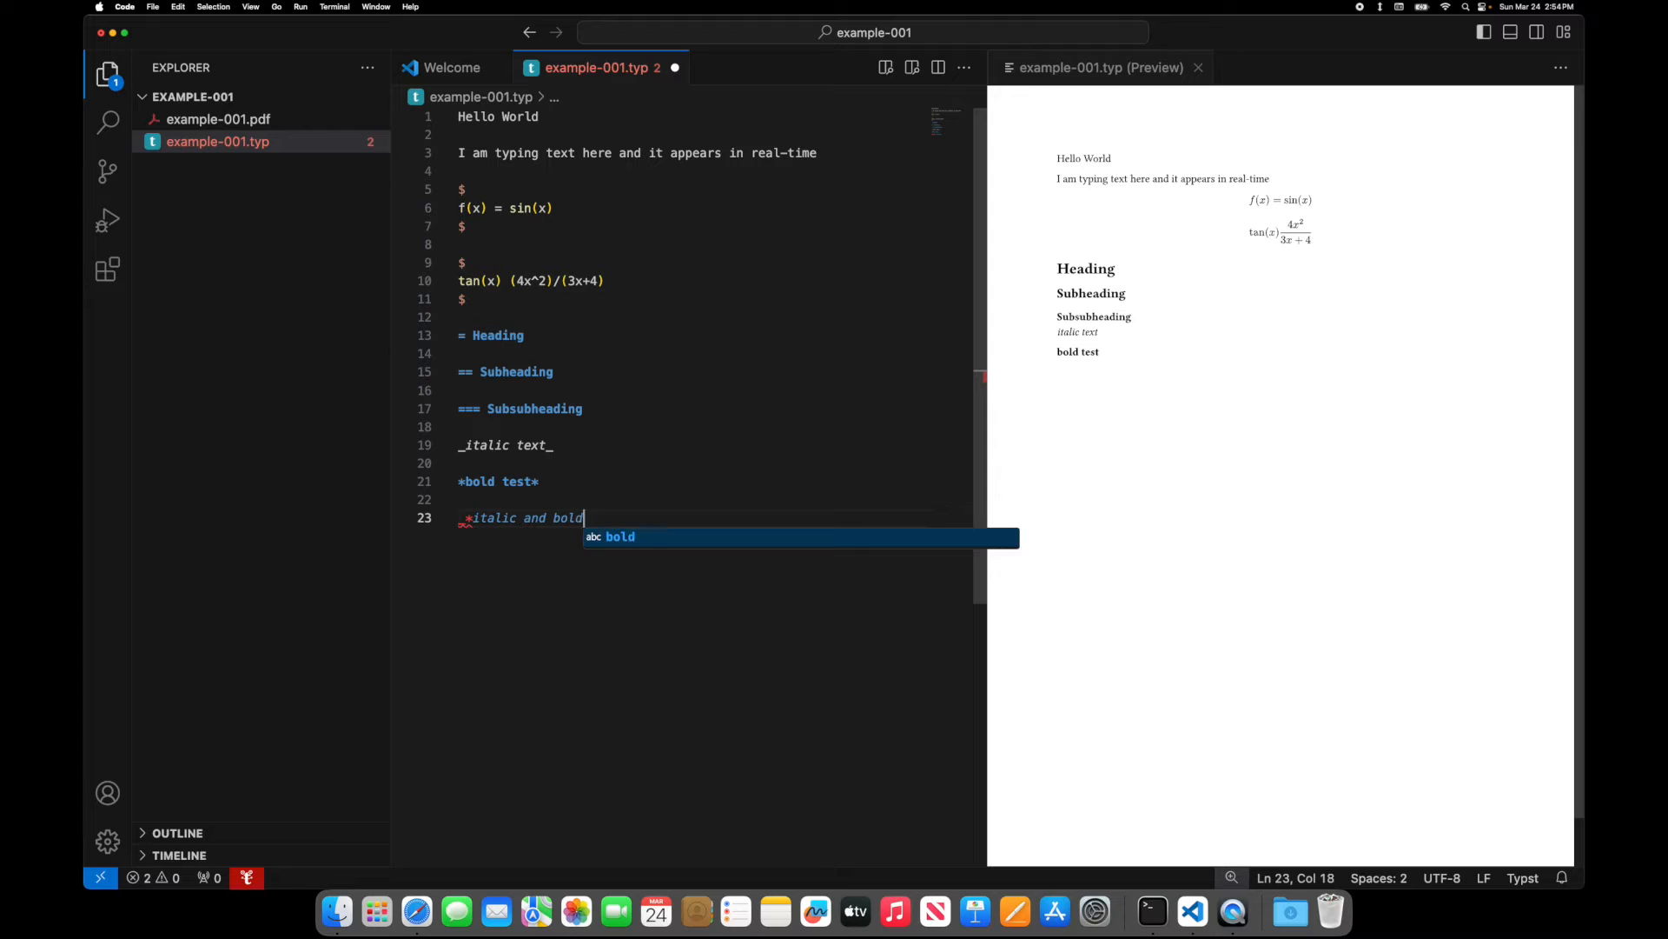
{"action": "type", "text": "*_italic"}
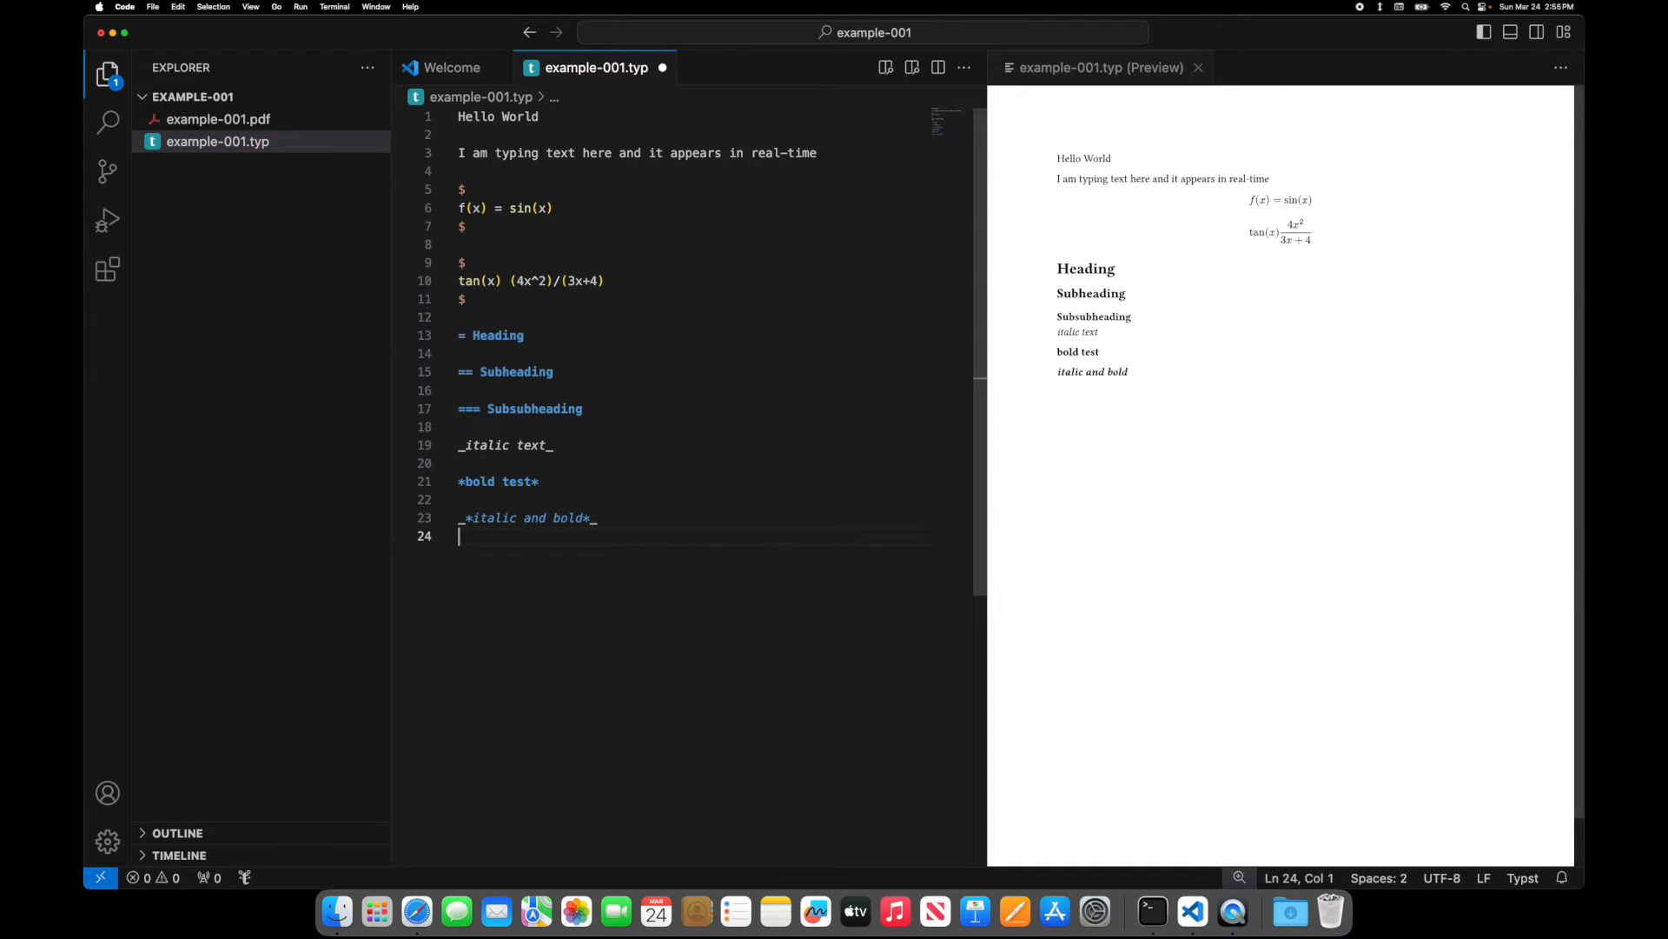
{"action": "type", "text": "*"}
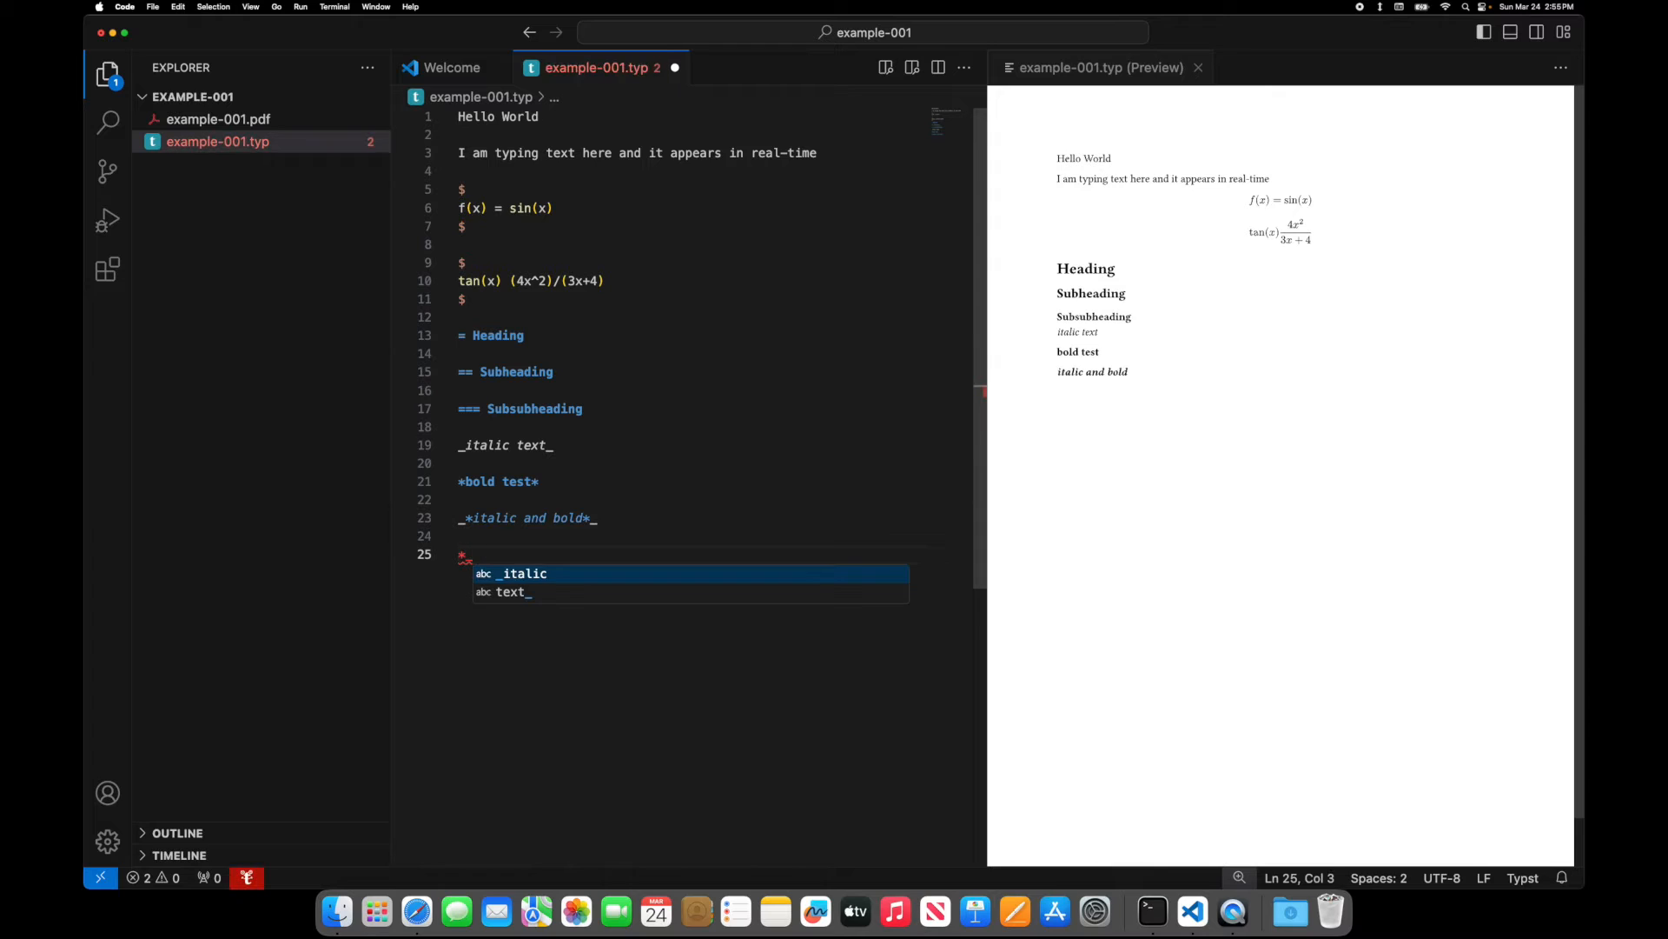
{"action": "type", "text": "italic and bold_*"}
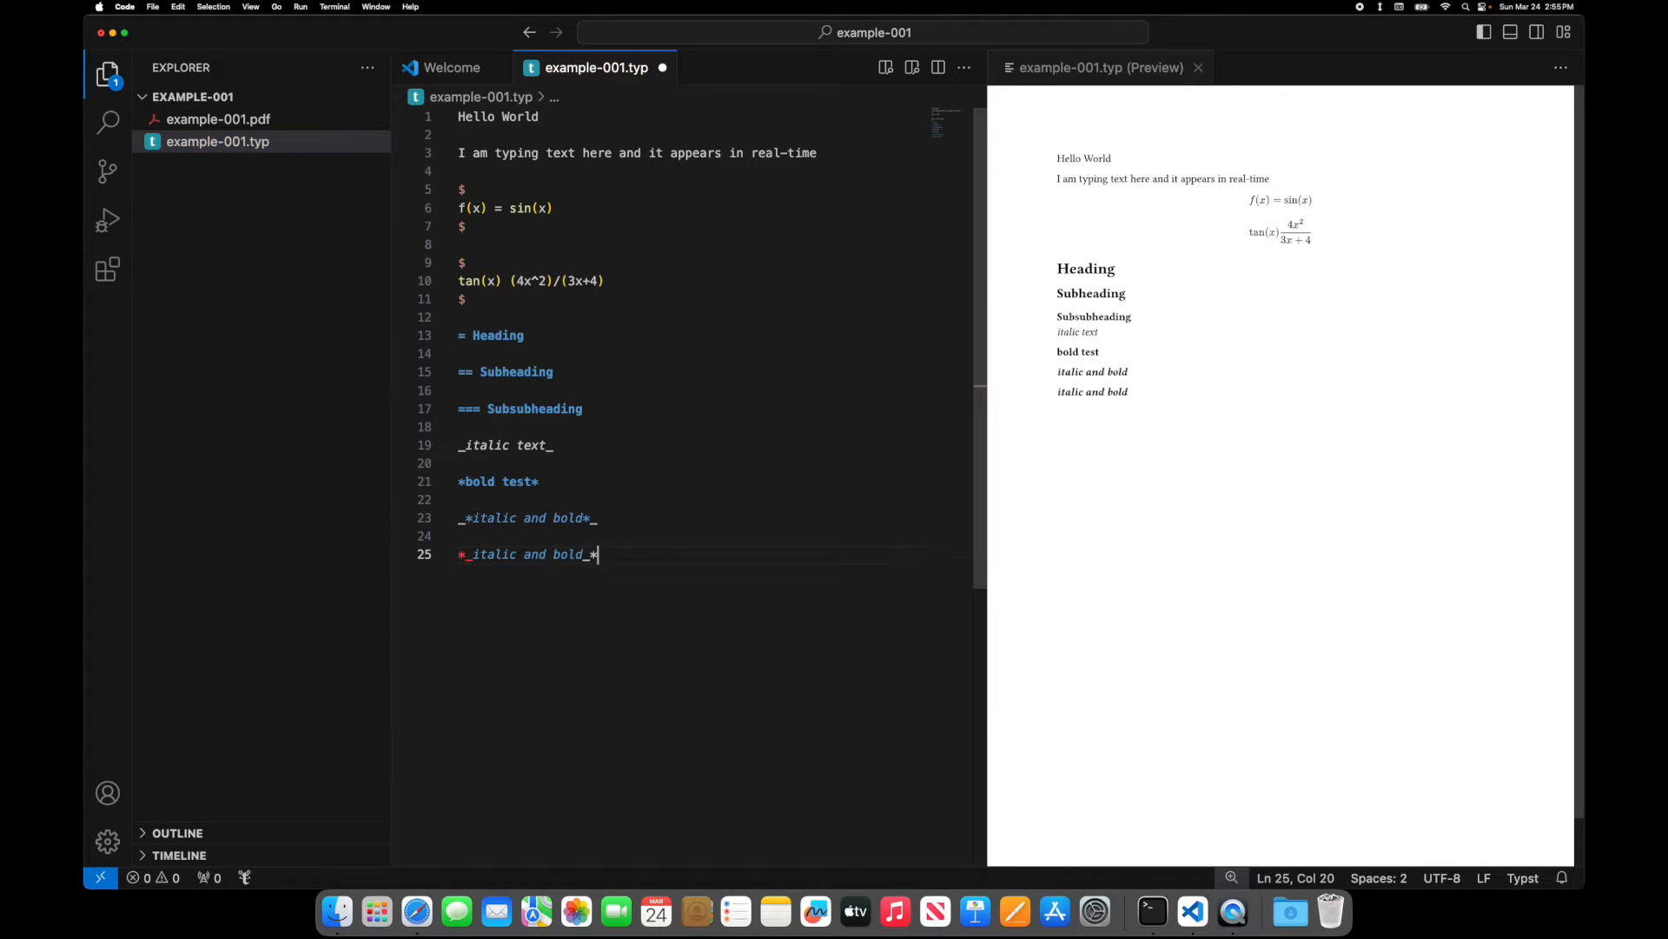
{"action": "key", "text": "enter"}
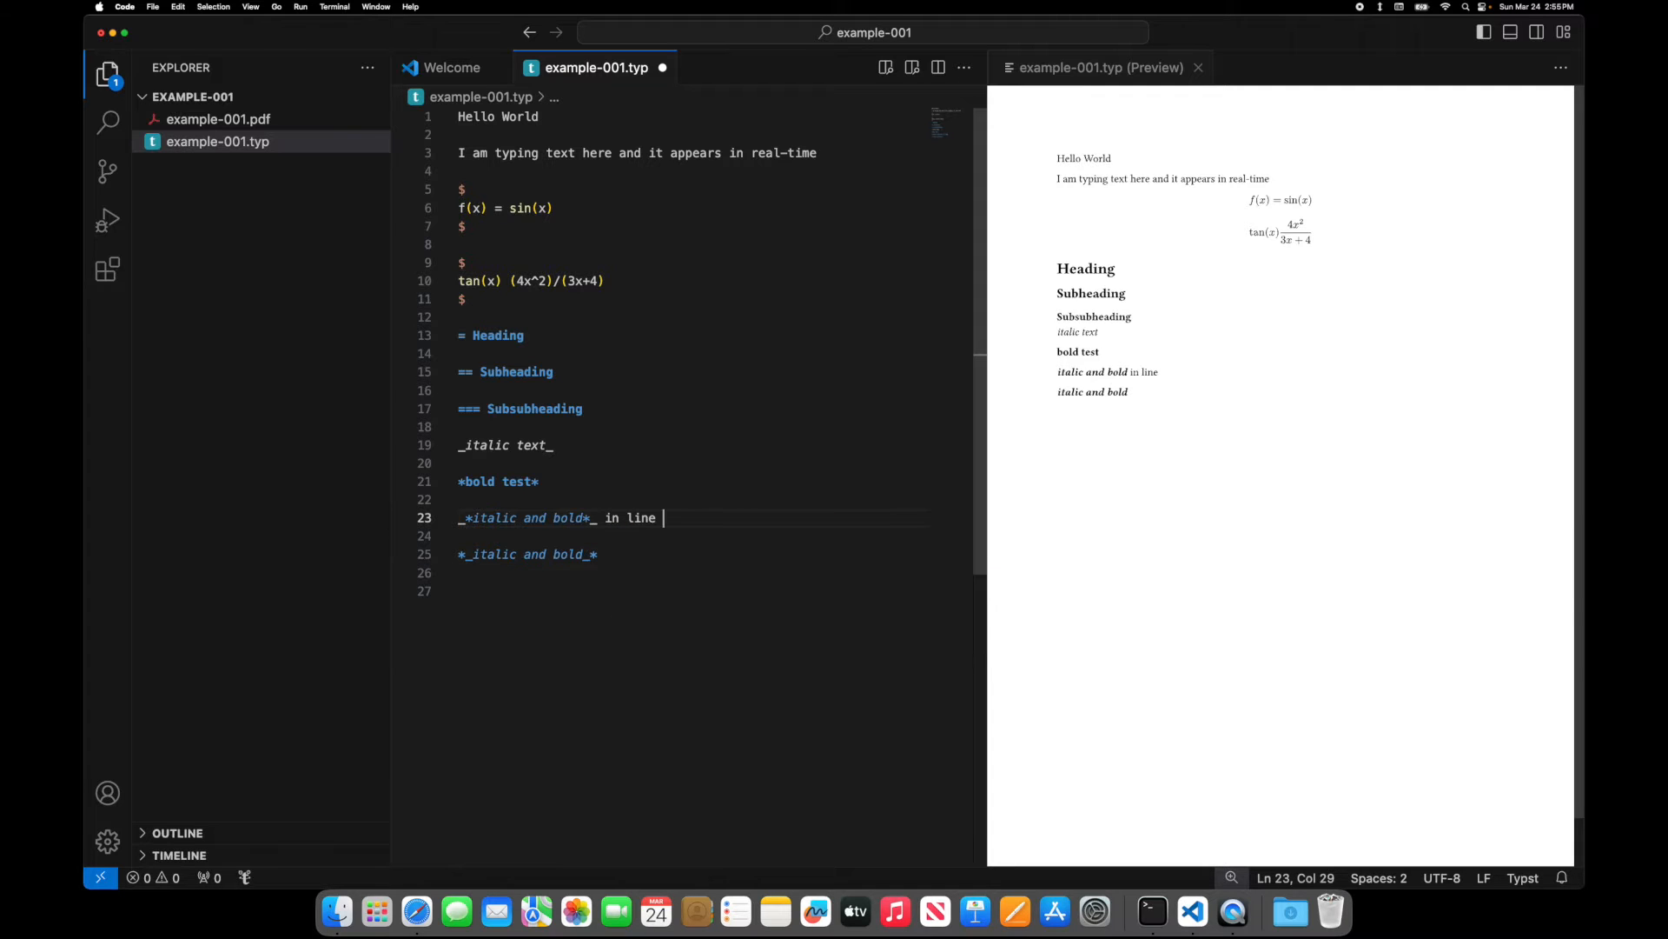
{"action": "type", "text": "text"}
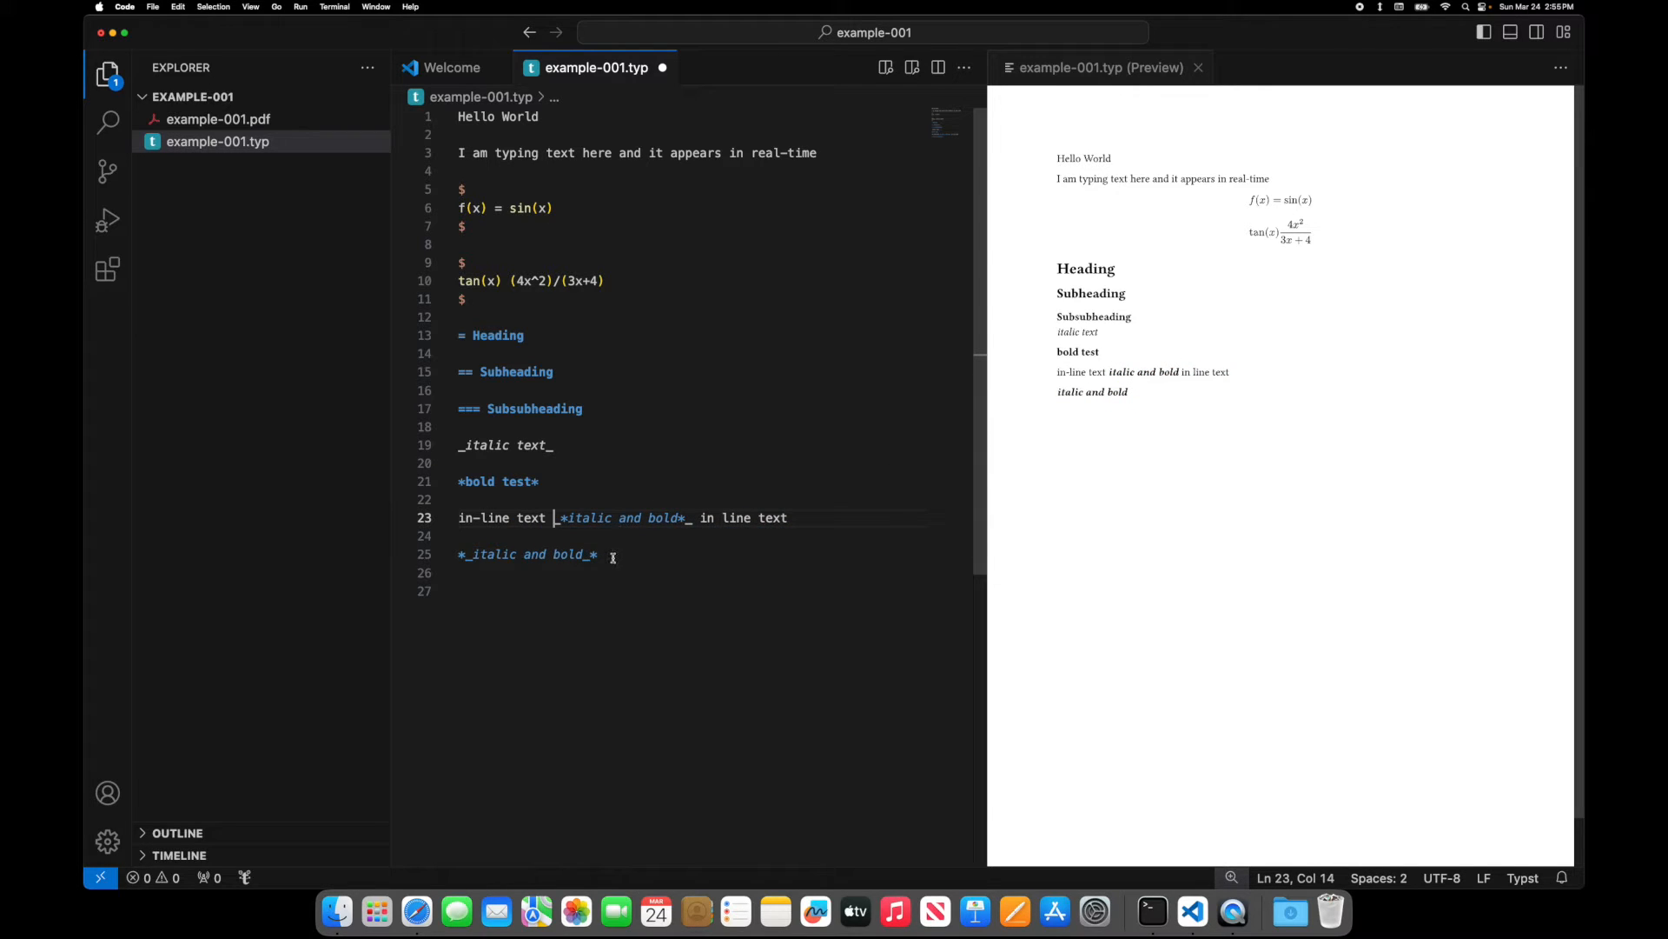
- Save, view example-001.pdf in Preview, and return Finder to the Typst folder
{"action": "key", "text": "cmd+s"}
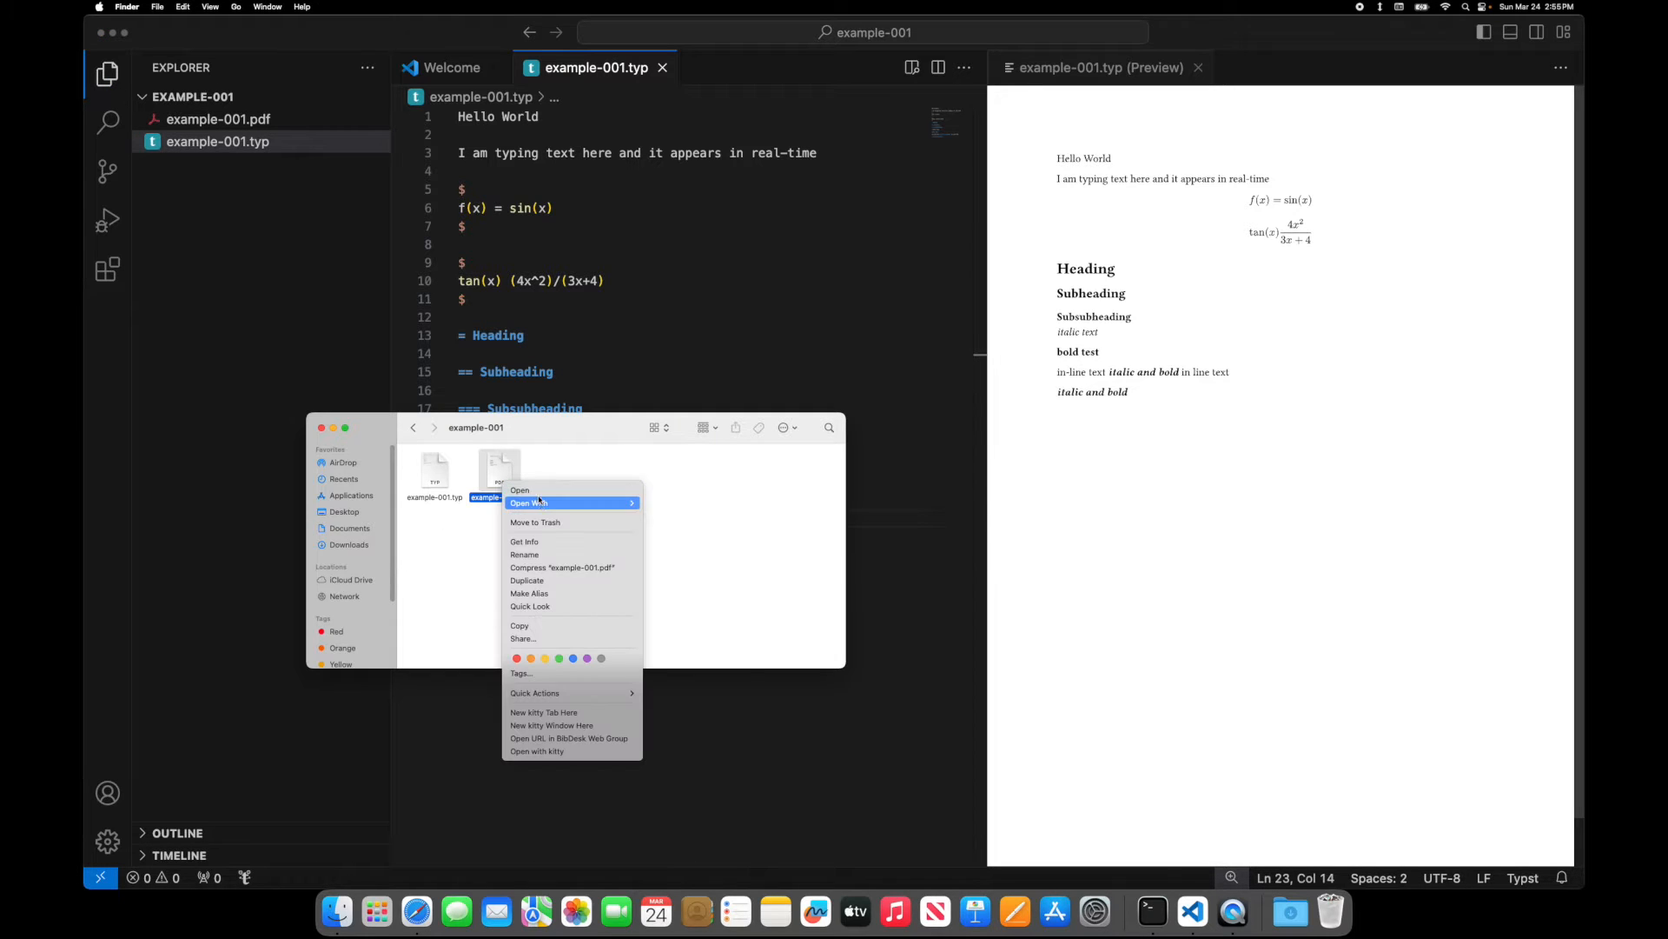
{"action": "left_click", "coordinate": [520, 489]}
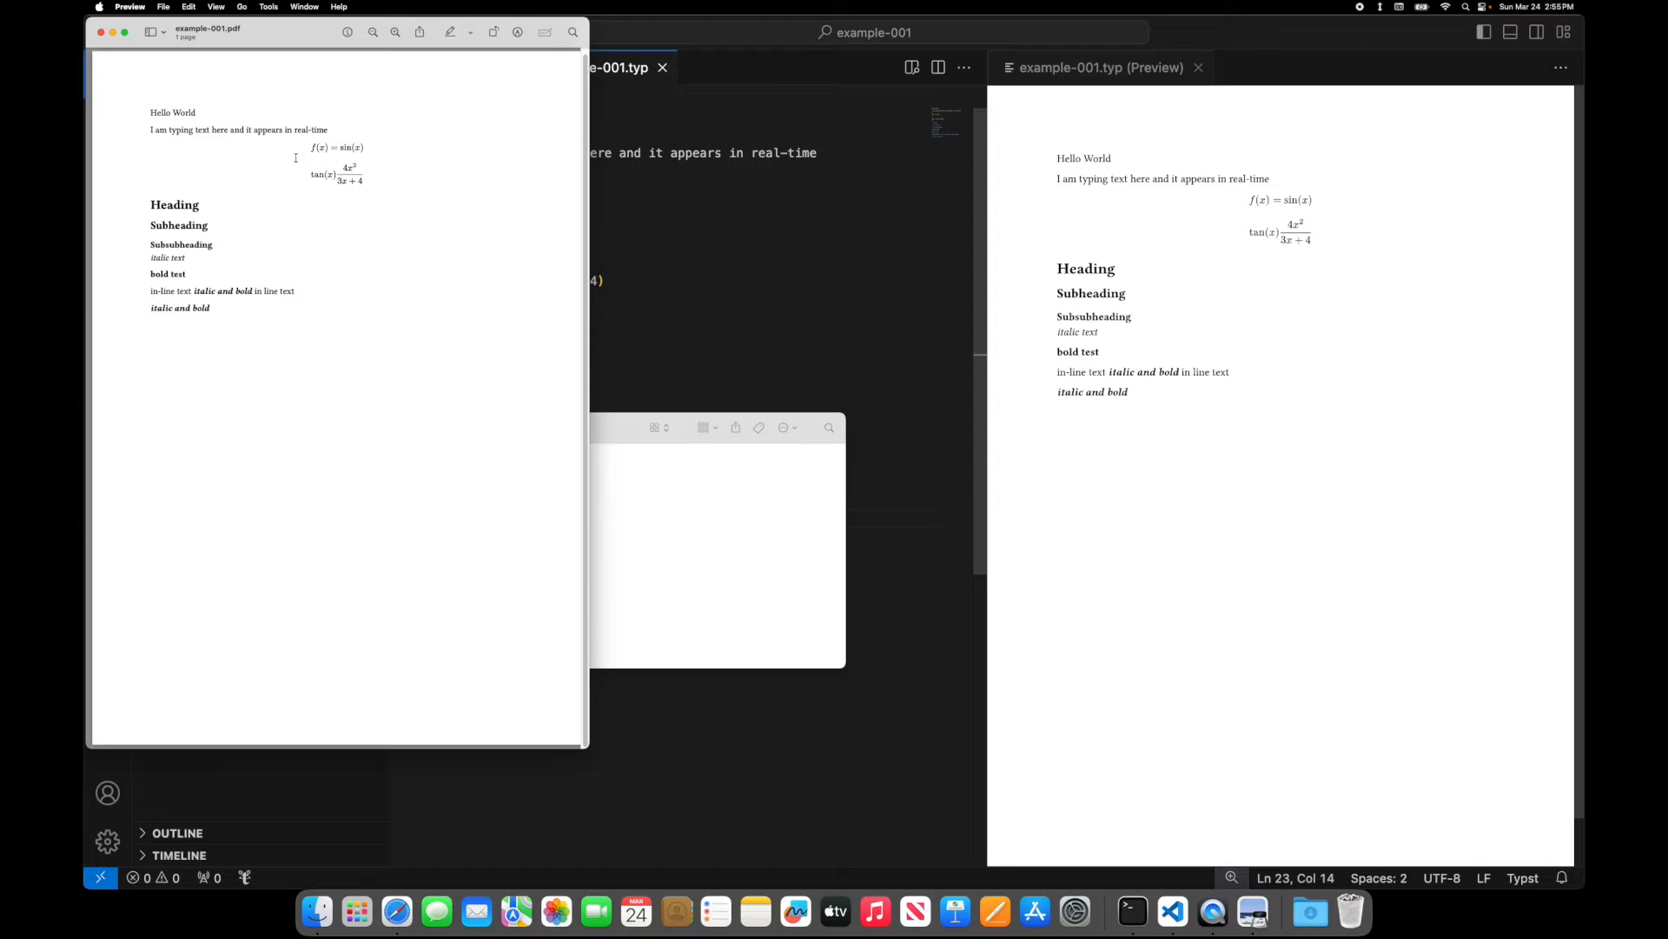
{"action": "left_click_drag", "start_coordinate": [195, 290], "coordinate": [295, 290]}
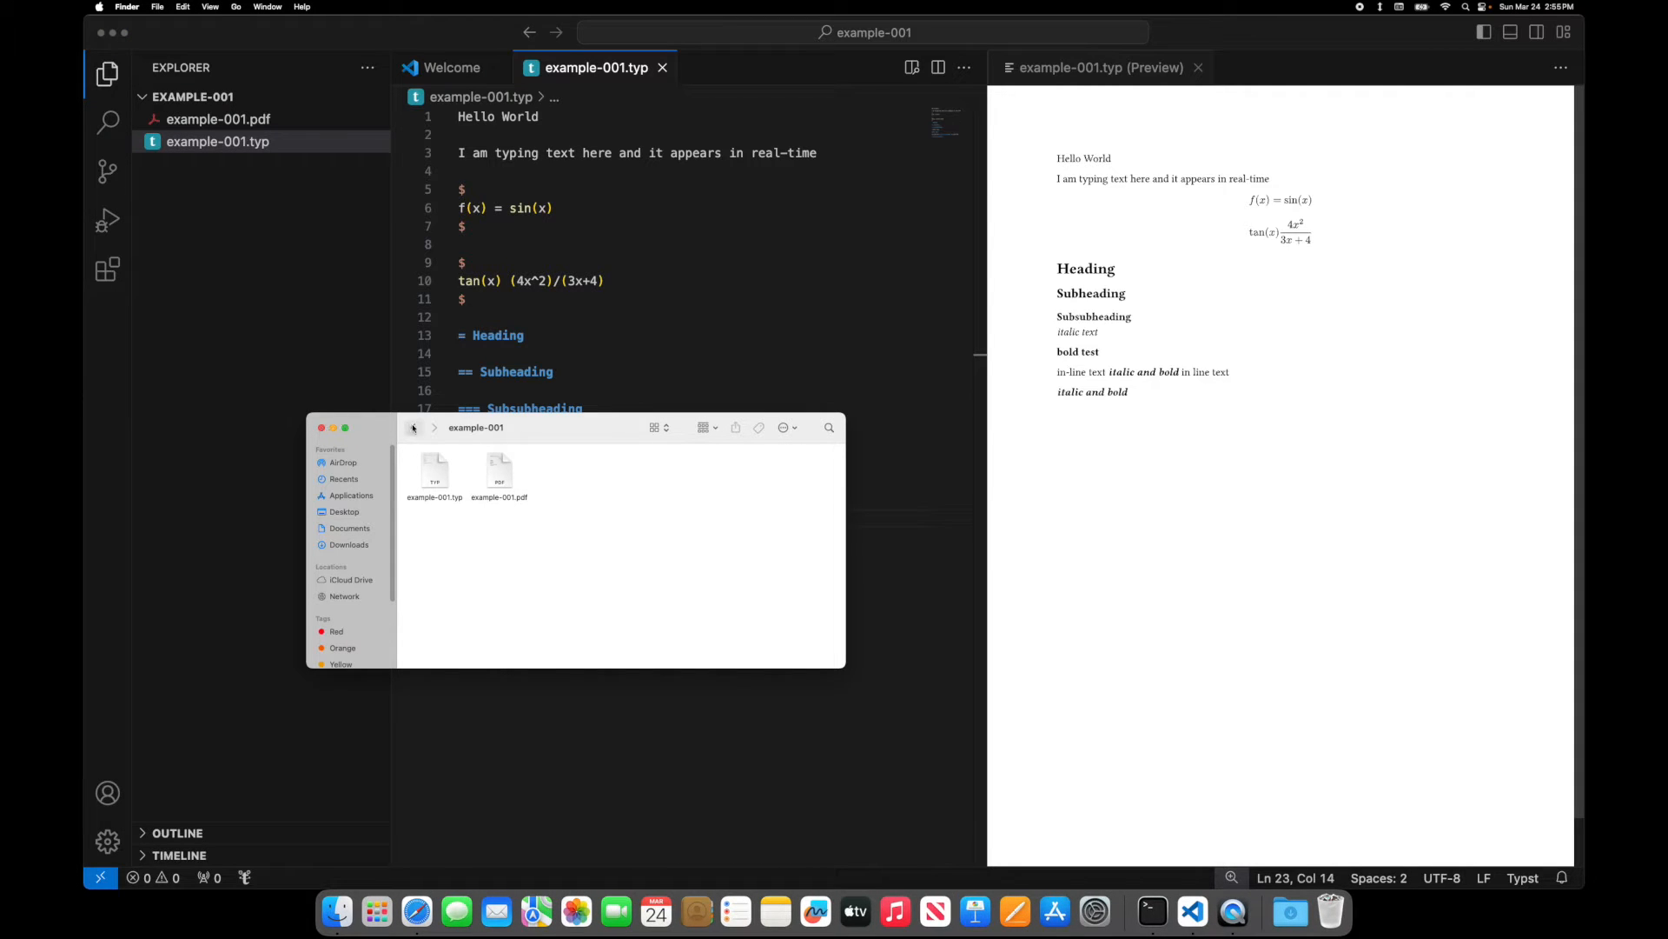
{"action": "left_click", "coordinate": [413, 426]}
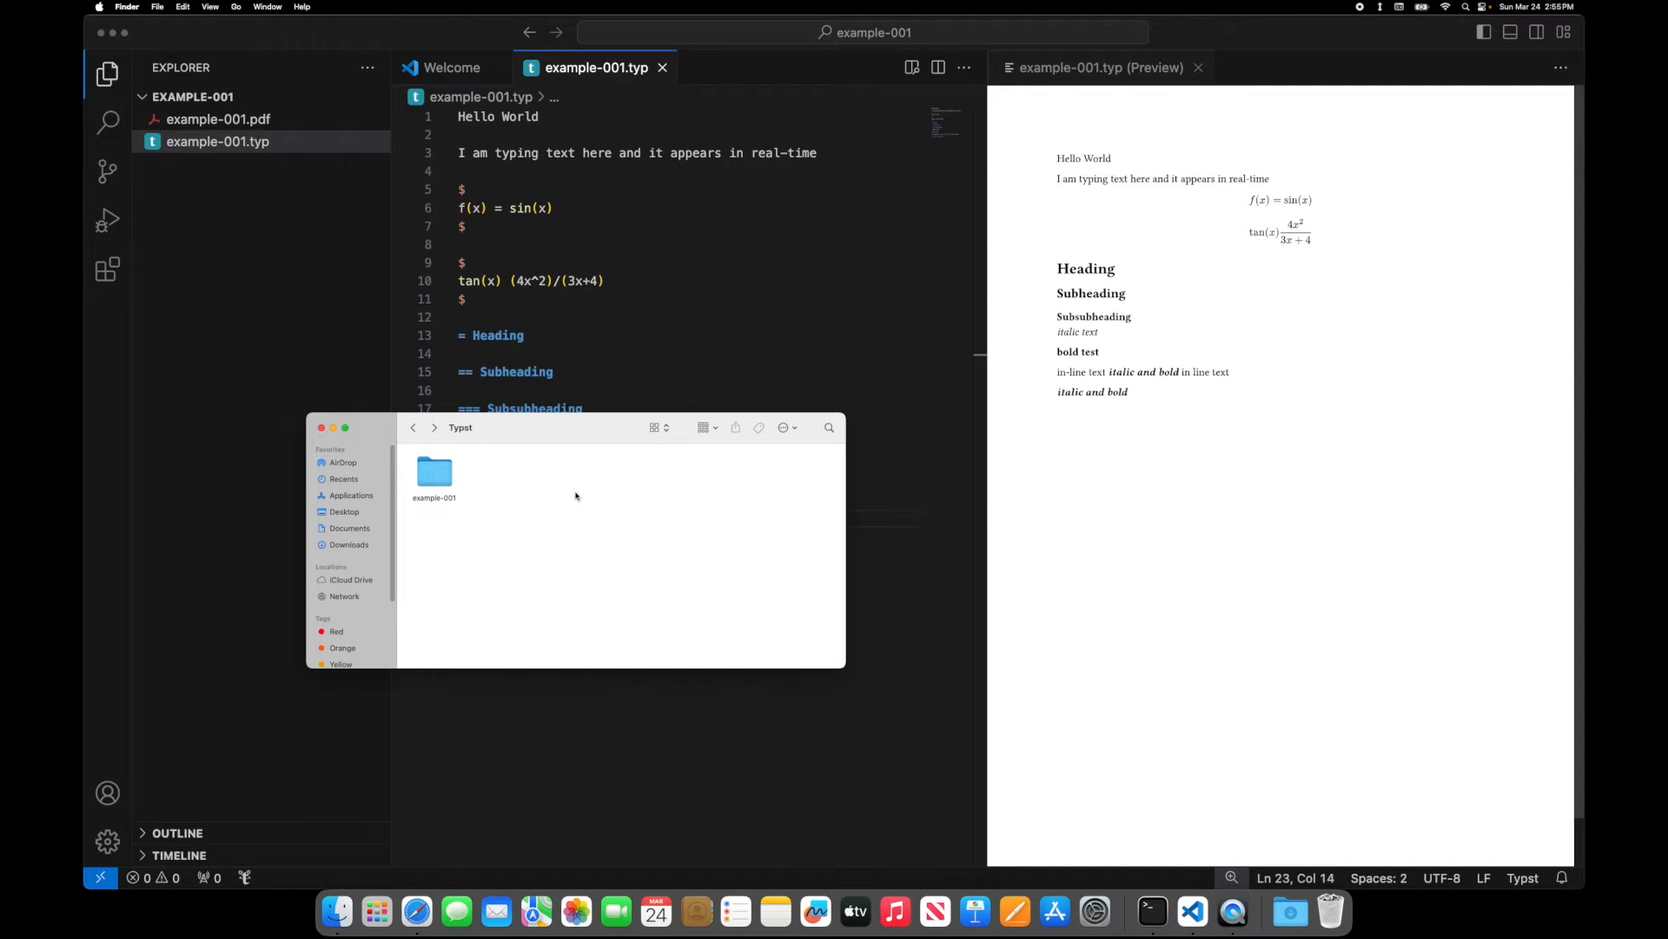
{"action": "mouse_move", "coordinate": [493, 768]}
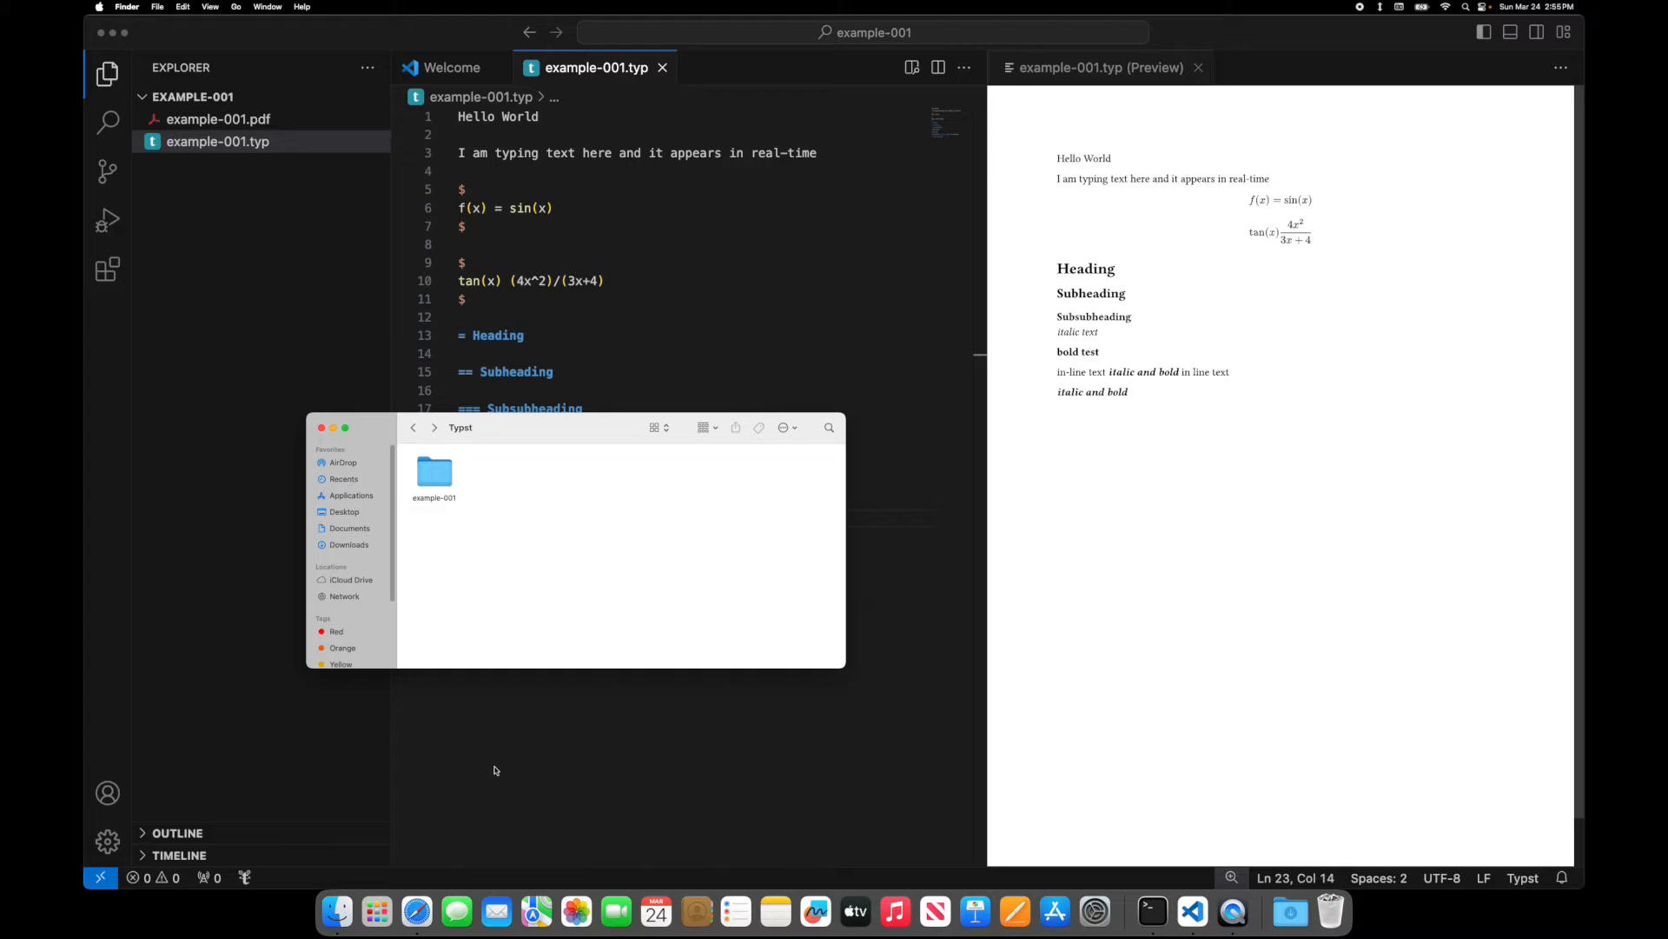
{"action": "mouse_move", "coordinate": [416, 911]}
{"action": "type", "text": "t"}
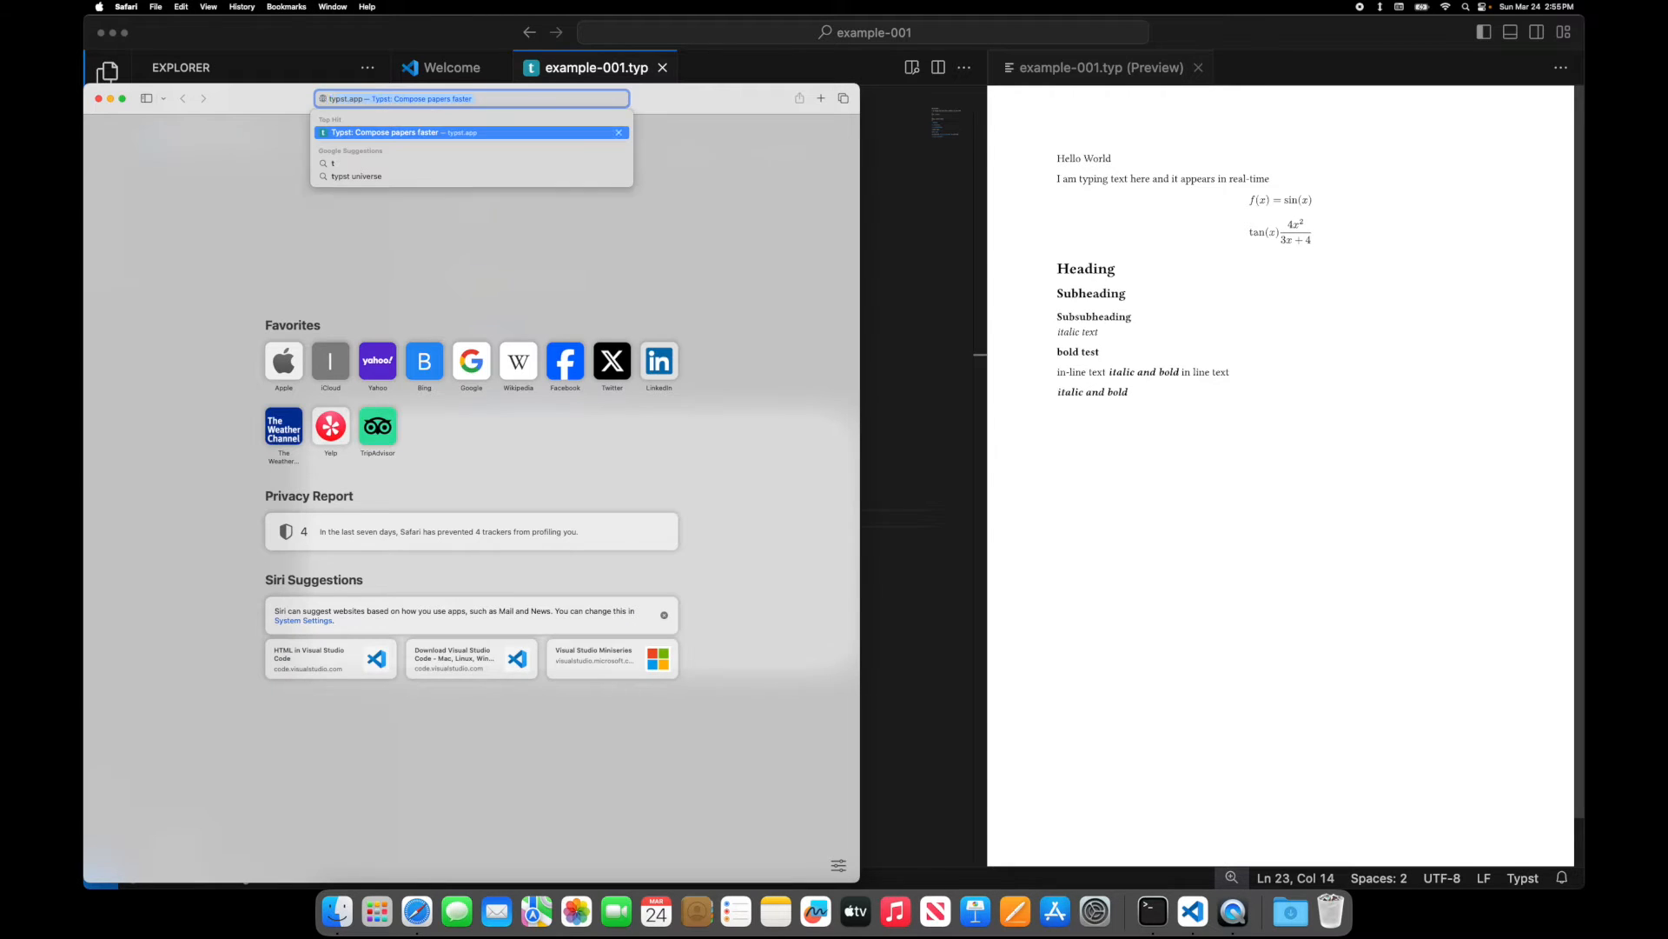
- Open the bamdone-aiaa template on Typst Universe, read its usage notes, and follow its repository link
{"action": "left_click", "coordinate": [357, 176]}
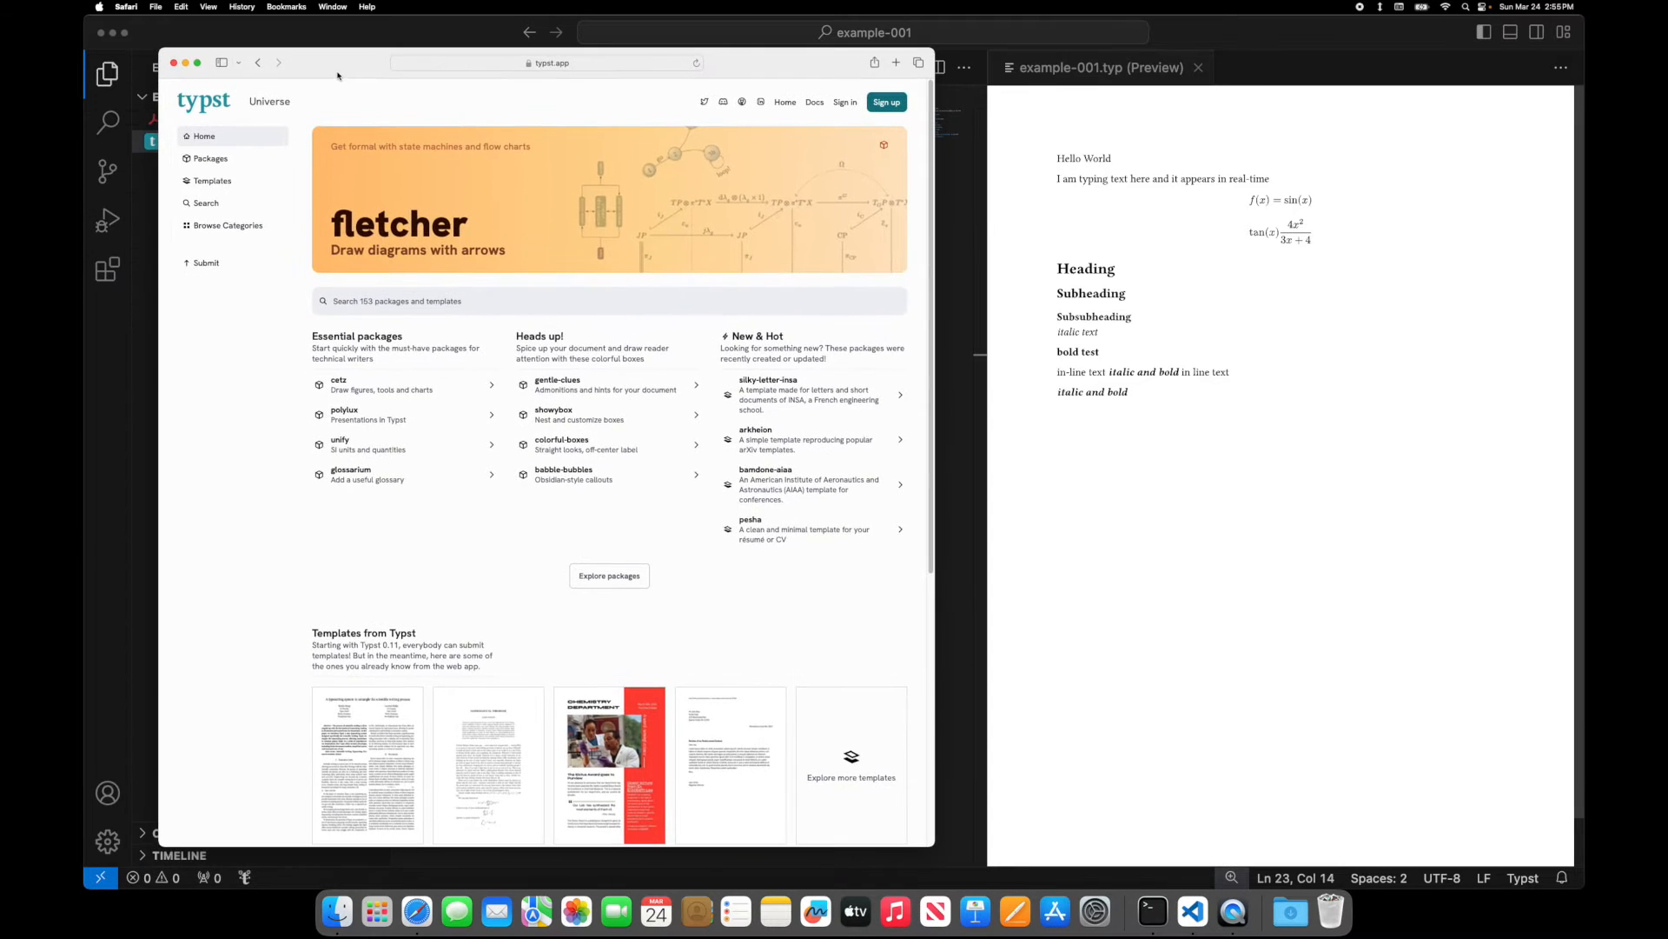
{"action": "mouse_move", "coordinate": [719, 501]}
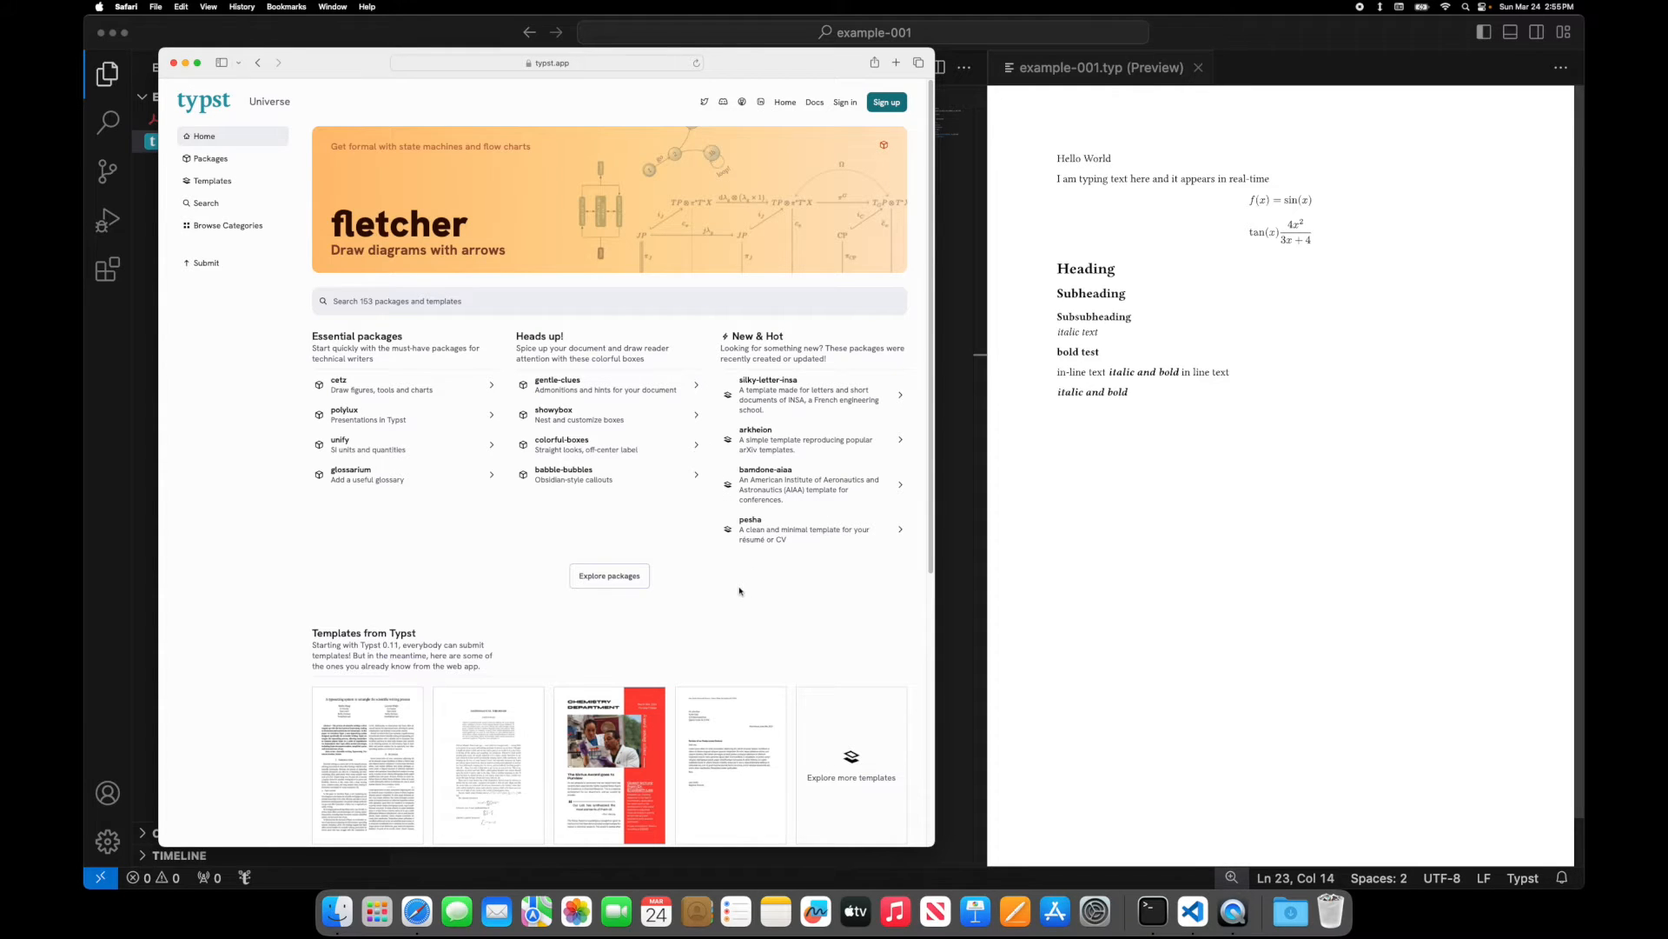
{"action": "mouse_move", "coordinate": [753, 344]}
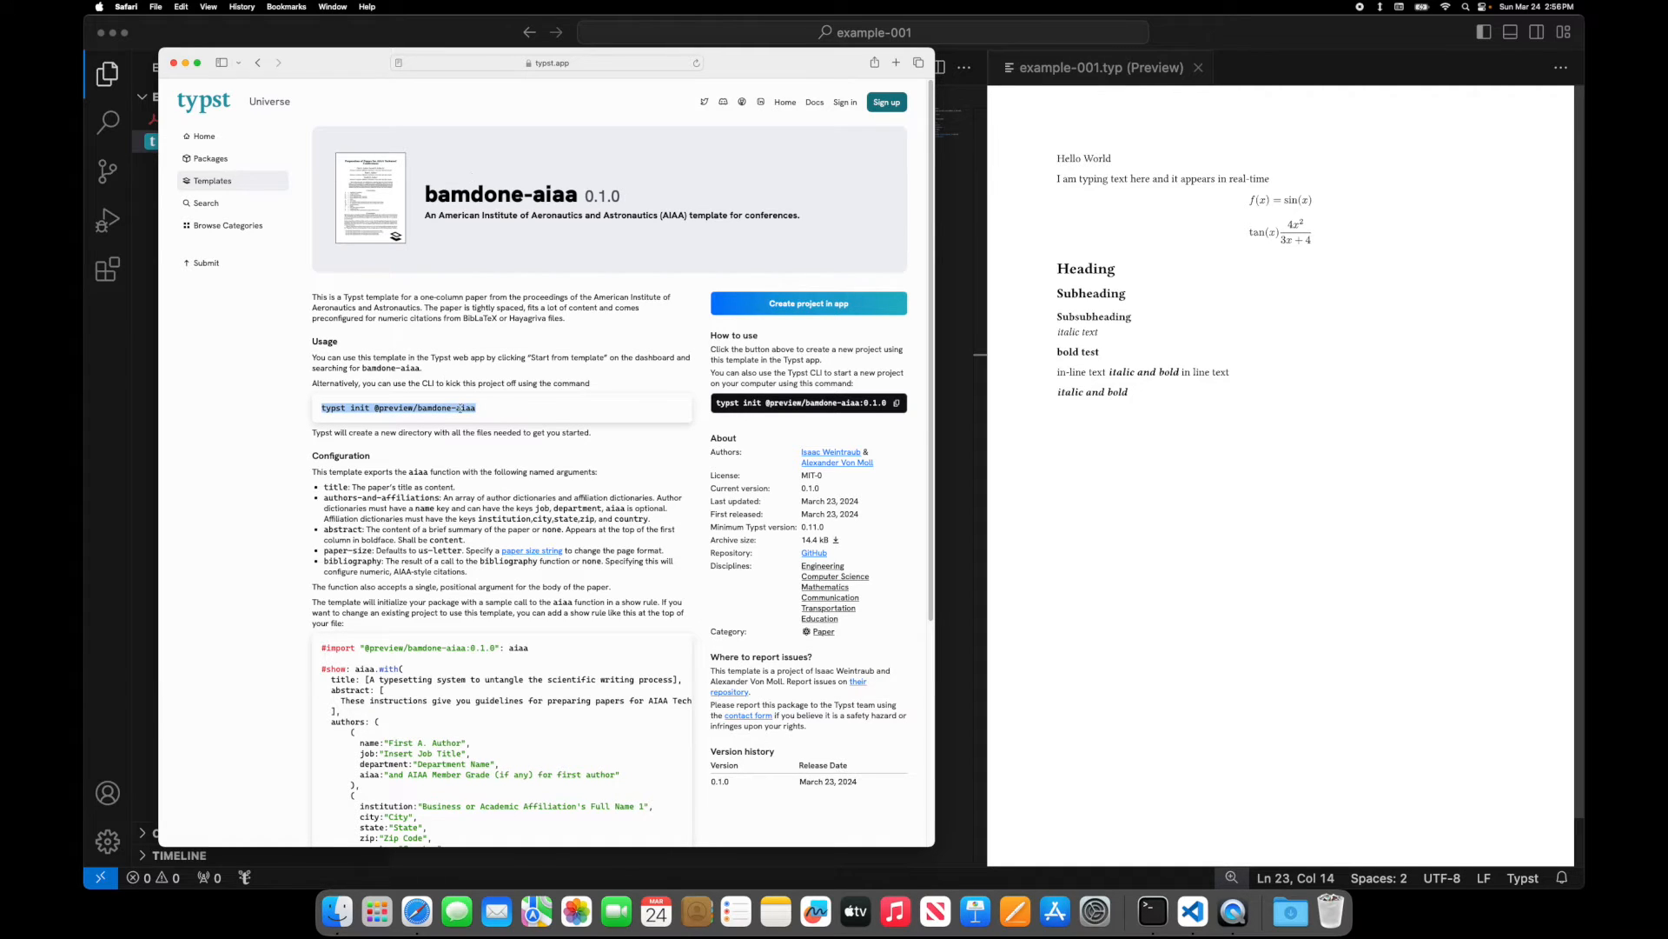
{"action": "scroll", "scroll_direction": "down", "scroll_amount": 3}
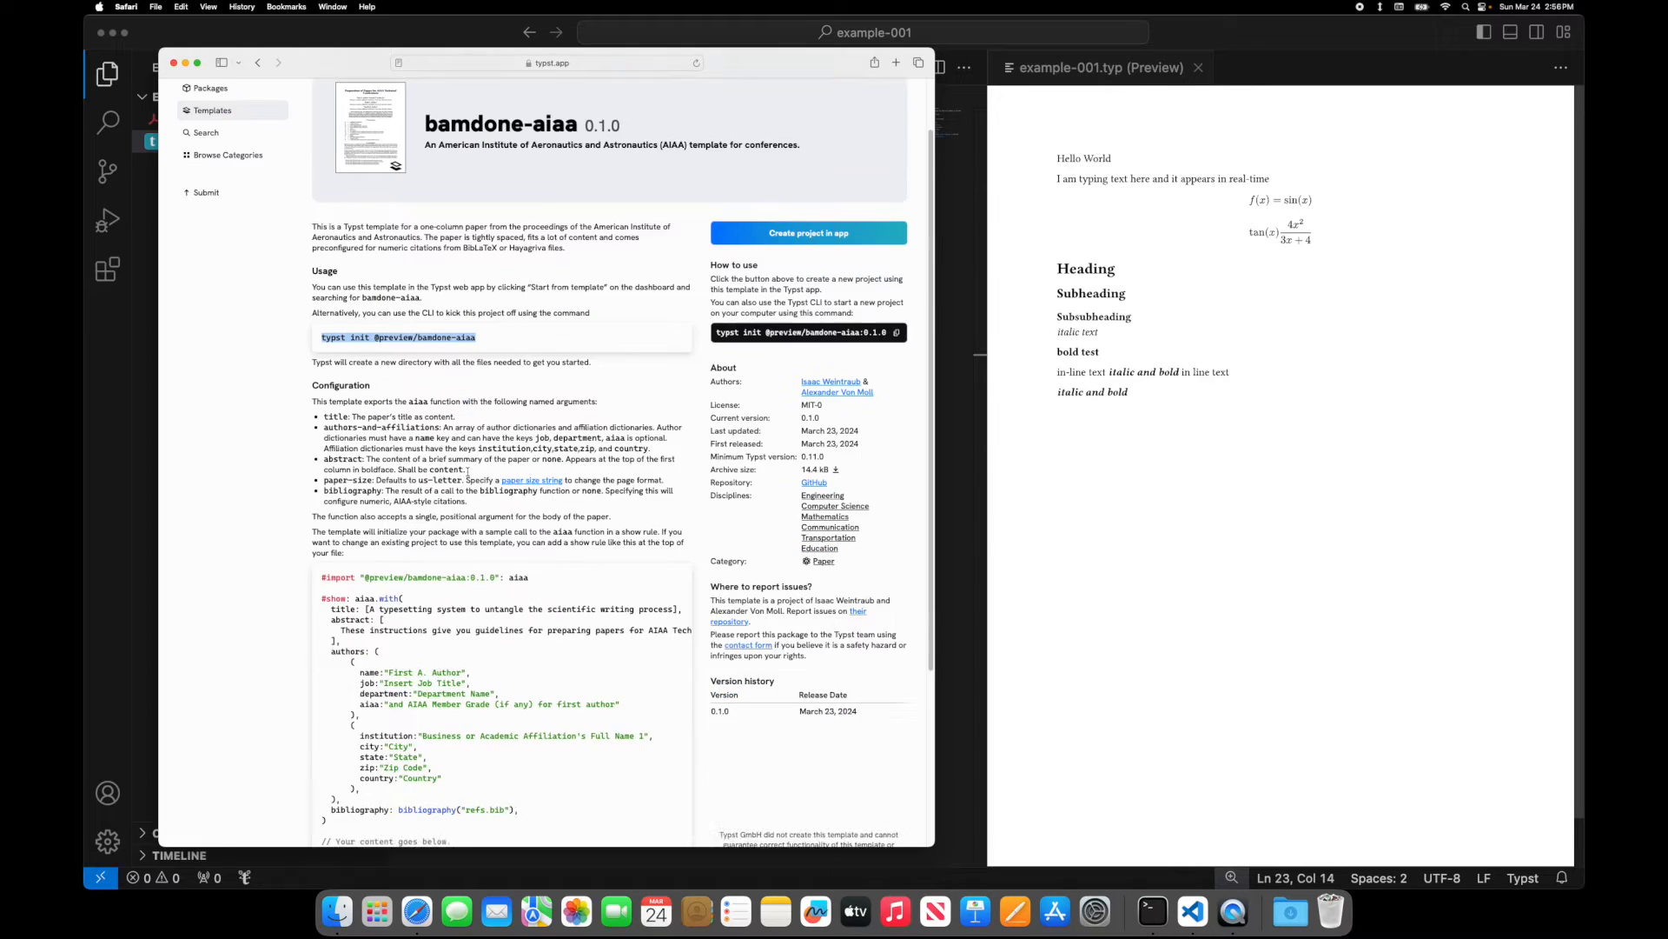
{"action": "scroll", "scroll_direction": "down", "scroll_amount": 3}
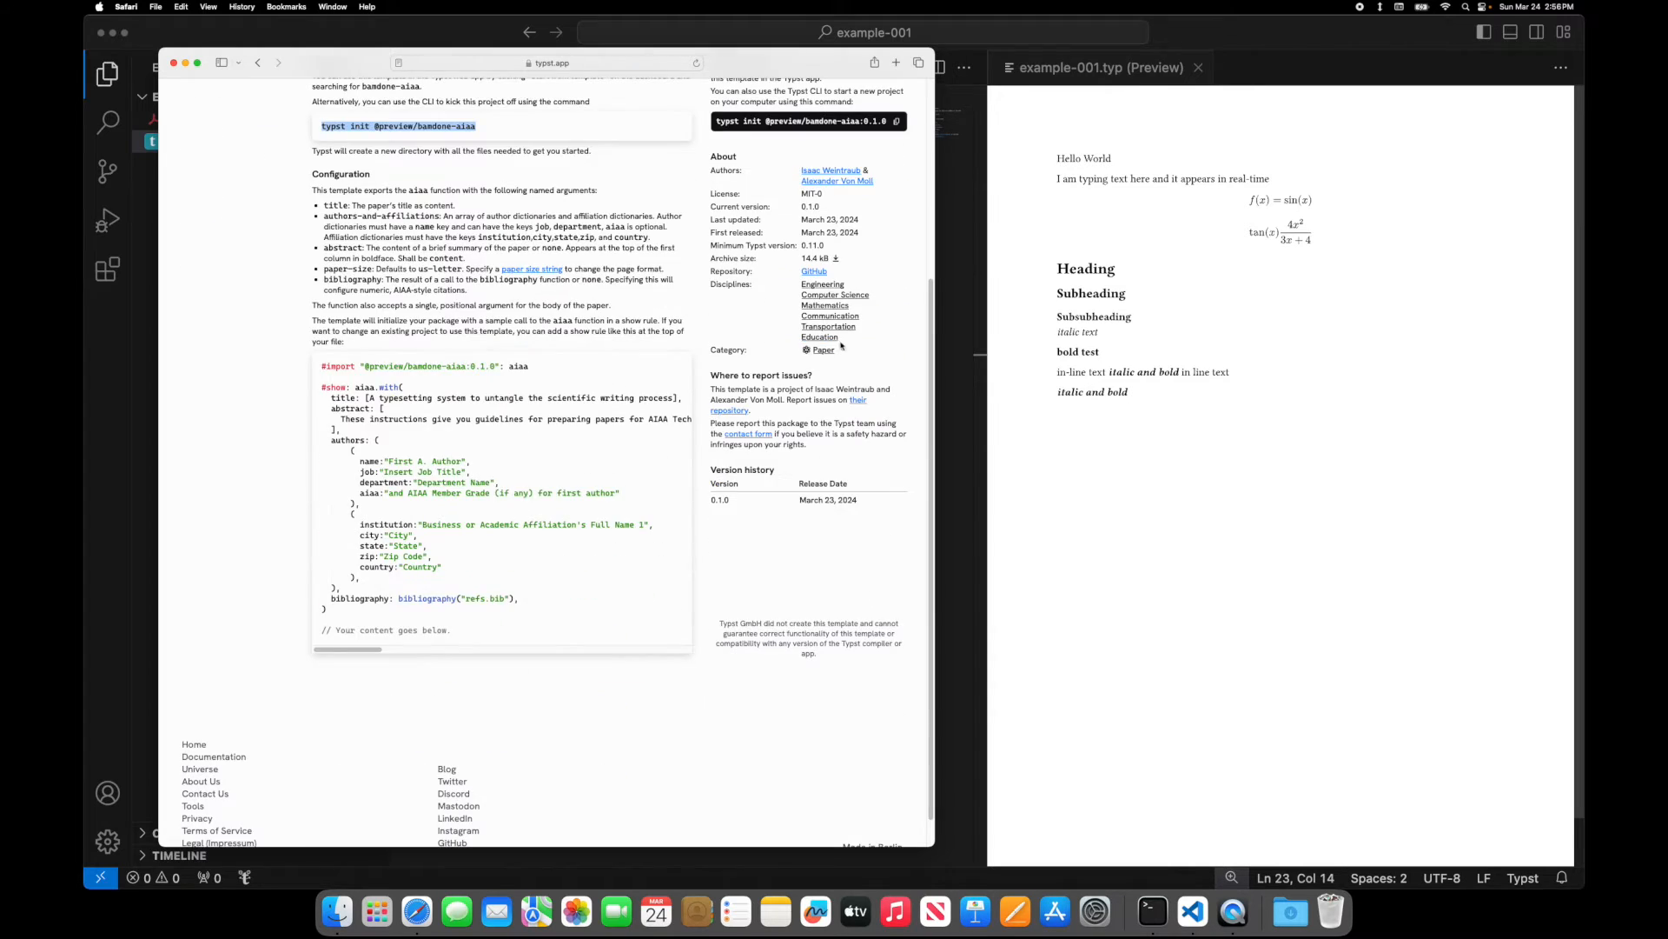
{"action": "left_click", "coordinate": [896, 63]}
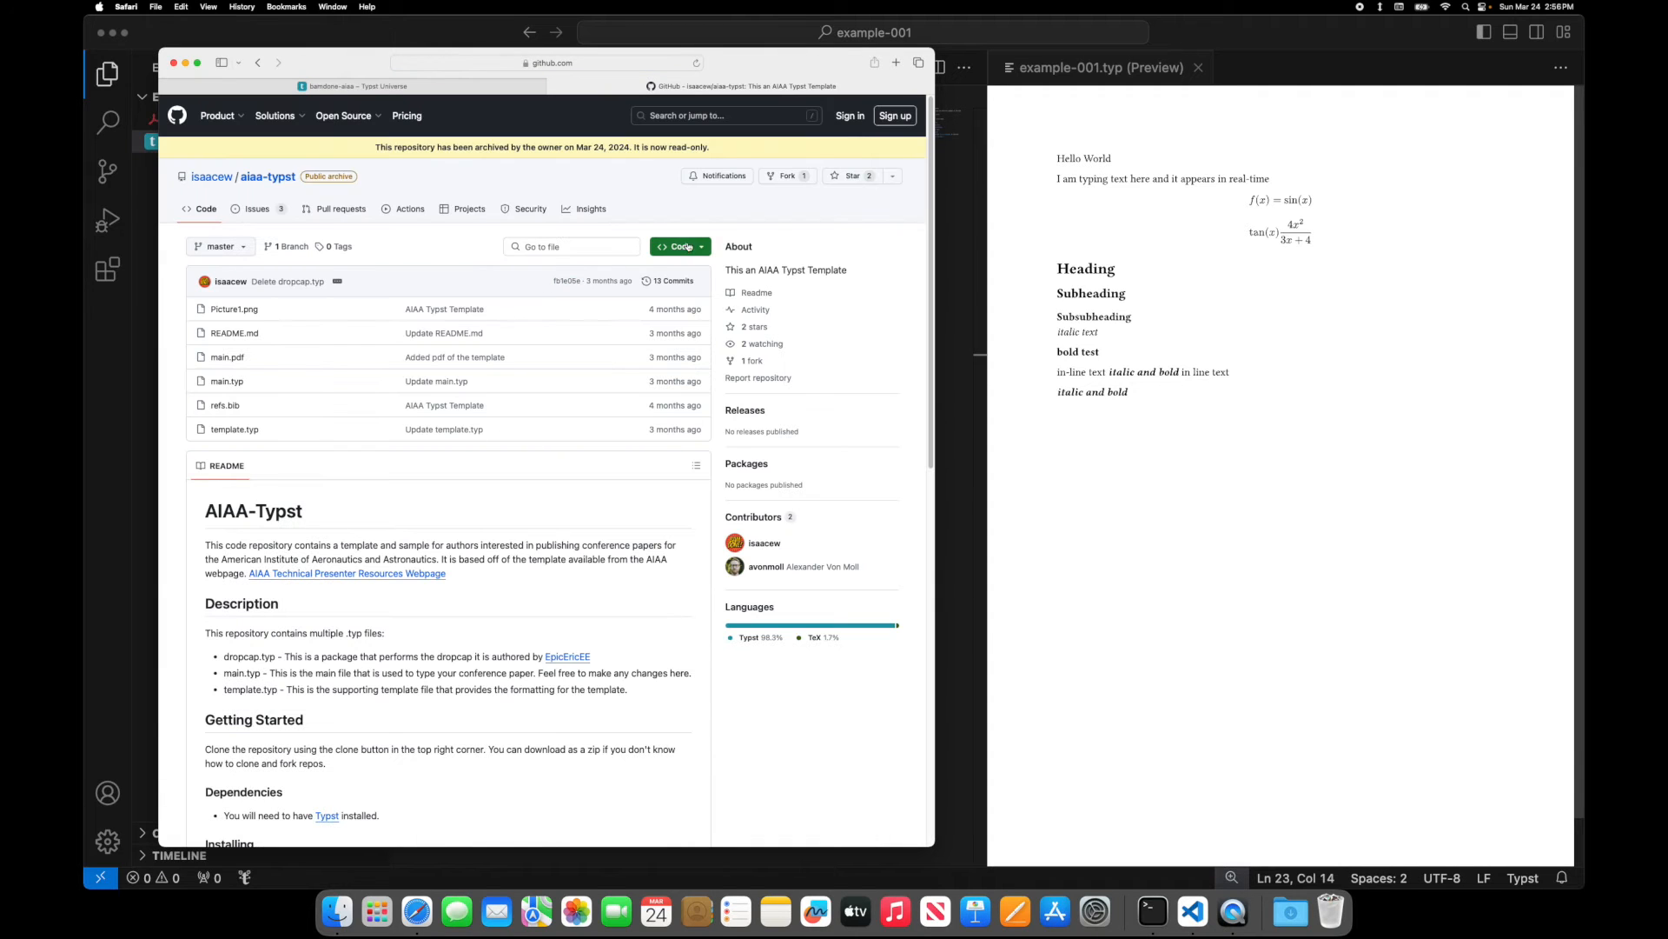
- Reveal the aiaa-typst HTTPS clone URL, then return to the bamdone-aiaa template page
{"action": "left_click", "coordinate": [679, 246]}
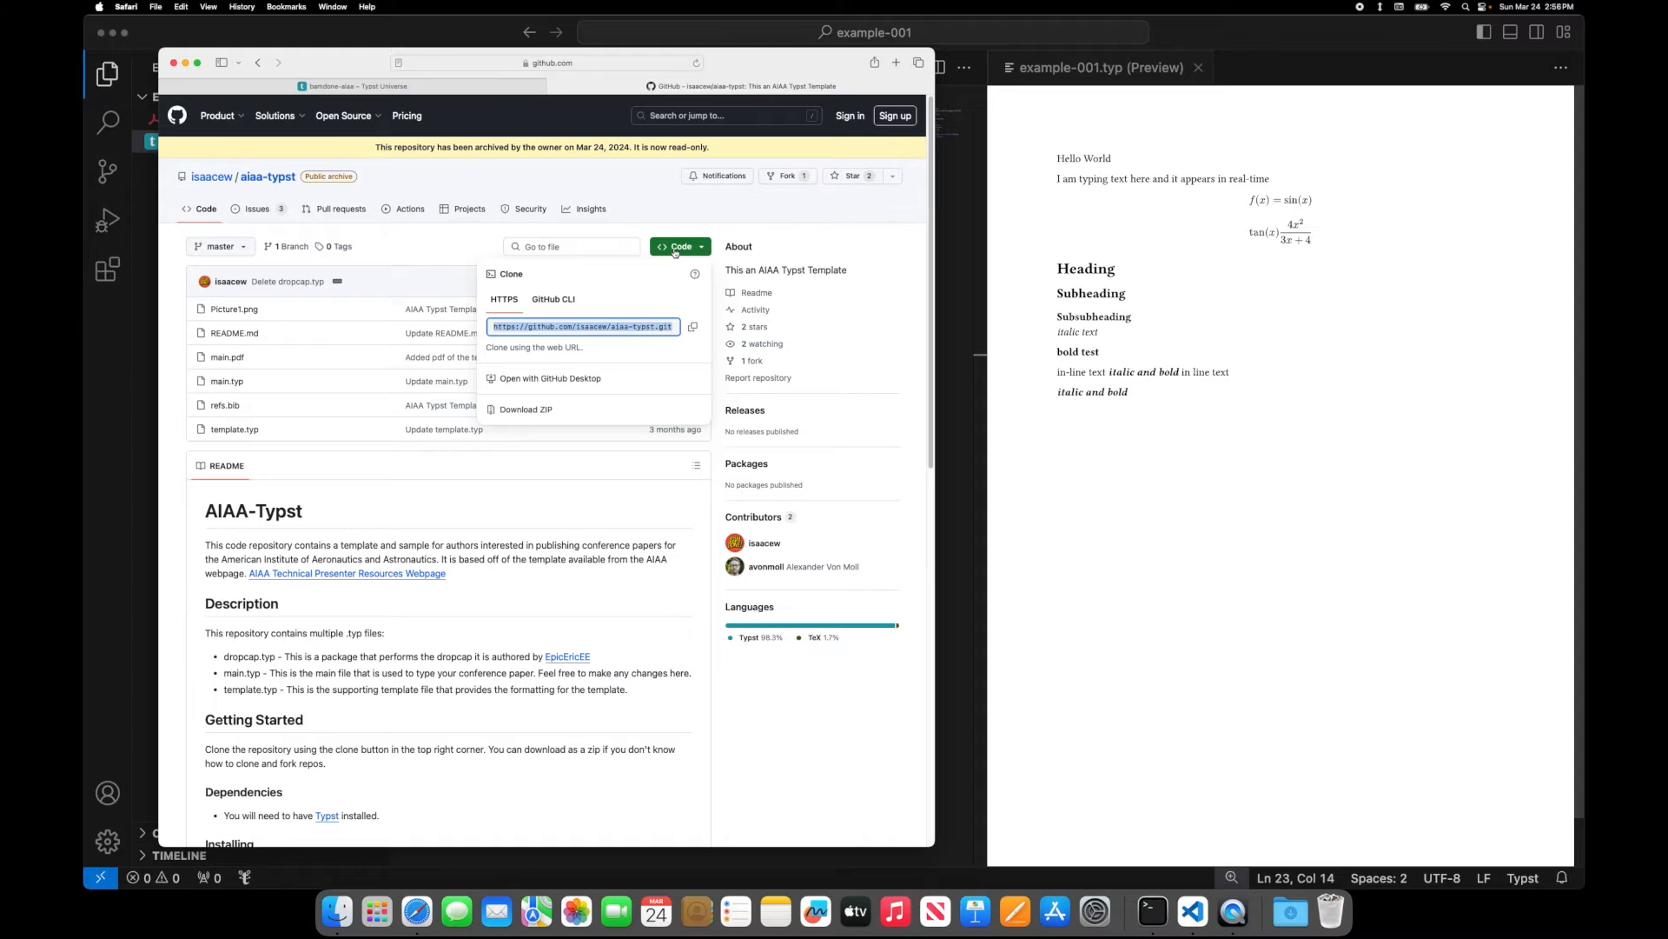
{"action": "left_click", "coordinate": [678, 246]}
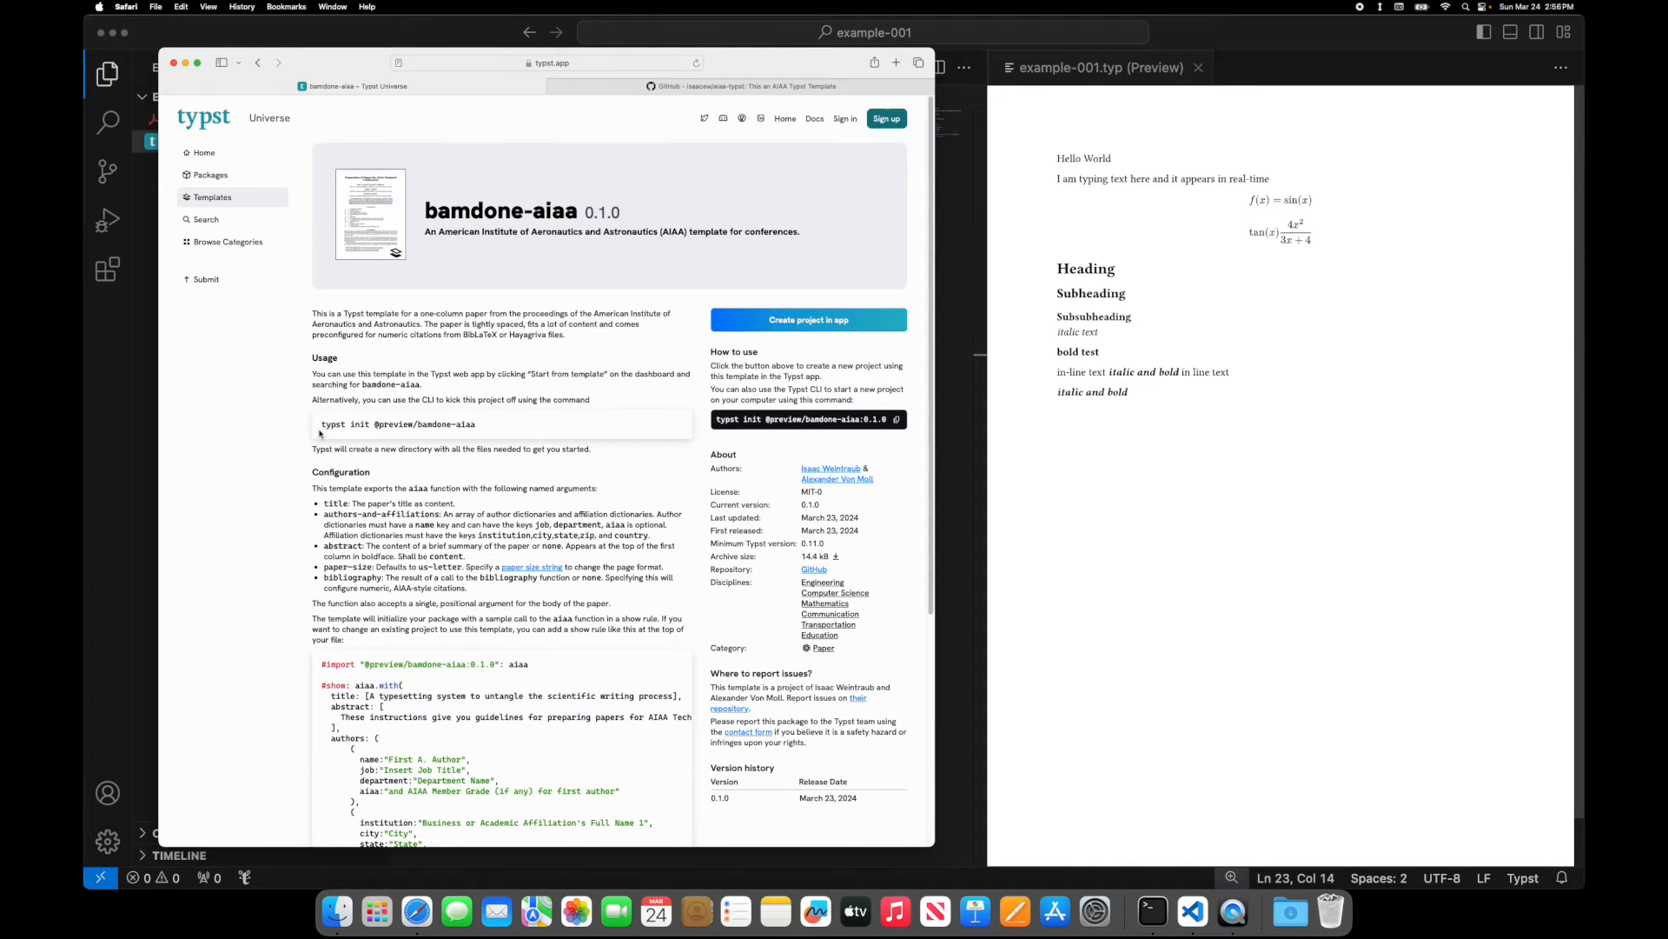
{"action": "triple_click", "coordinate": [422, 423]}
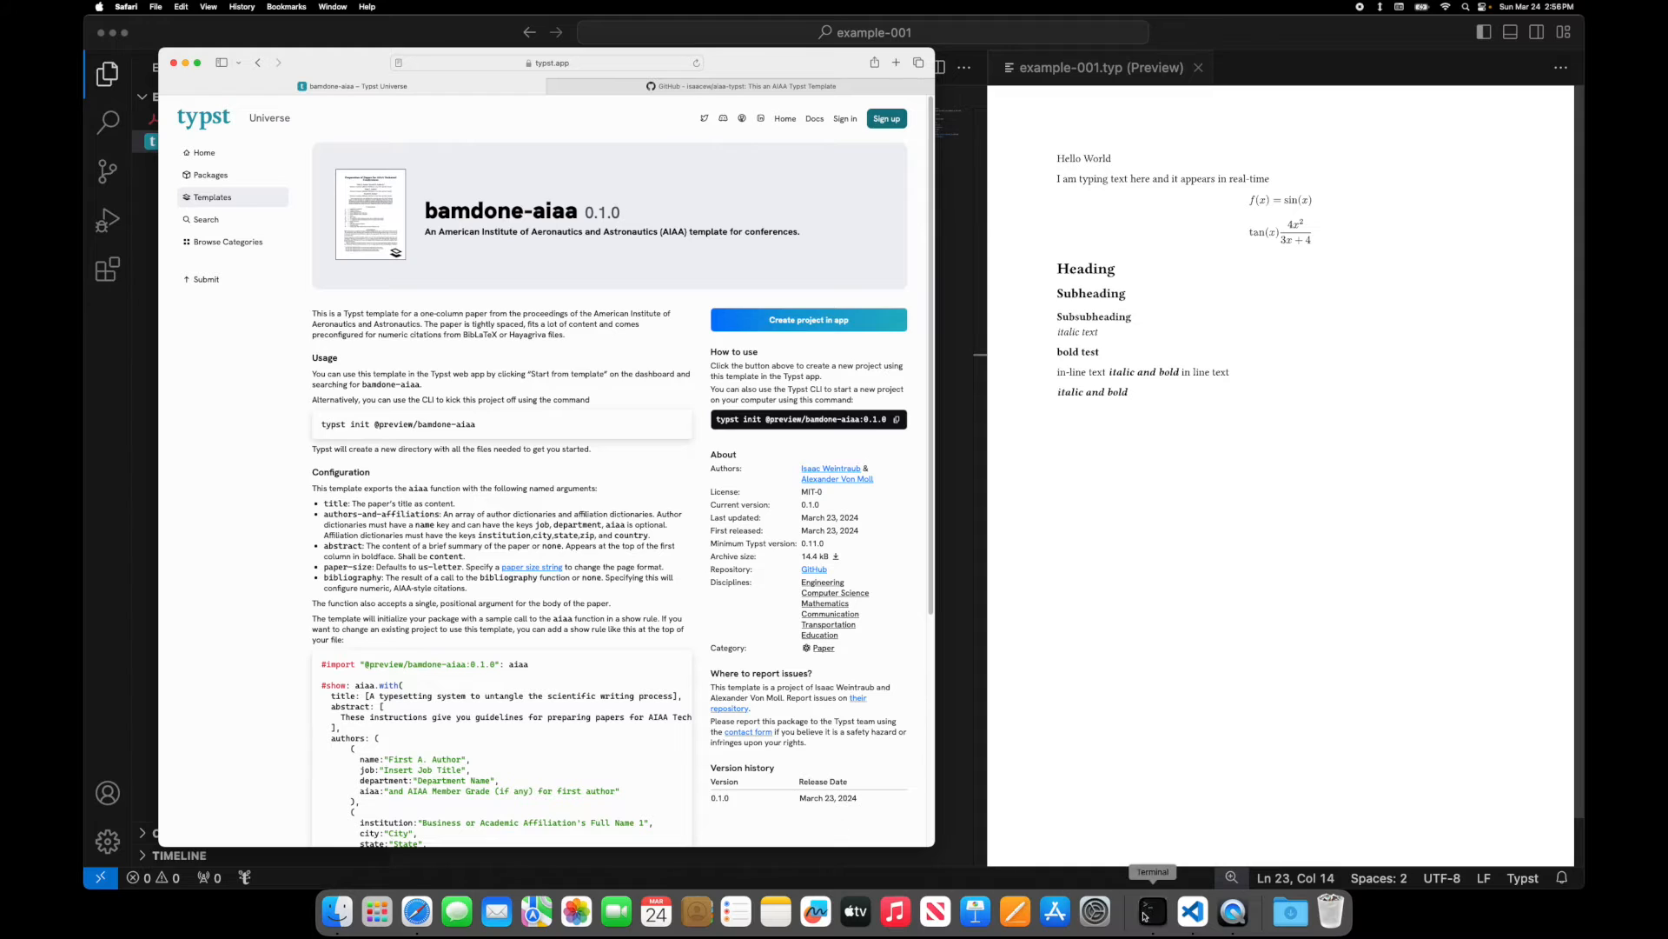
{"action": "left_click", "coordinate": [1152, 912]}
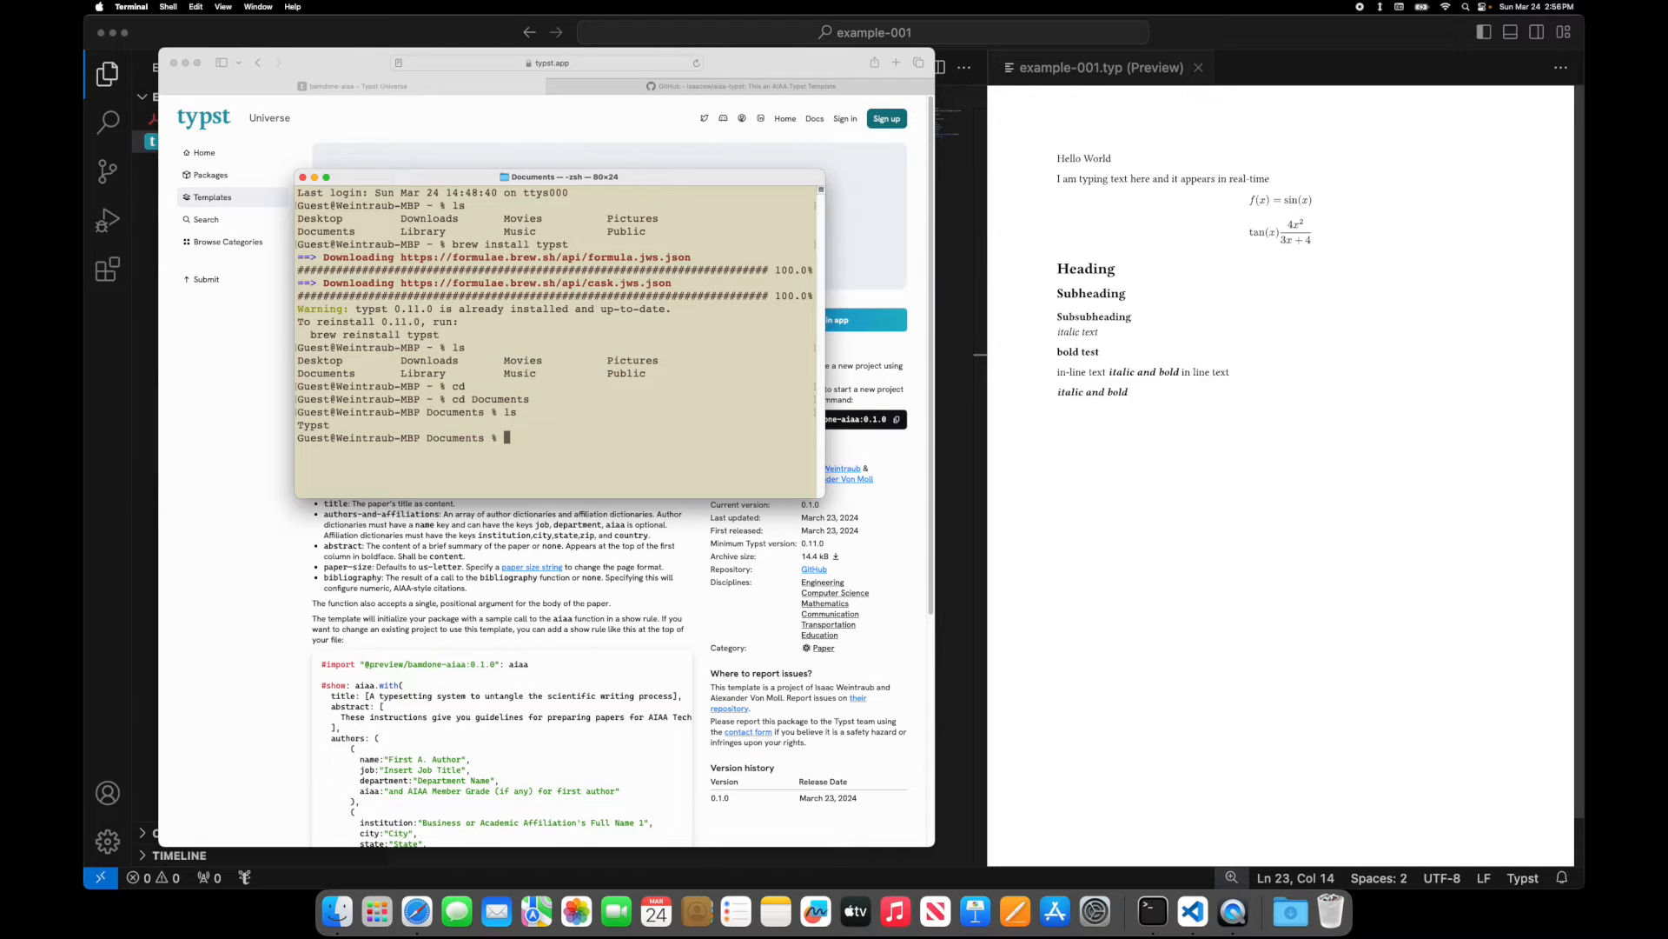
{"action": "type", "text": "cd Typst/"}
{"action": "type", "text": "ls"}
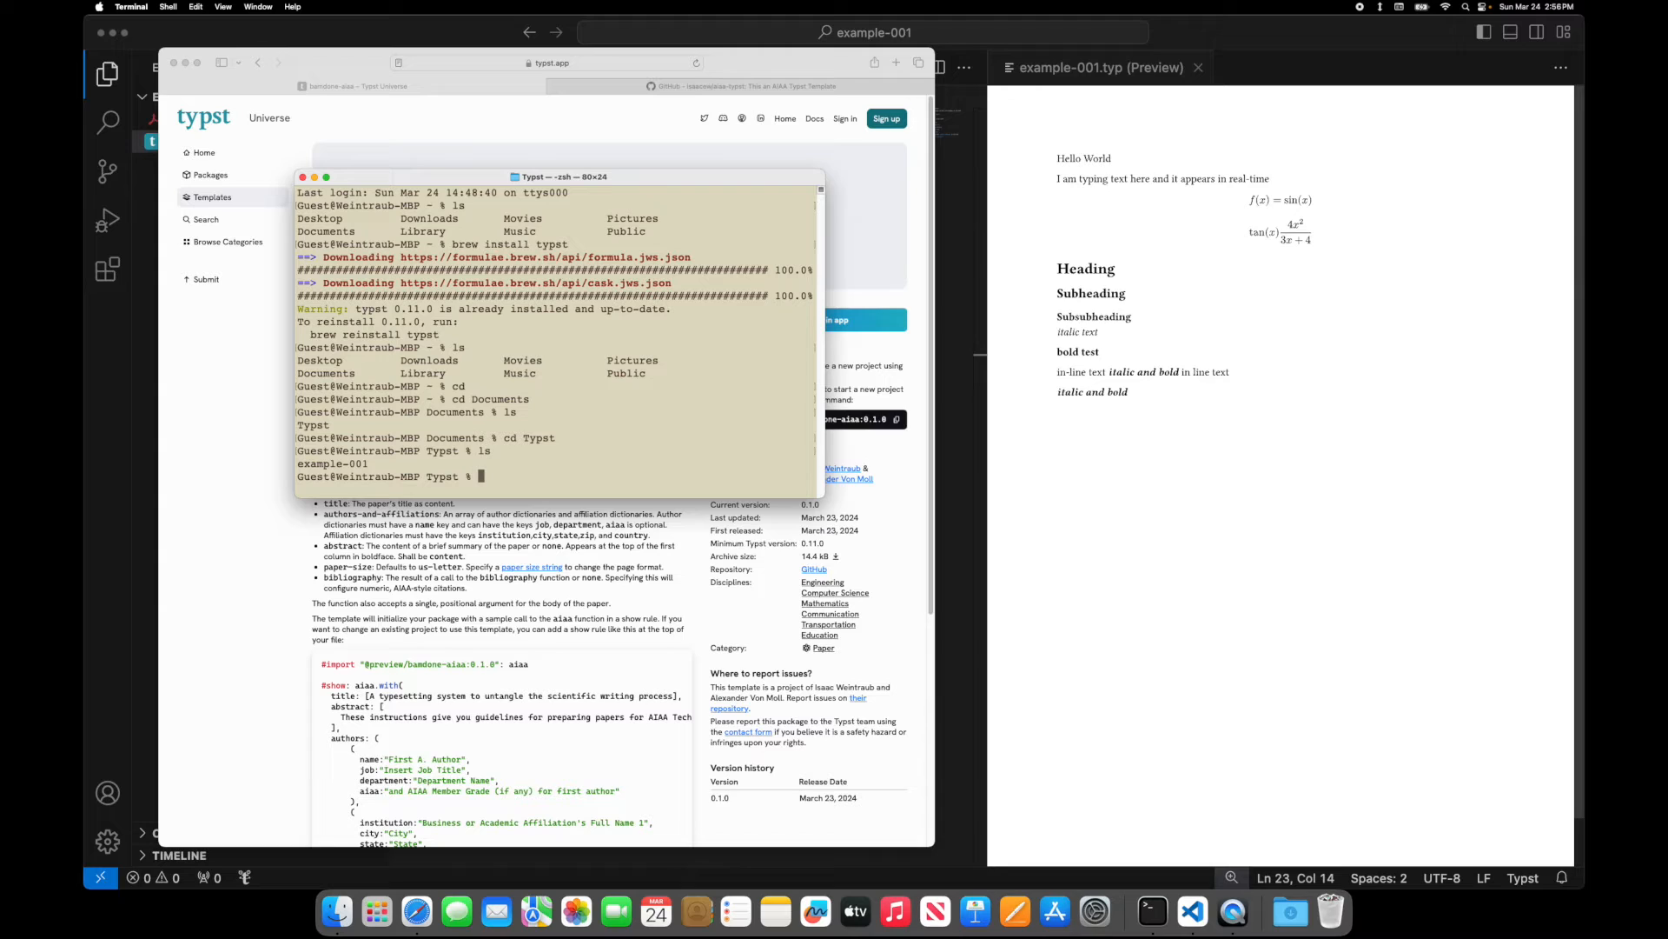
{"action": "type", "text": "nkdi"}
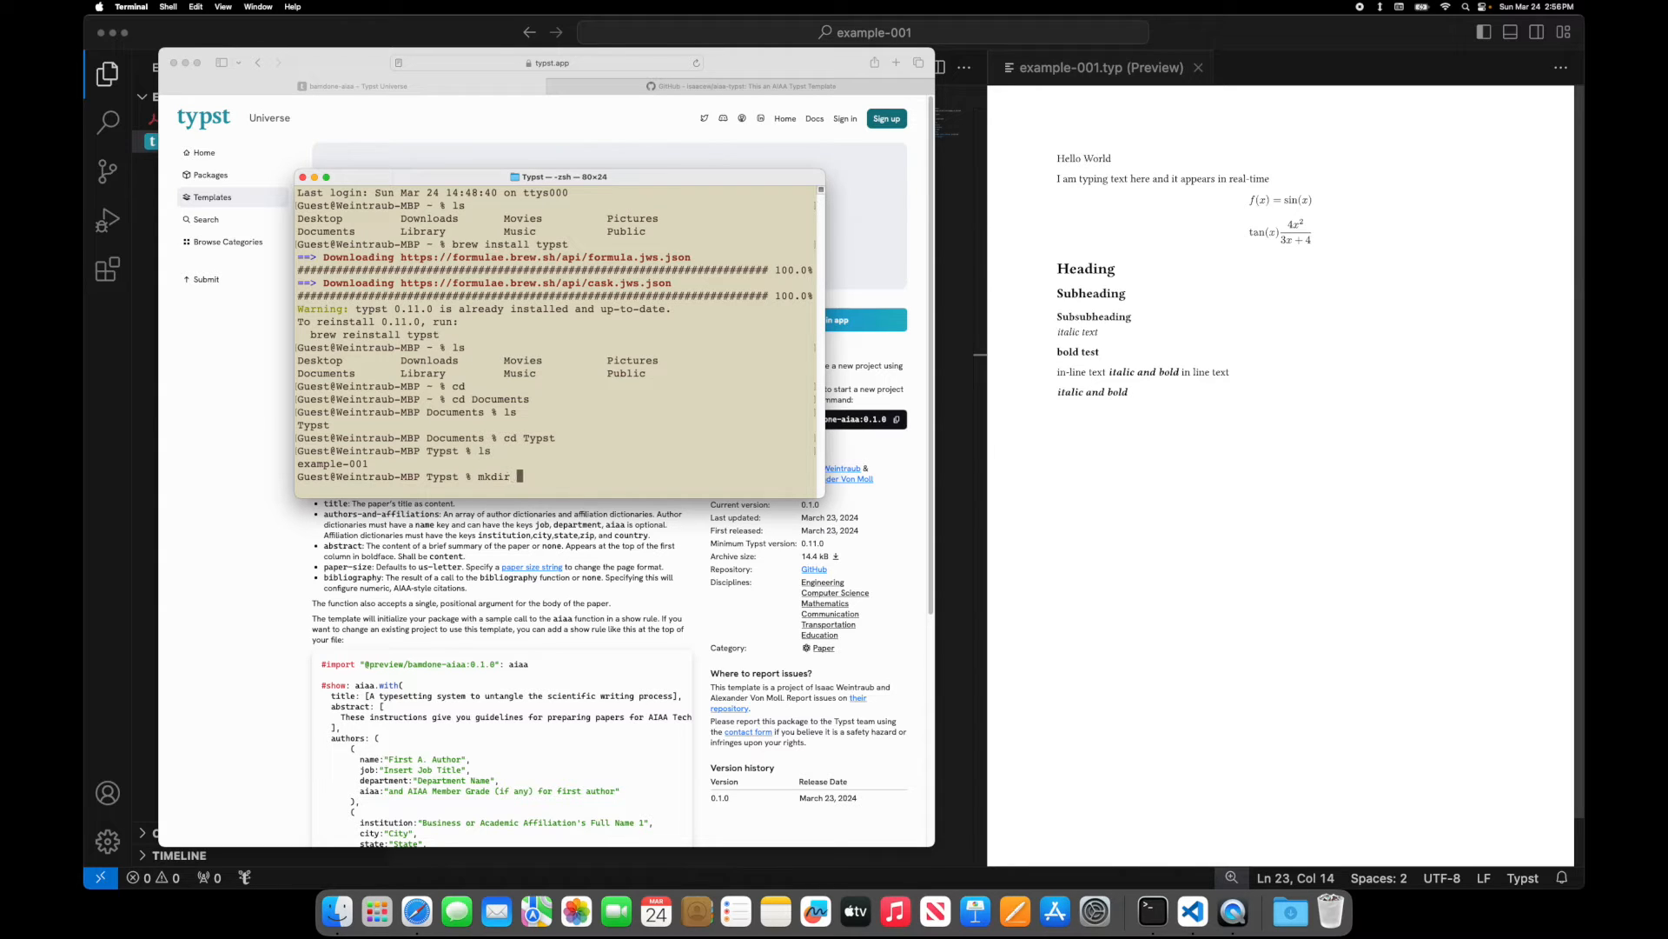
{"action": "type", "text": "example-002"}
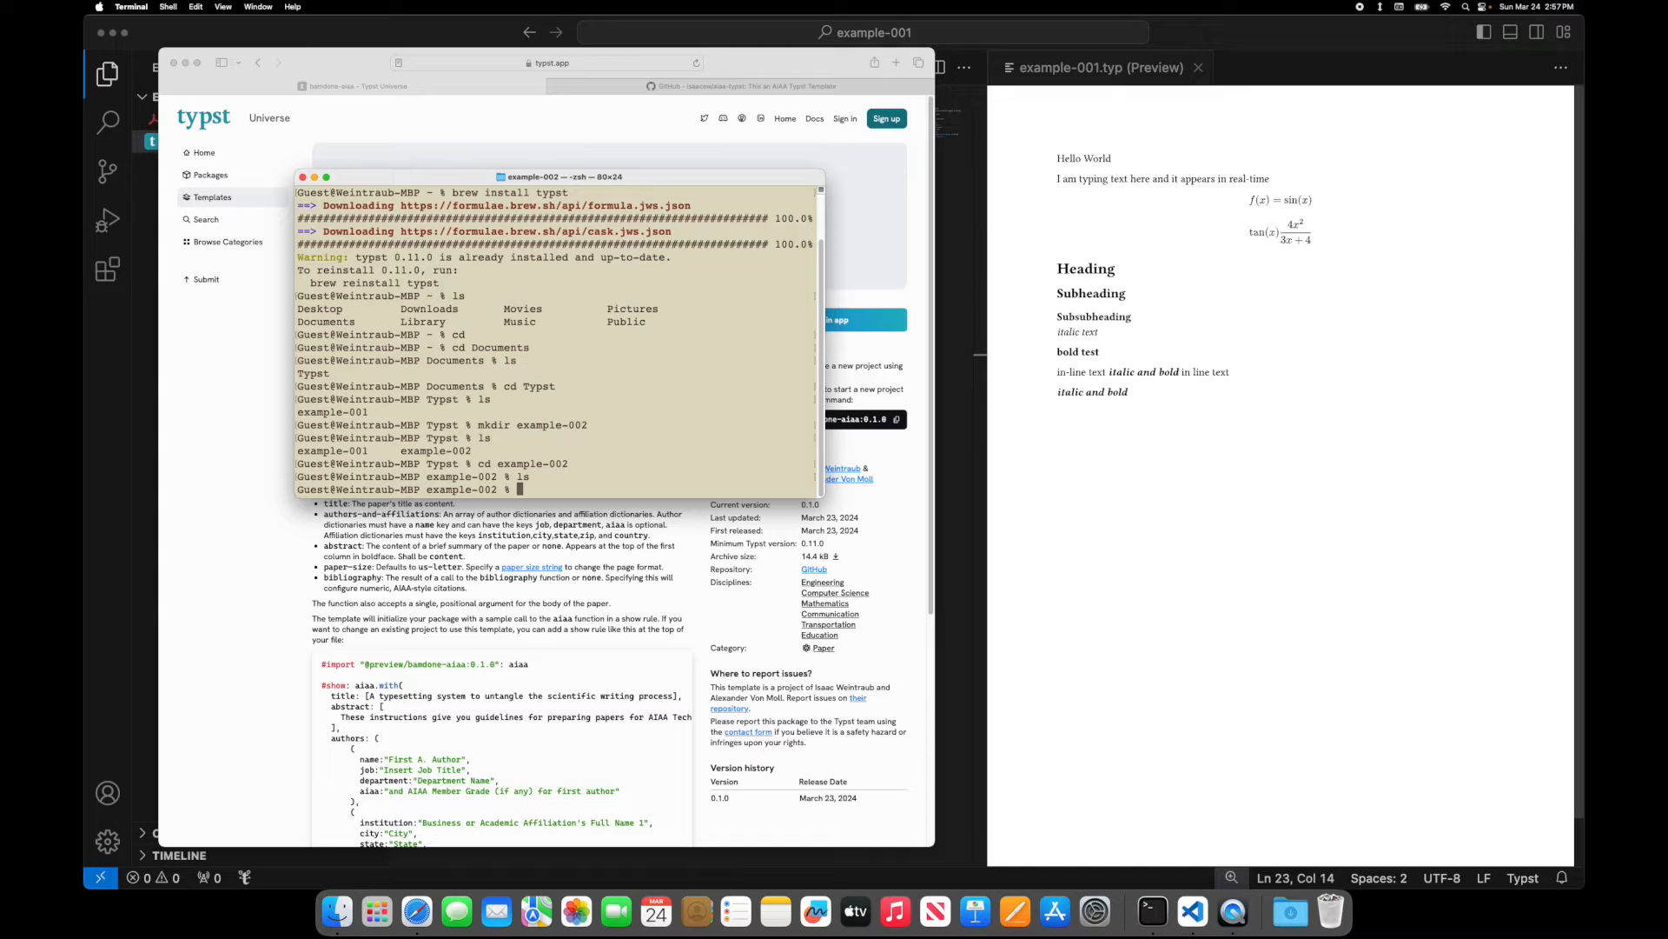
{"action": "type", "text": "typst init @preview/bamdone-aiaa"}
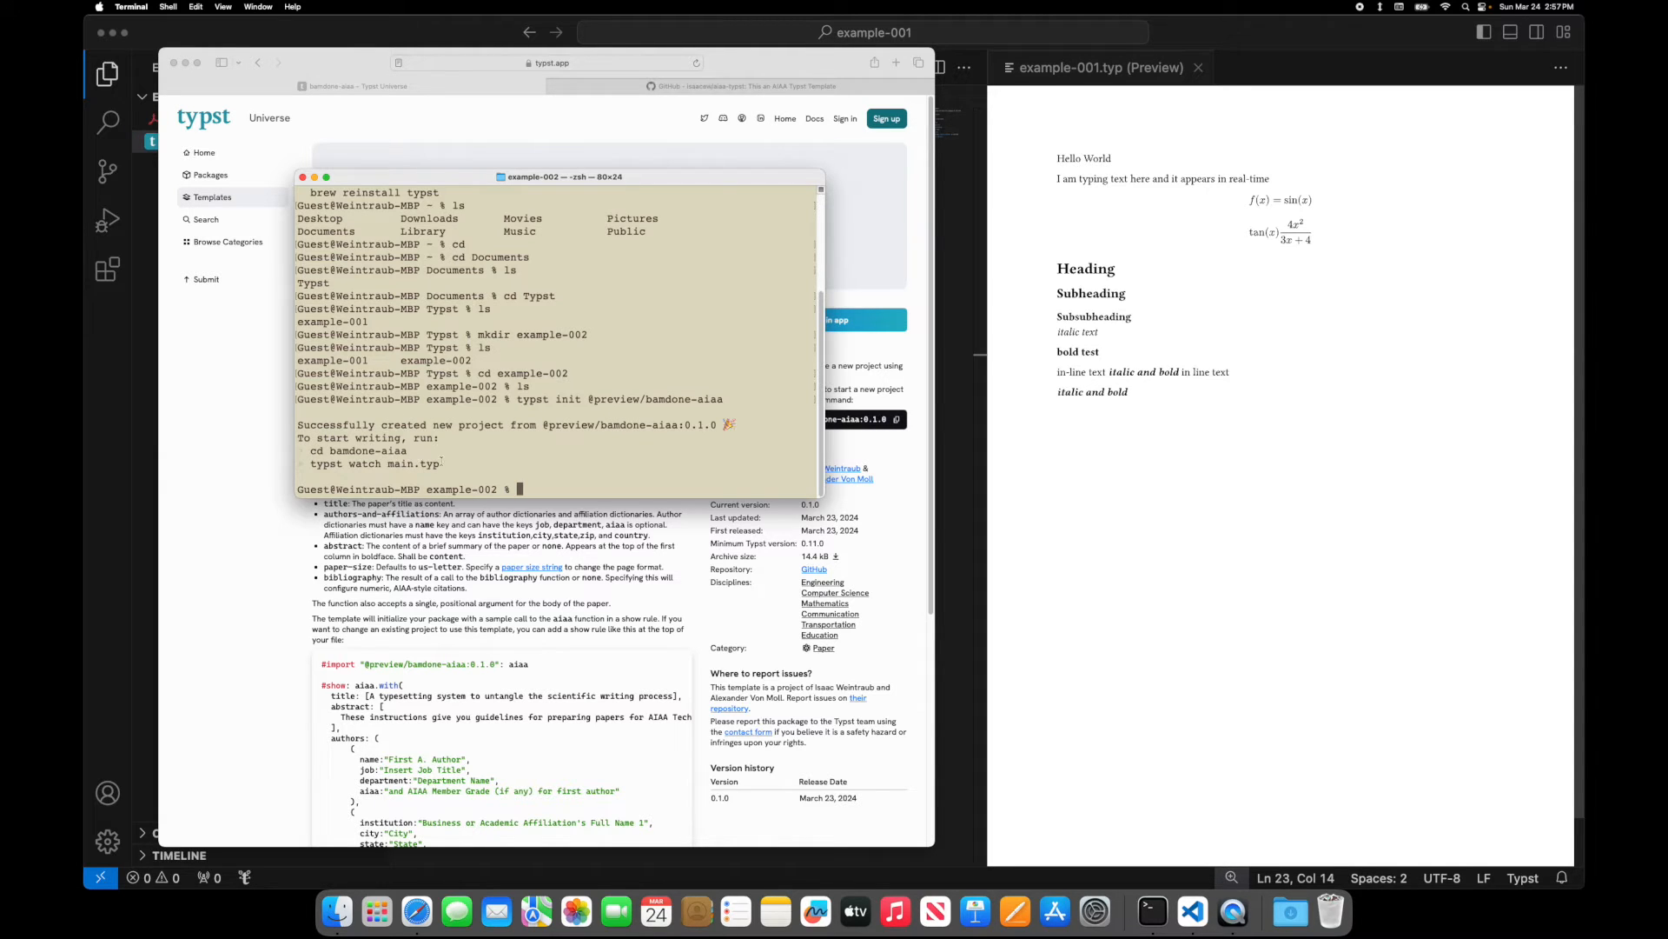
{"action": "double_click", "coordinate": [354, 450]}
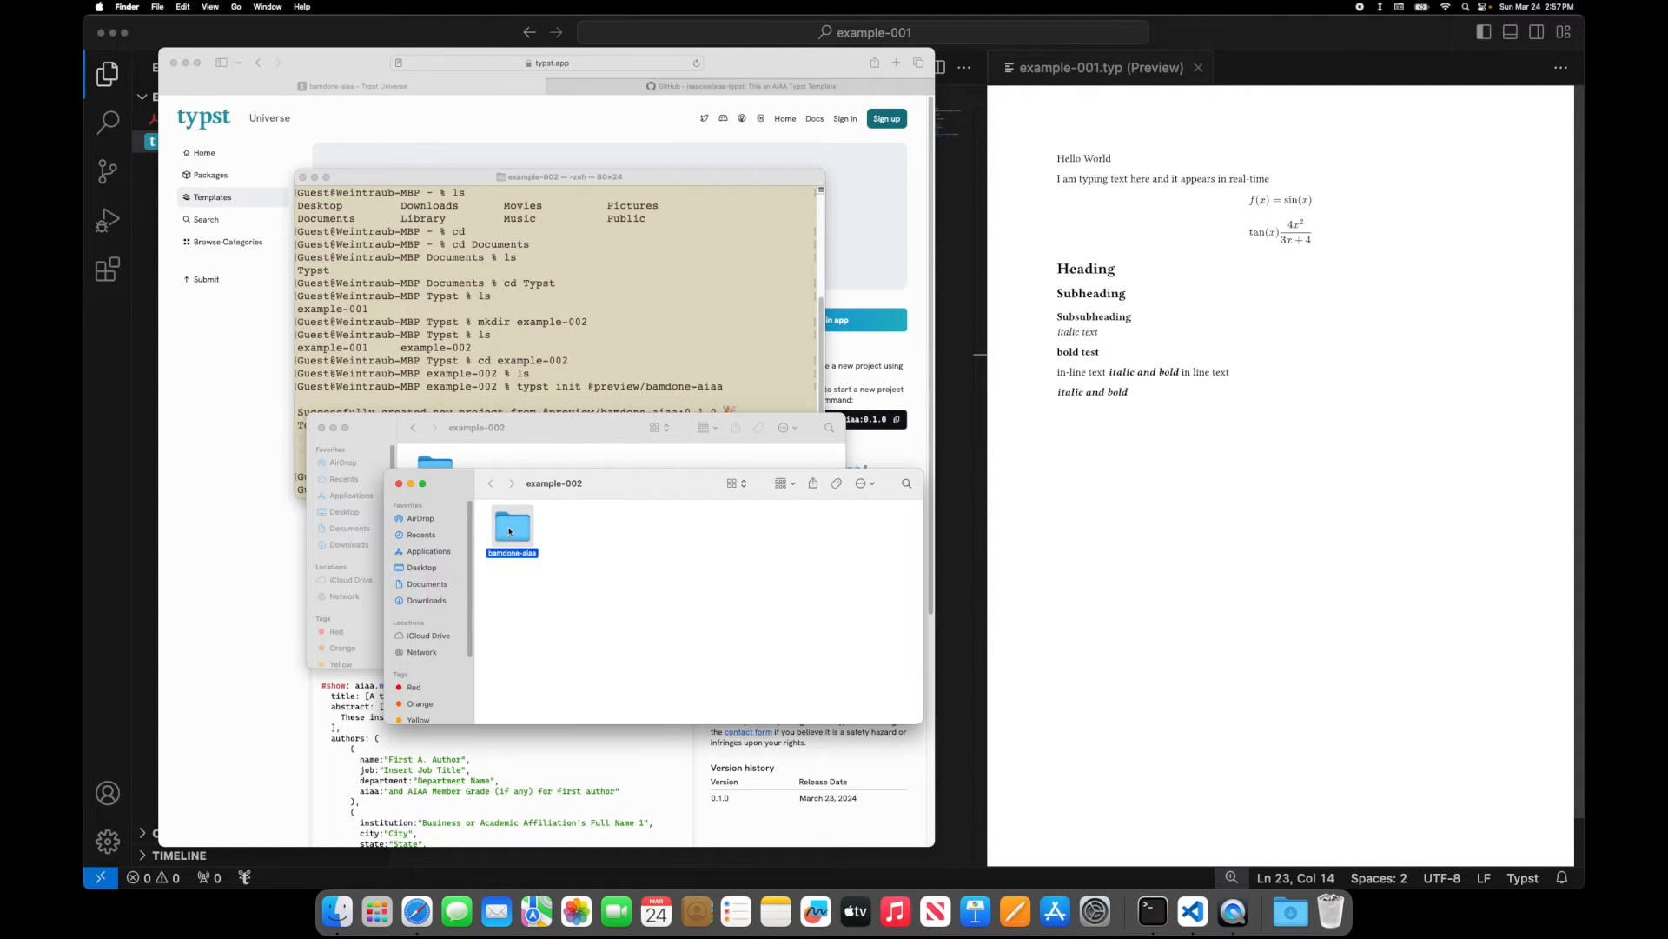
- Browse the bamdone-aiaa folder in Finder, selecting refs.bib and opening main.typ
{"action": "double_click", "coordinate": [512, 529]}
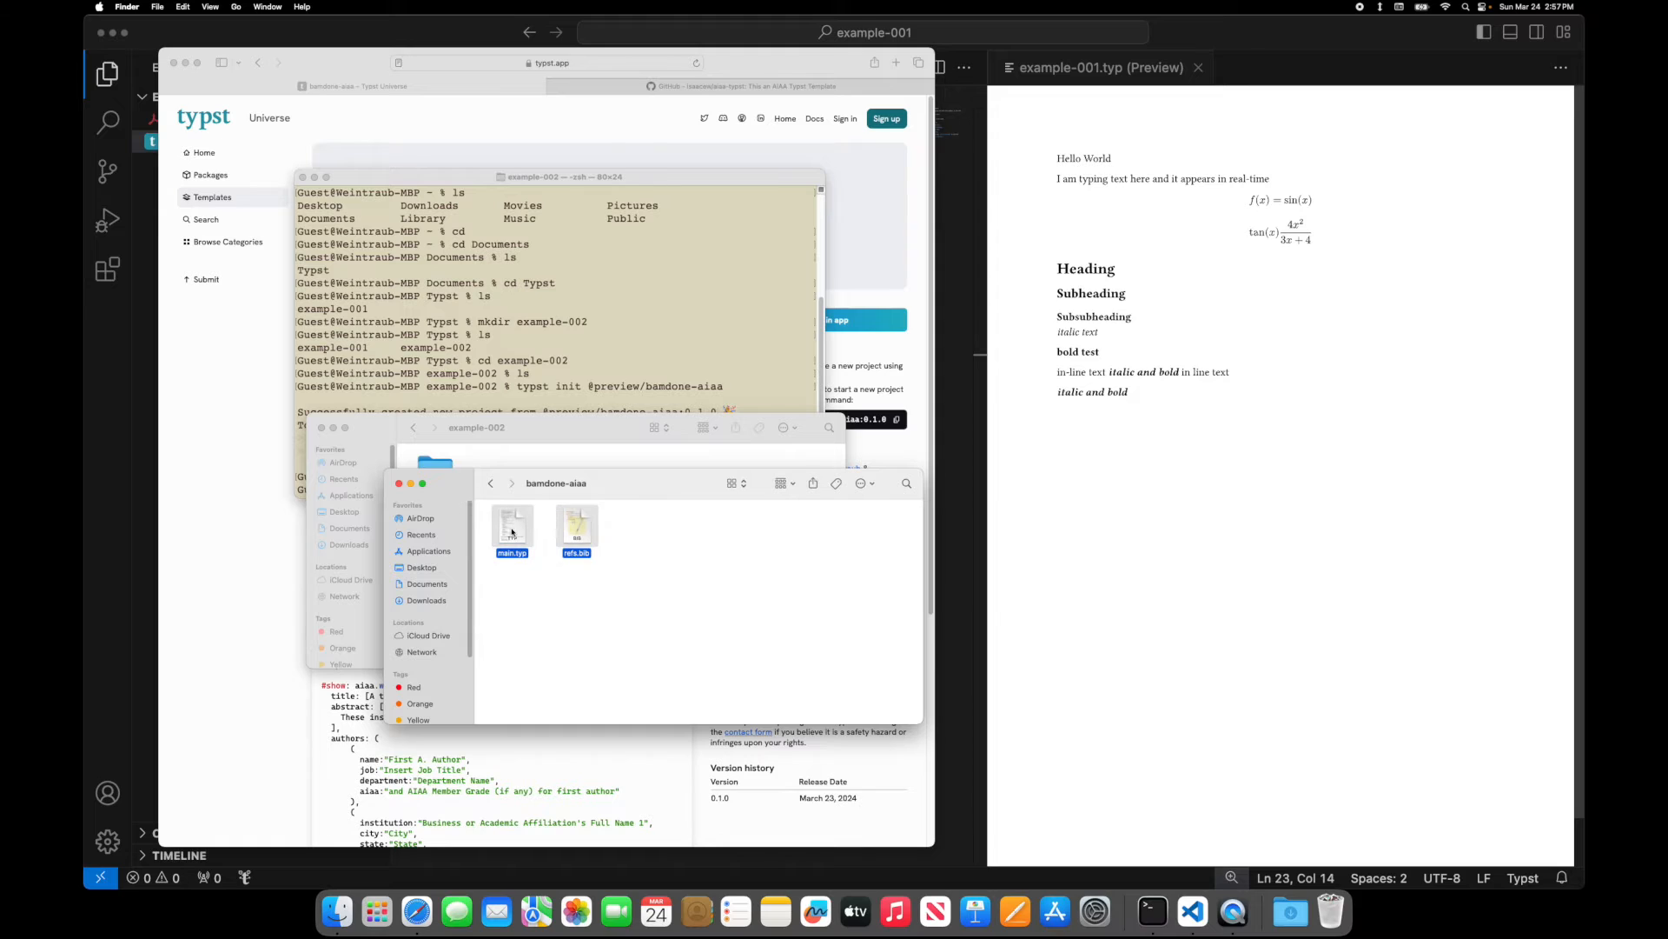
{"action": "left_click", "coordinate": [577, 527]}
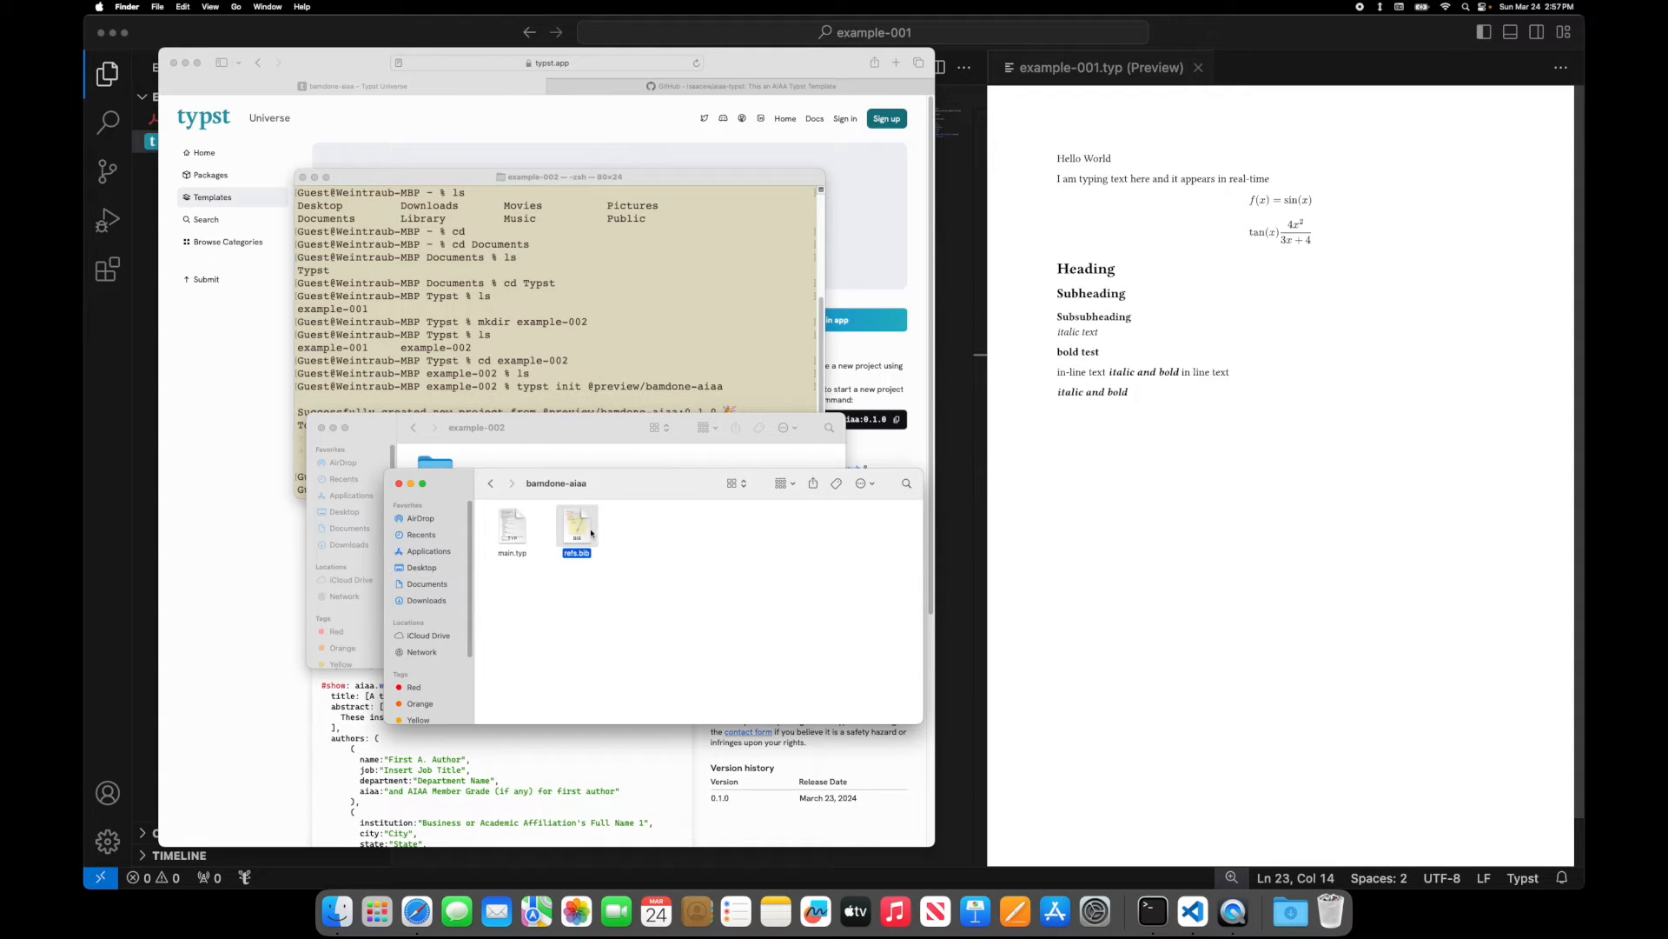
{"action": "left_click", "coordinate": [540, 531]}
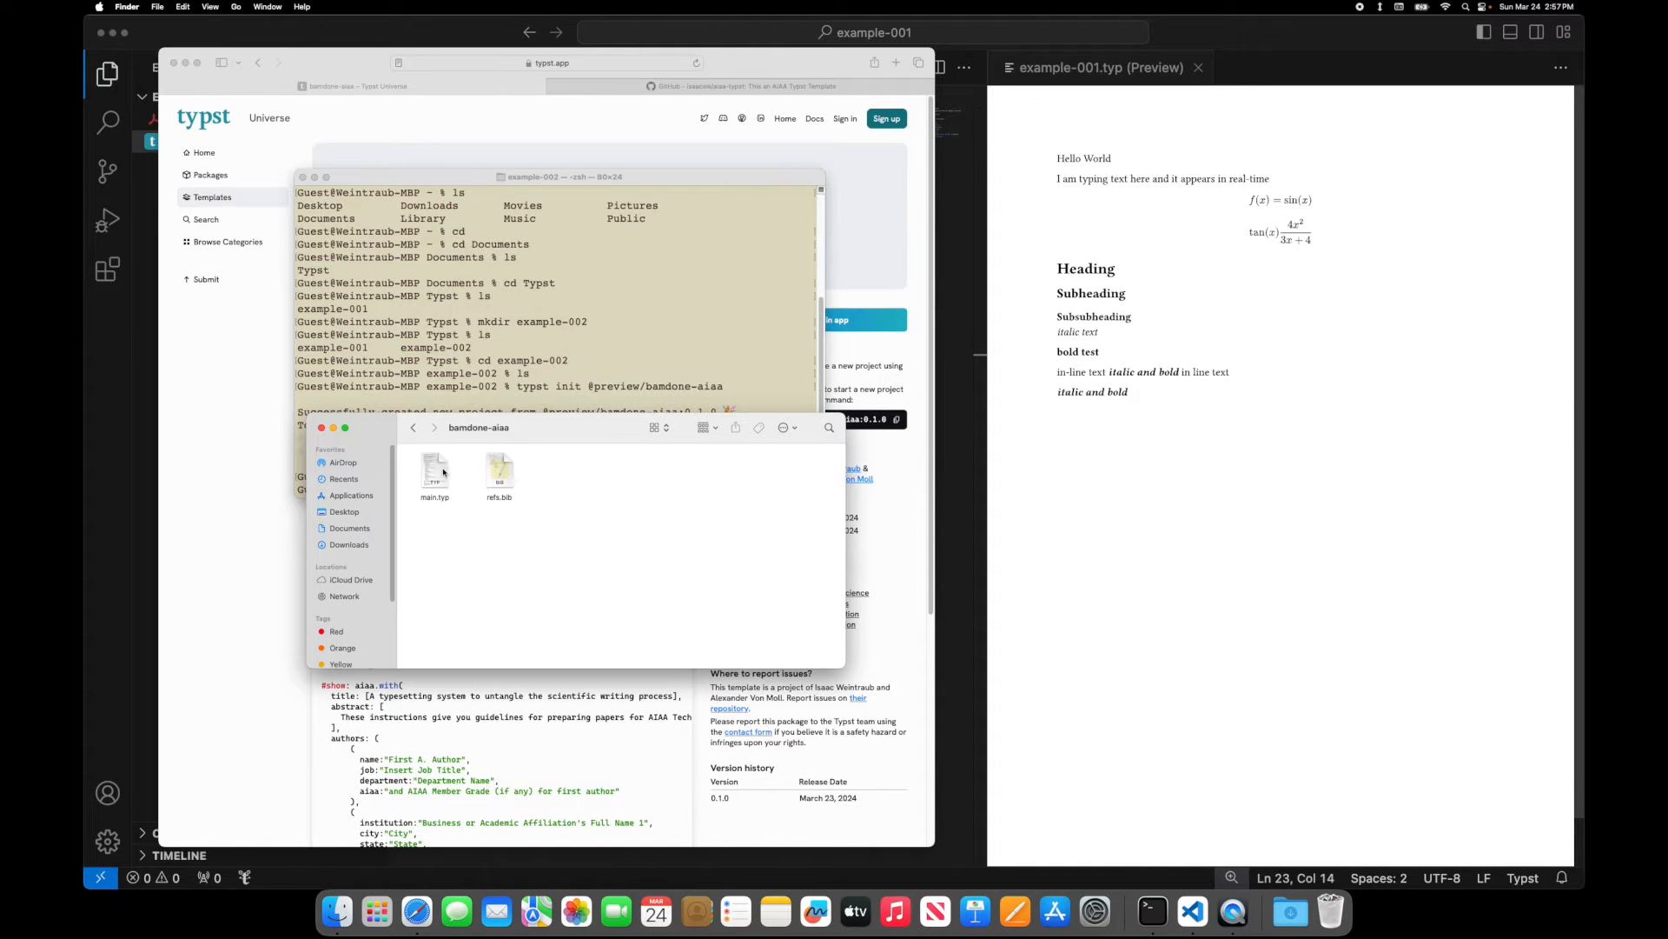
{"action": "double_click", "coordinate": [434, 474]}
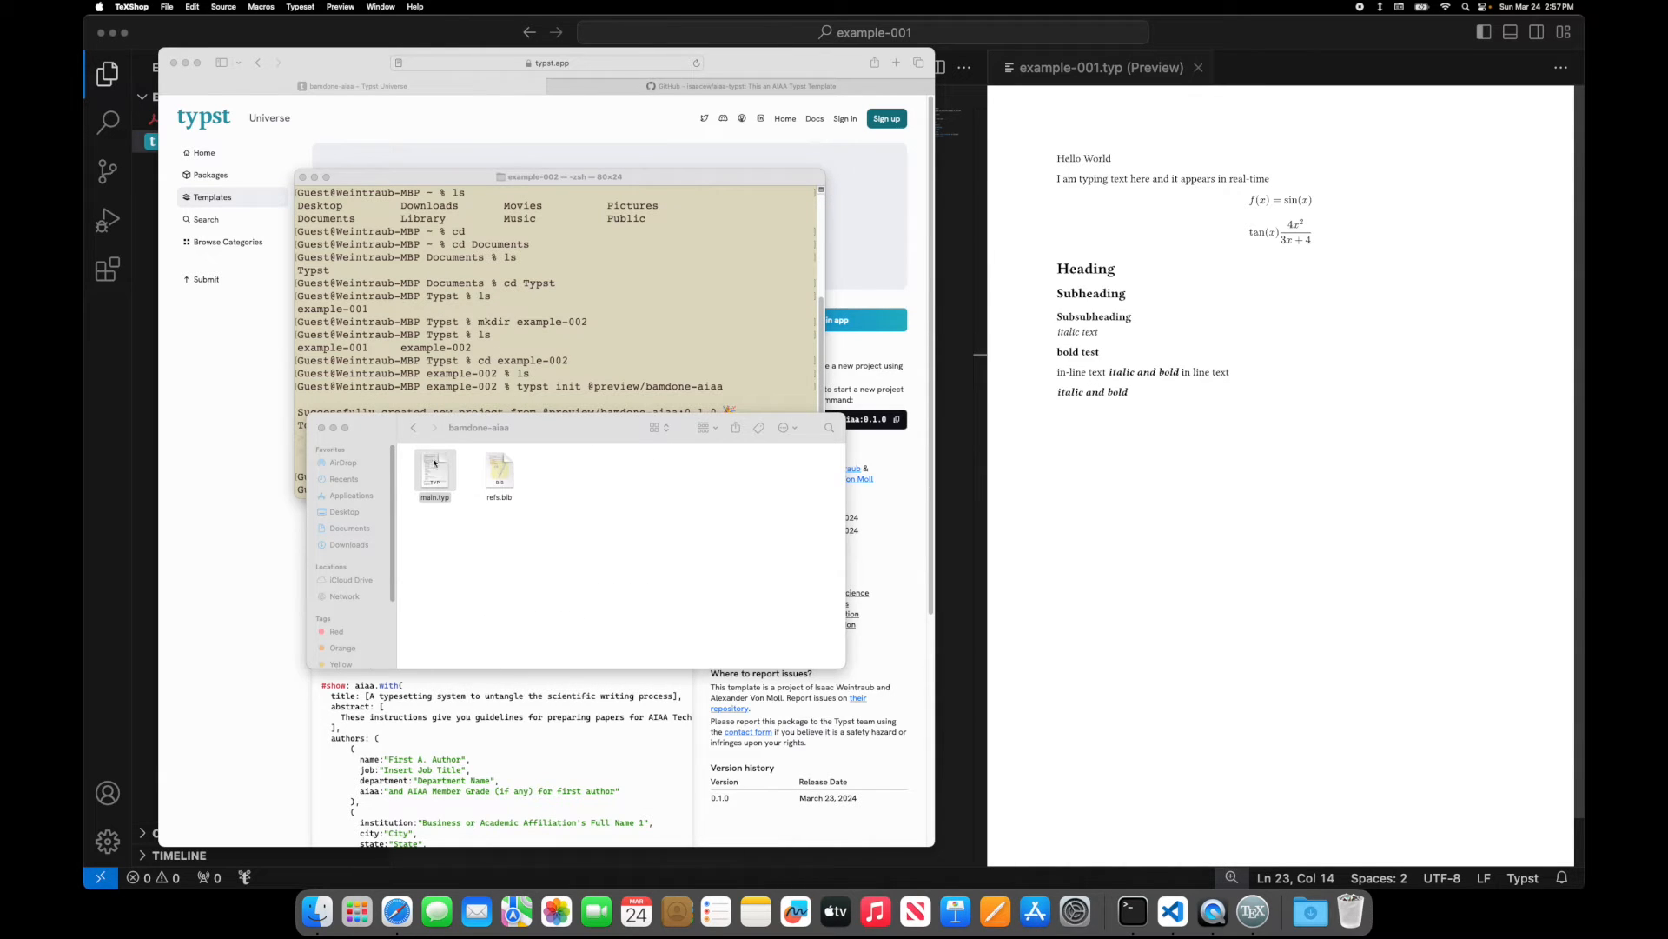
{"action": "right_click", "coordinate": [435, 471]}
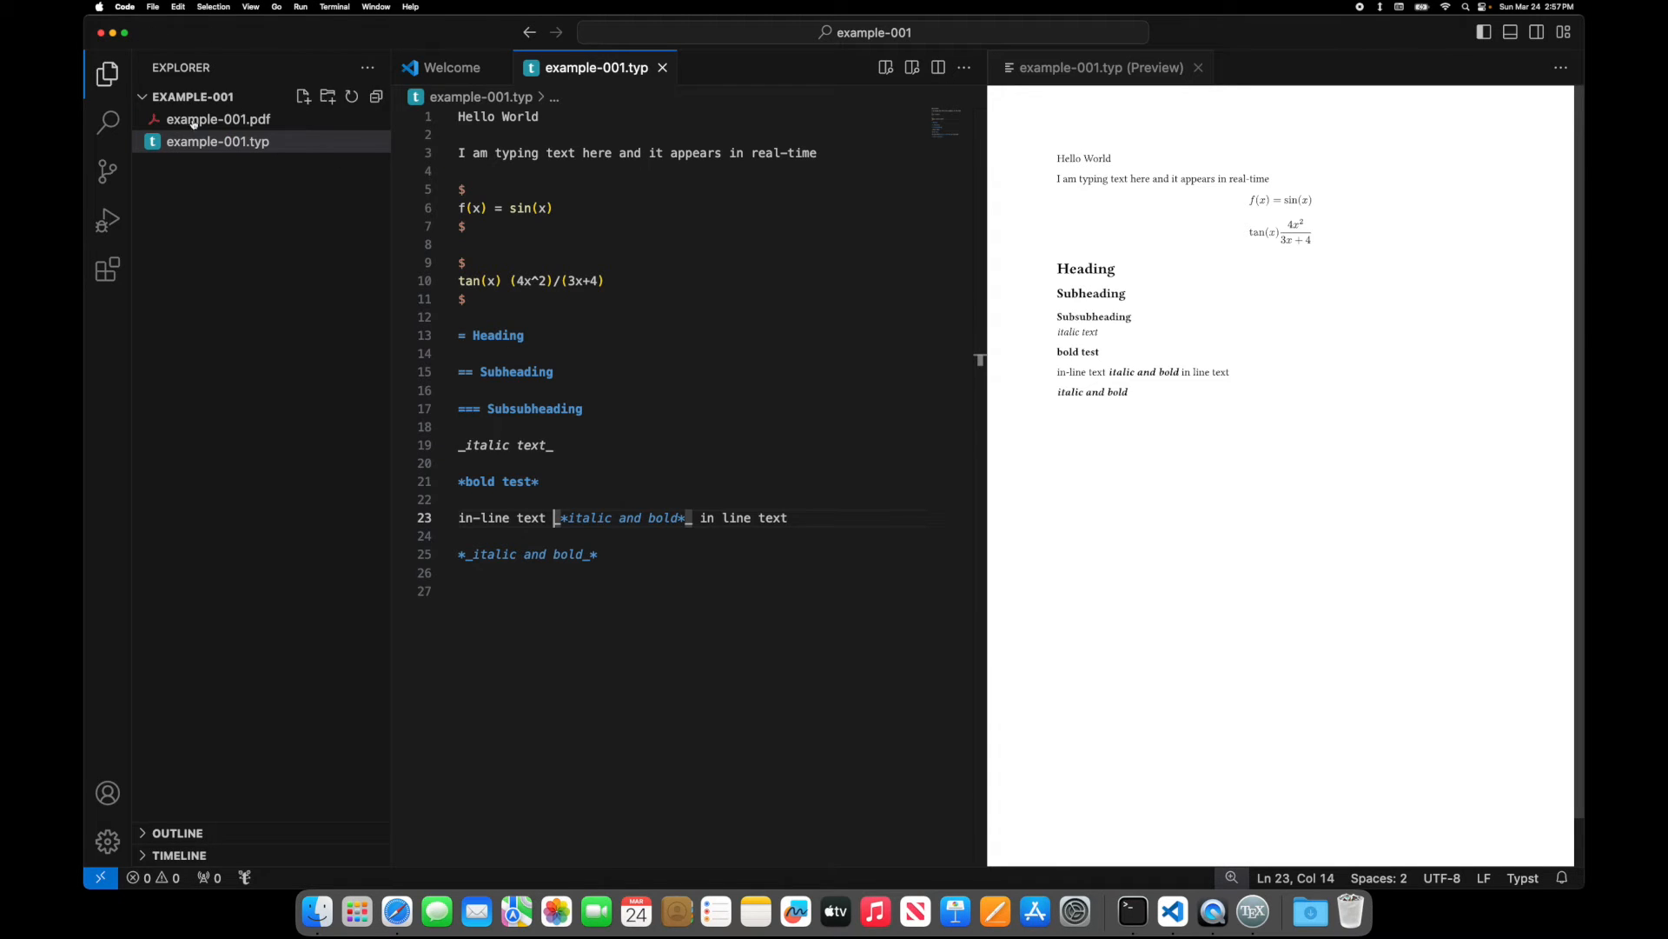
- Open Typst/example-002/bamdone-aiaa as the VS Code workspace
{"action": "left_click", "coordinate": [153, 6]}
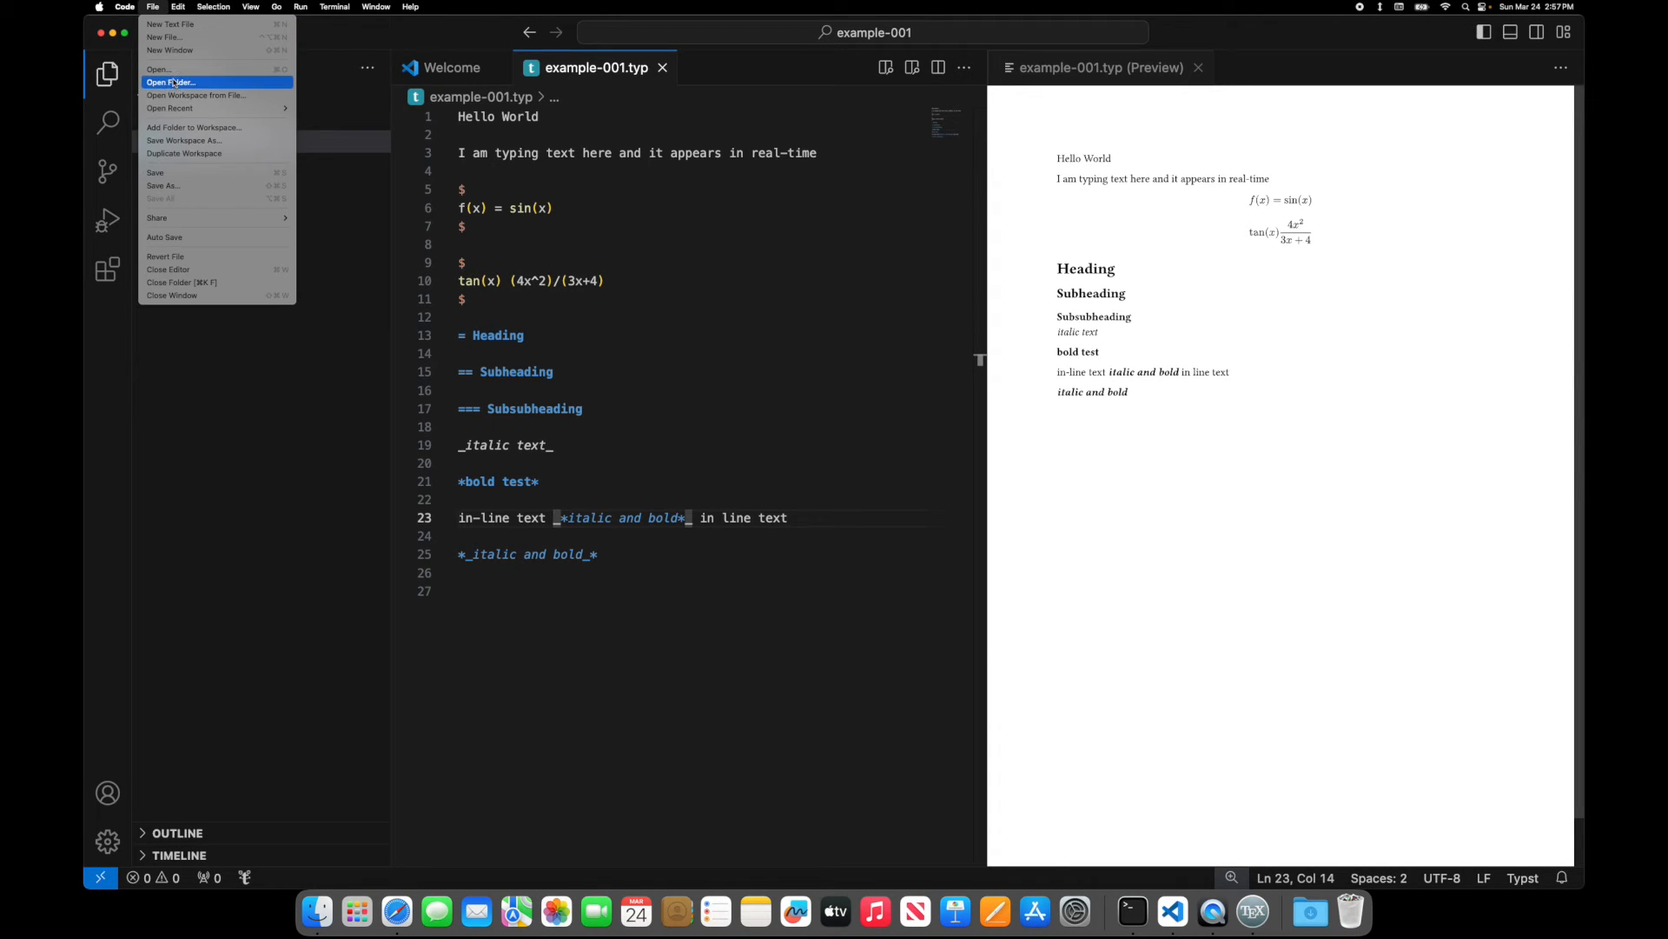
{"action": "left_click", "coordinate": [172, 83]}
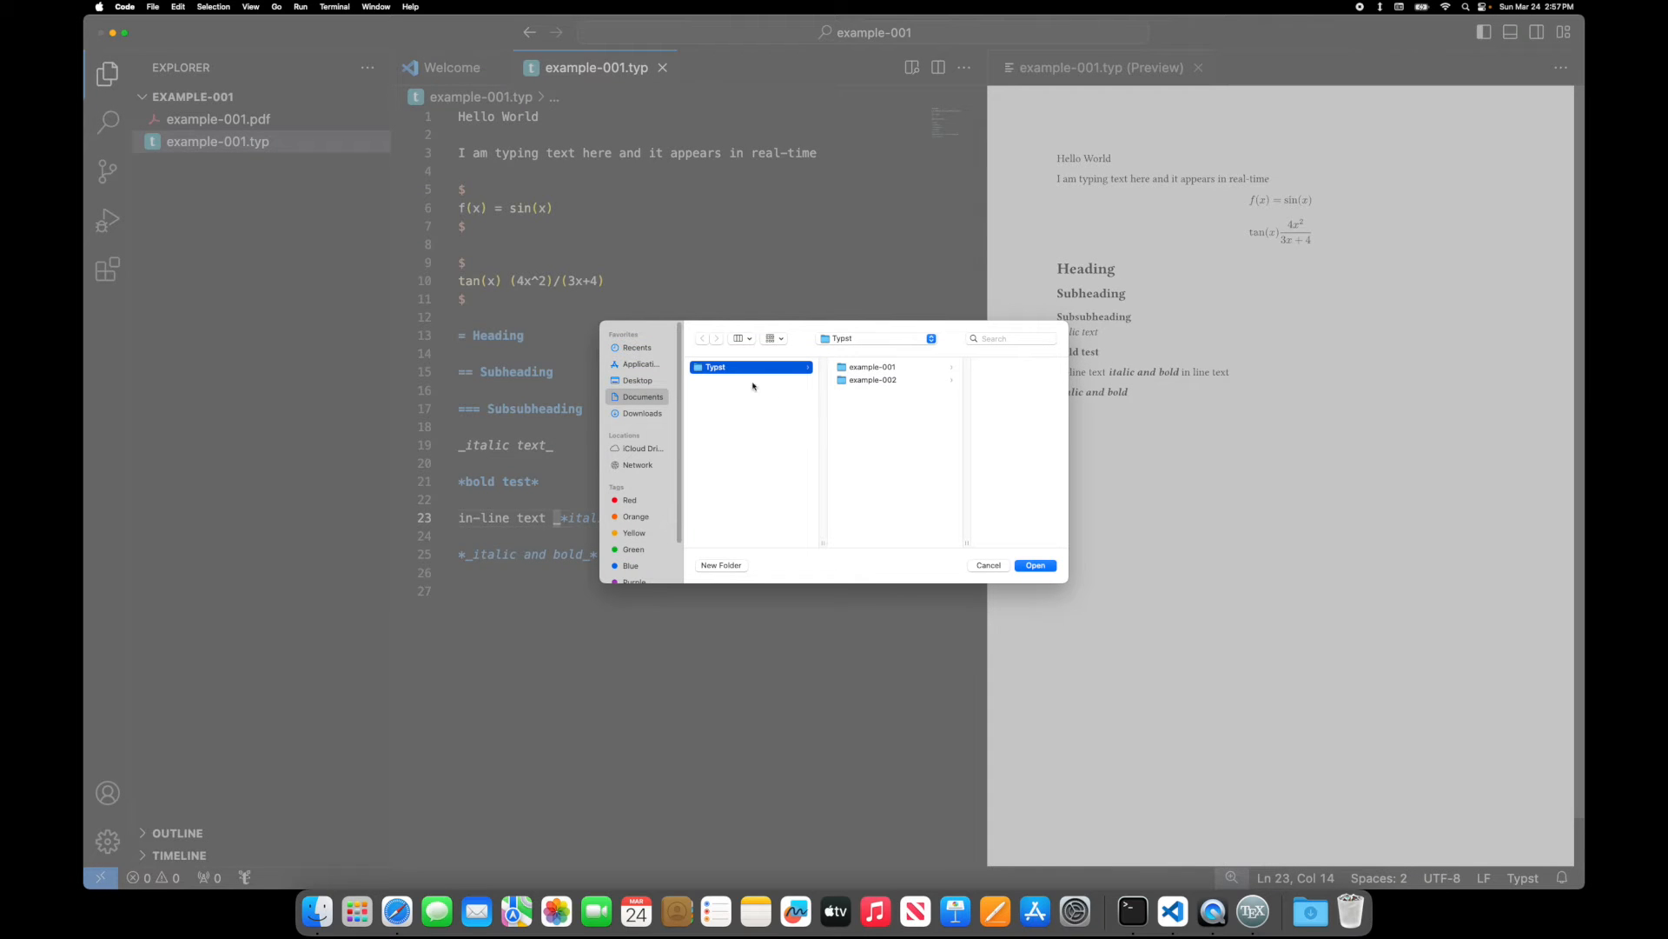
{"action": "left_click", "coordinate": [873, 380]}
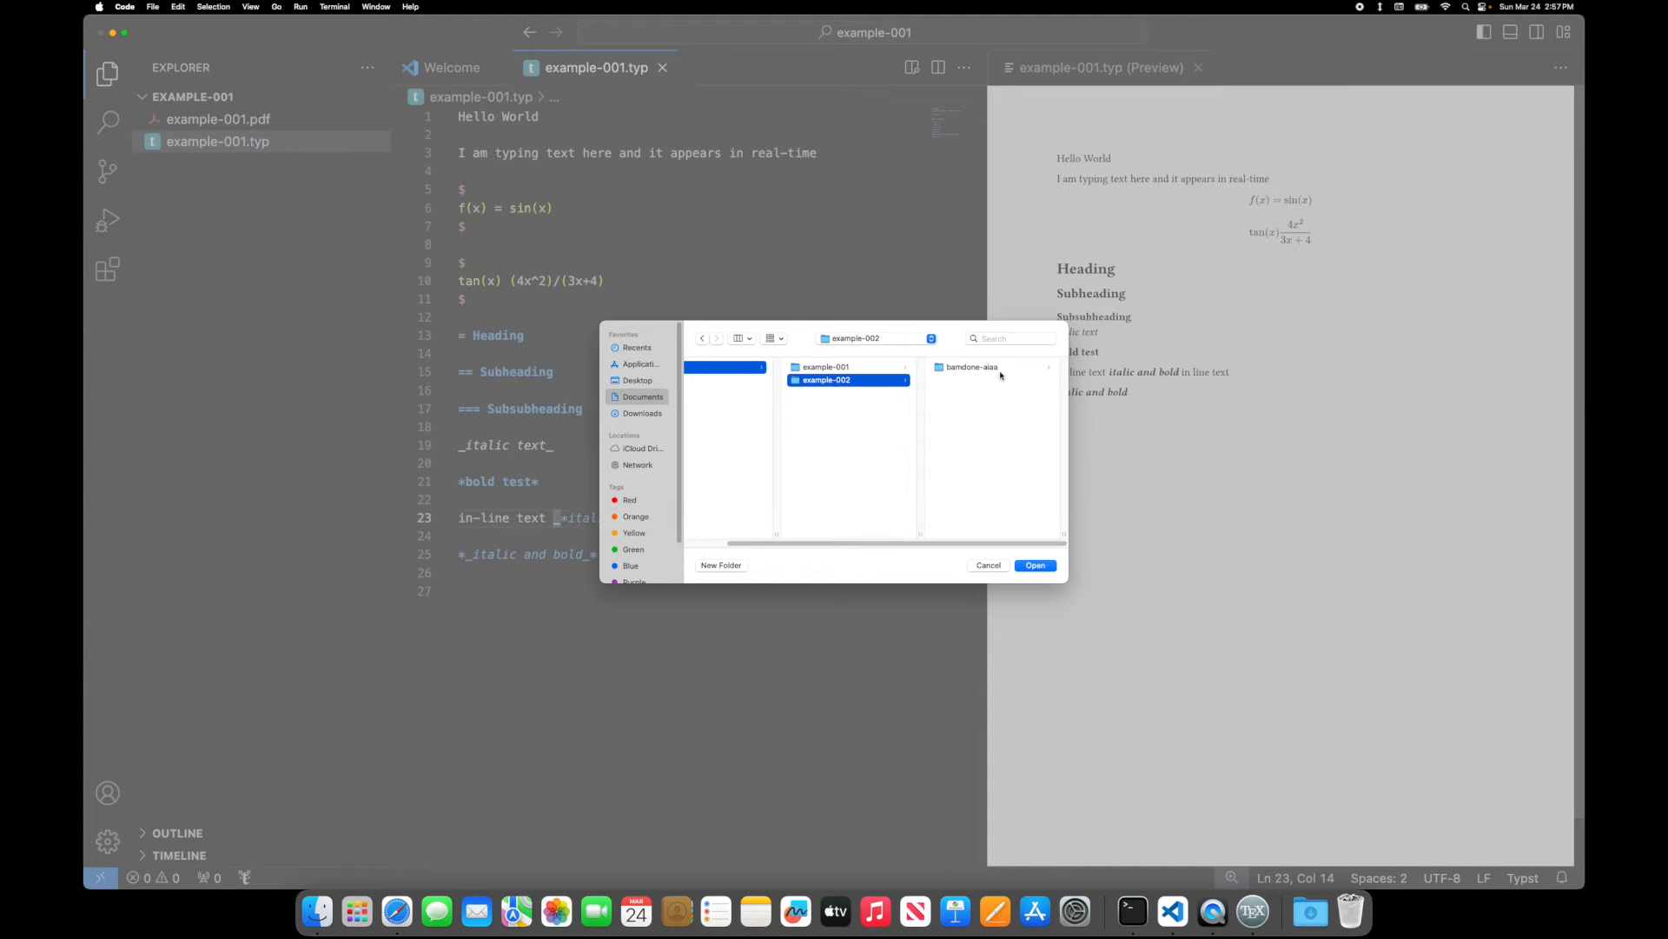
{"action": "left_click", "coordinate": [1033, 564]}
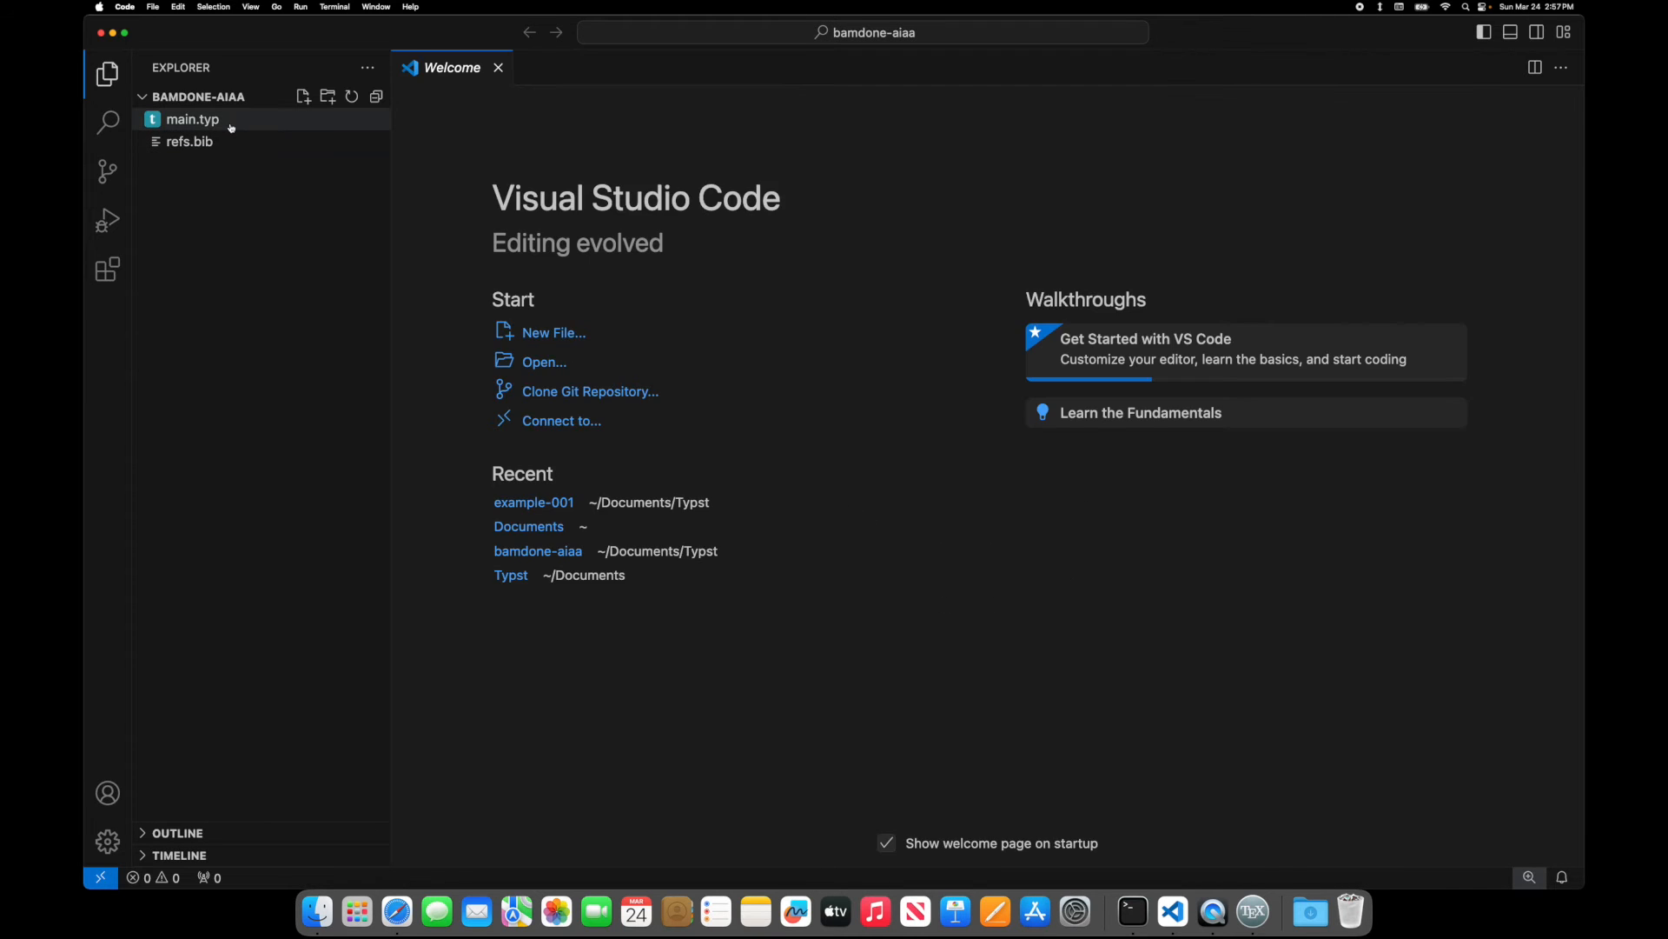
- Open main.typ and read through it, highlighting the droplet import line
{"action": "double_click", "coordinate": [193, 118]}
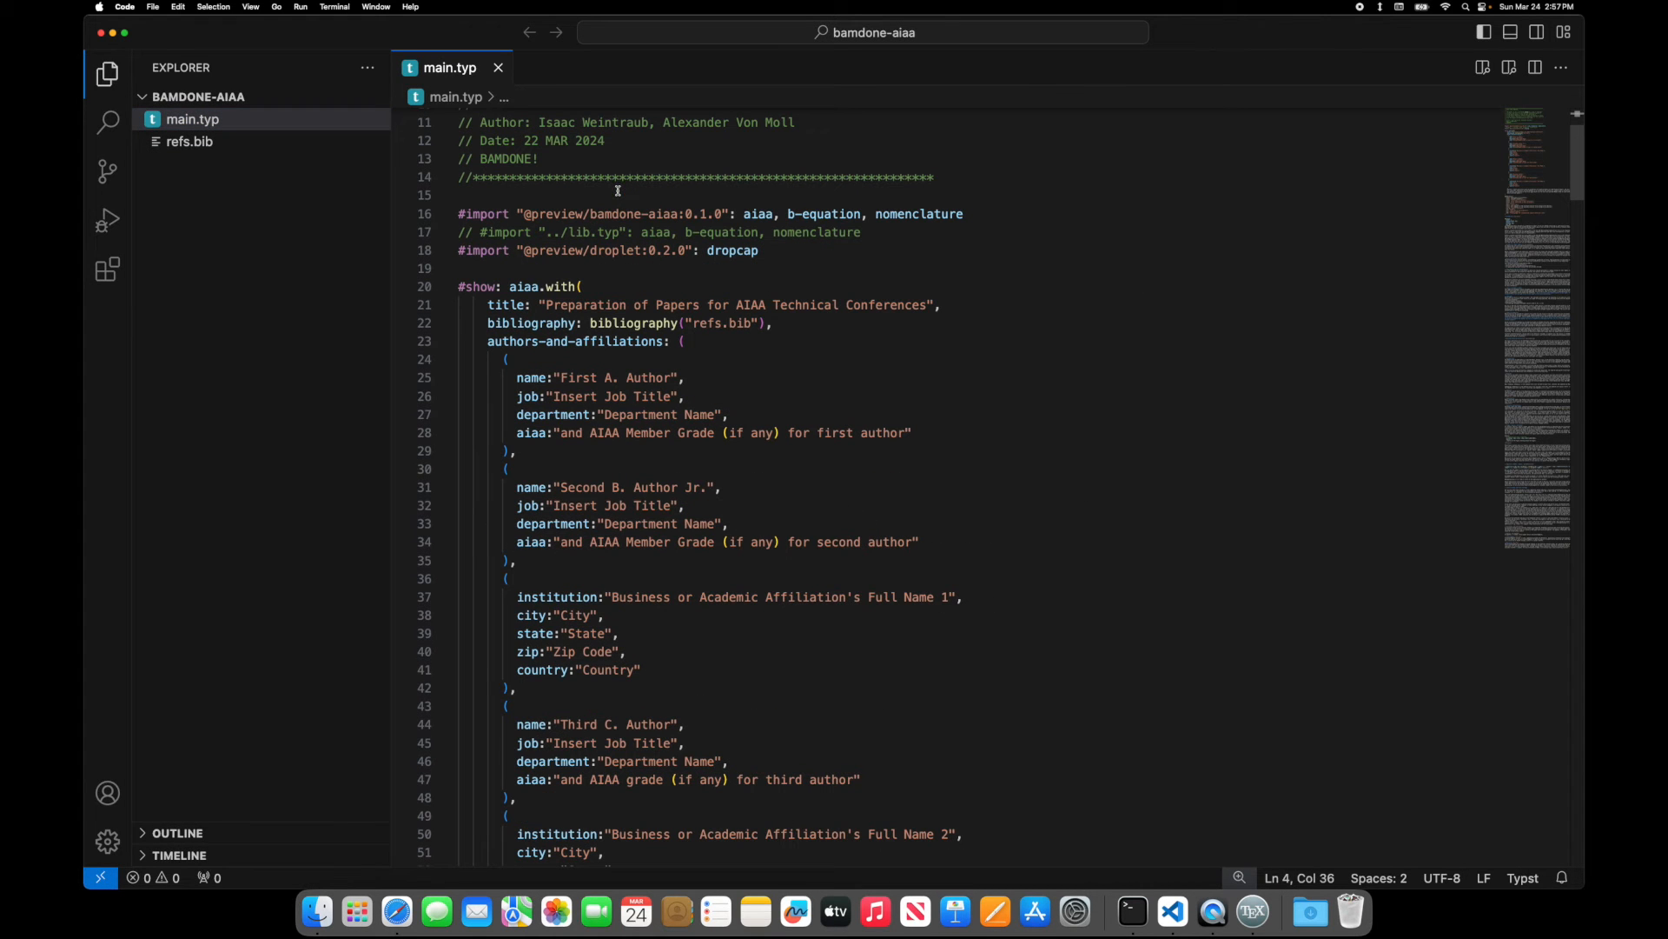
{"action": "left_click_drag", "start_coordinate": [458, 213], "coordinate": [611, 251]}
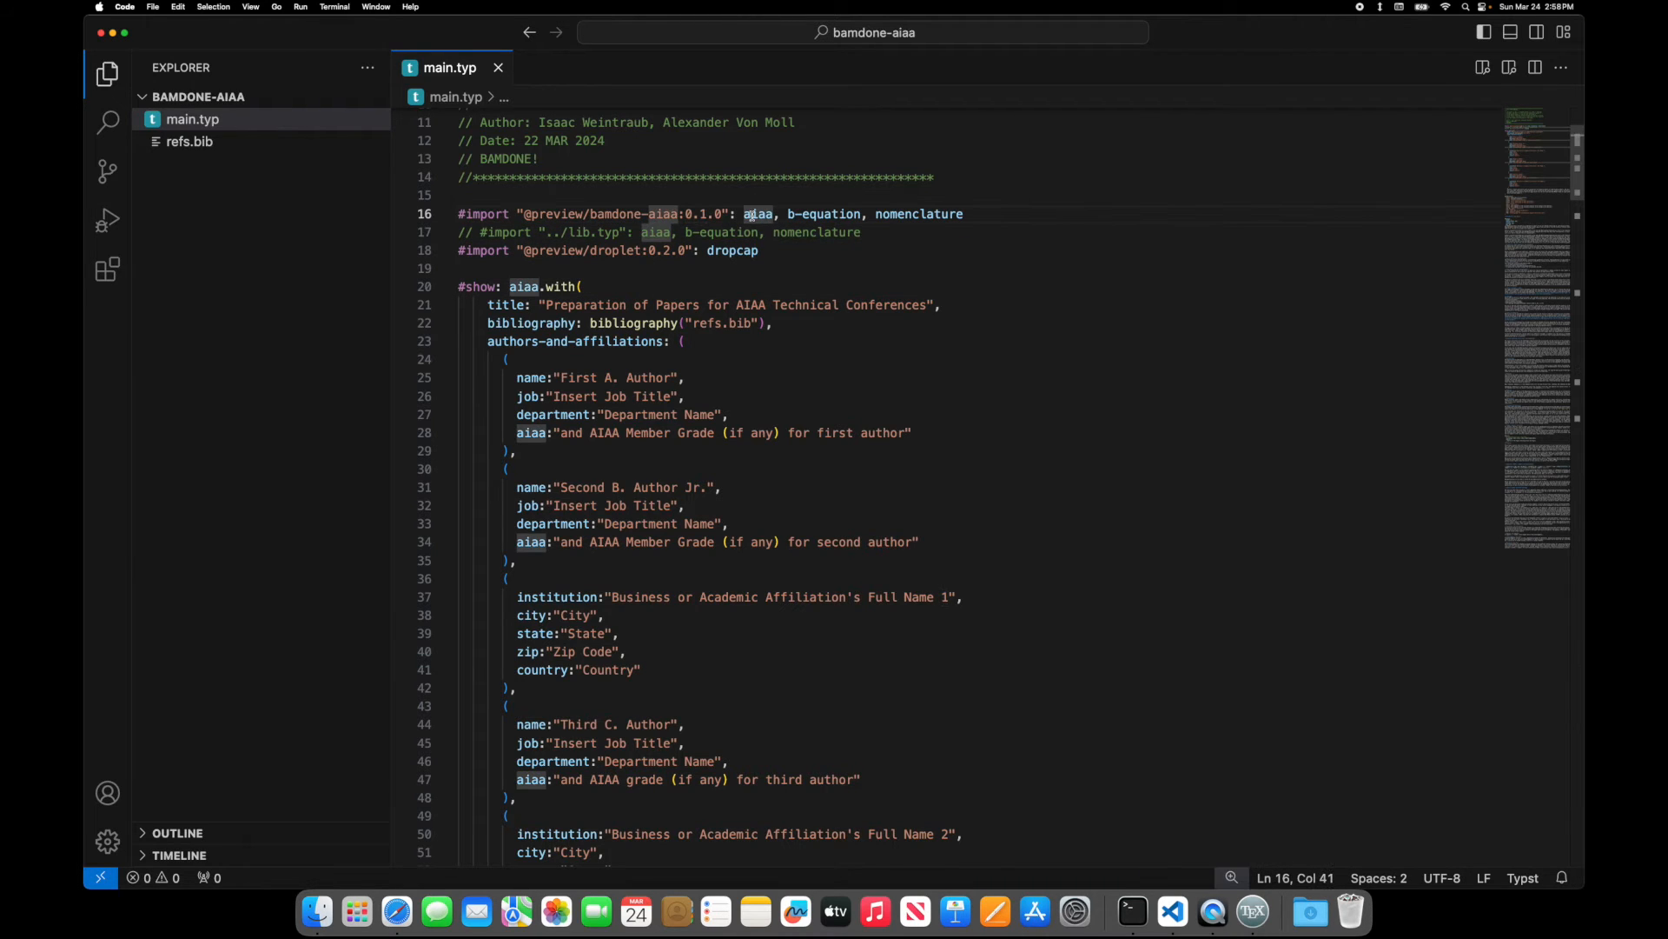
{"action": "double_click", "coordinate": [758, 214]}
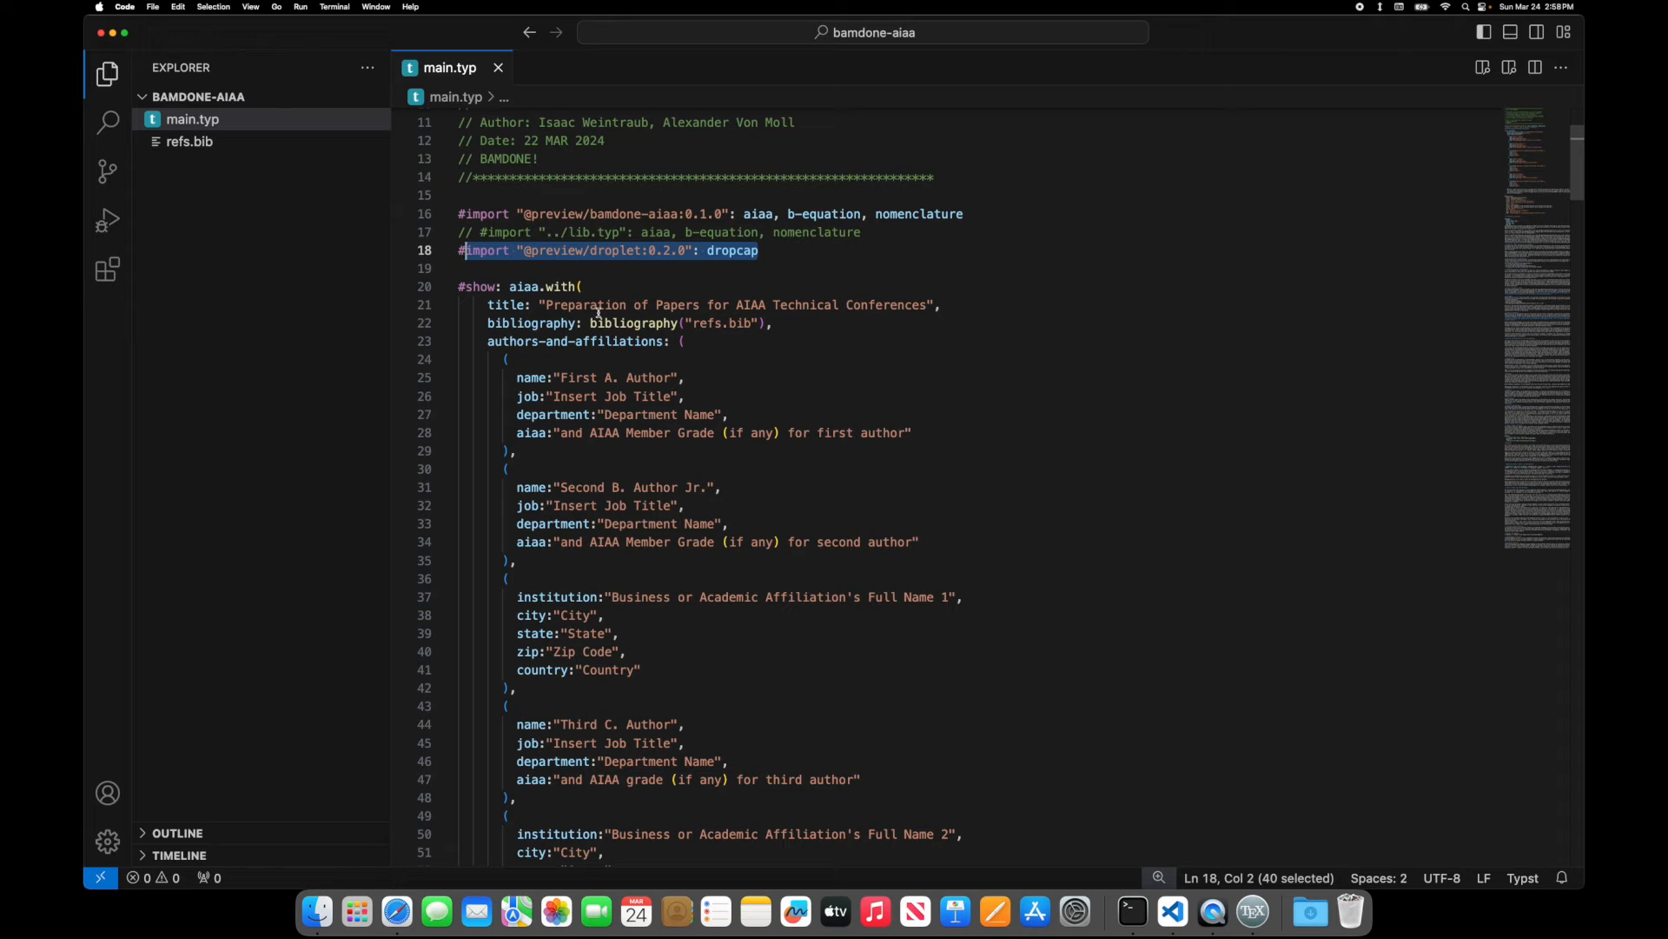
{"action": "scroll", "scroll_direction": "down", "scroll_amount": 3}
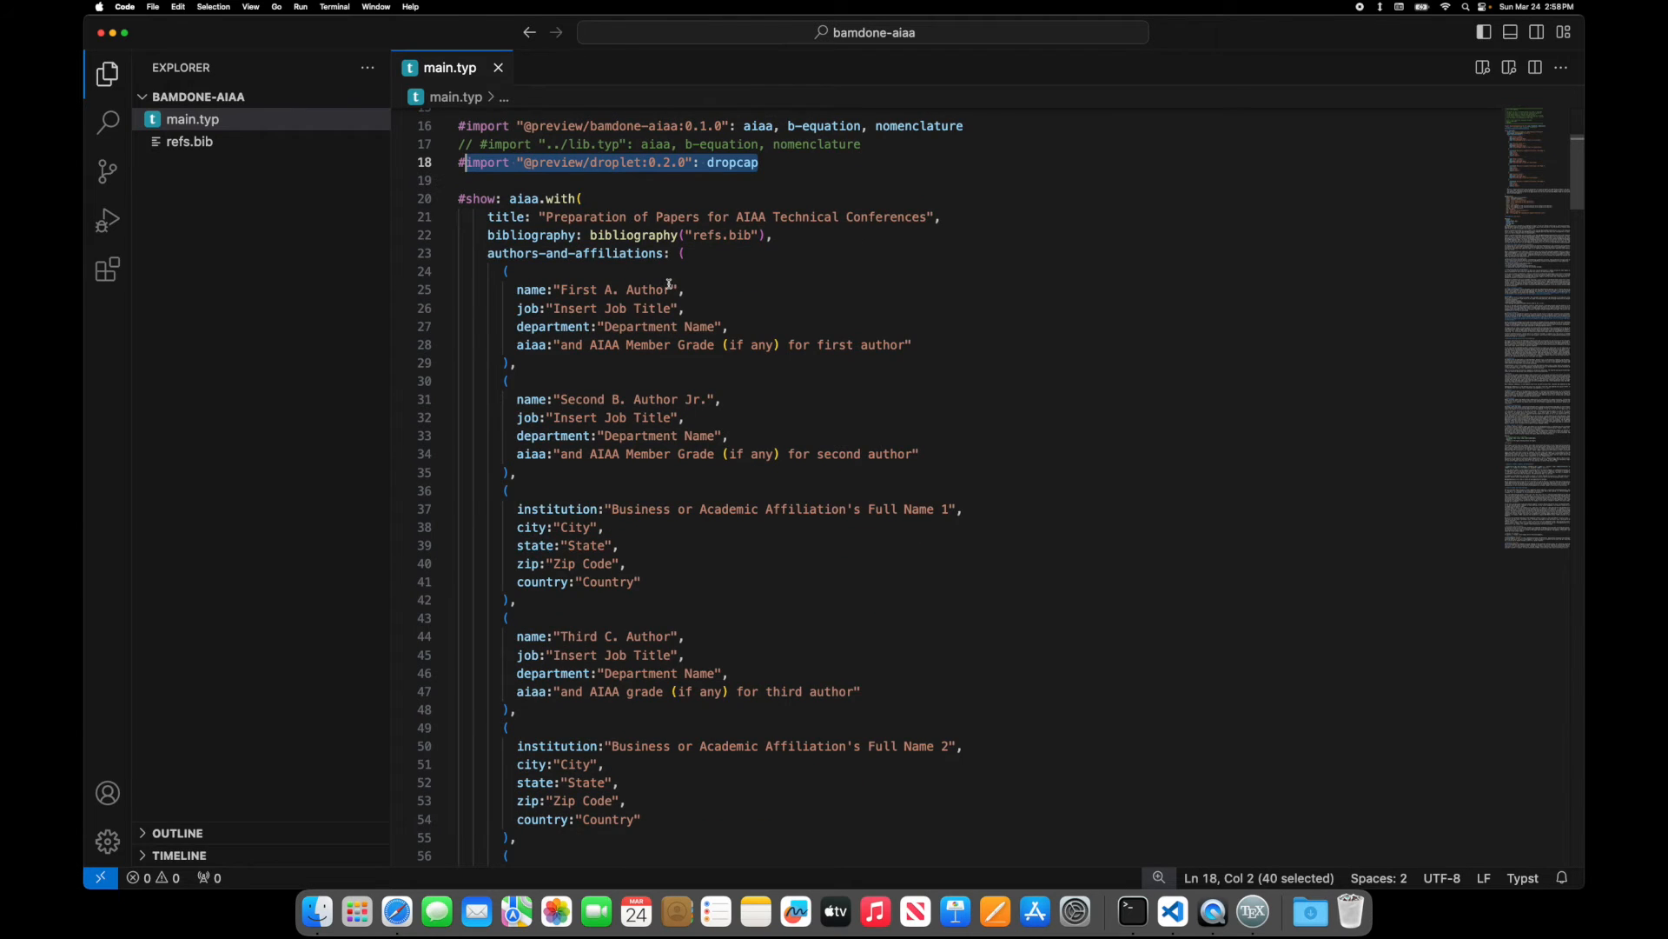
{"action": "scroll", "scroll_direction": "down", "scroll_amount": 3}
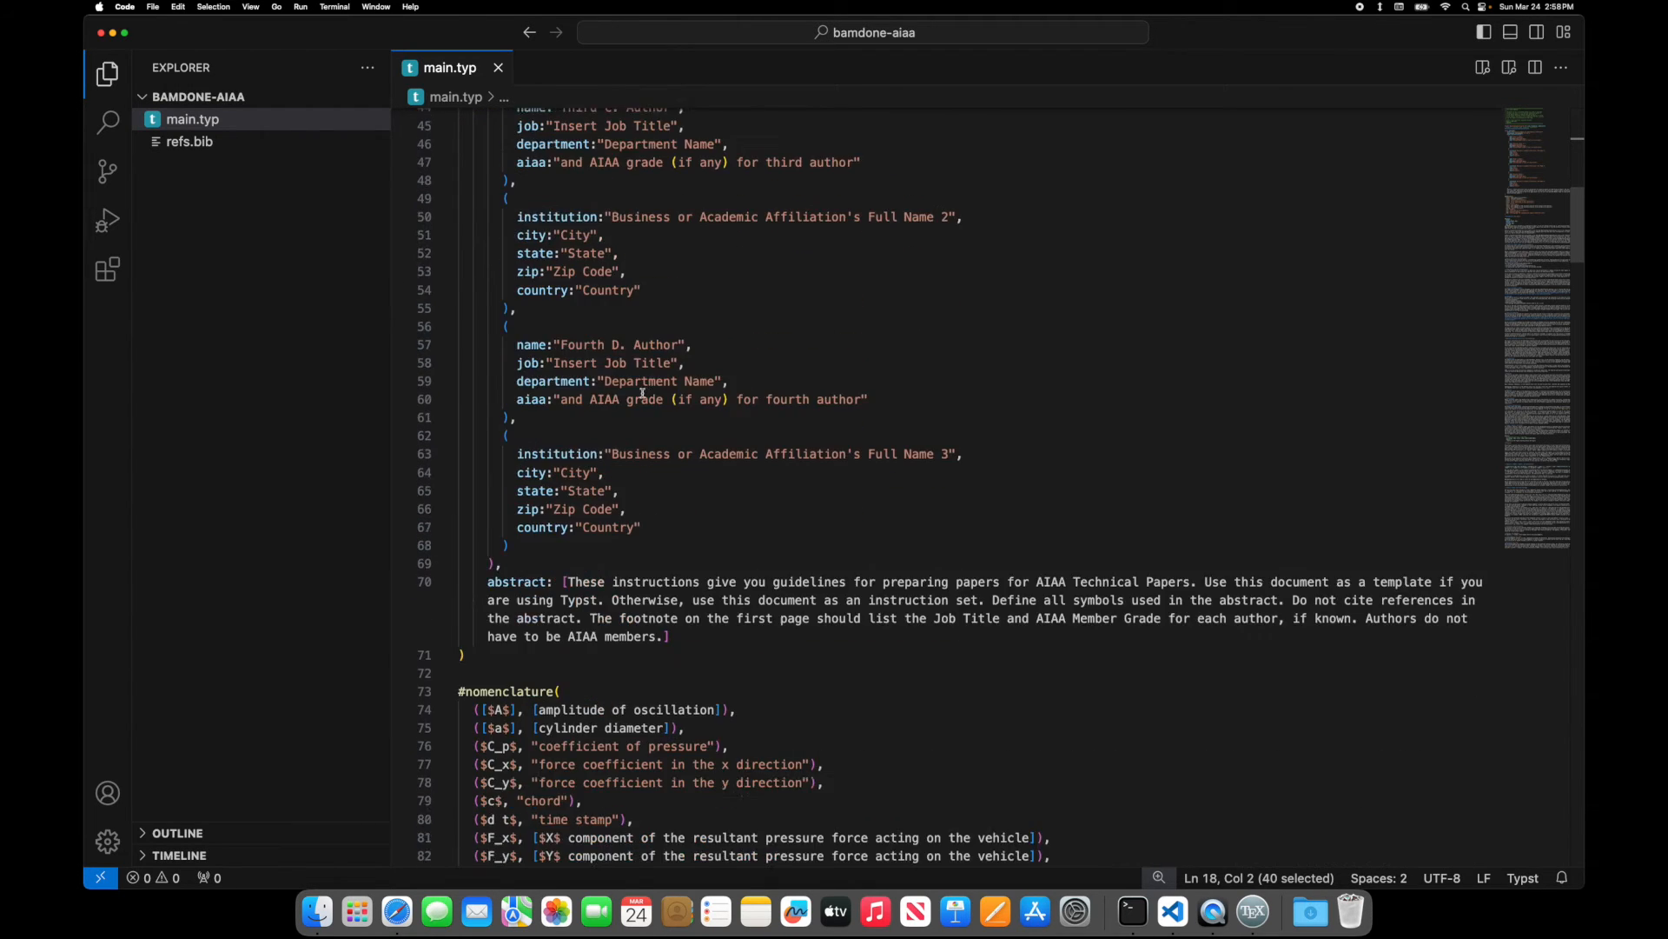
{"action": "scroll", "scroll_direction": "down", "scroll_amount": 3}
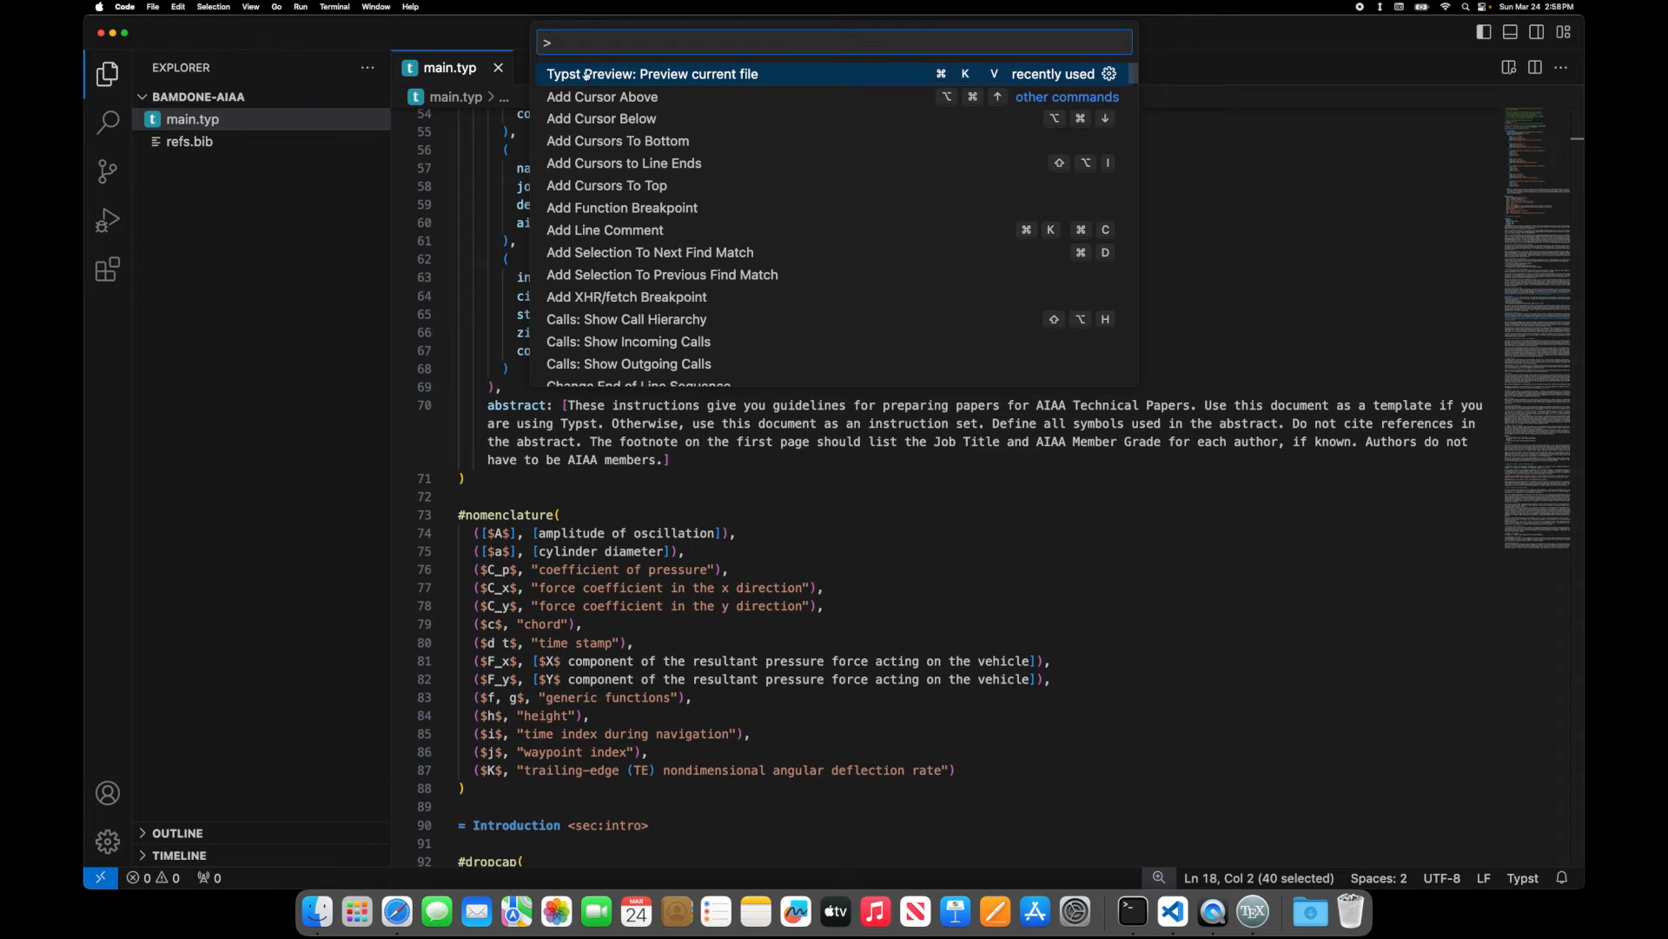
- Open a live Typst preview beside main.typ and type 'Isaac' into the source
{"action": "left_click", "coordinate": [652, 73]}
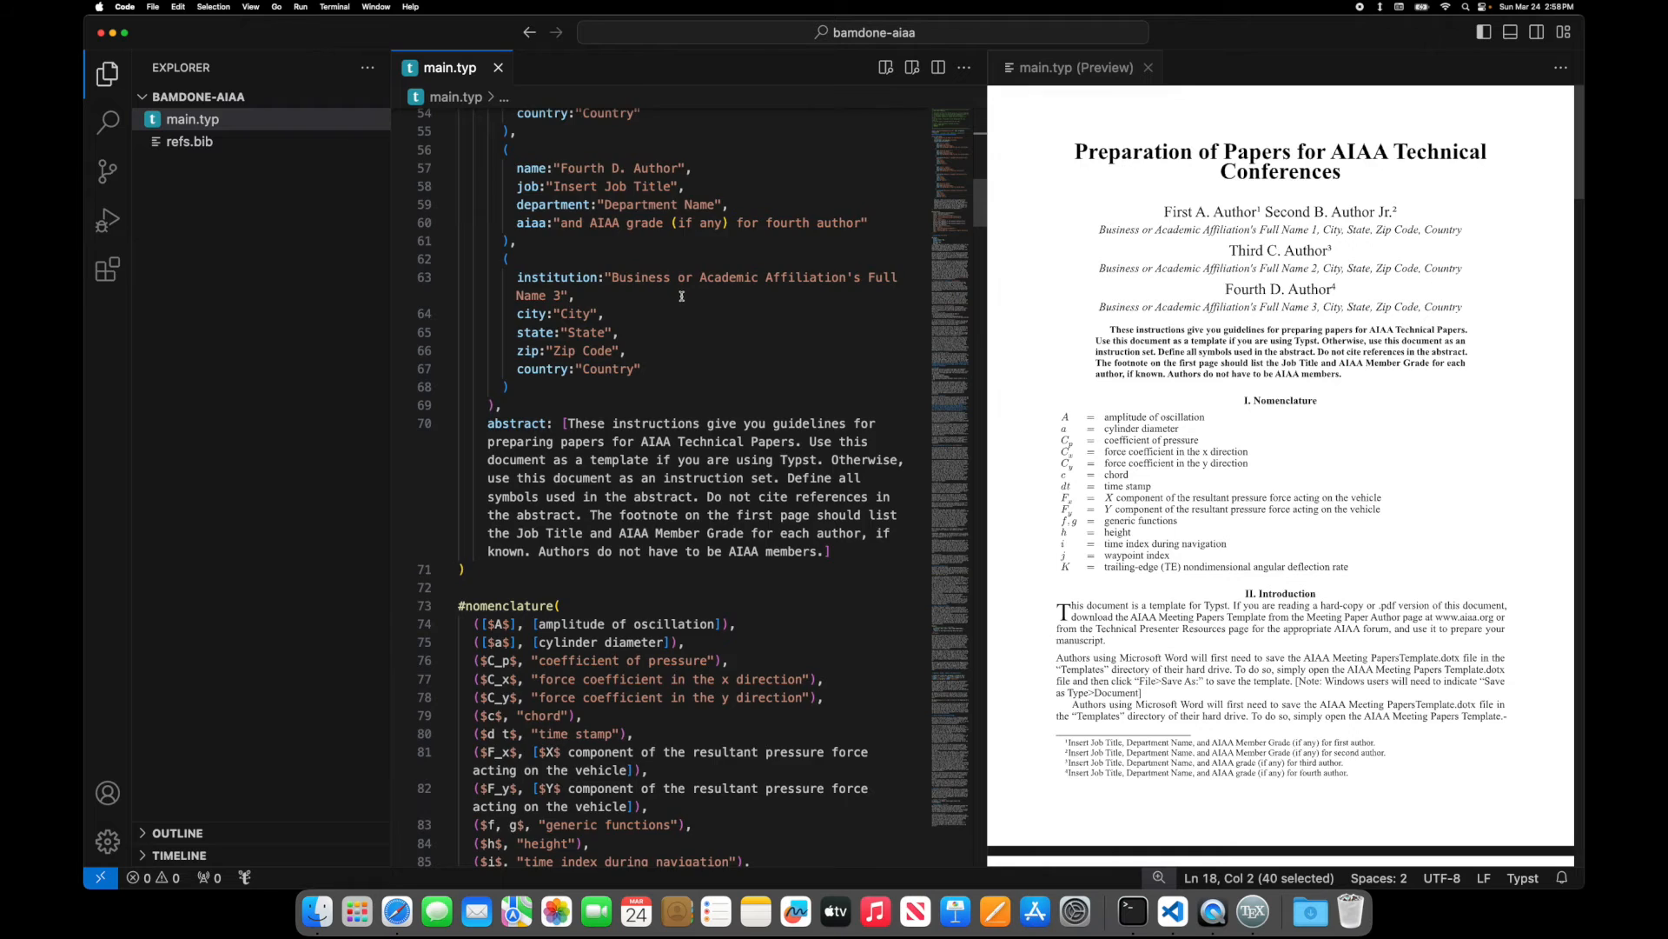
{"action": "scroll", "scroll_direction": "up", "scroll_amount": 3}
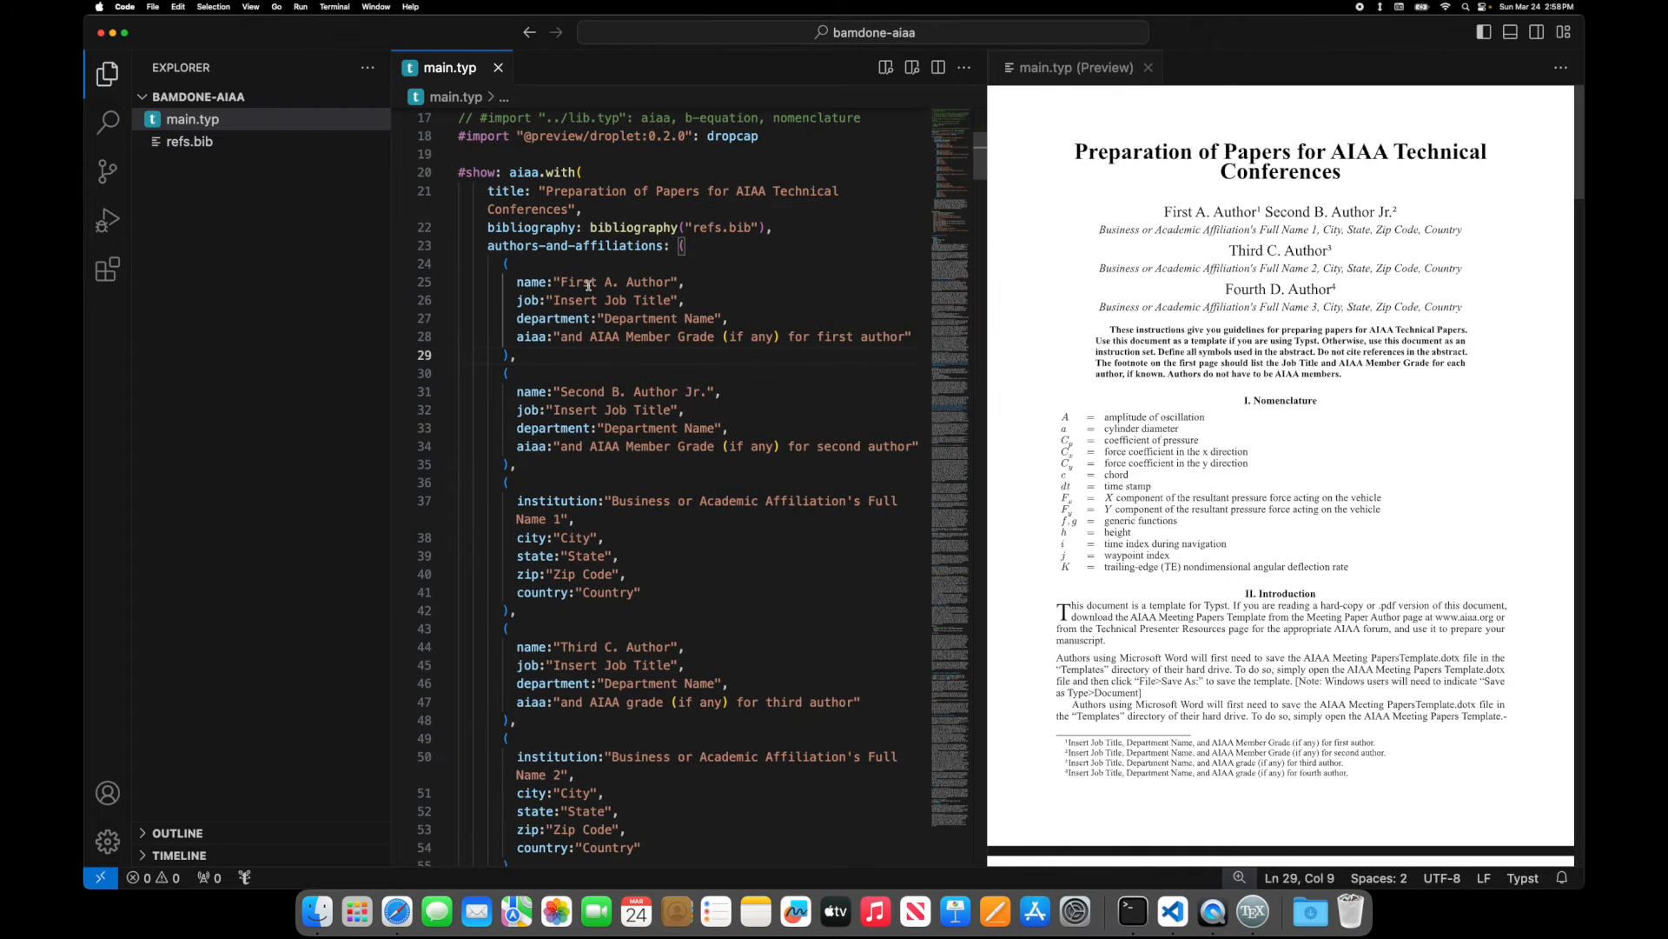
{"action": "type", "text": "Isaac"}
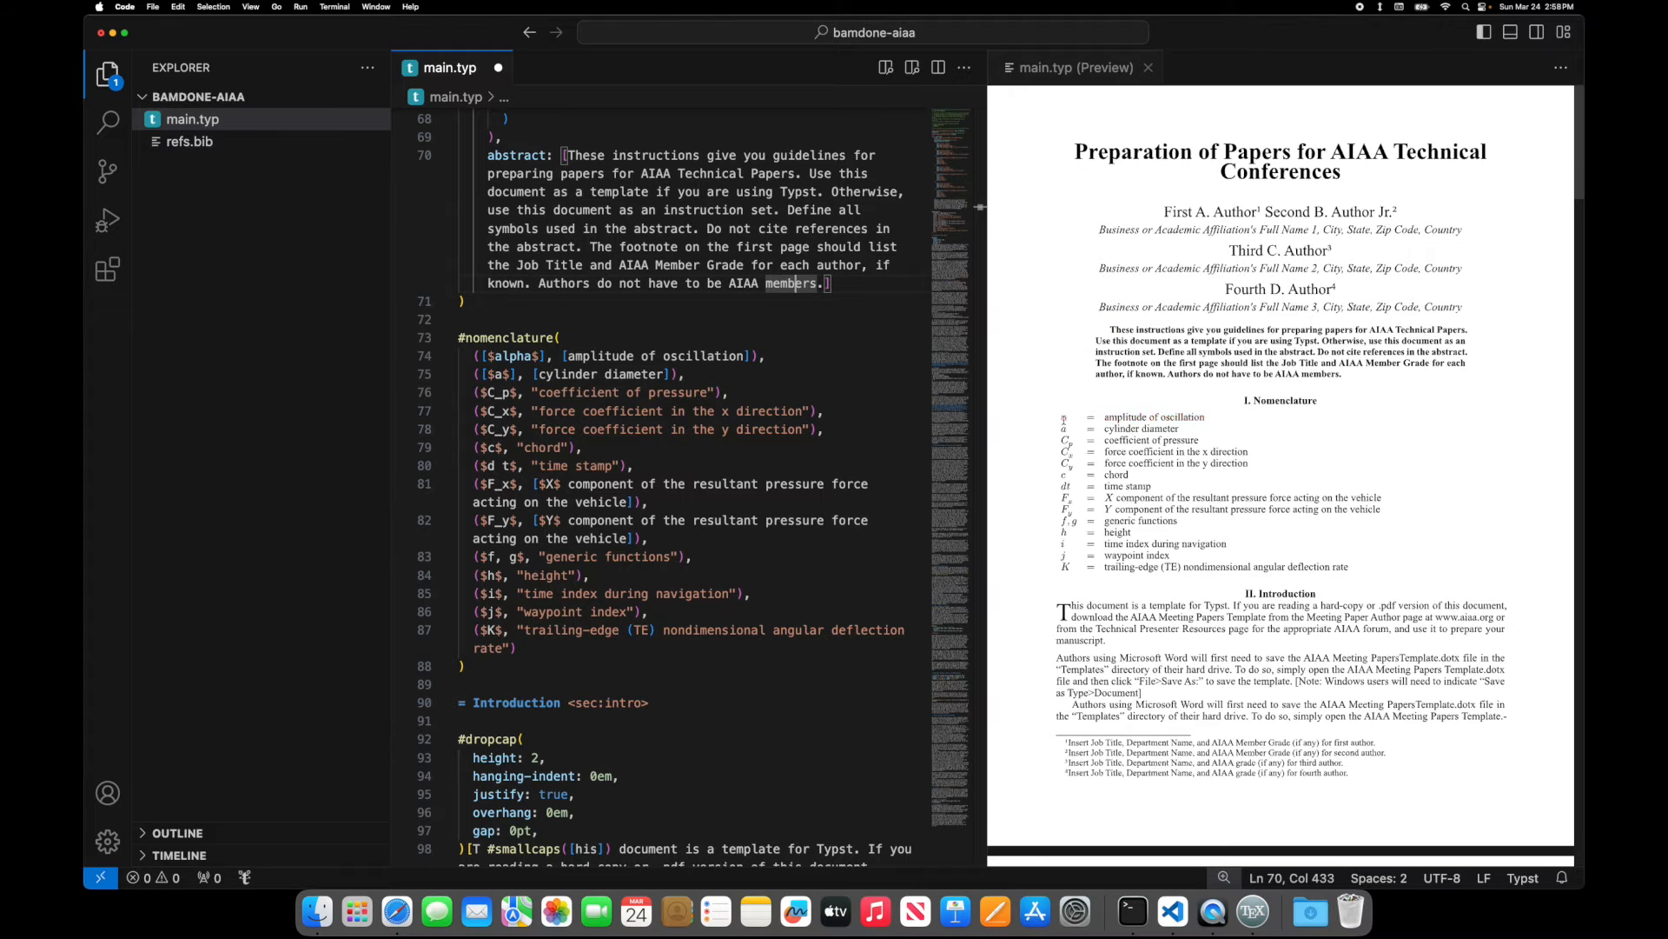
{"action": "scroll", "scroll_direction": "down", "scroll_amount": 3}
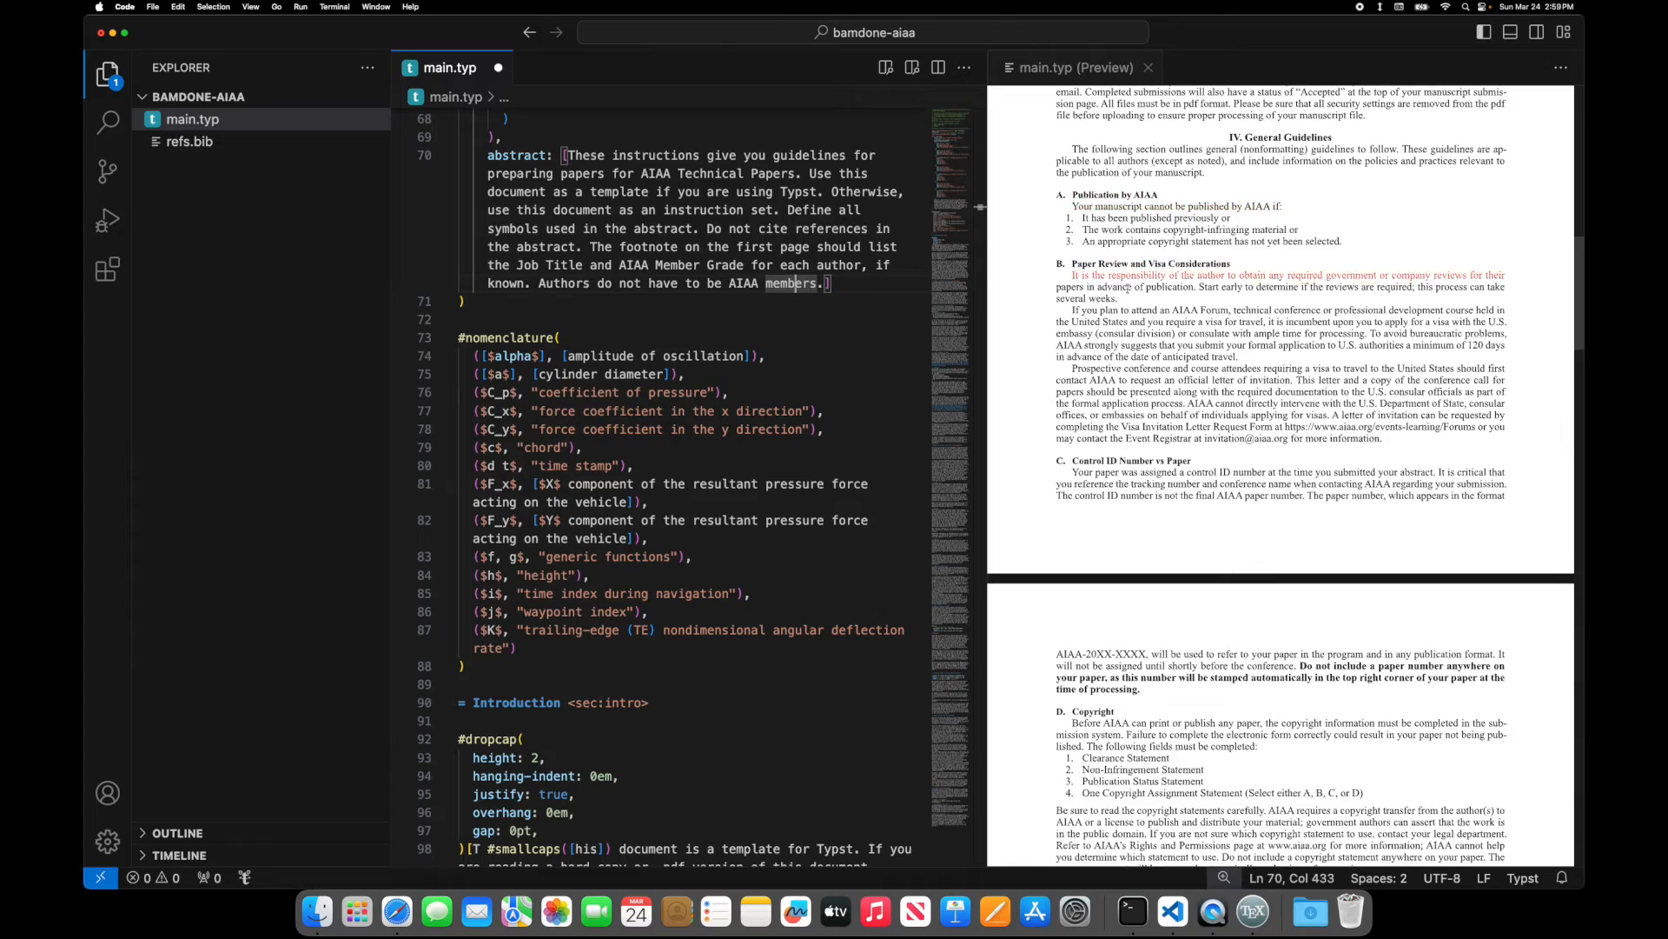
{"action": "scroll", "scroll_direction": "down", "scroll_amount": 3}
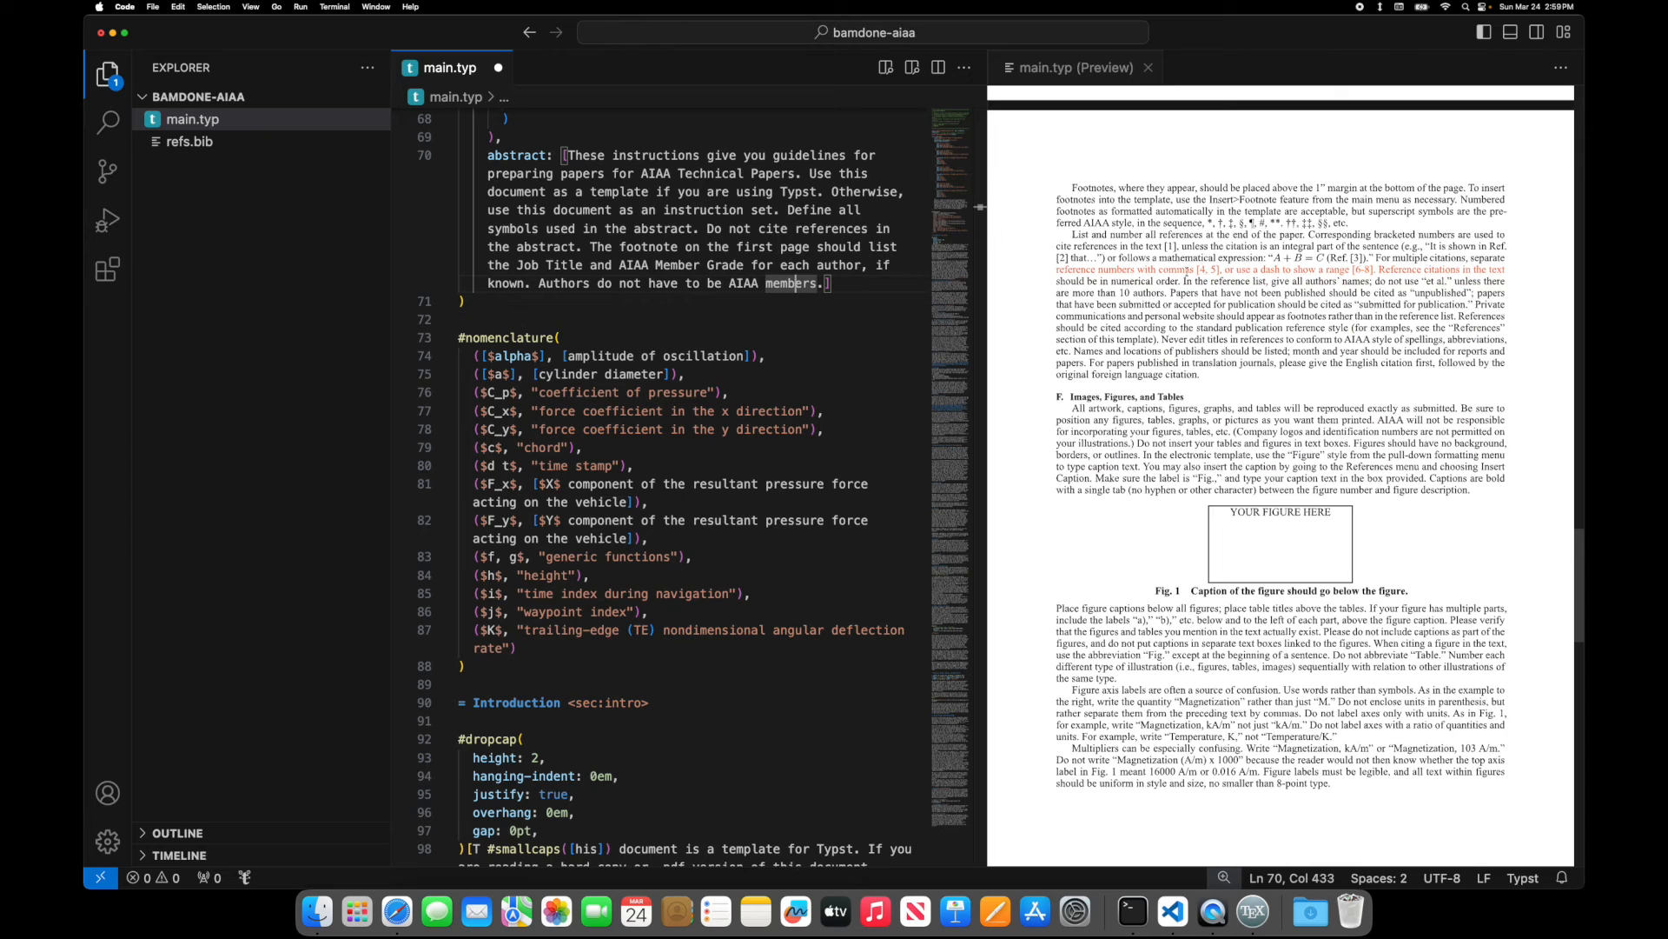
{"action": "scroll", "scroll_direction": "down", "scroll_amount": 3}
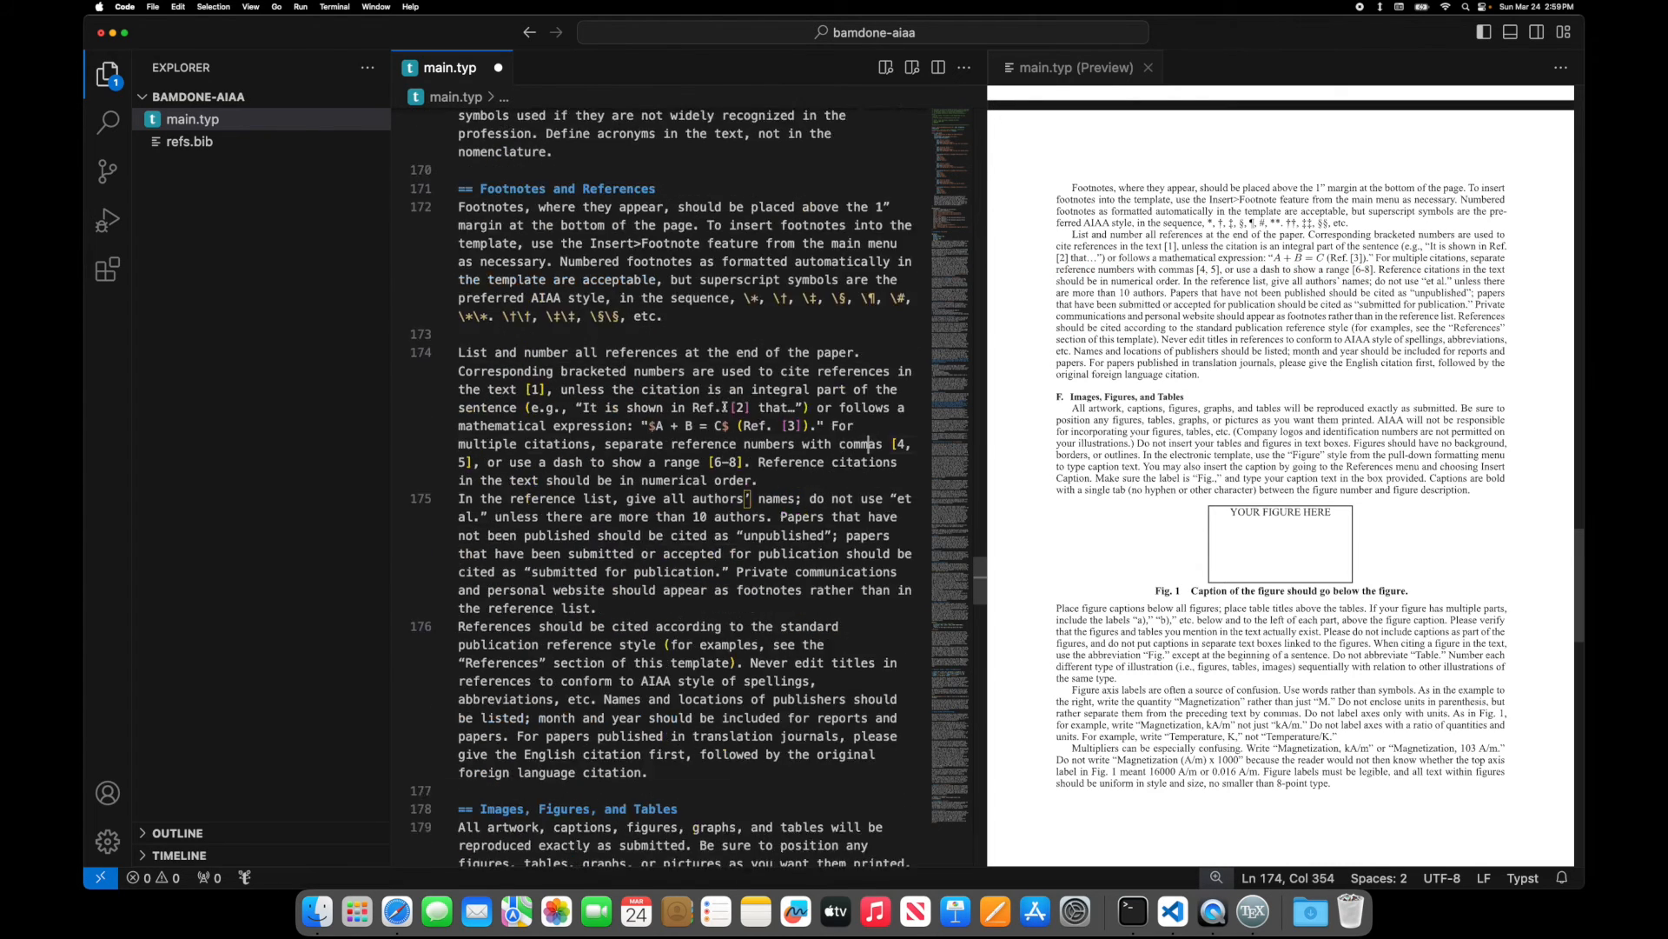
{"action": "scroll", "scroll_direction": "down", "scroll_amount": 3}
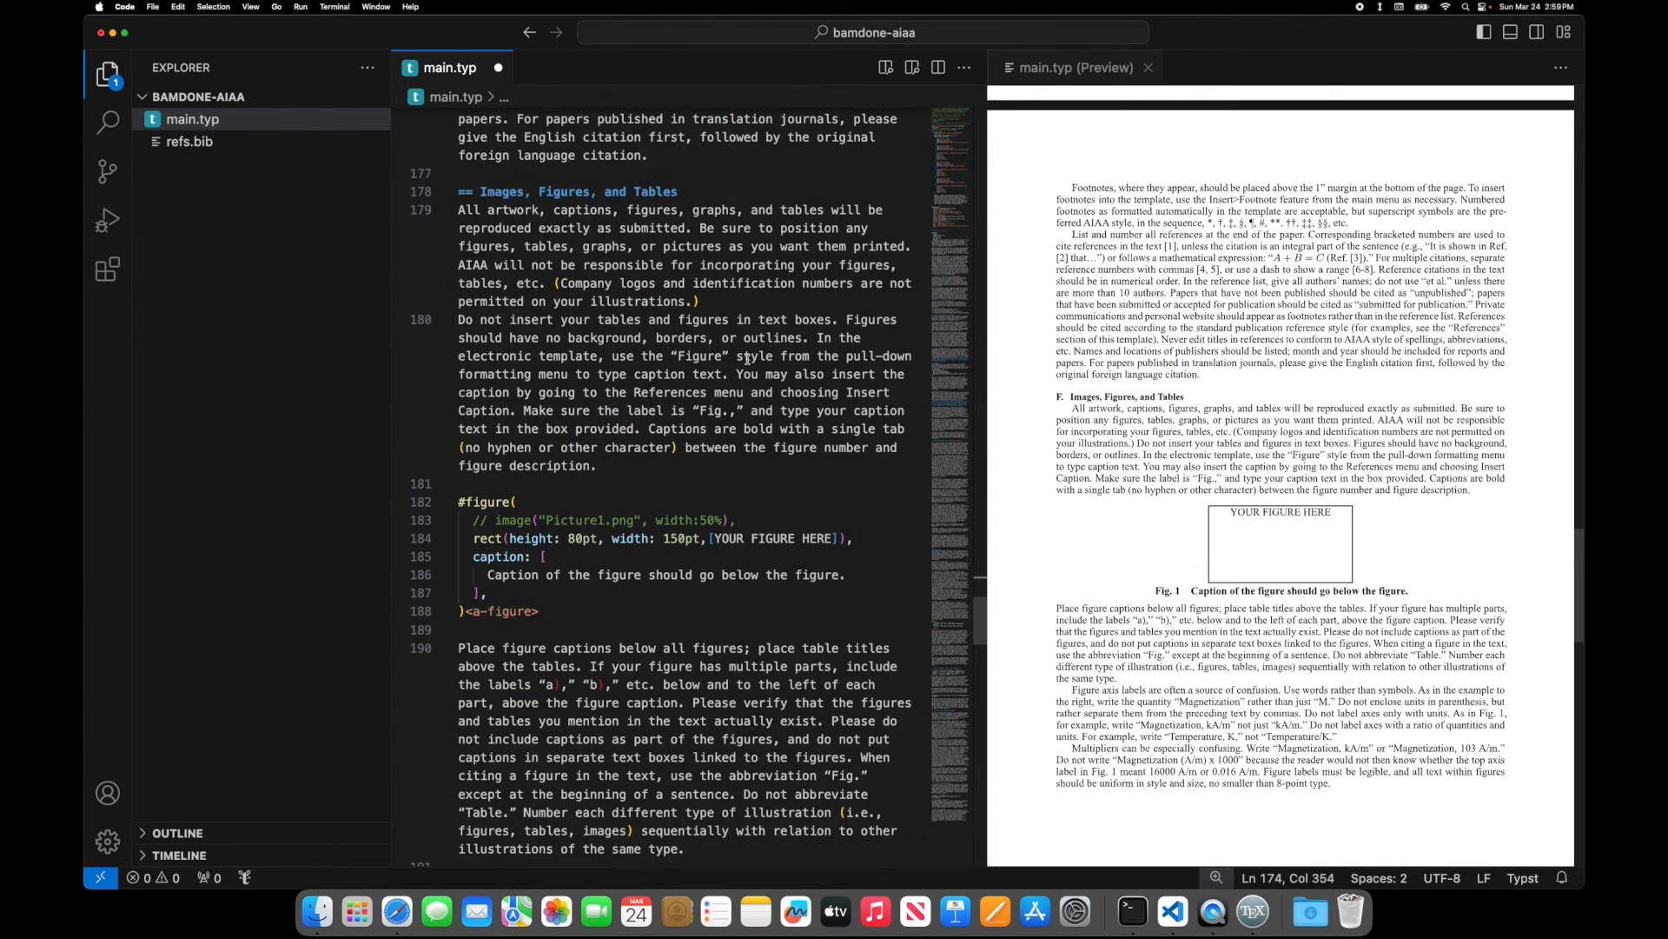
{"action": "scroll", "scroll_direction": "down", "scroll_amount": 3}
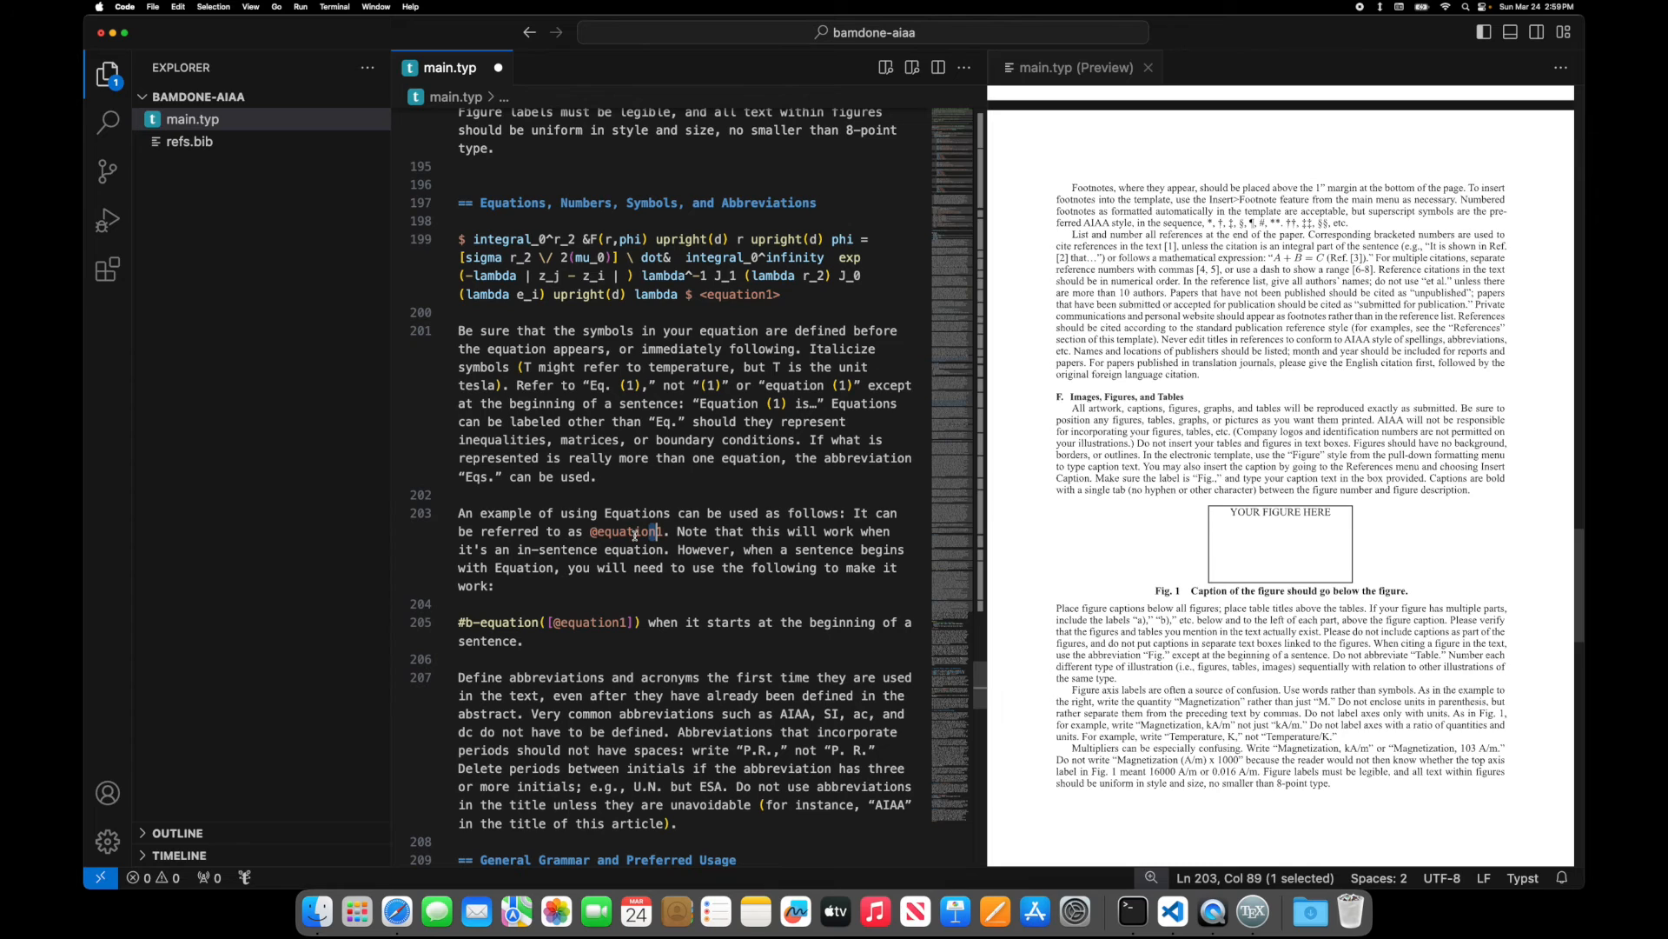
- Insert the inline equation $f(x) = 2x^2$ and move it into its own paragraph
{"action": "double_click", "coordinate": [706, 549]}
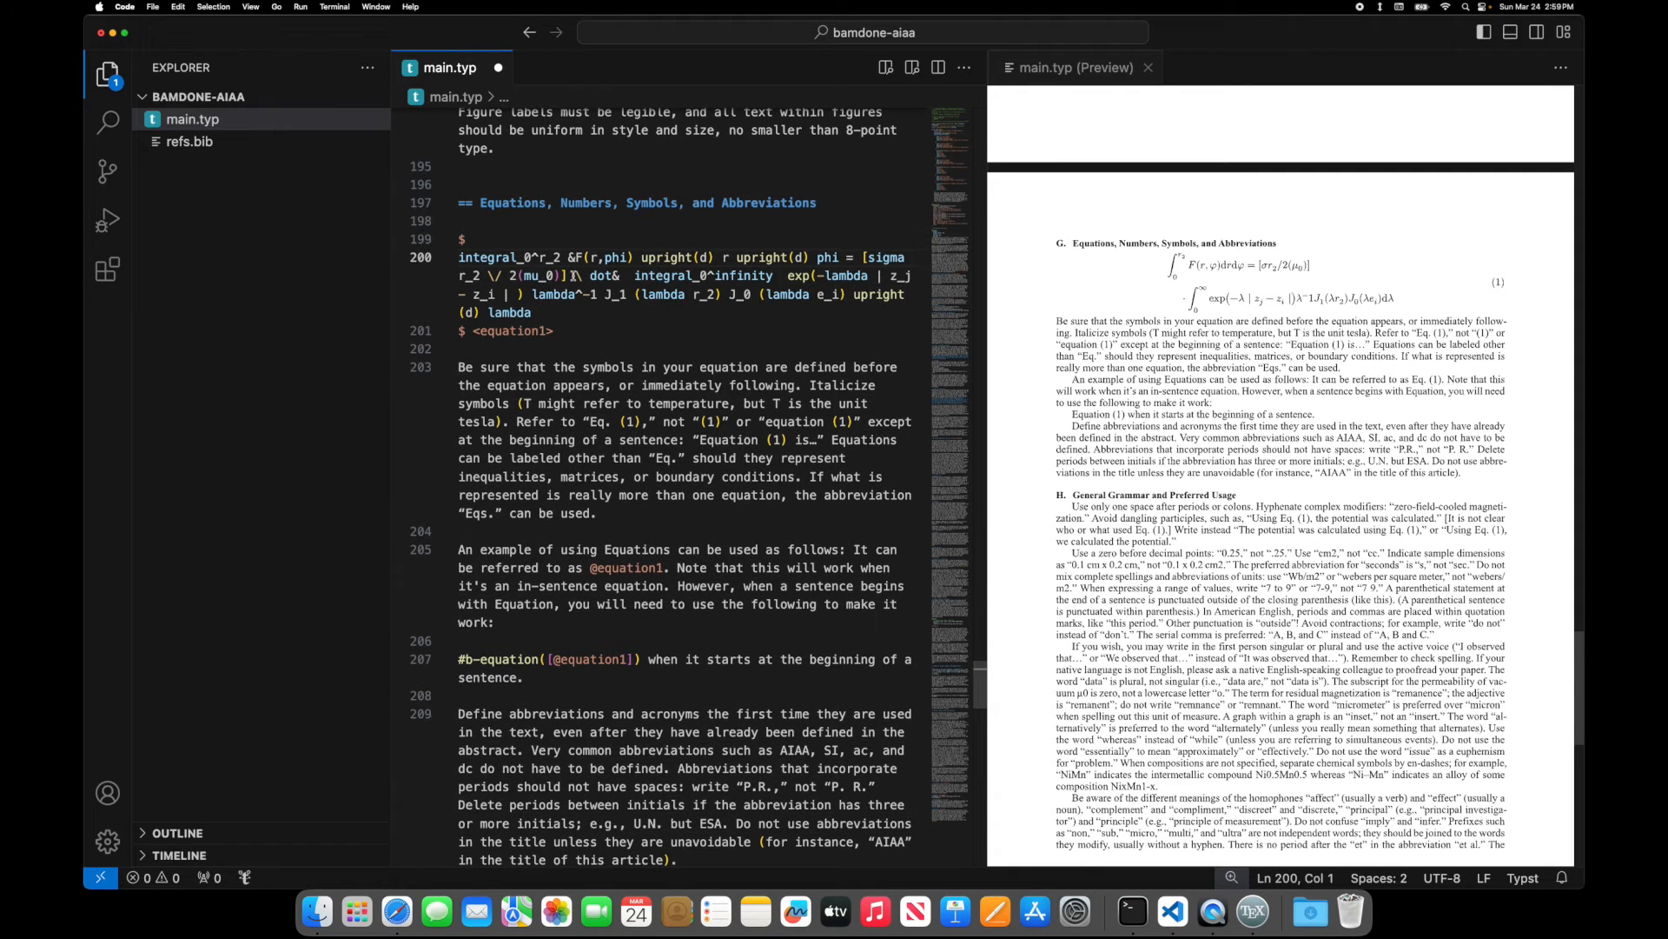
{"action": "left_click_drag", "start_coordinate": [459, 238], "coordinate": [553, 331]}
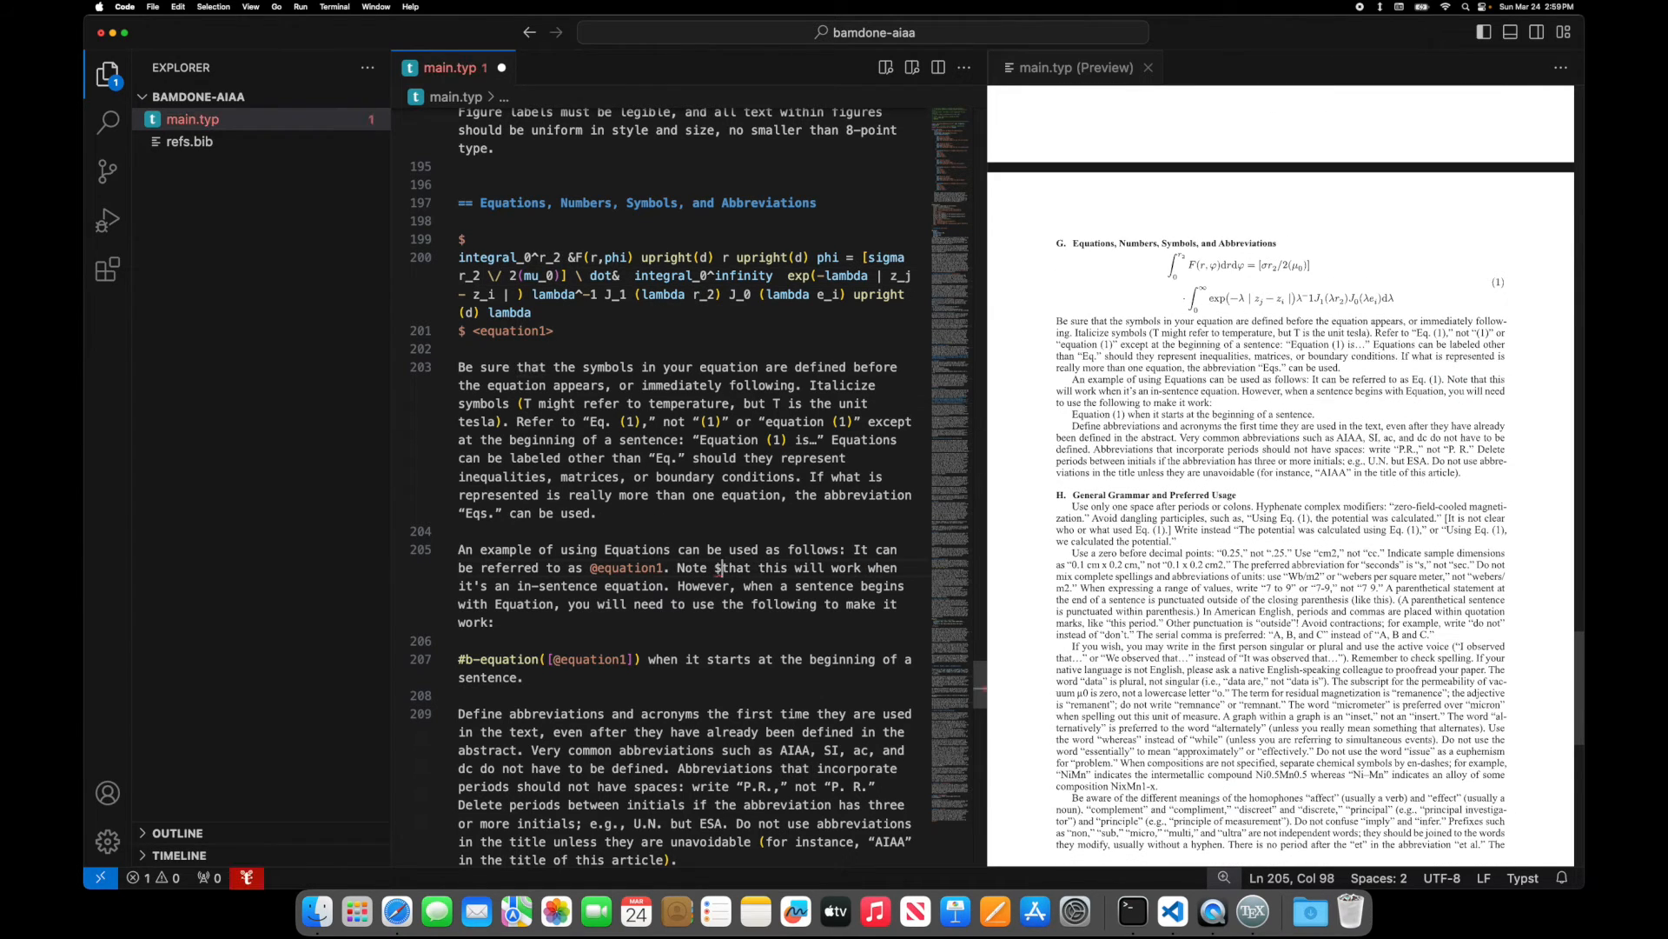
{"action": "type", "text": "f"}
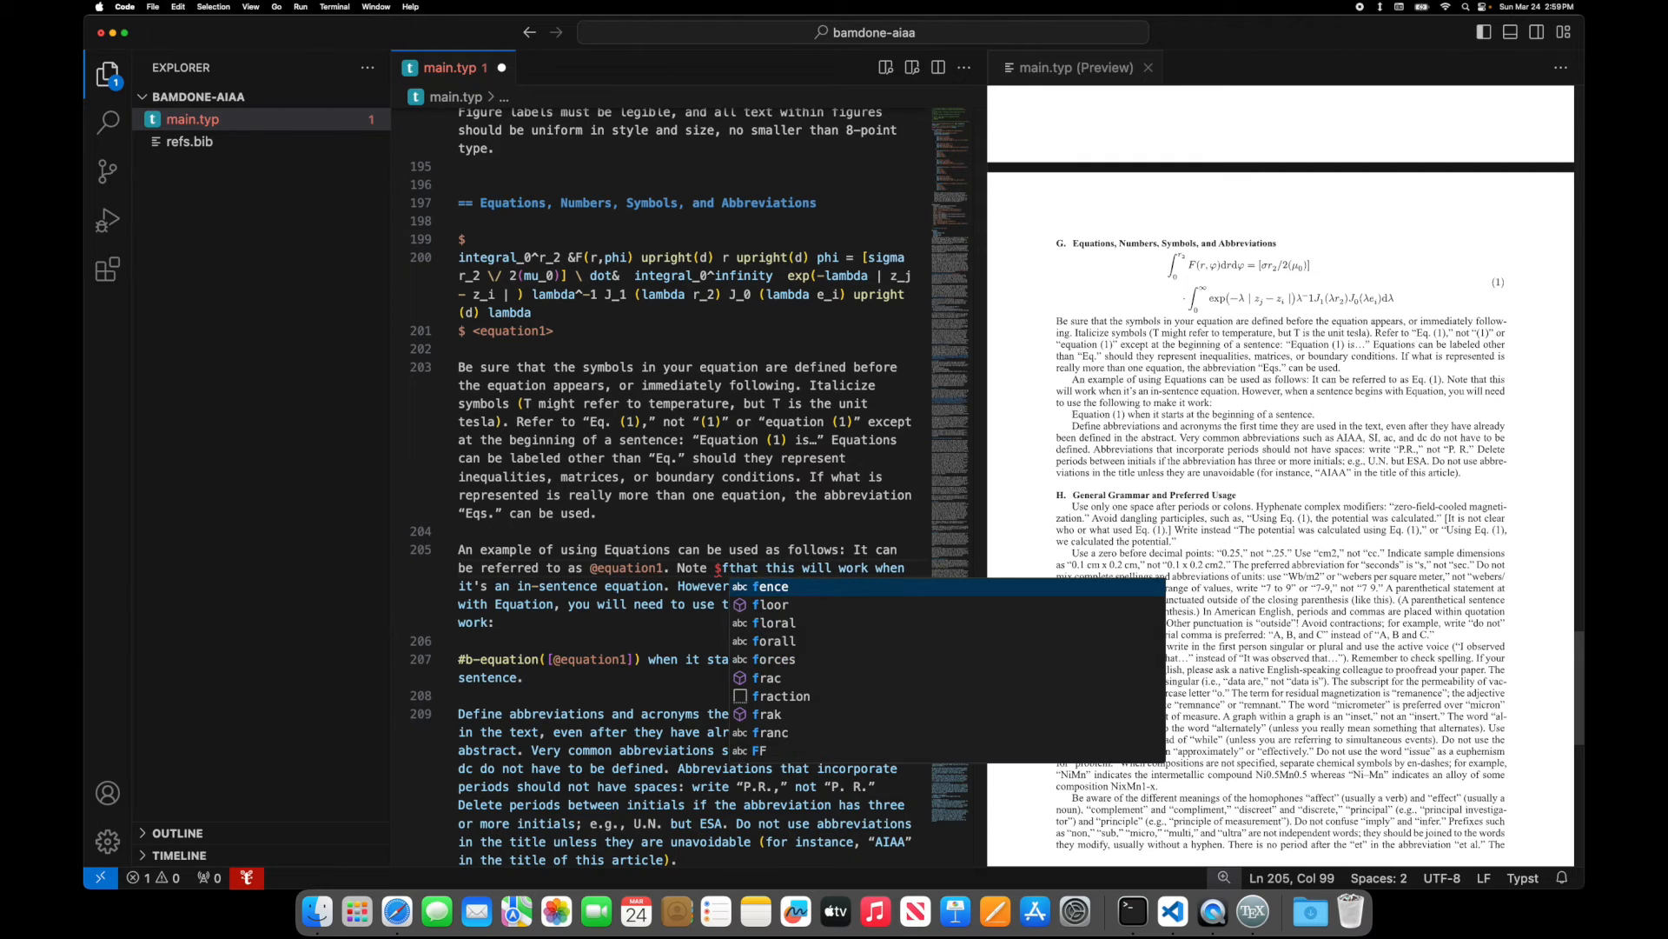
{"action": "type", "text": "(x) = 2"}
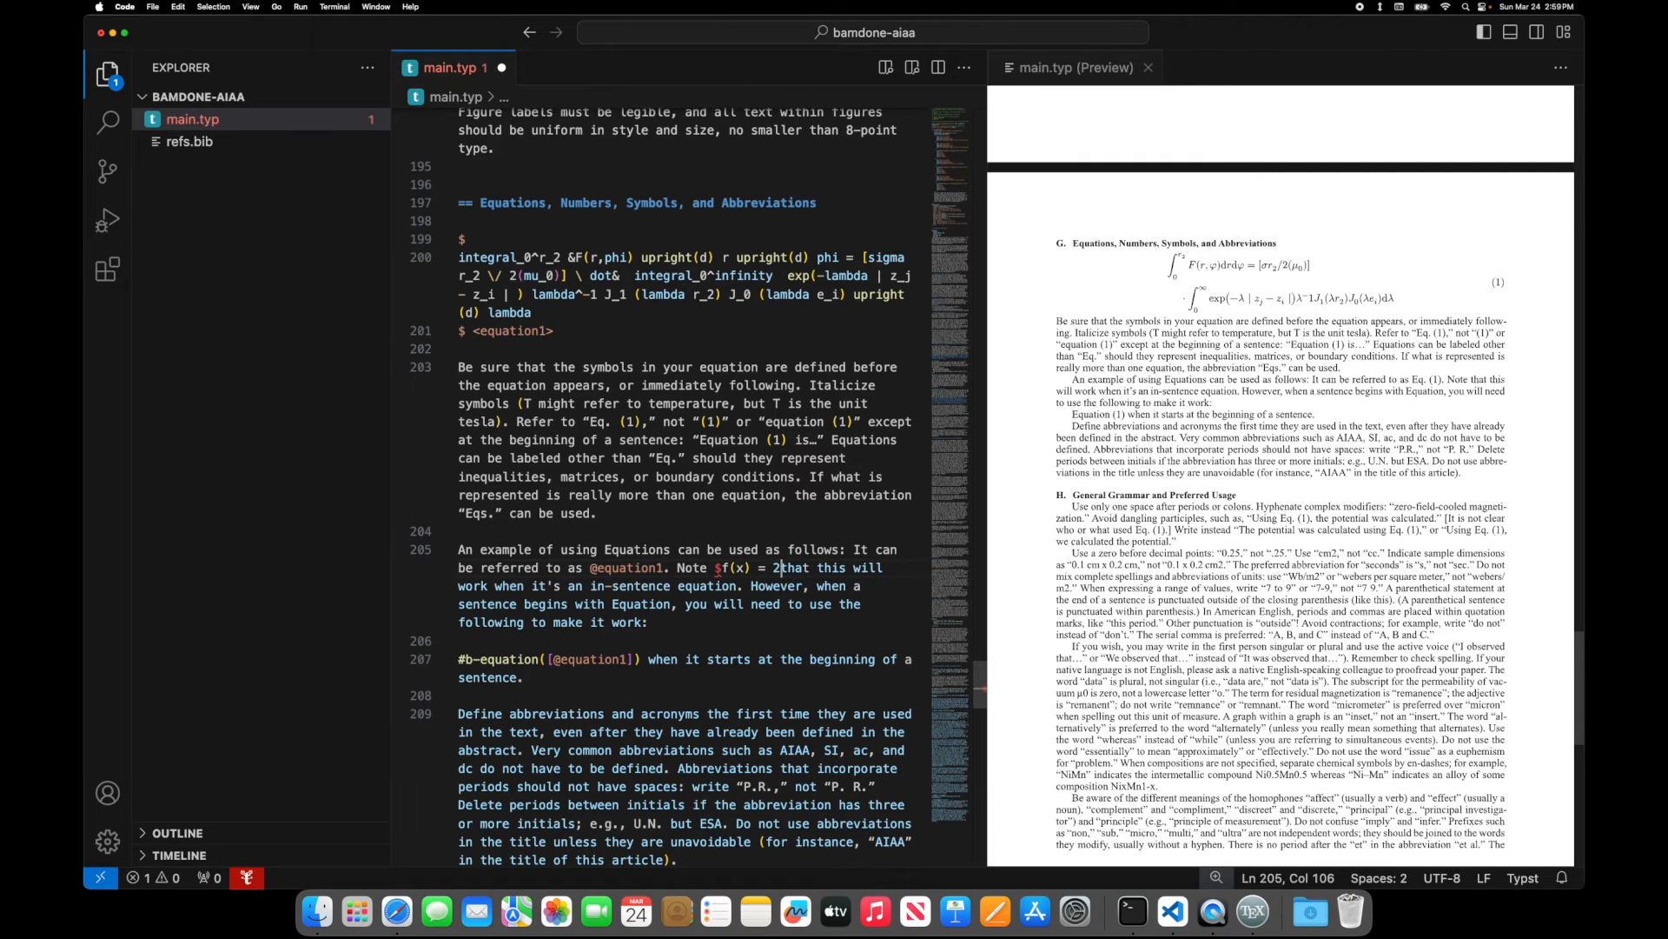
{"action": "type", "text": "*x^2"}
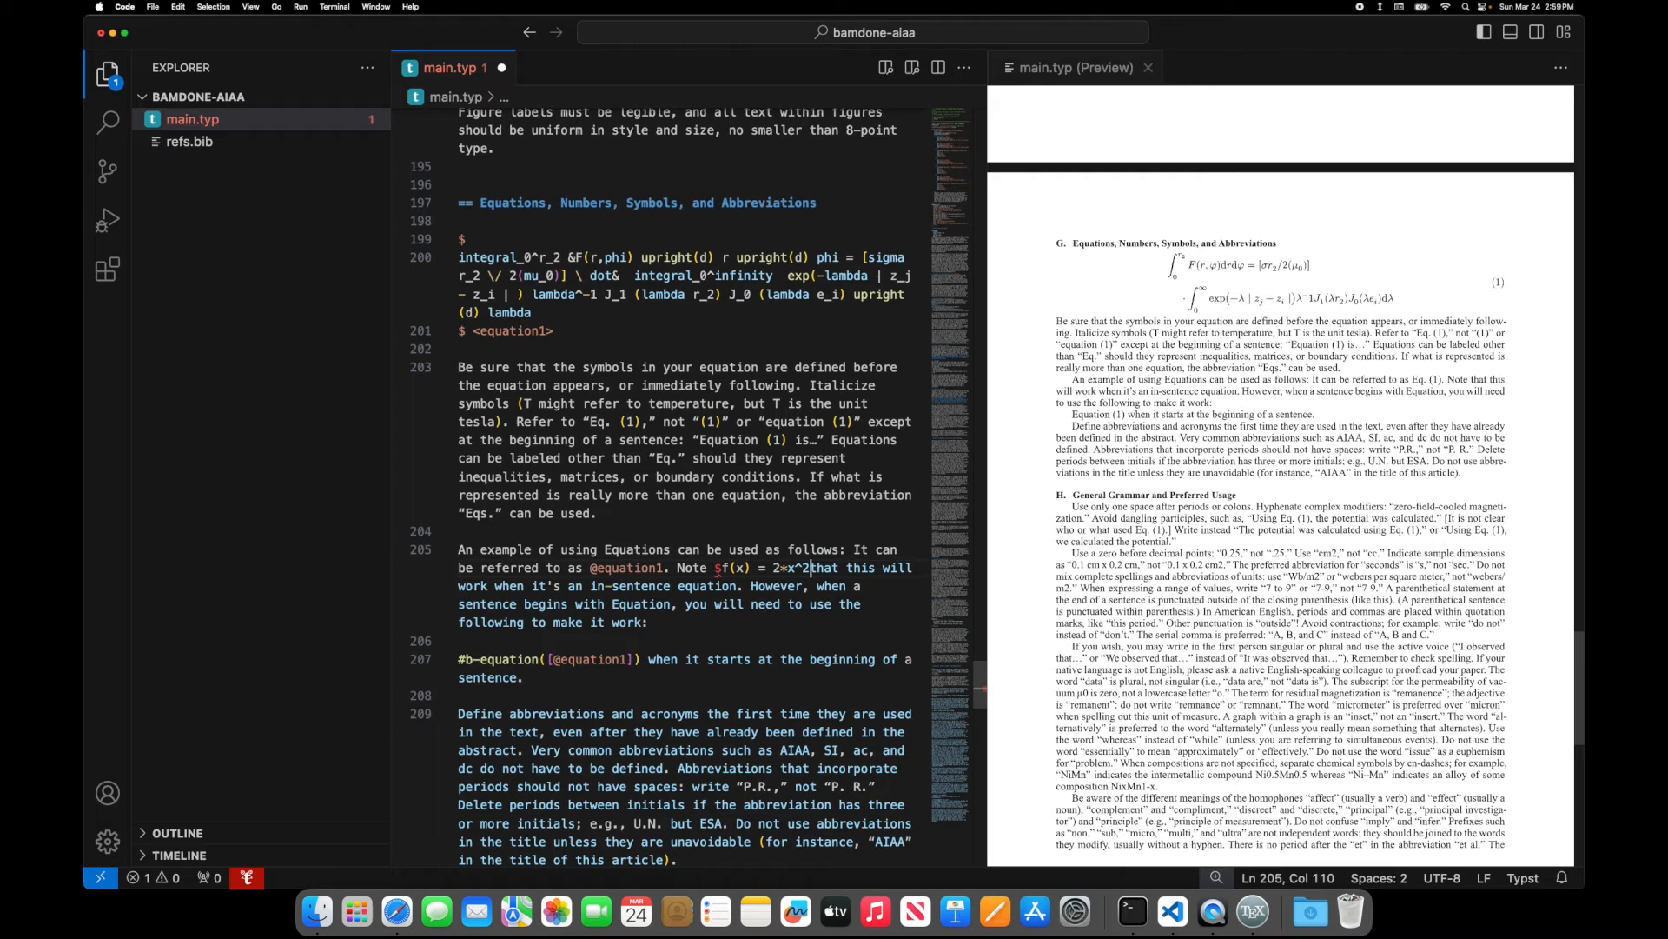
{"action": "type", "text": "$"}
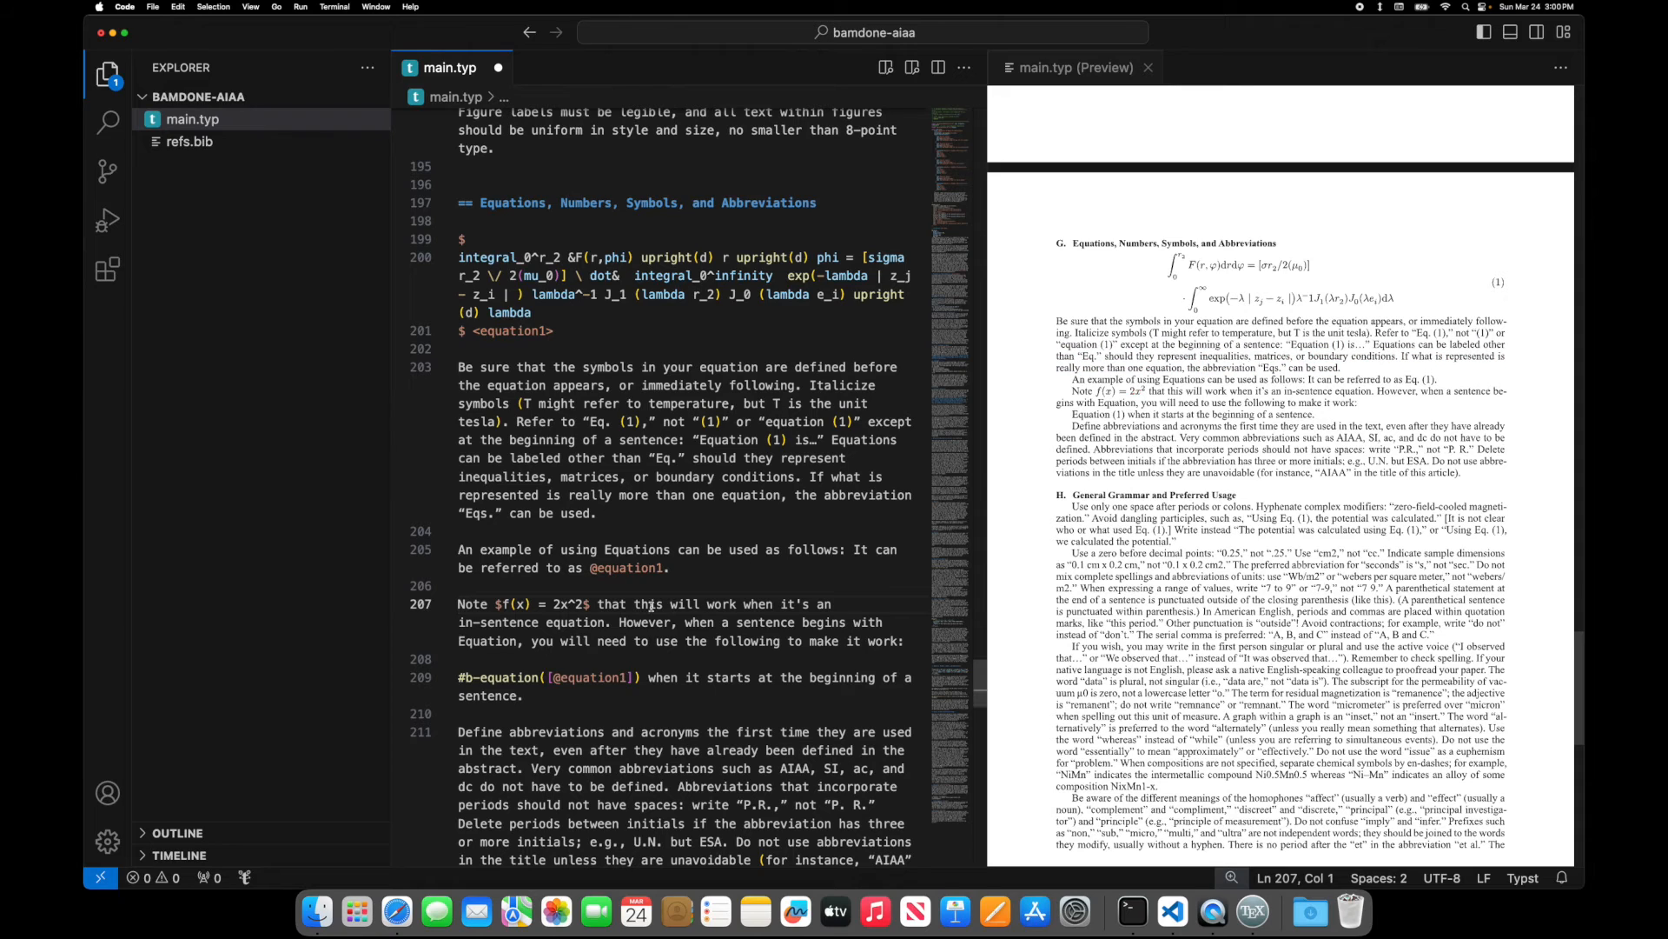
{"action": "double_click", "coordinate": [494, 603]}
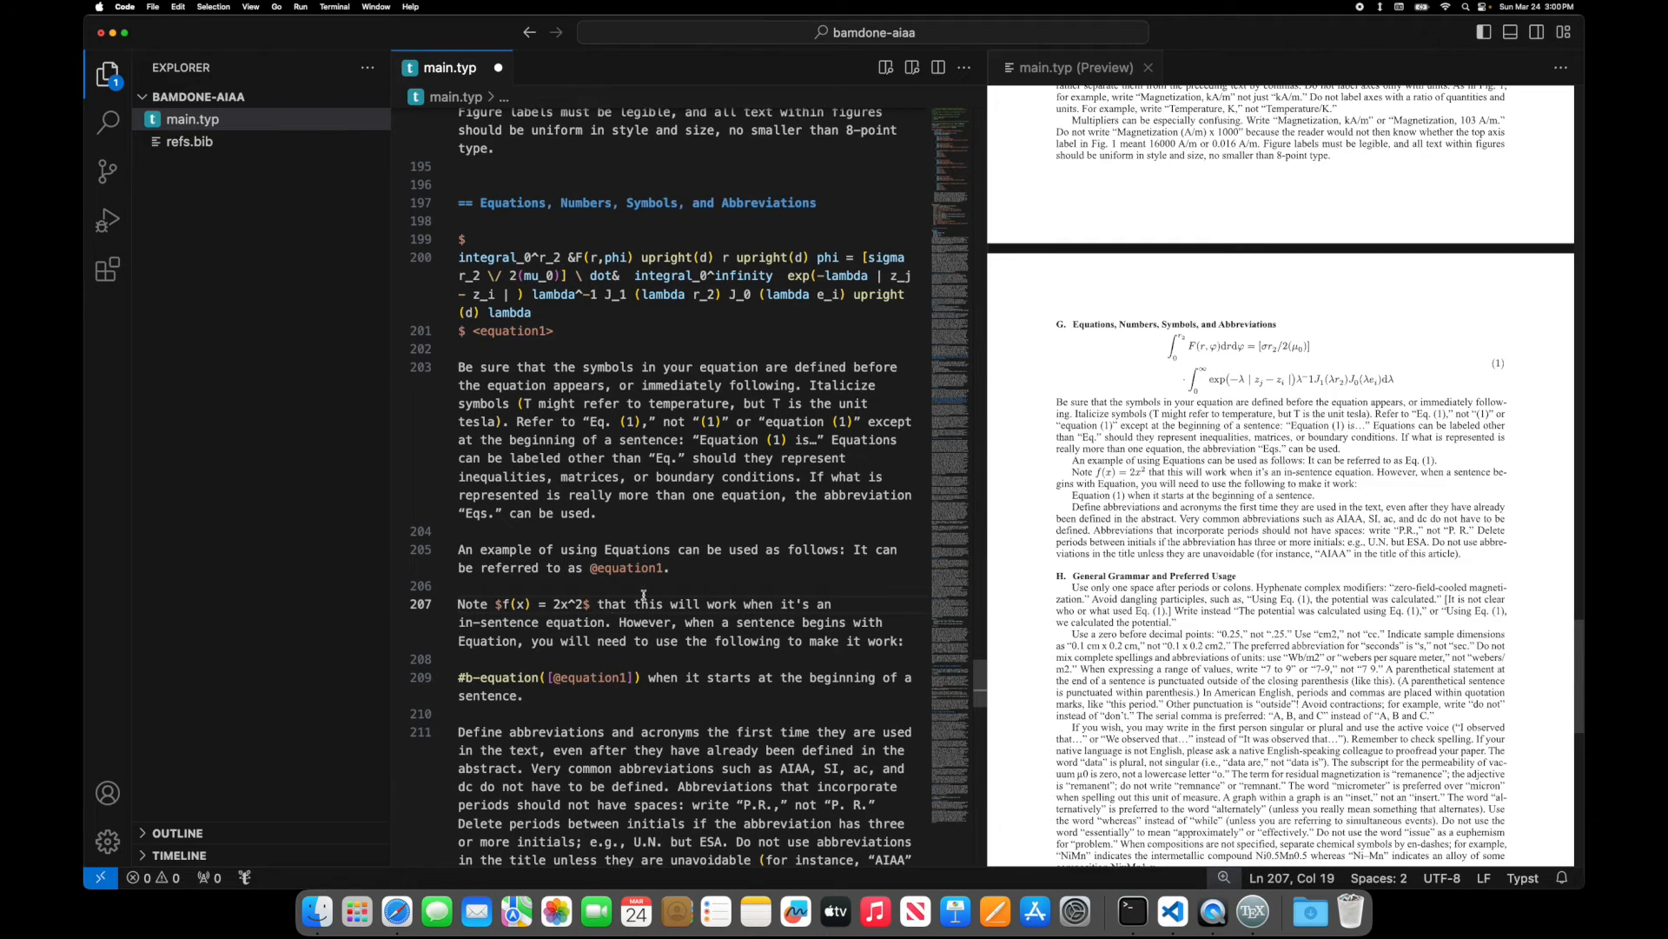
{"action": "double_click", "coordinate": [629, 567]}
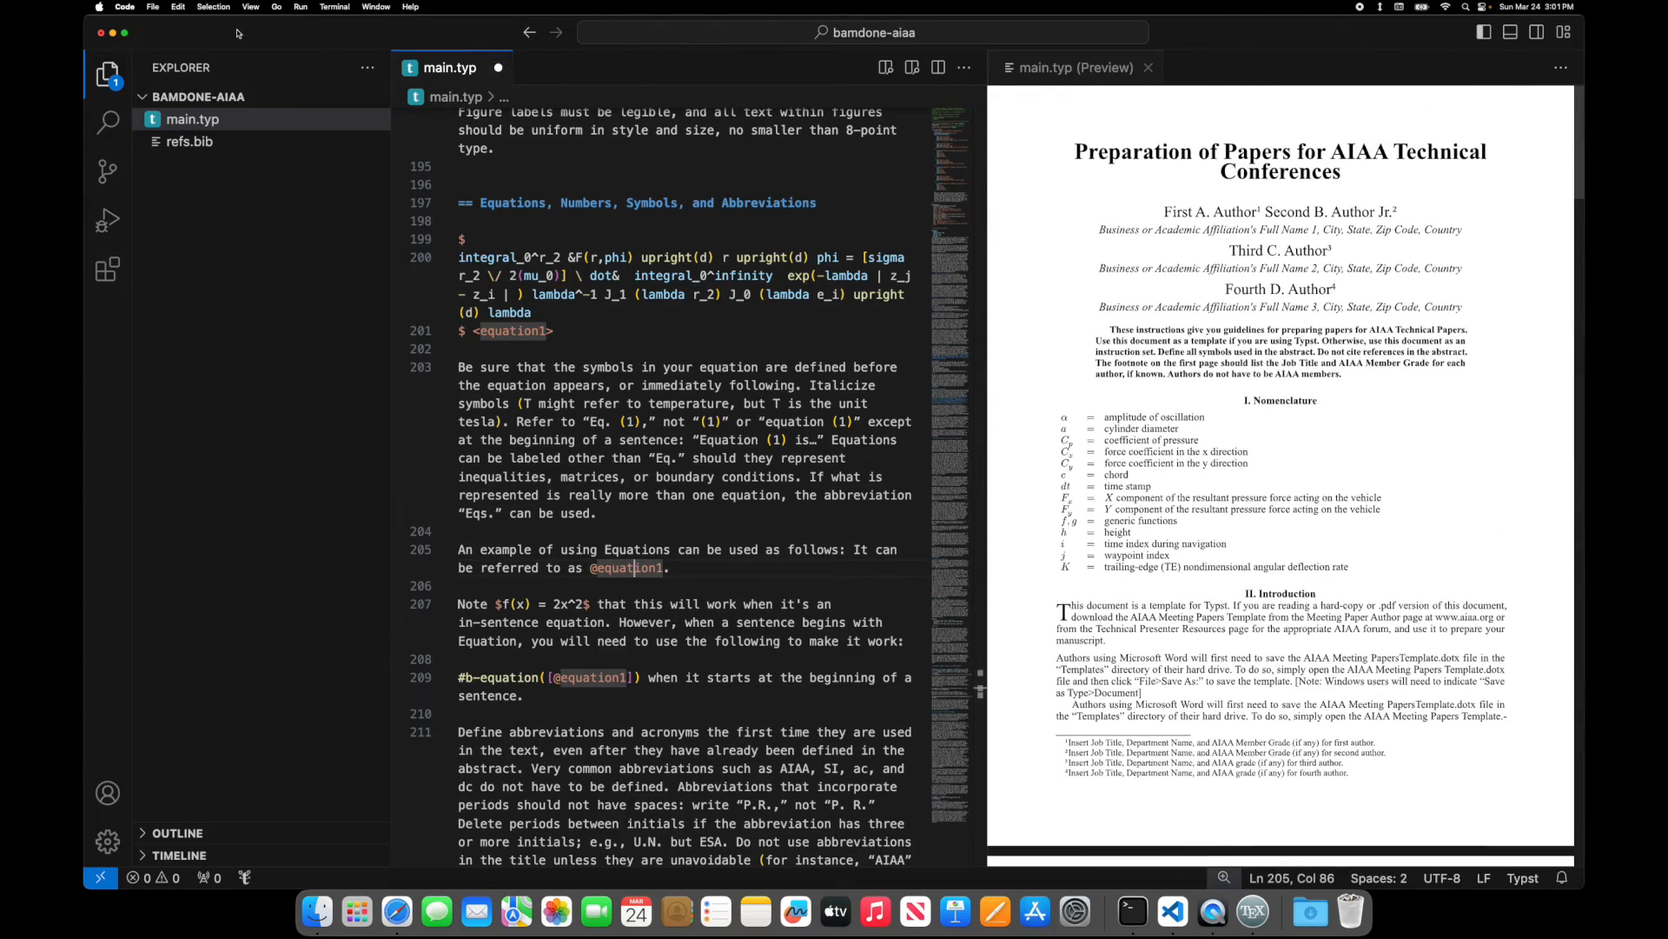
{"action": "mouse_move", "coordinate": [398, 911]}
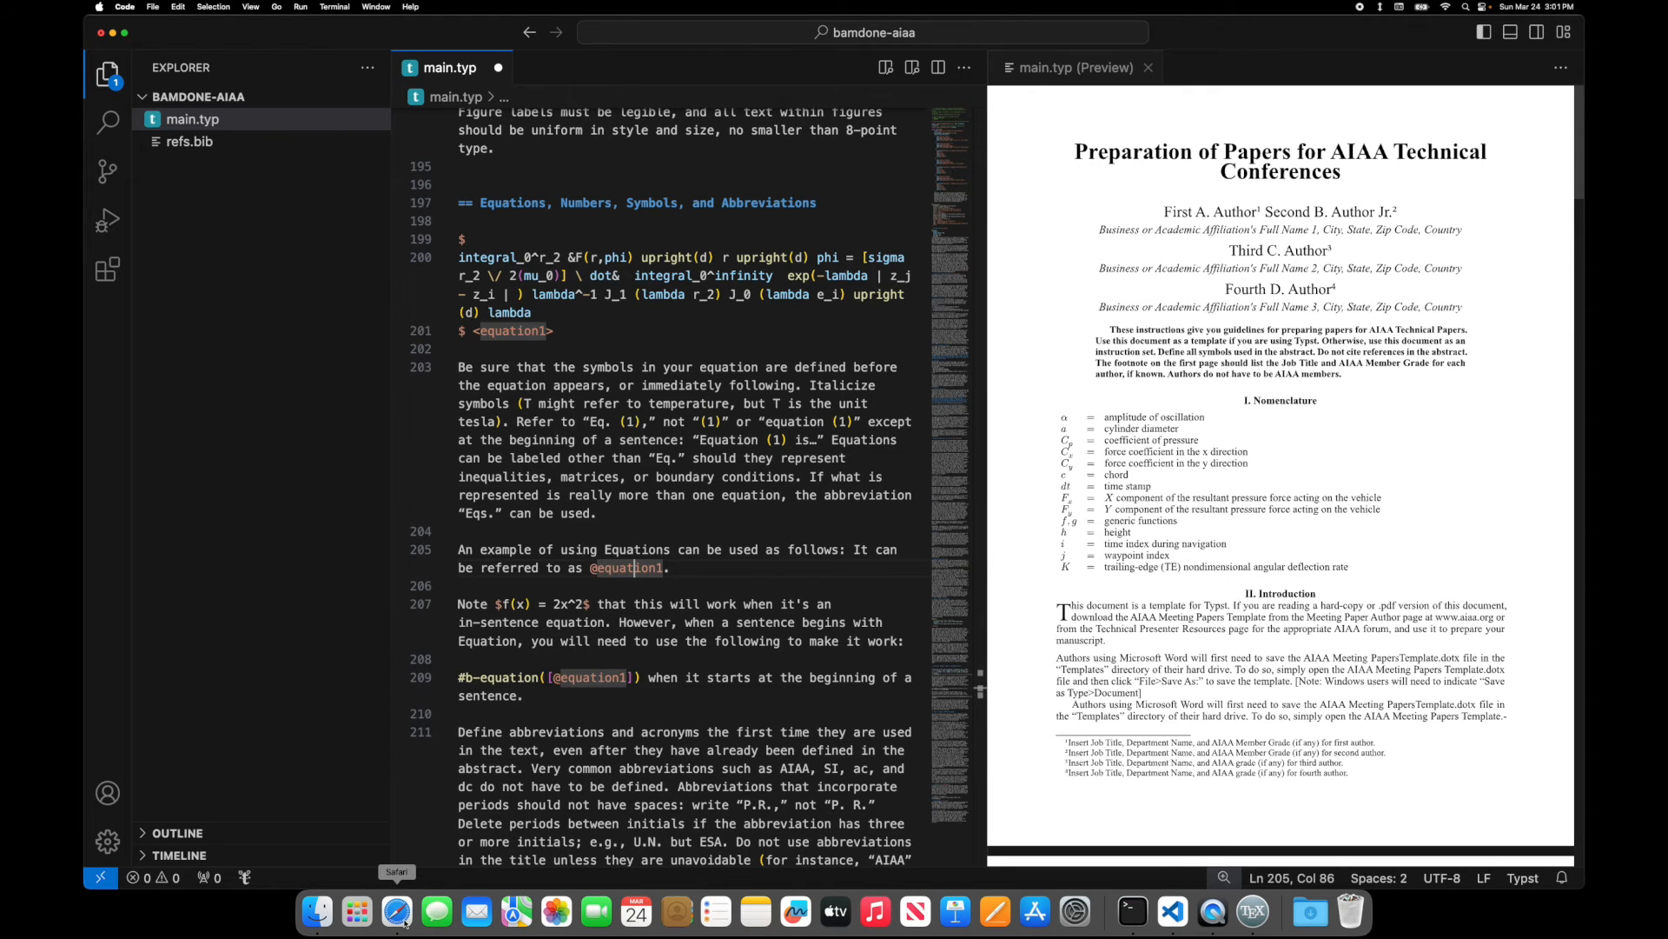
- Browse charged-ieee in the typst/templates repository and copy its HTTPS clone URL
{"action": "left_click", "coordinate": [397, 910]}
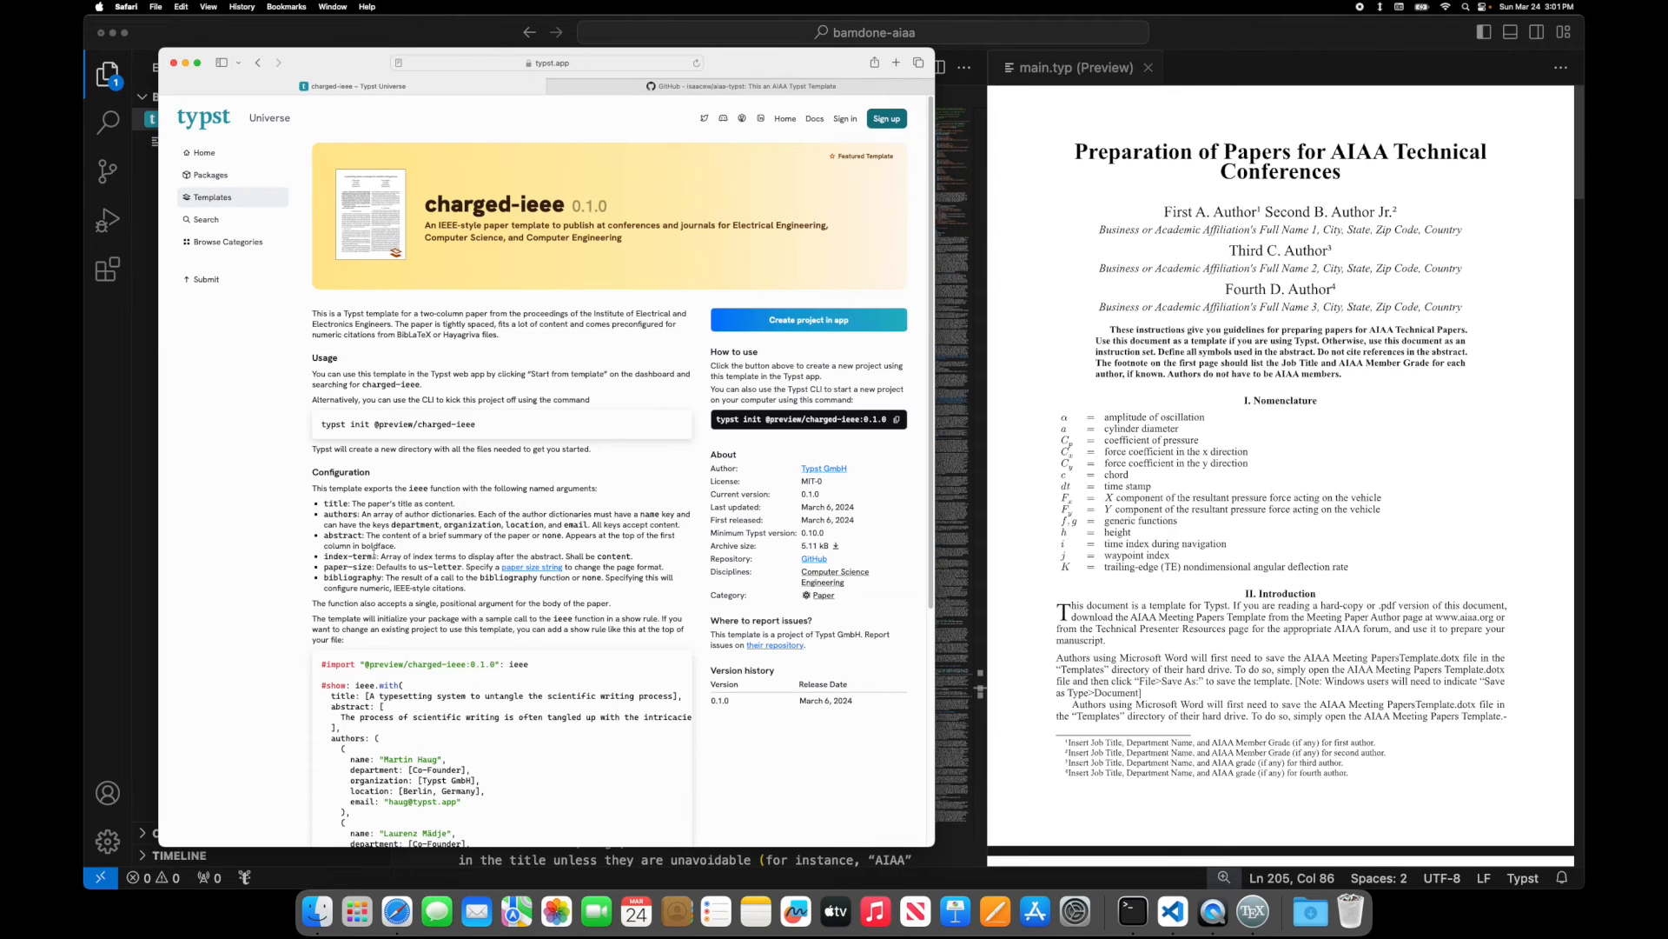
{"action": "mouse_move", "coordinate": [835, 568]}
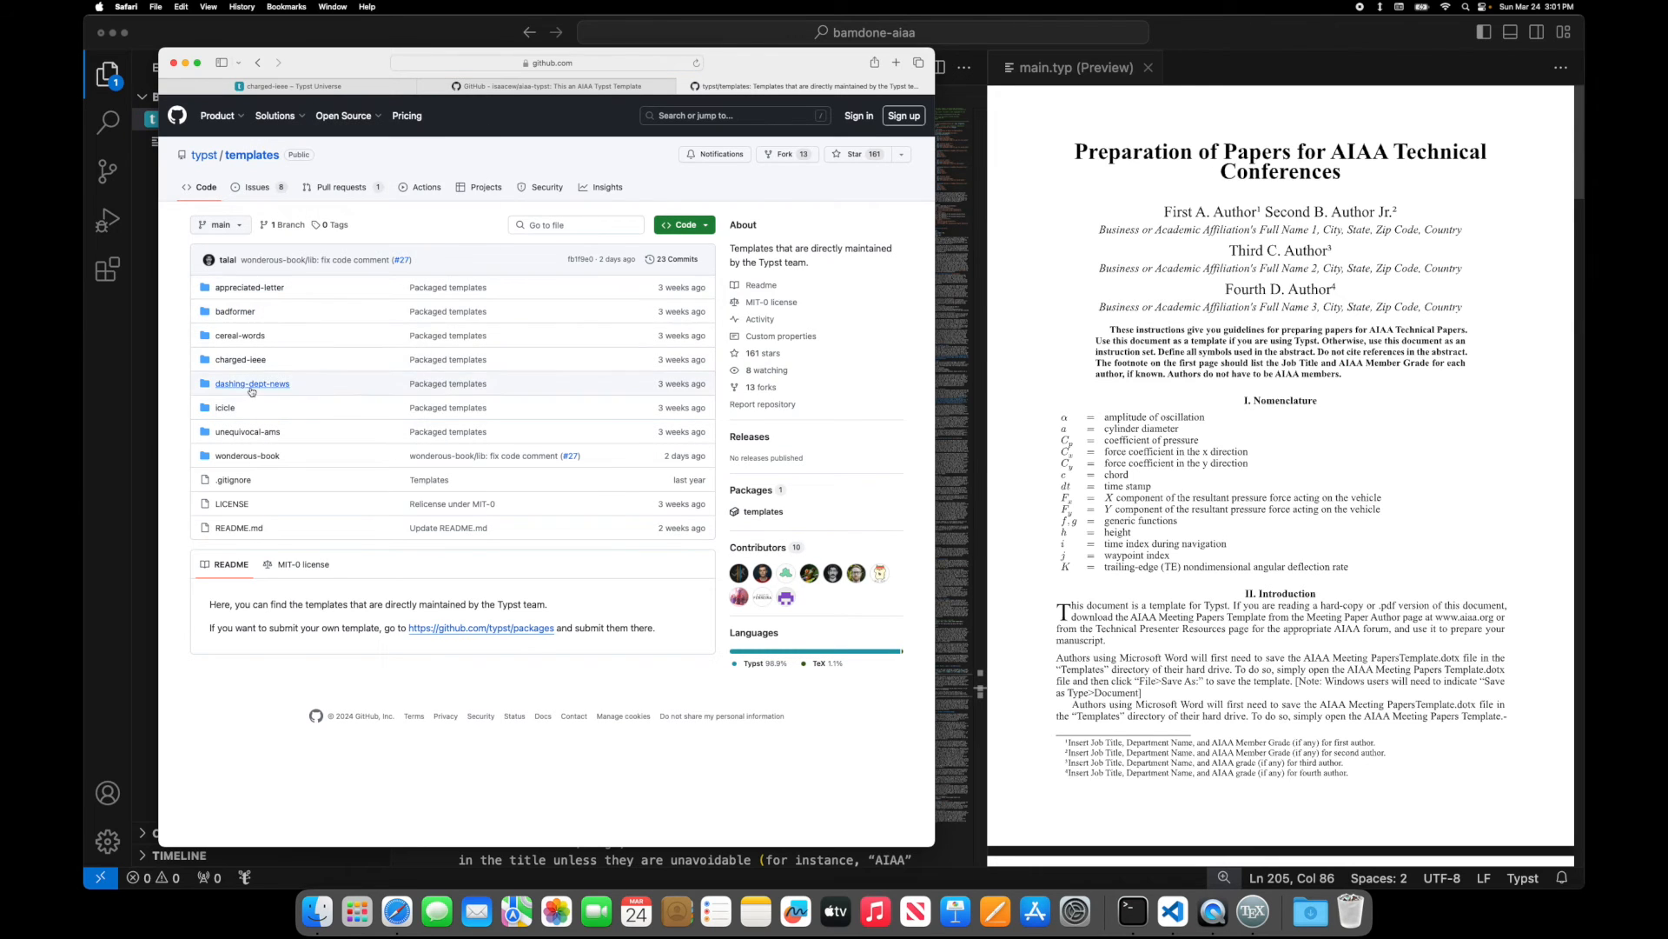
{"action": "mouse_move", "coordinate": [240, 359]}
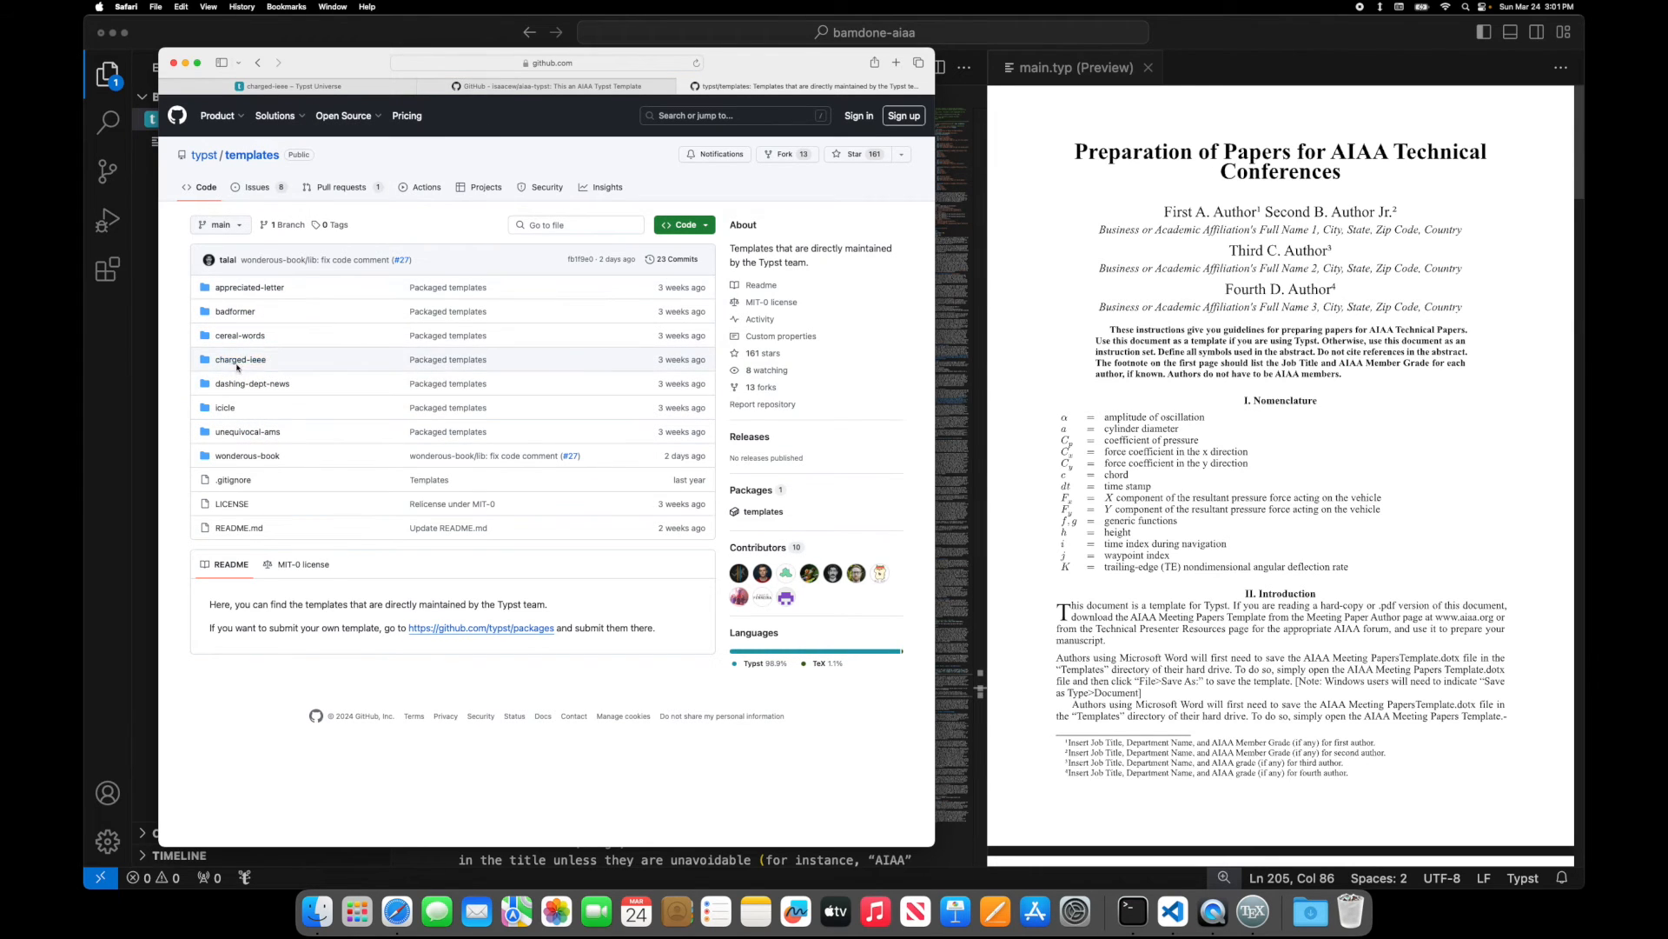
{"action": "left_click", "coordinate": [241, 359]}
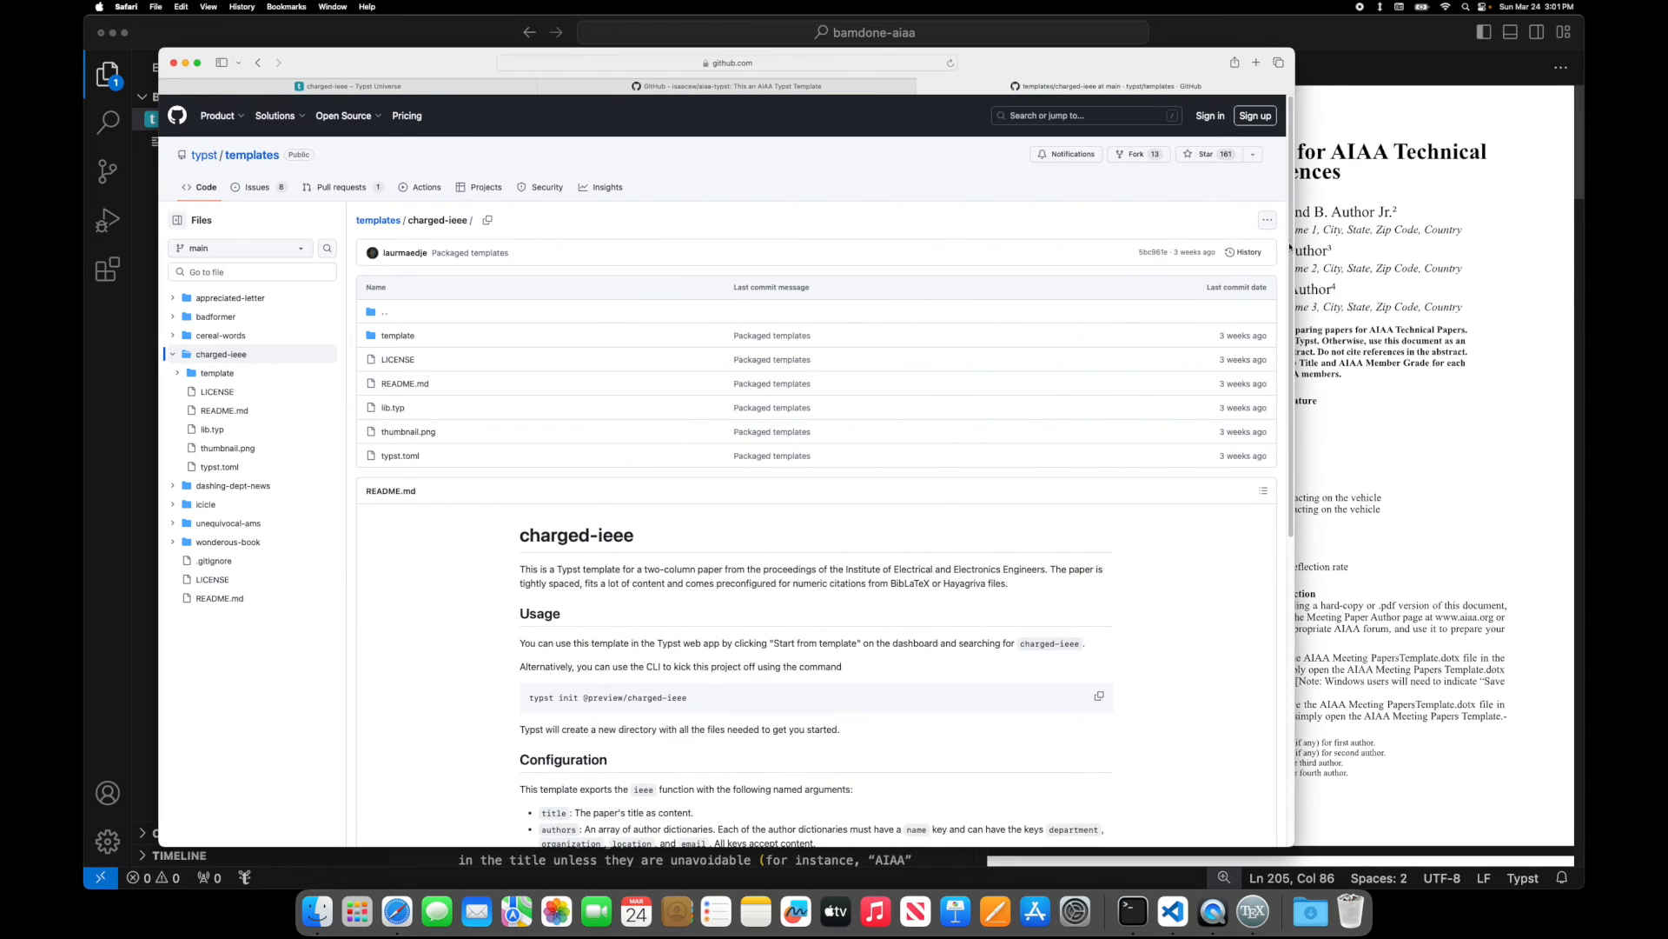
{"action": "left_click", "coordinate": [1267, 220]}
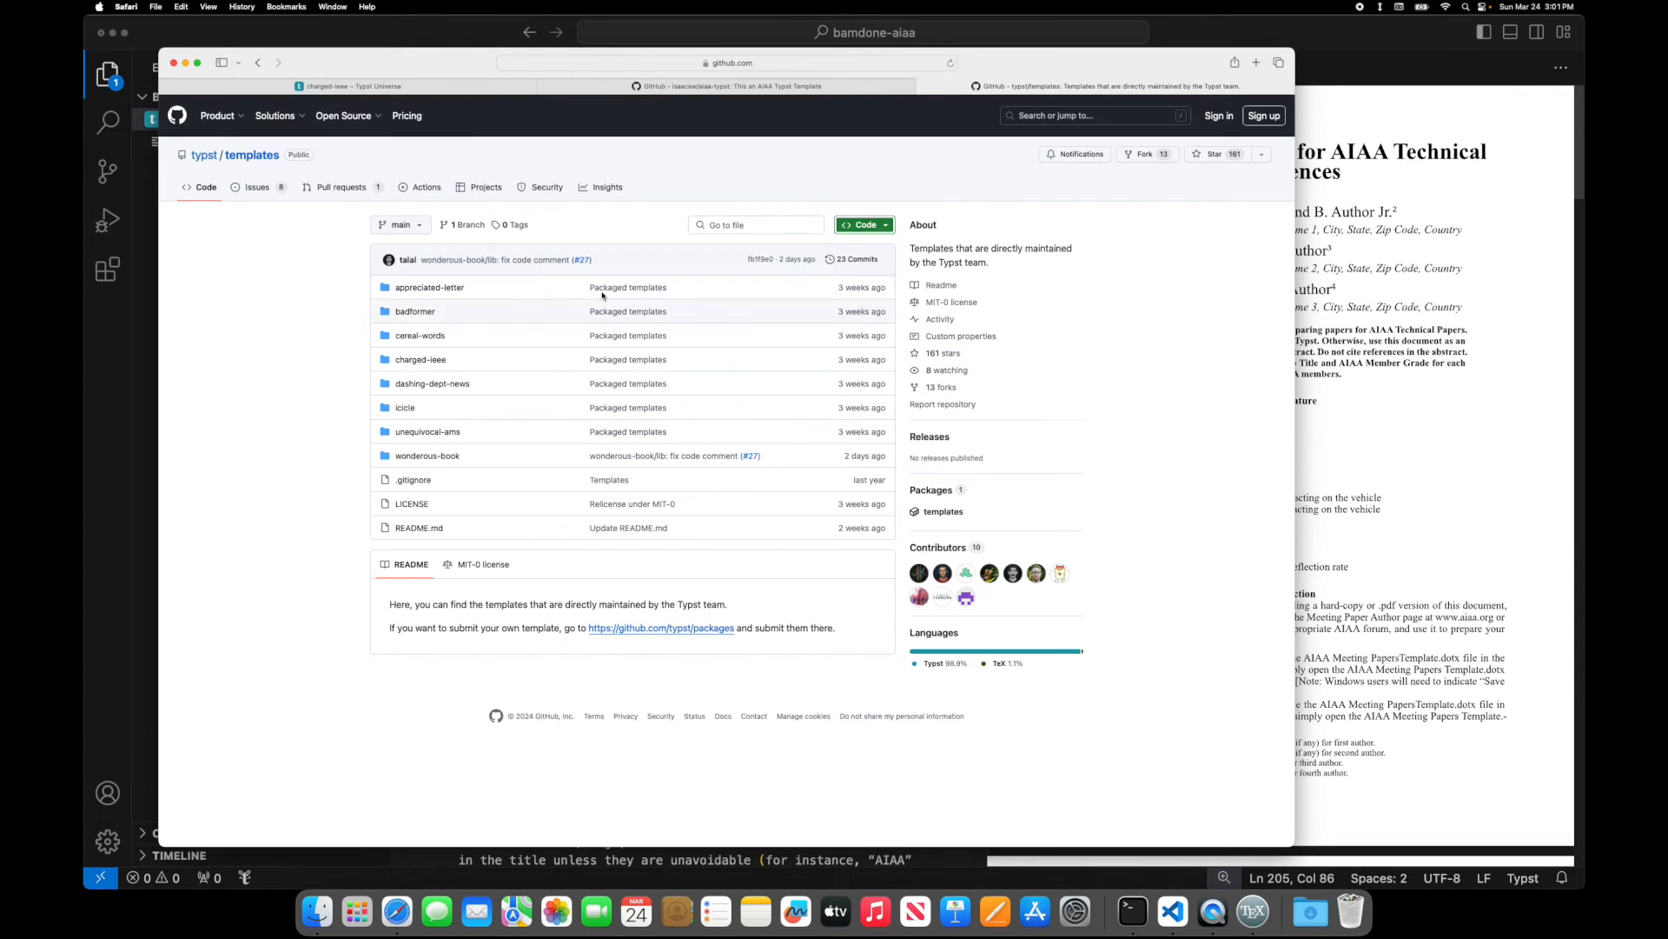
{"action": "left_click", "coordinate": [862, 224]}
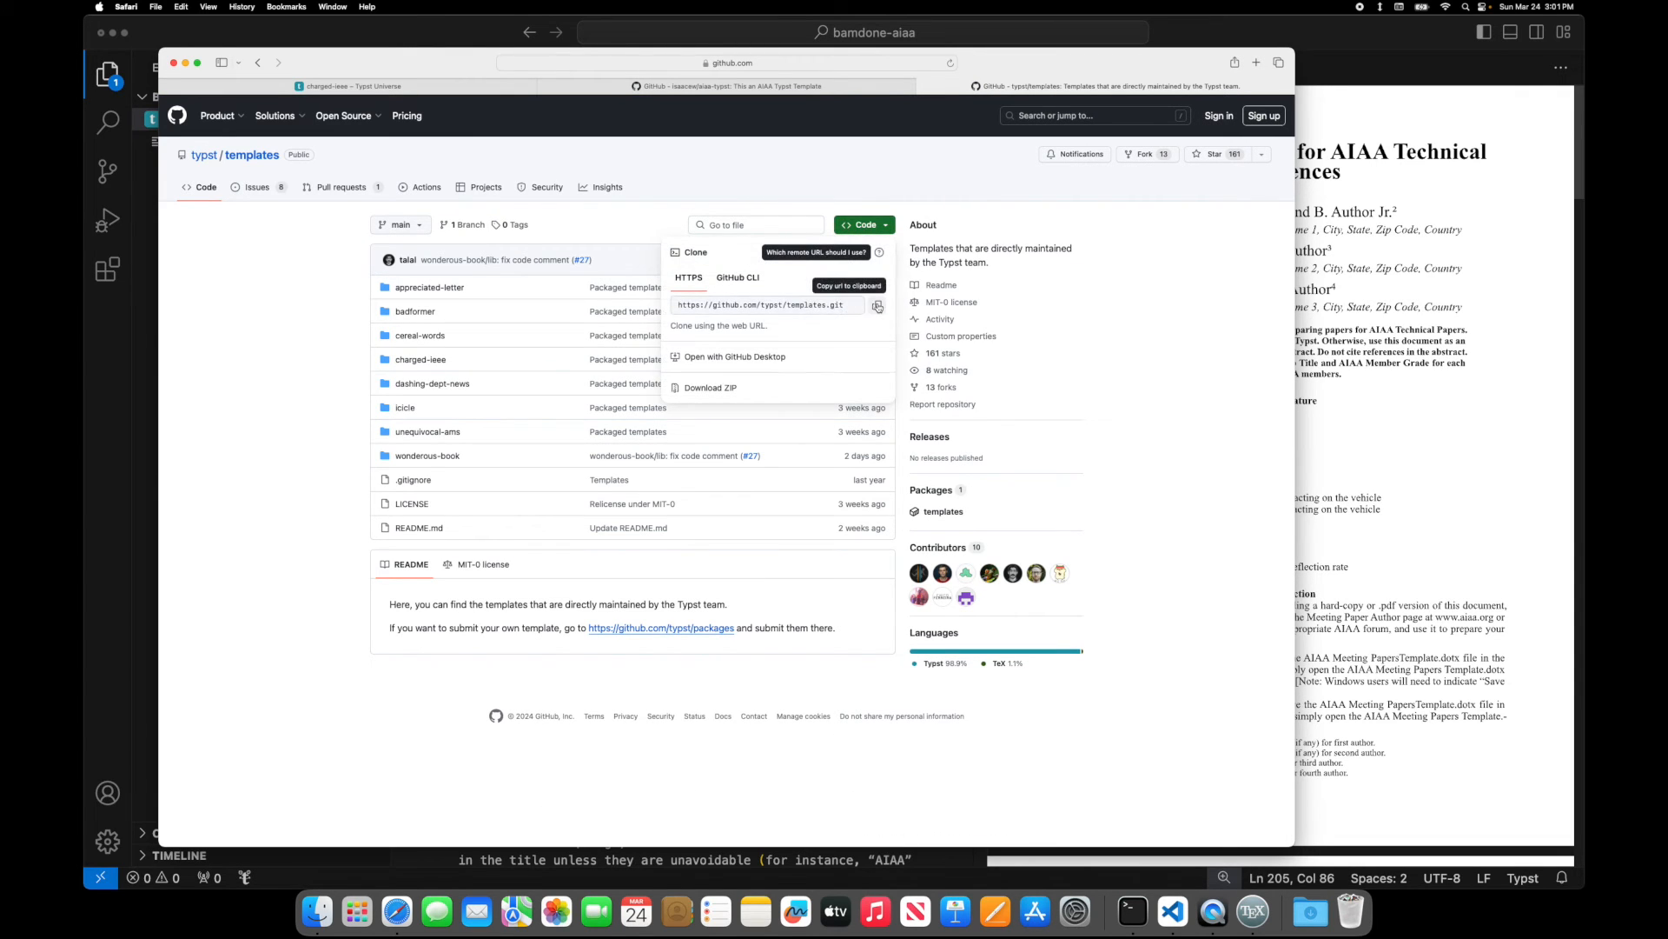
{"action": "left_click", "coordinate": [877, 305]}
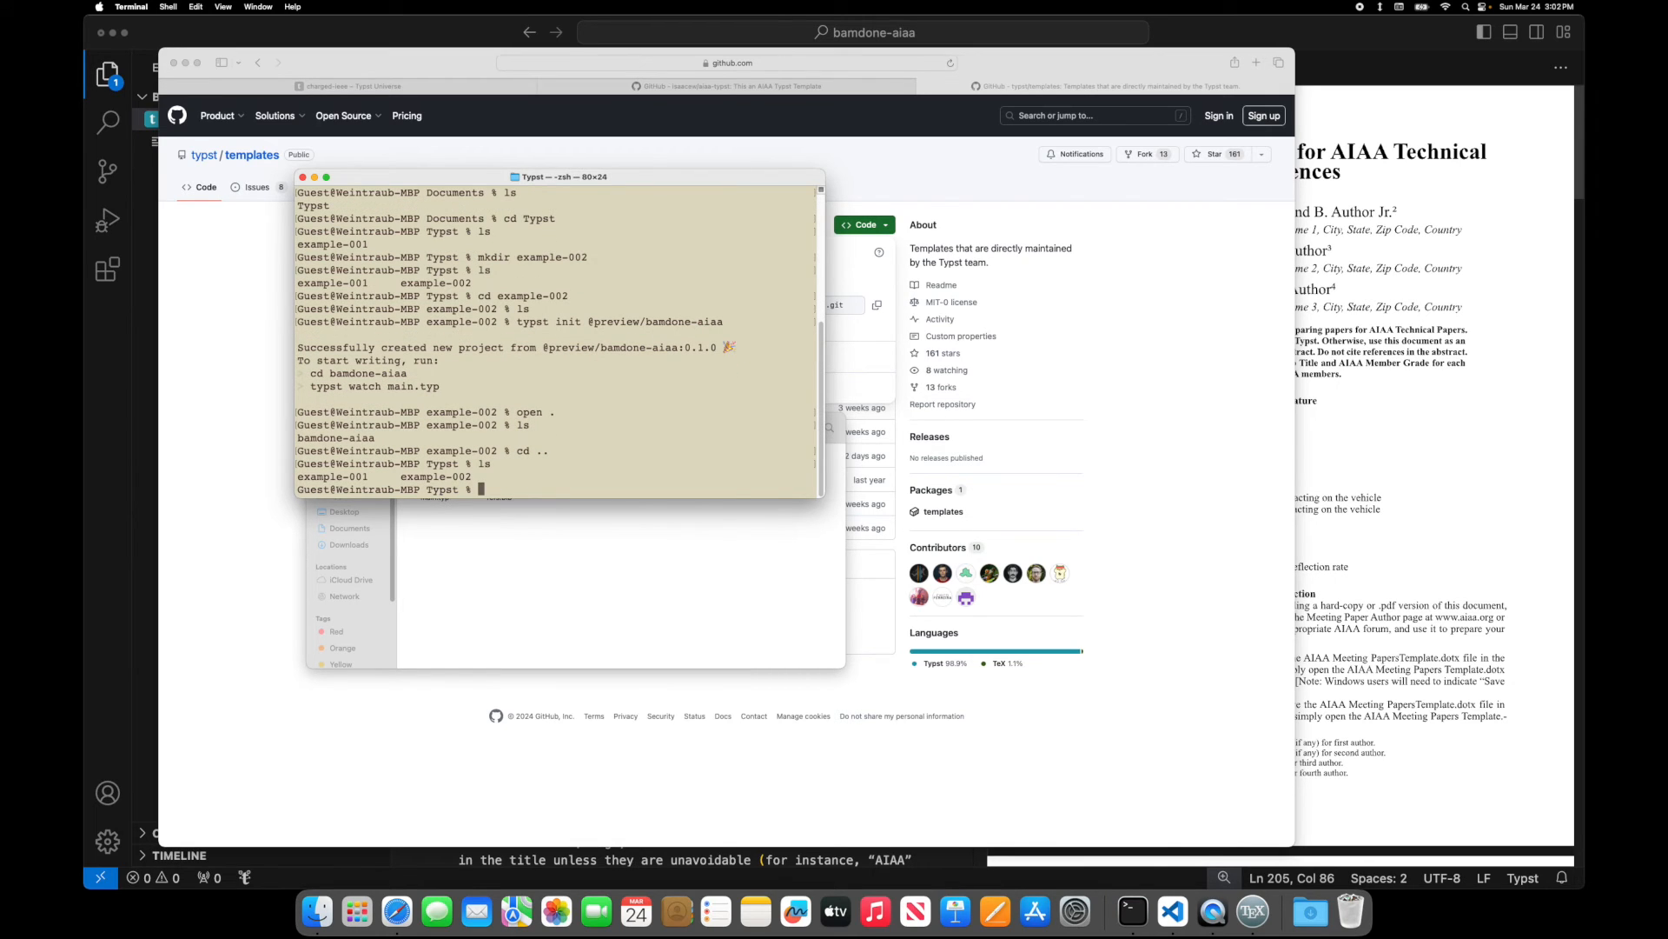
{"action": "type", "text": "https://github.com/typst/templates.git"}
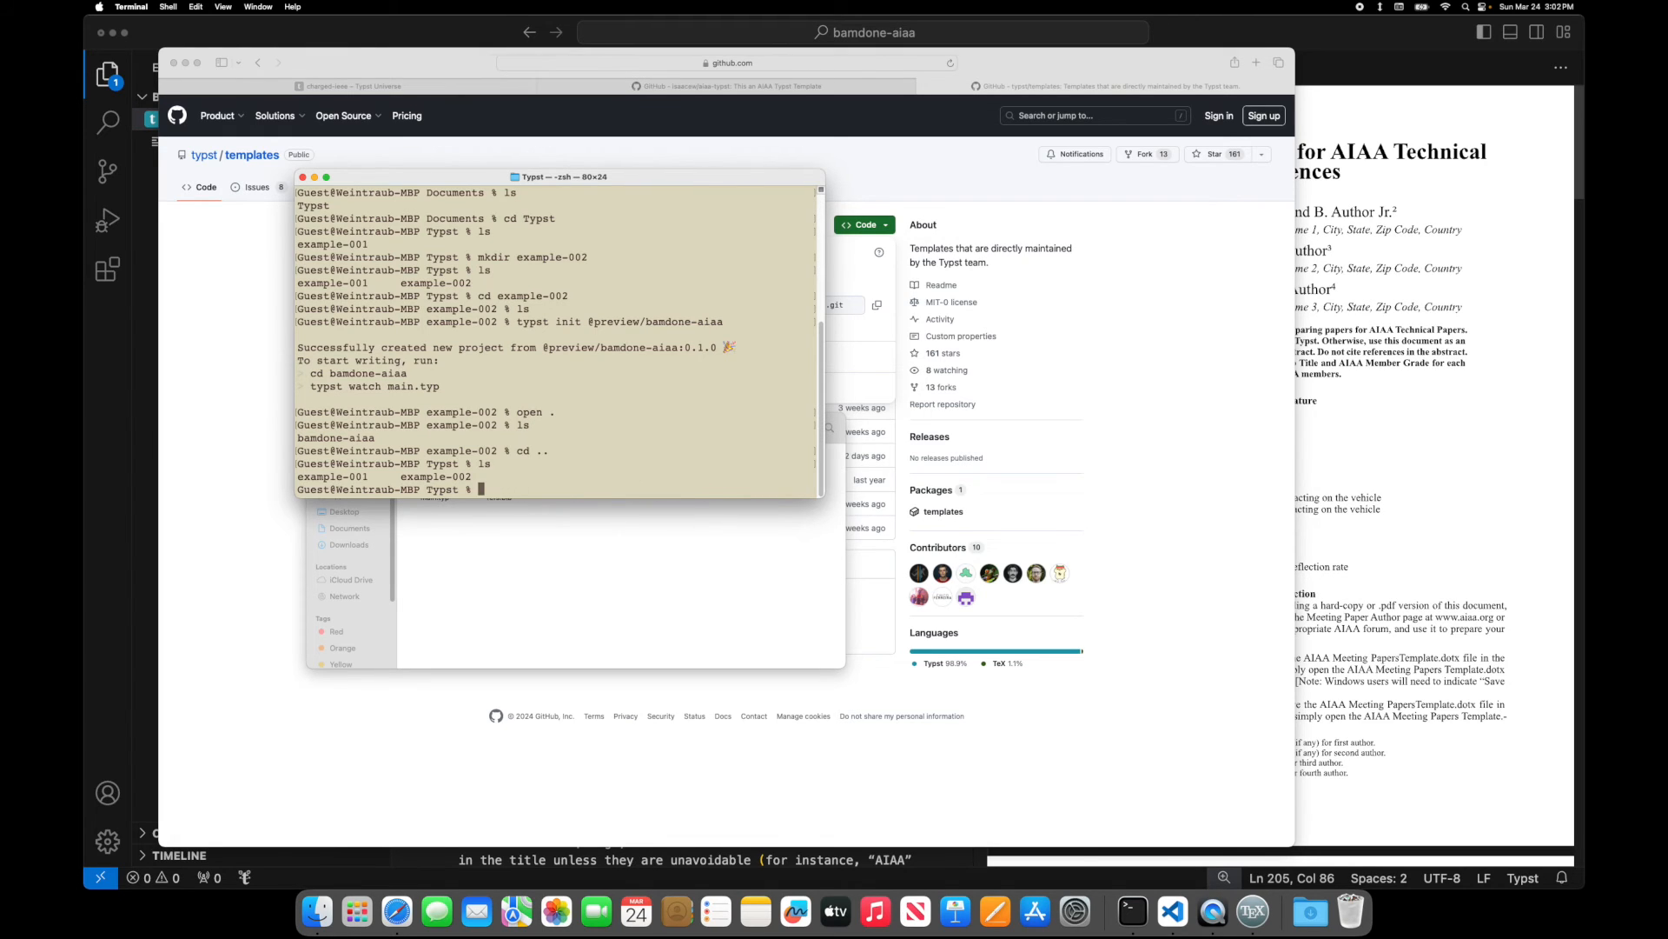
{"action": "type", "text": "git clone https://github.com/typst/templates.git"}
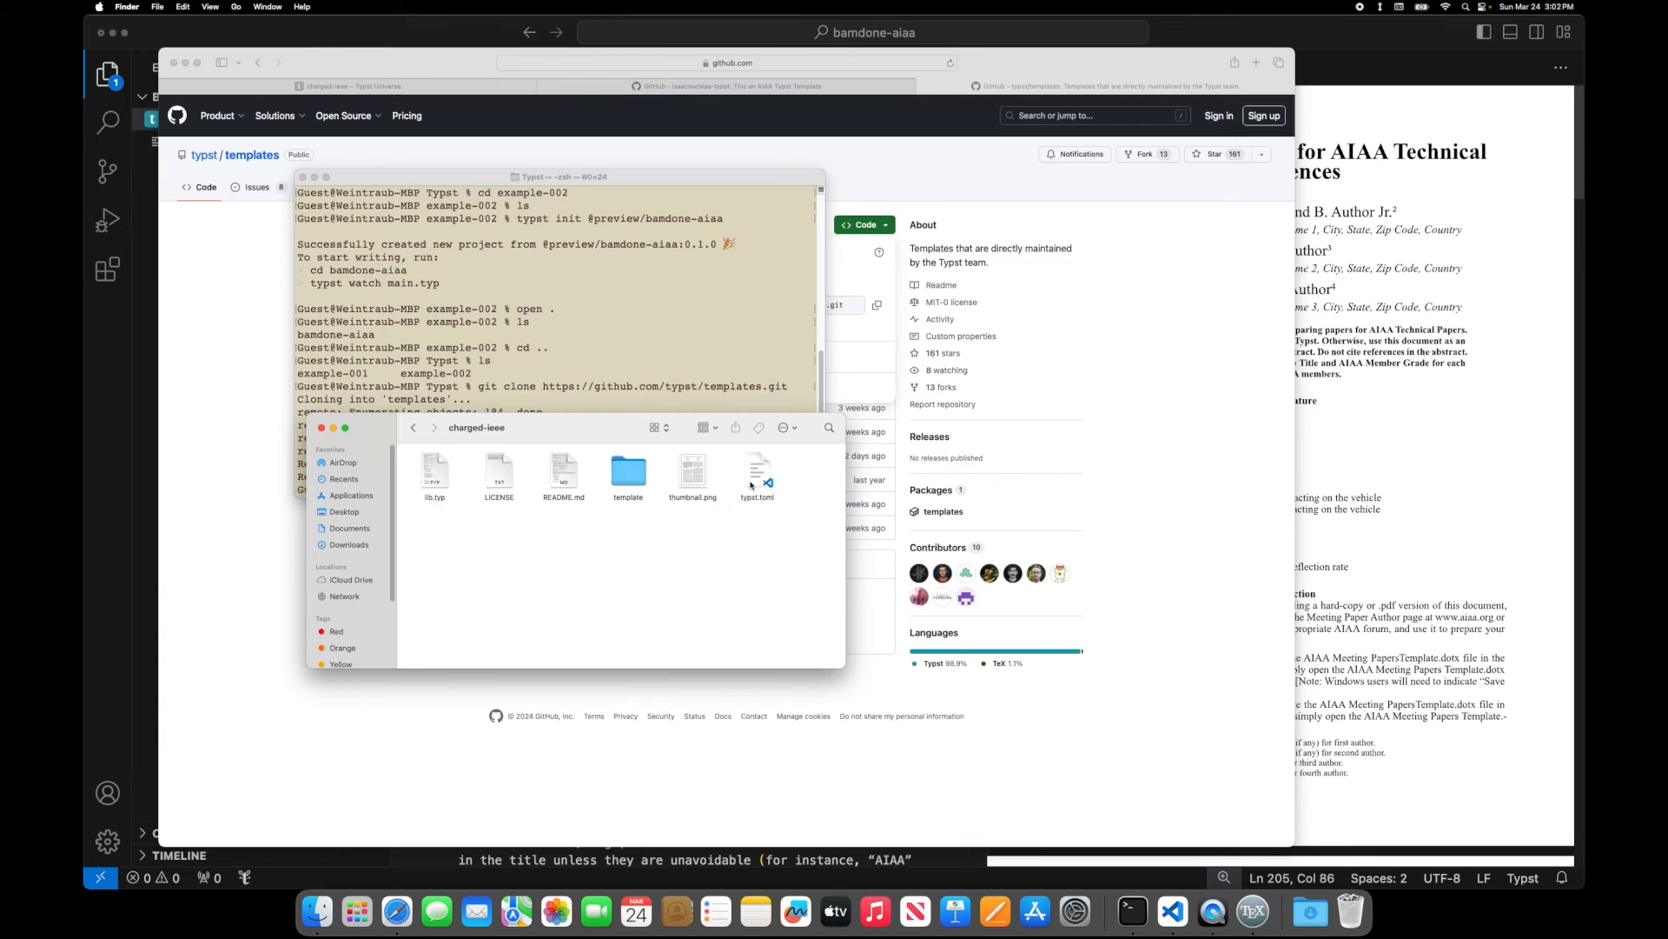
{"action": "left_click", "coordinate": [691, 469]}
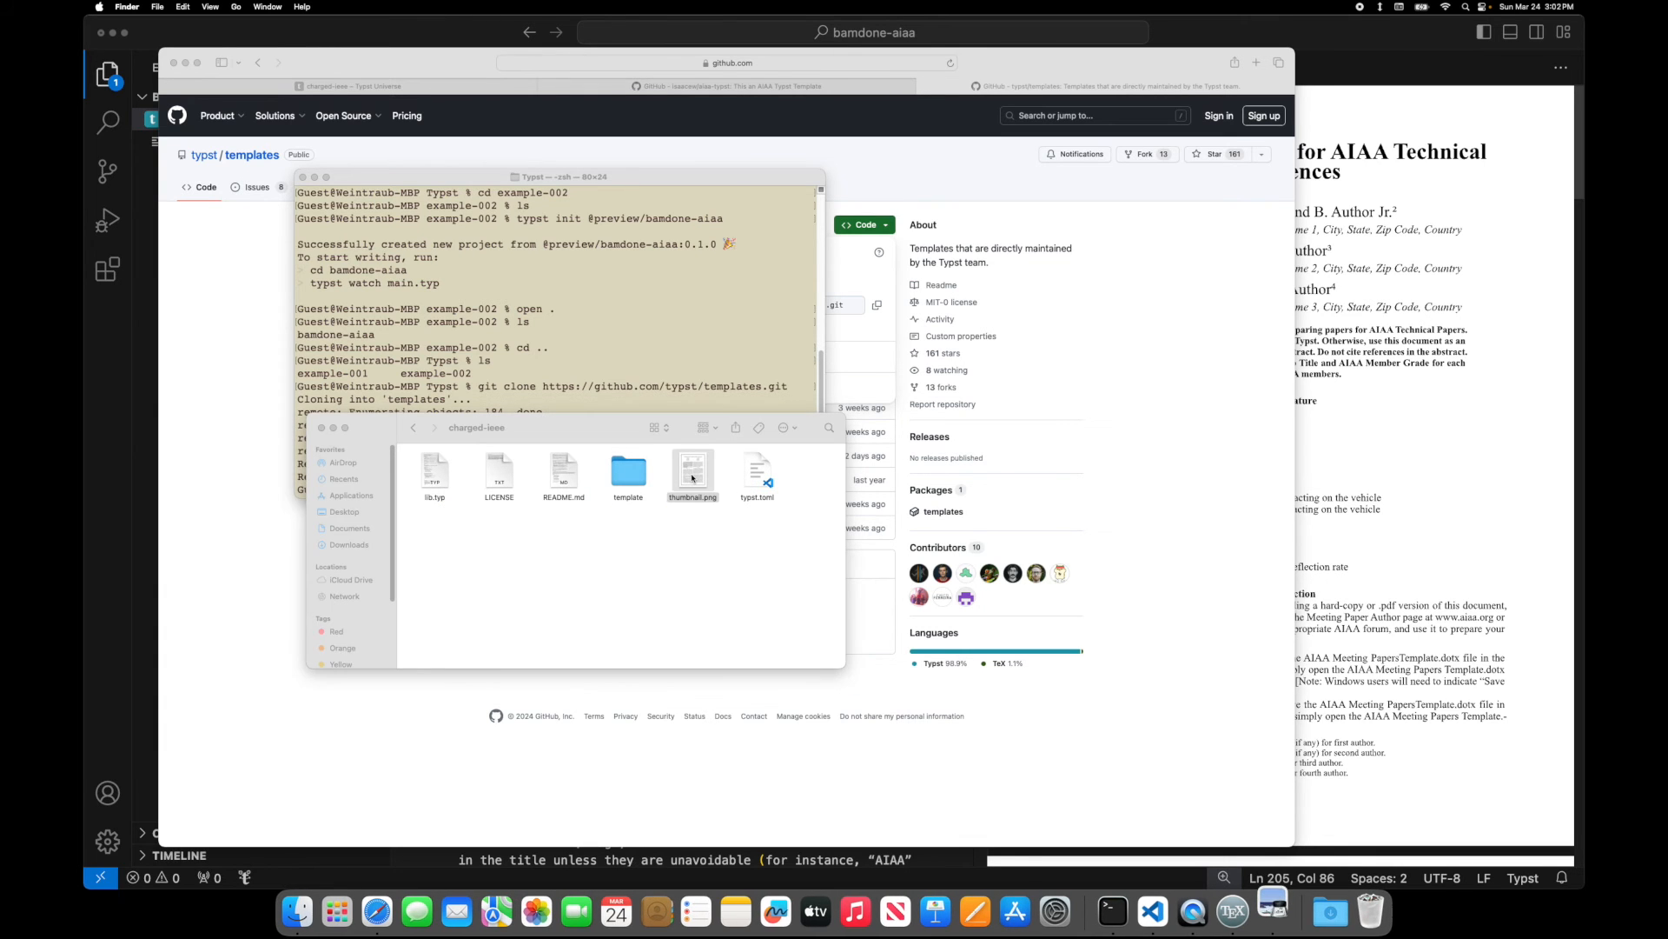
{"action": "double_click", "coordinate": [692, 468]}
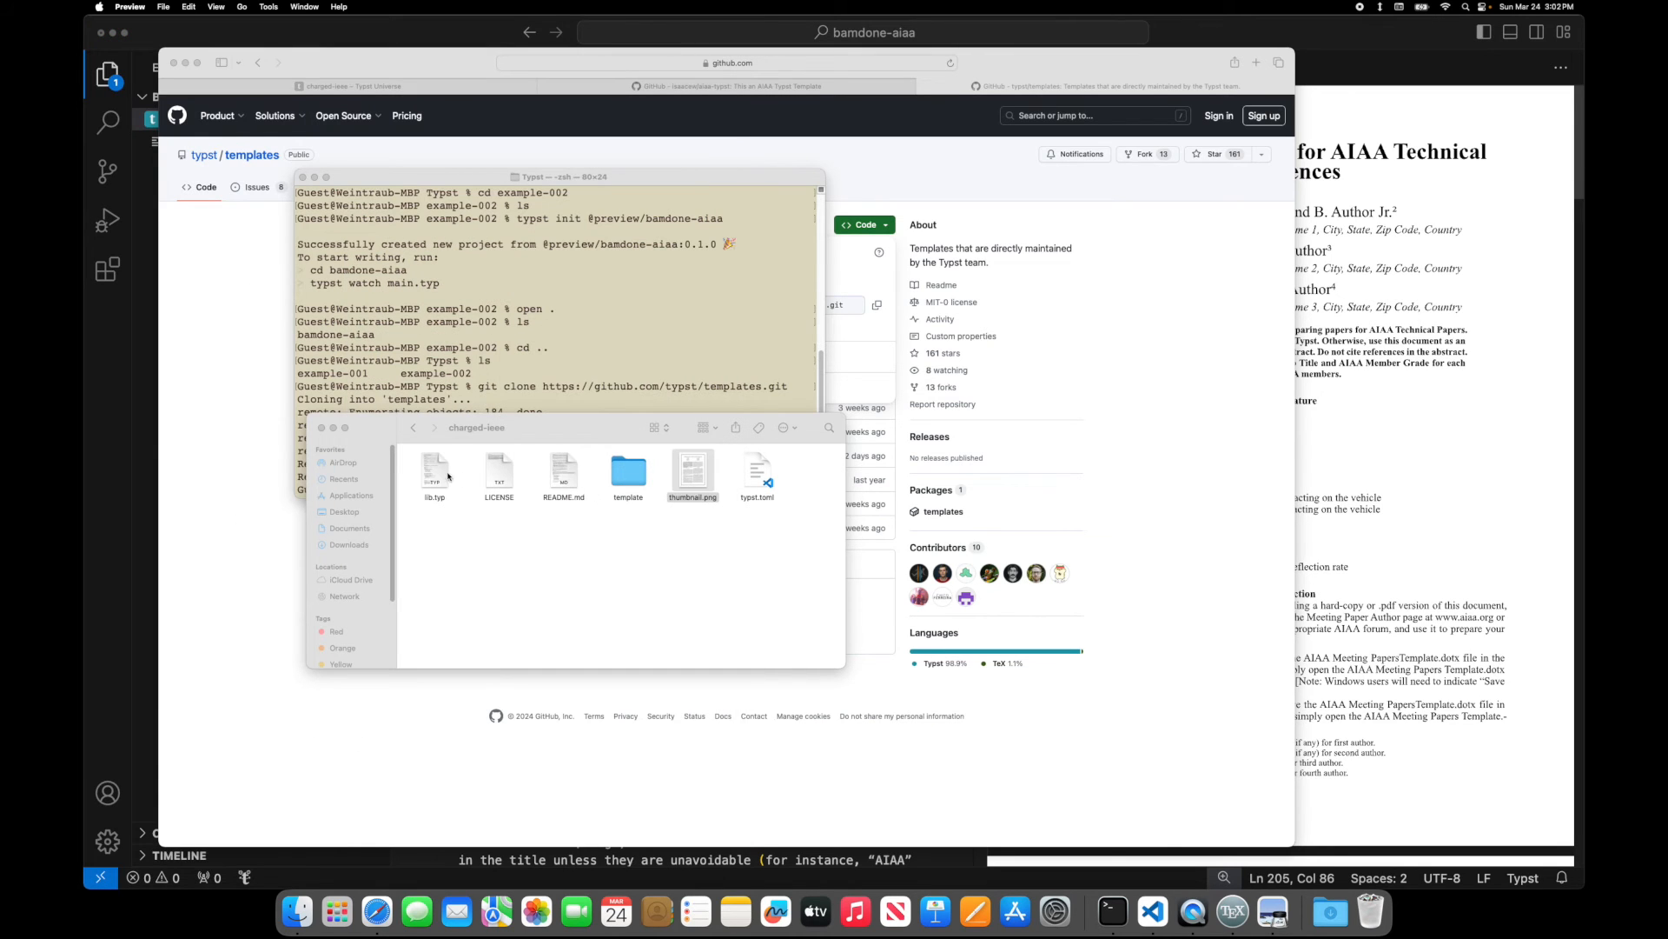
{"action": "left_click", "coordinate": [435, 471]}
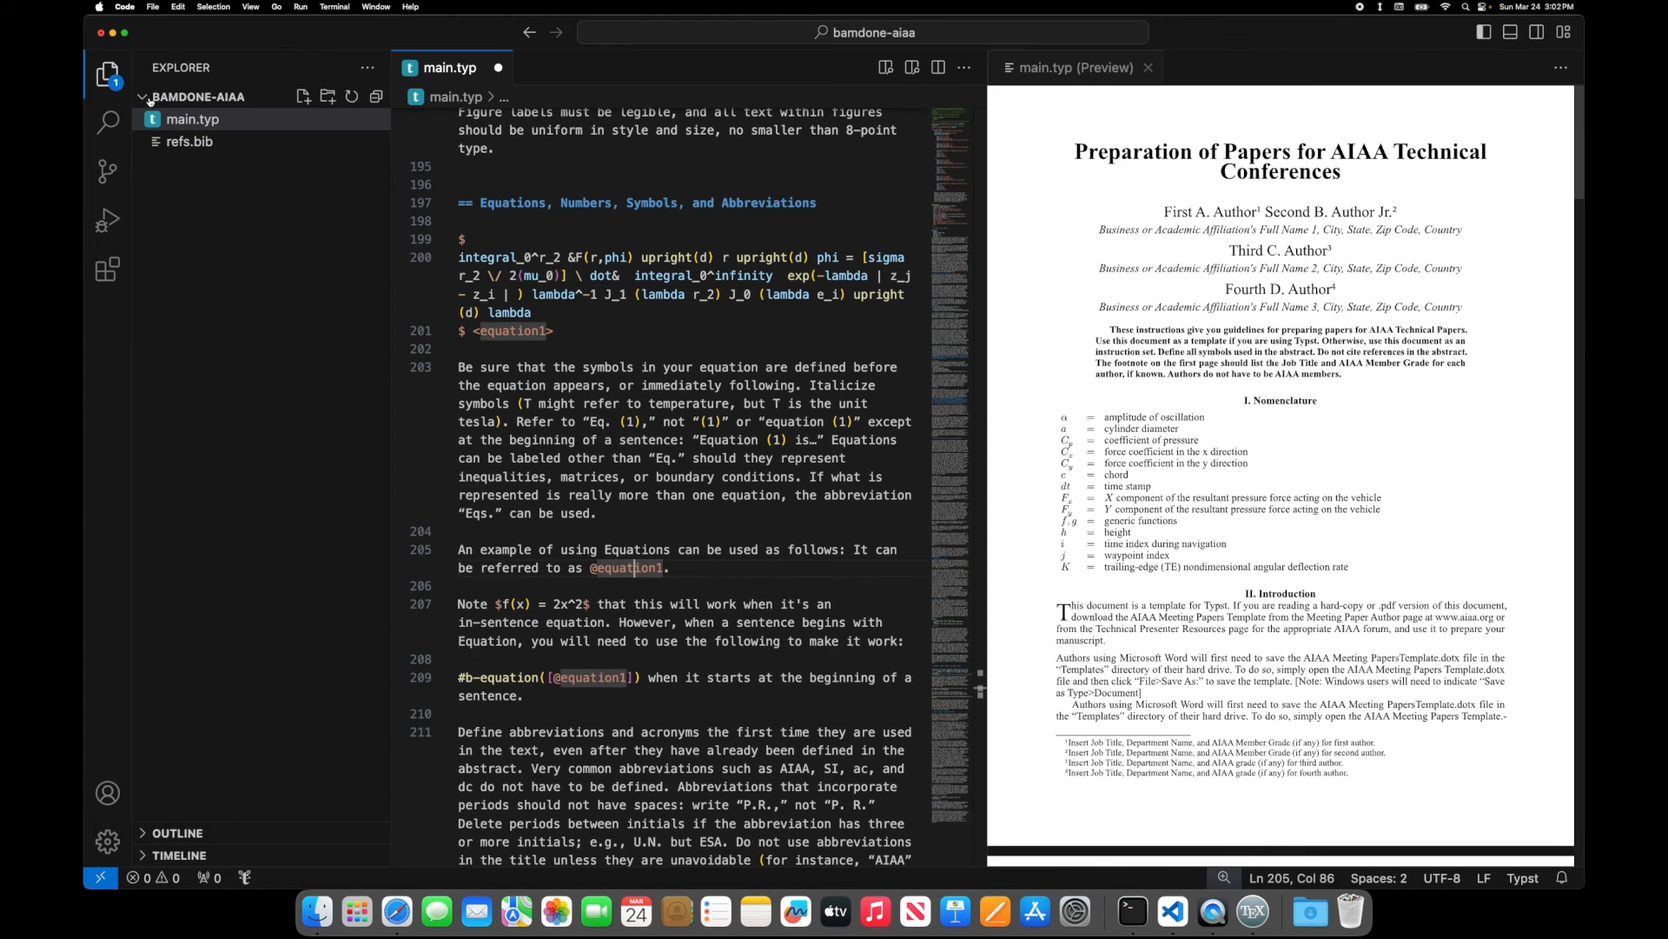
- Open Documents/Typst/templates/charged-ieee as the workspace folder via File > Open Folder
{"action": "left_click", "coordinate": [155, 6]}
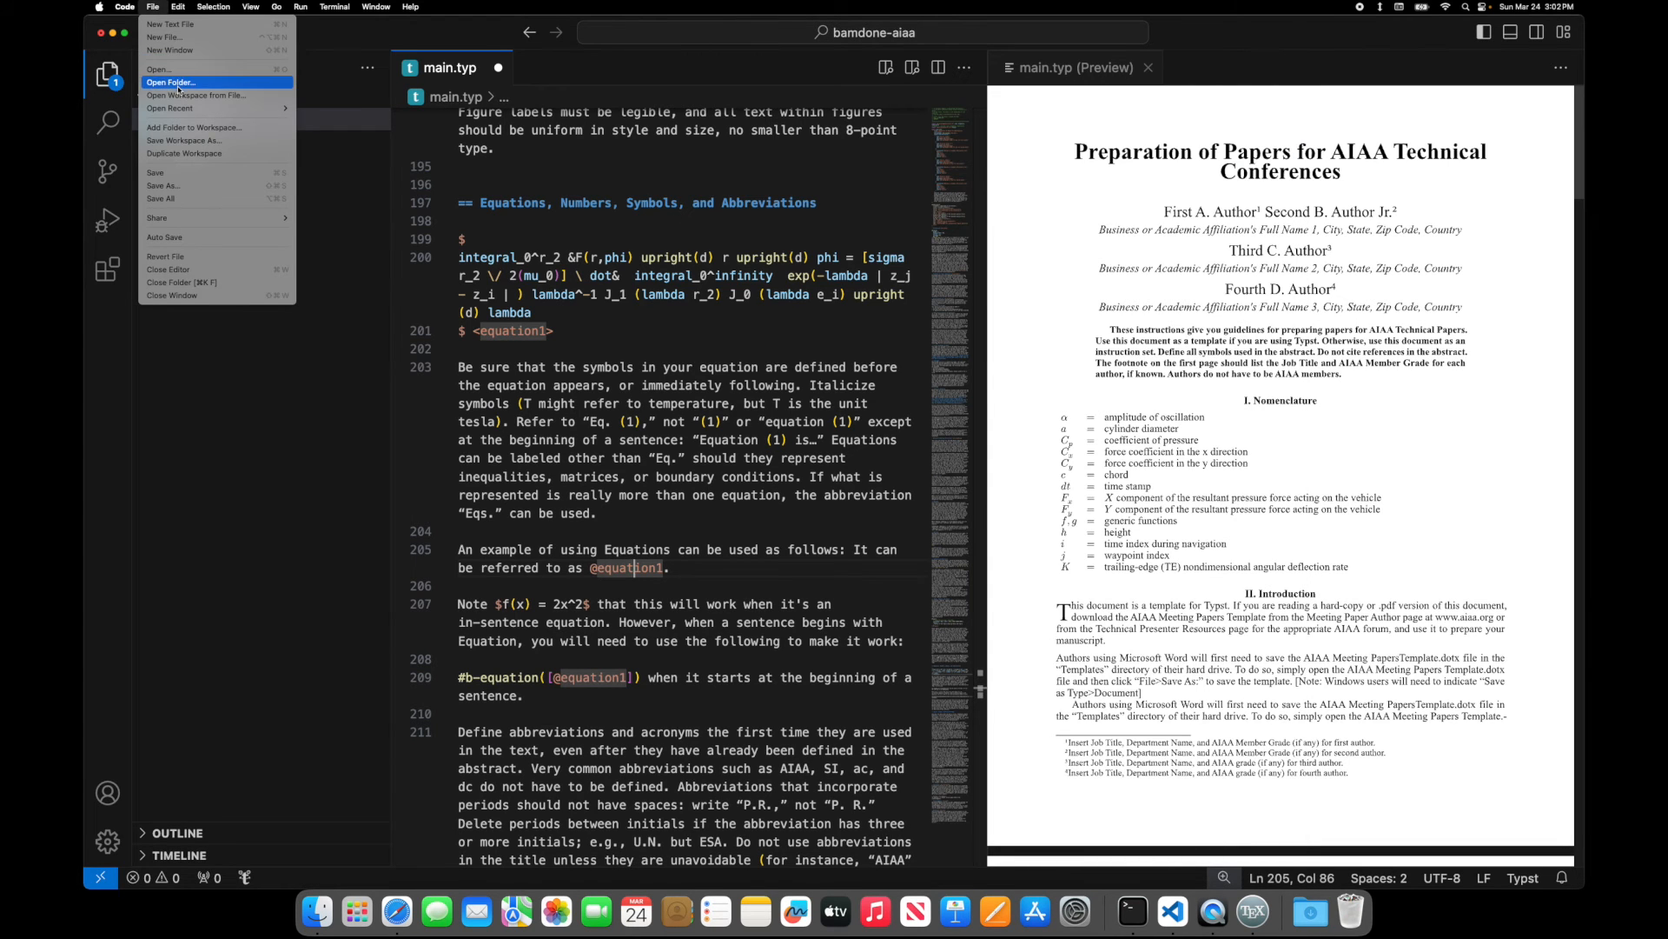
{"action": "left_click", "coordinate": [172, 81]}
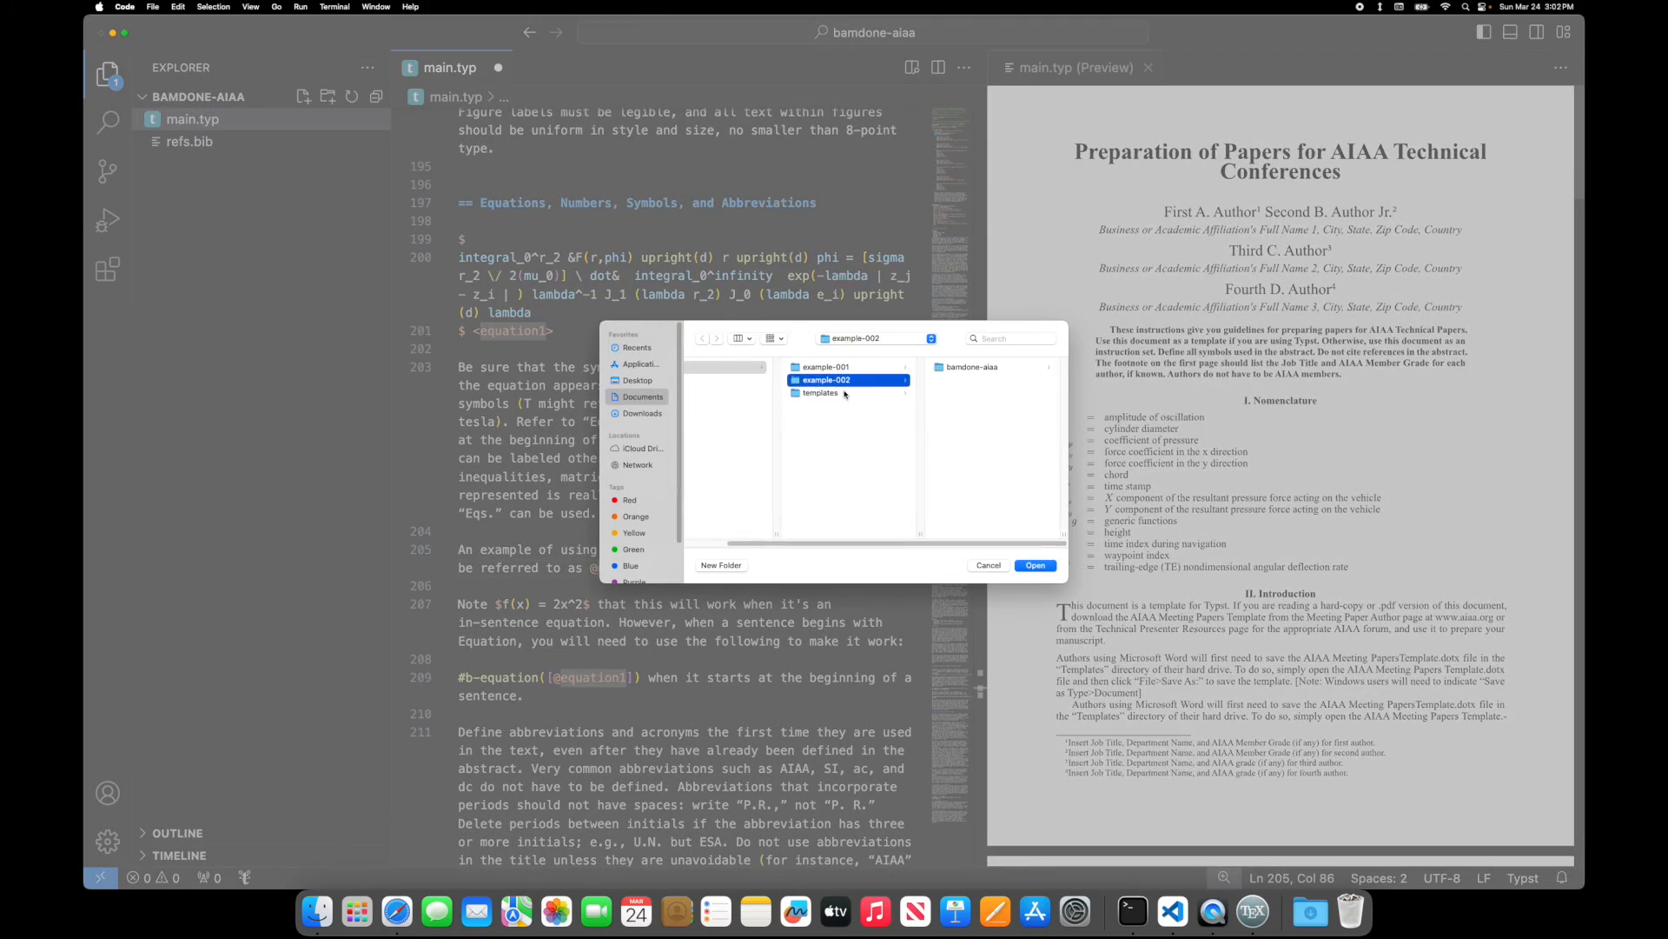
{"action": "left_click", "coordinate": [1033, 564]}
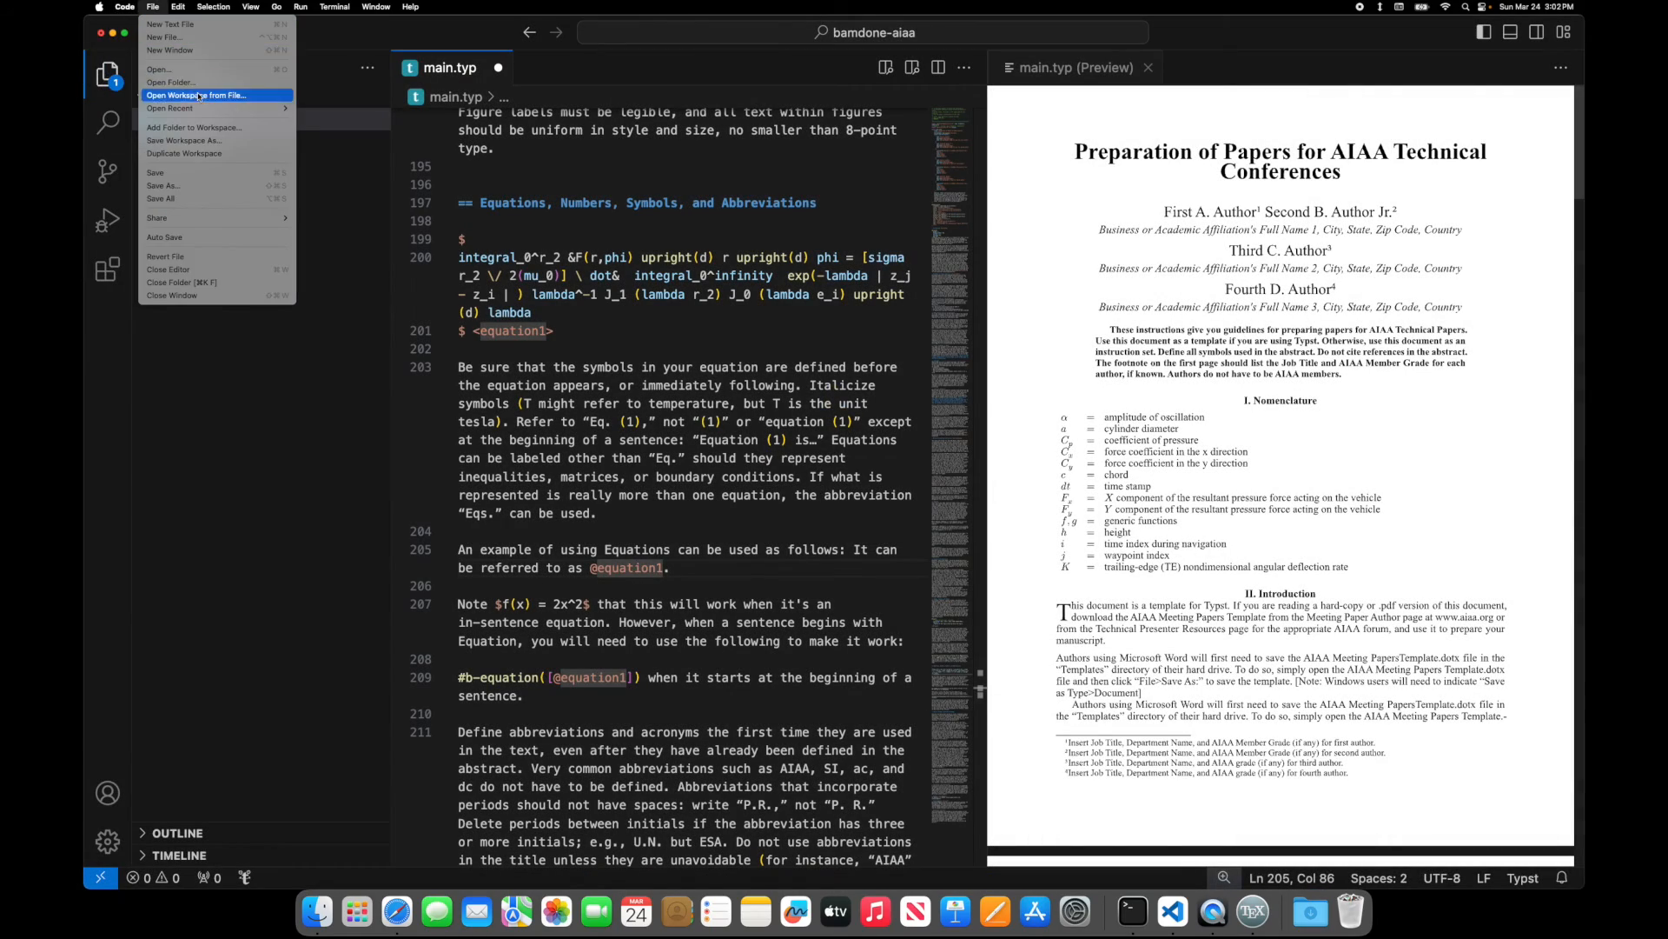
{"action": "left_click", "coordinate": [196, 96]}
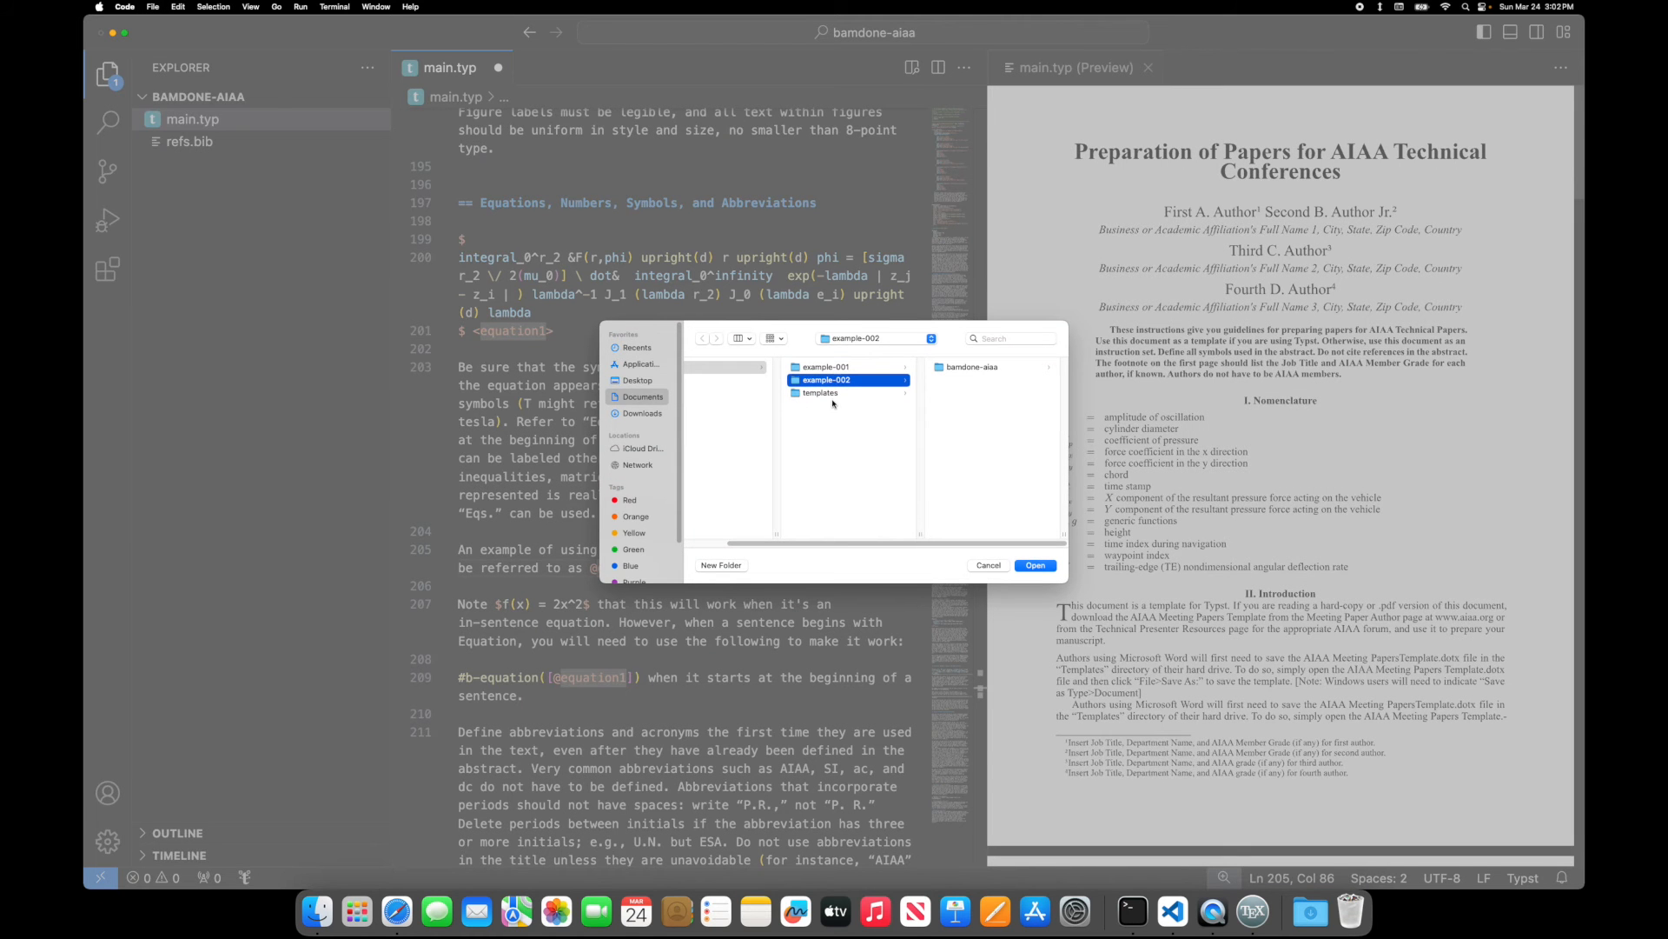
{"action": "left_click", "coordinate": [819, 392]}
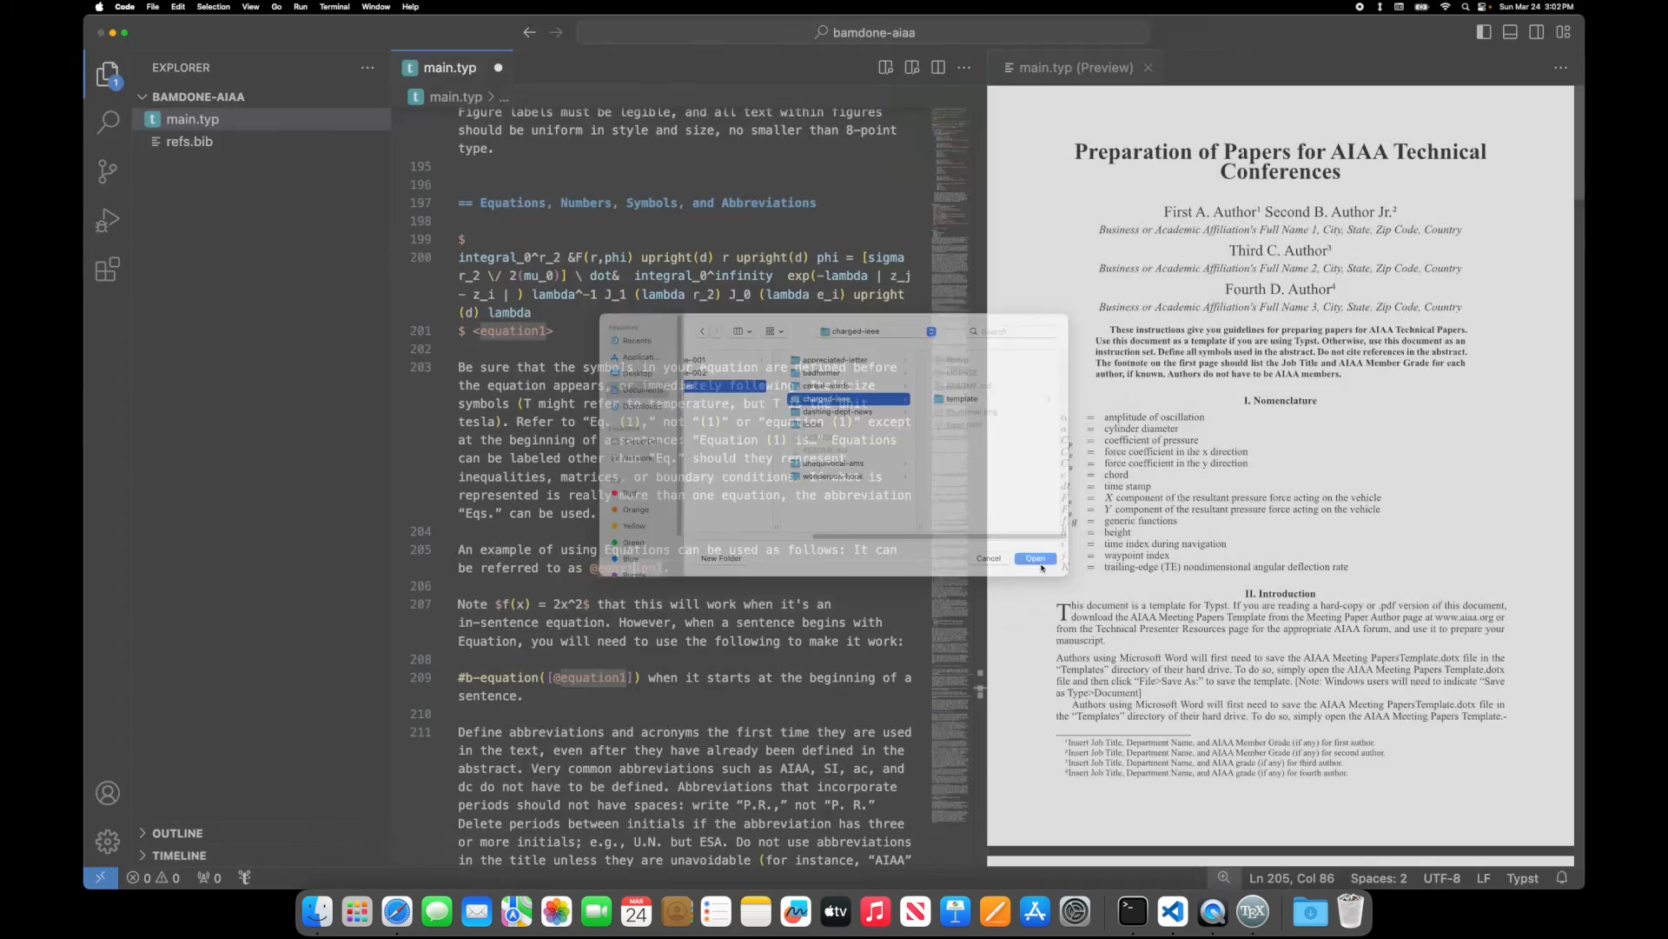
{"action": "left_click", "coordinate": [1033, 558]}
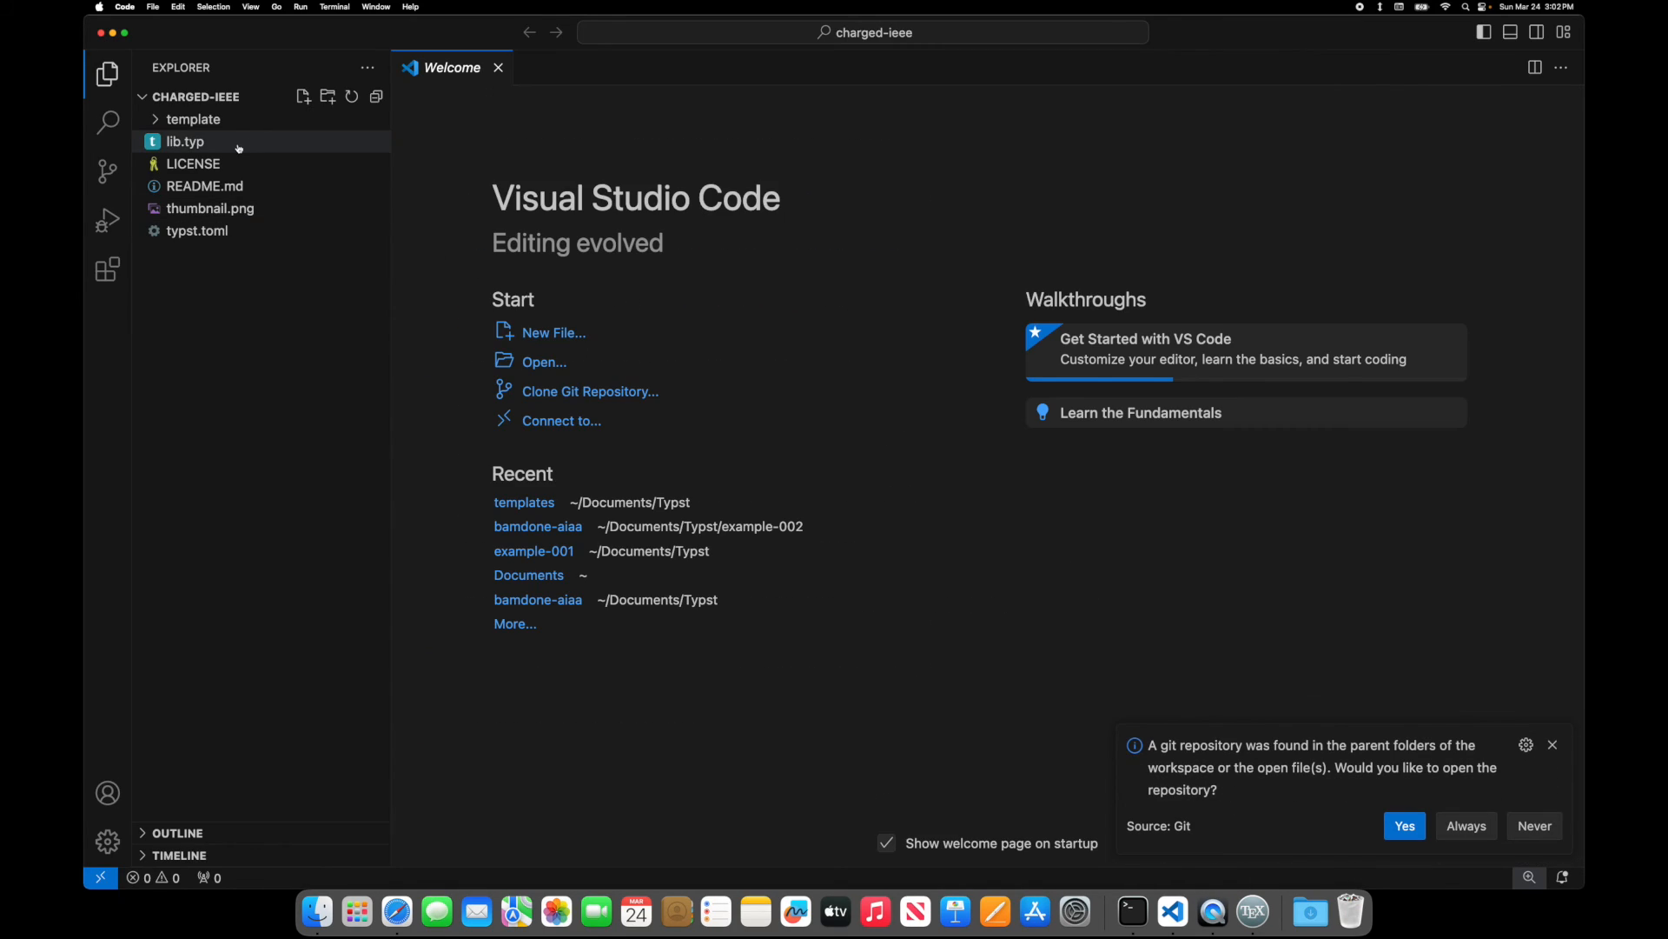
- Expand the template folder, glance at refs.bib, close it and Untitled-1, then open lib.typ
{"action": "left_click", "coordinate": [194, 118]}
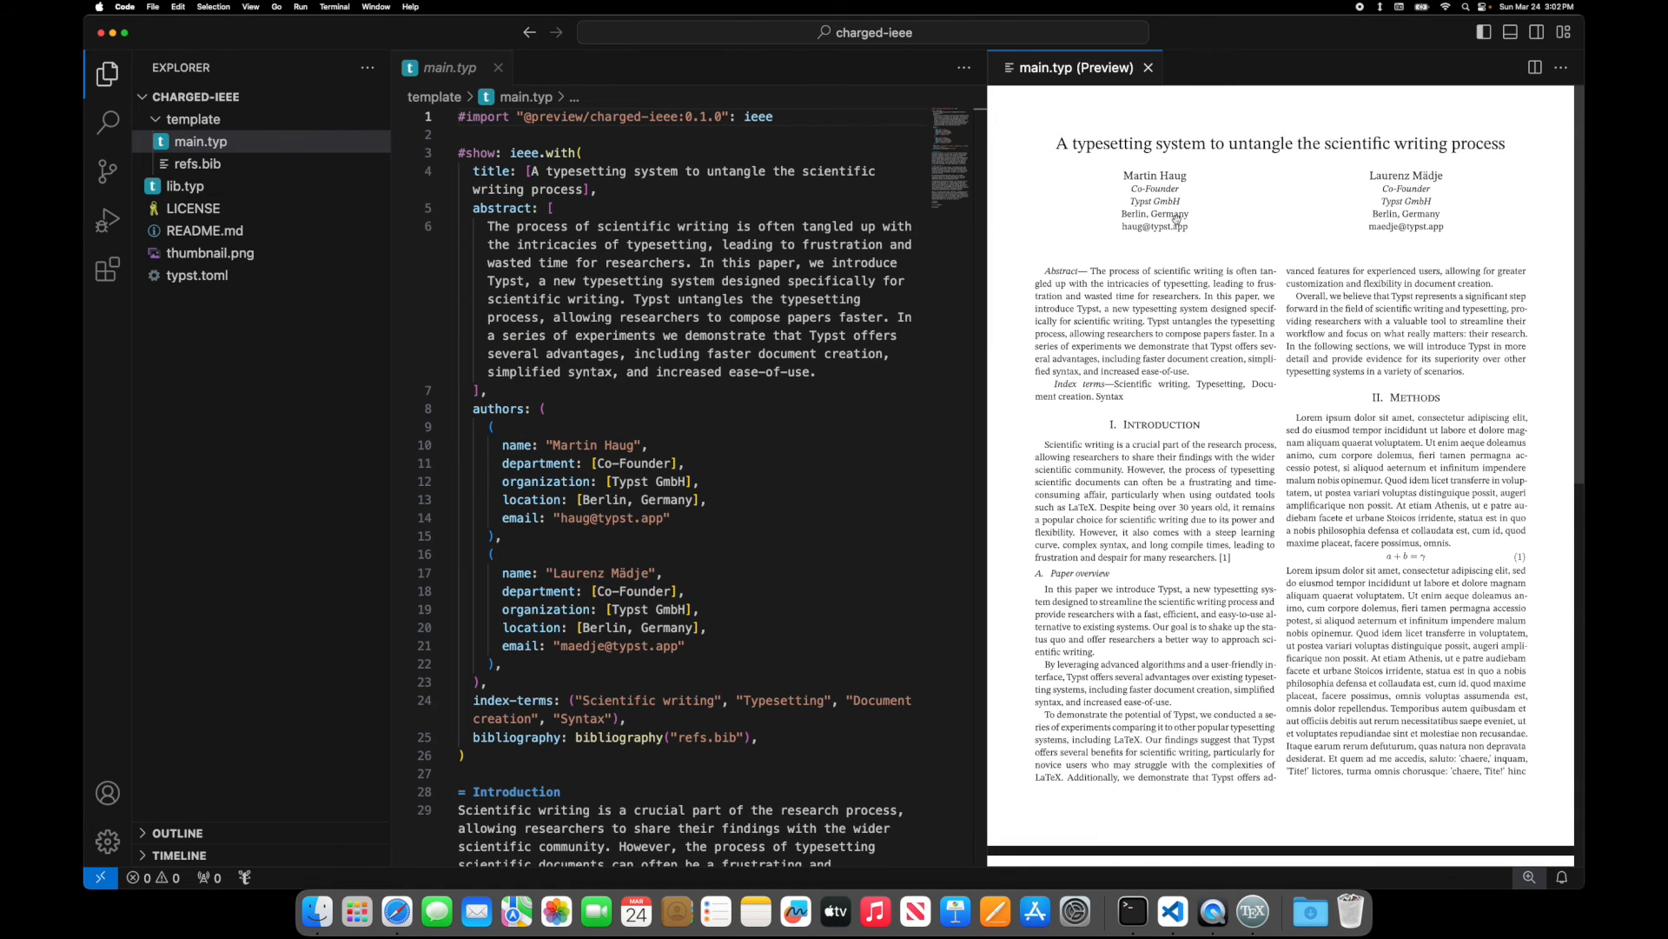
{"action": "left_click", "coordinate": [198, 162]}
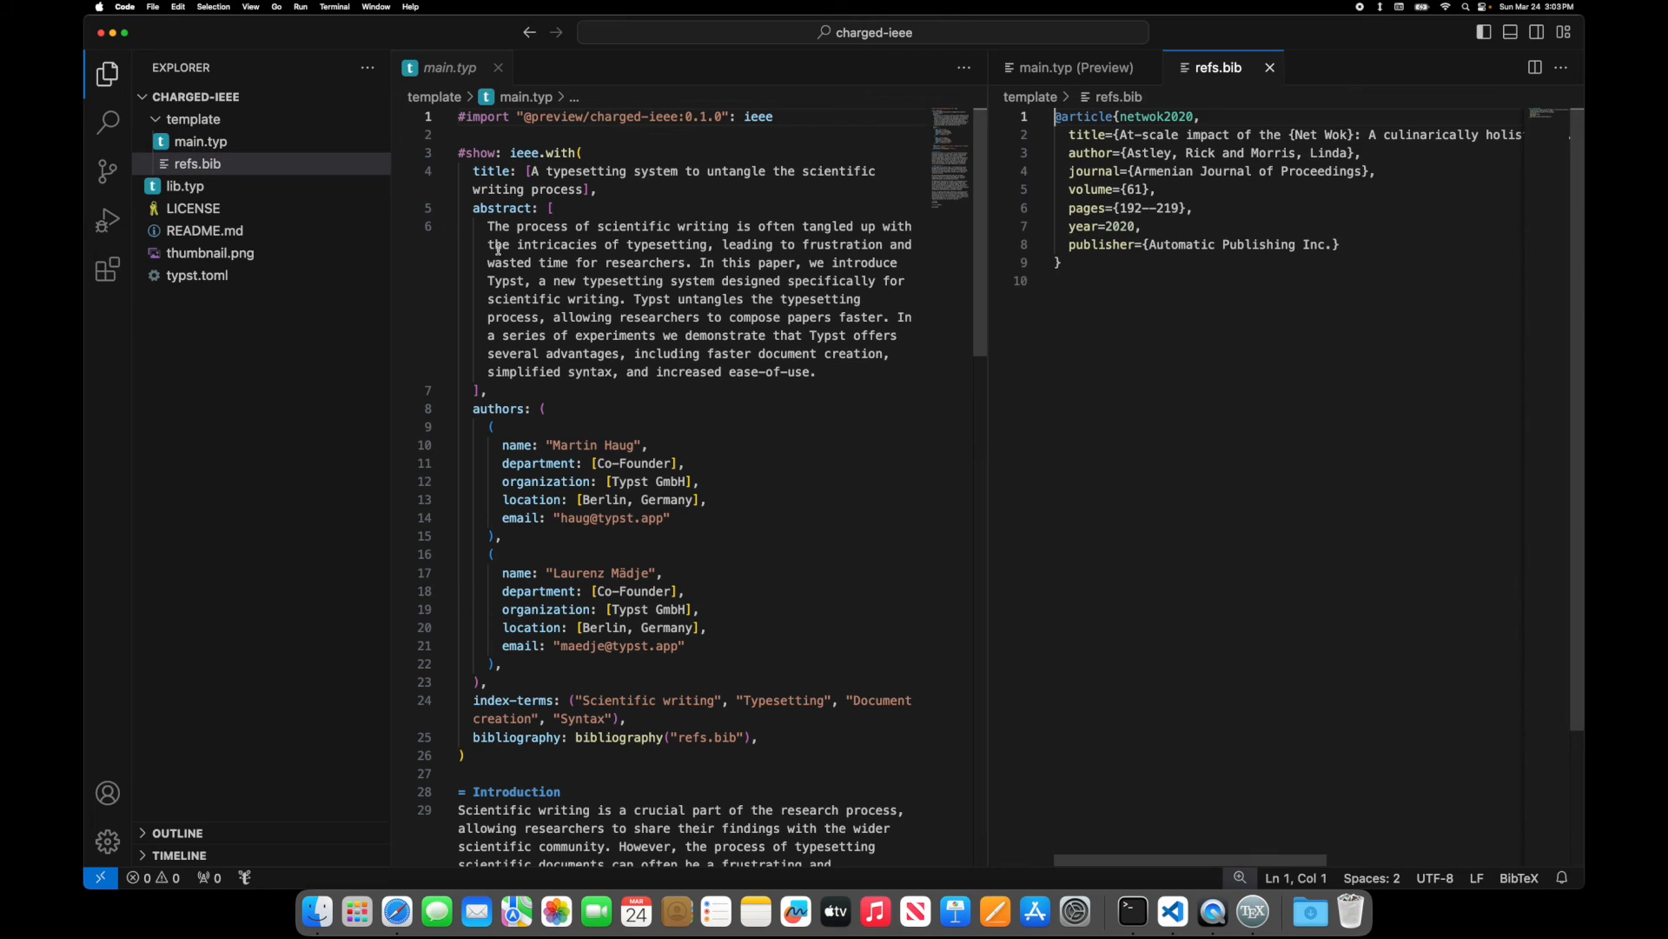
{"action": "key", "text": "cmd+a"}
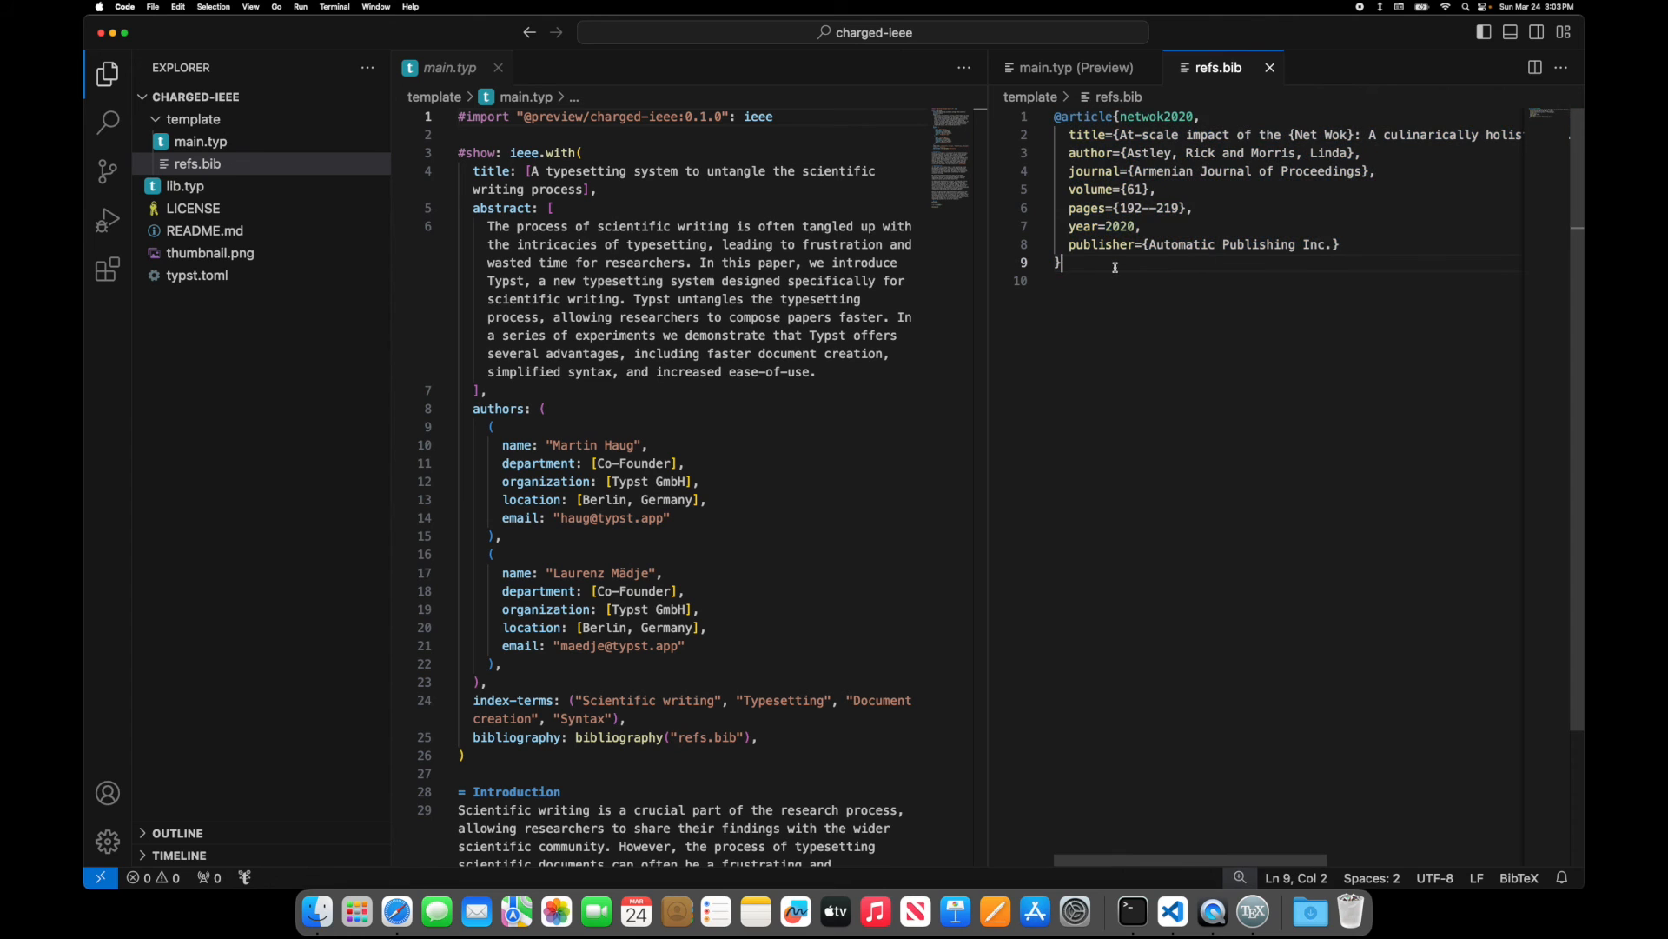
{"action": "key", "text": "cmd+a"}
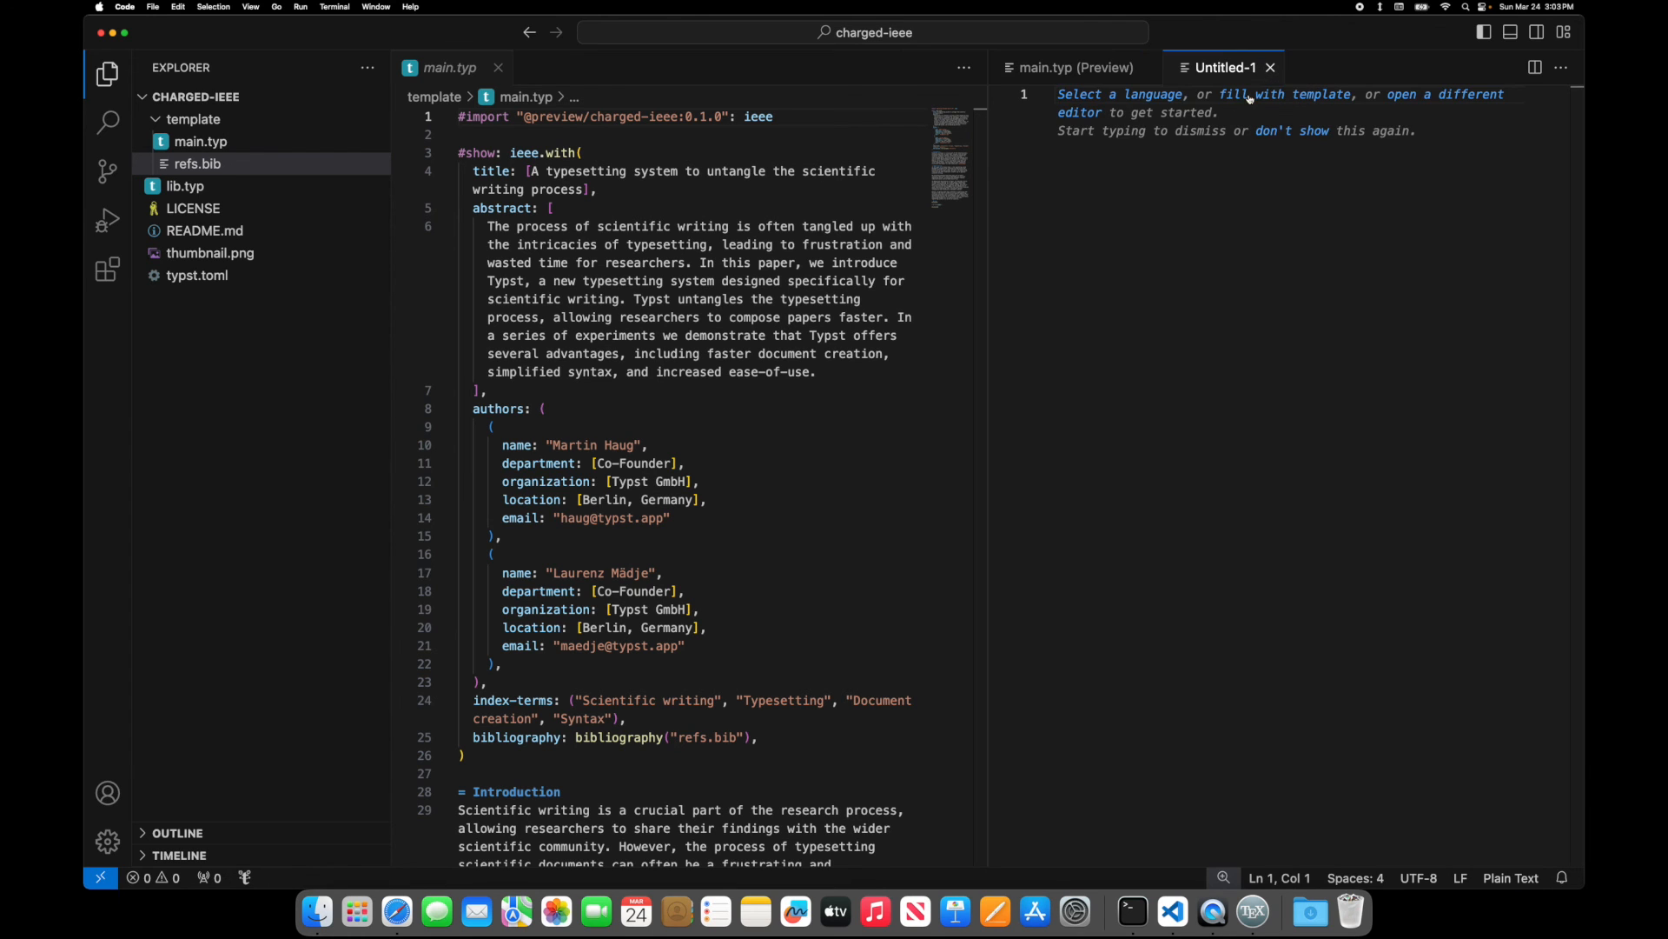
{"action": "left_click", "coordinate": [1069, 67]}
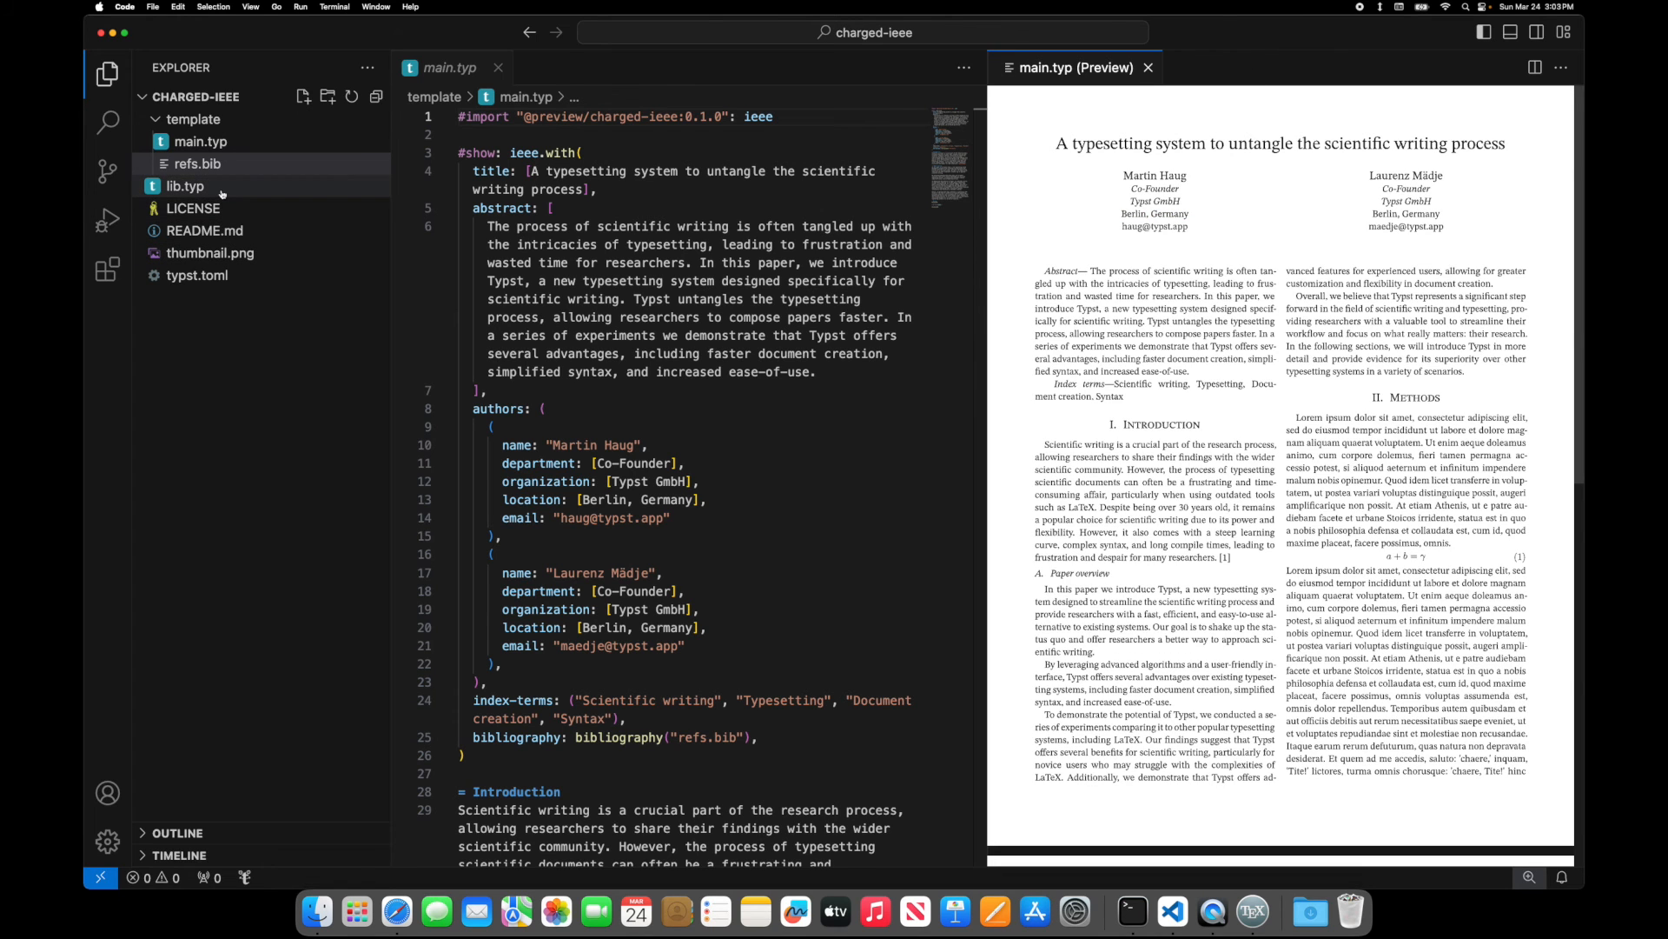
{"action": "left_click", "coordinate": [185, 186]}
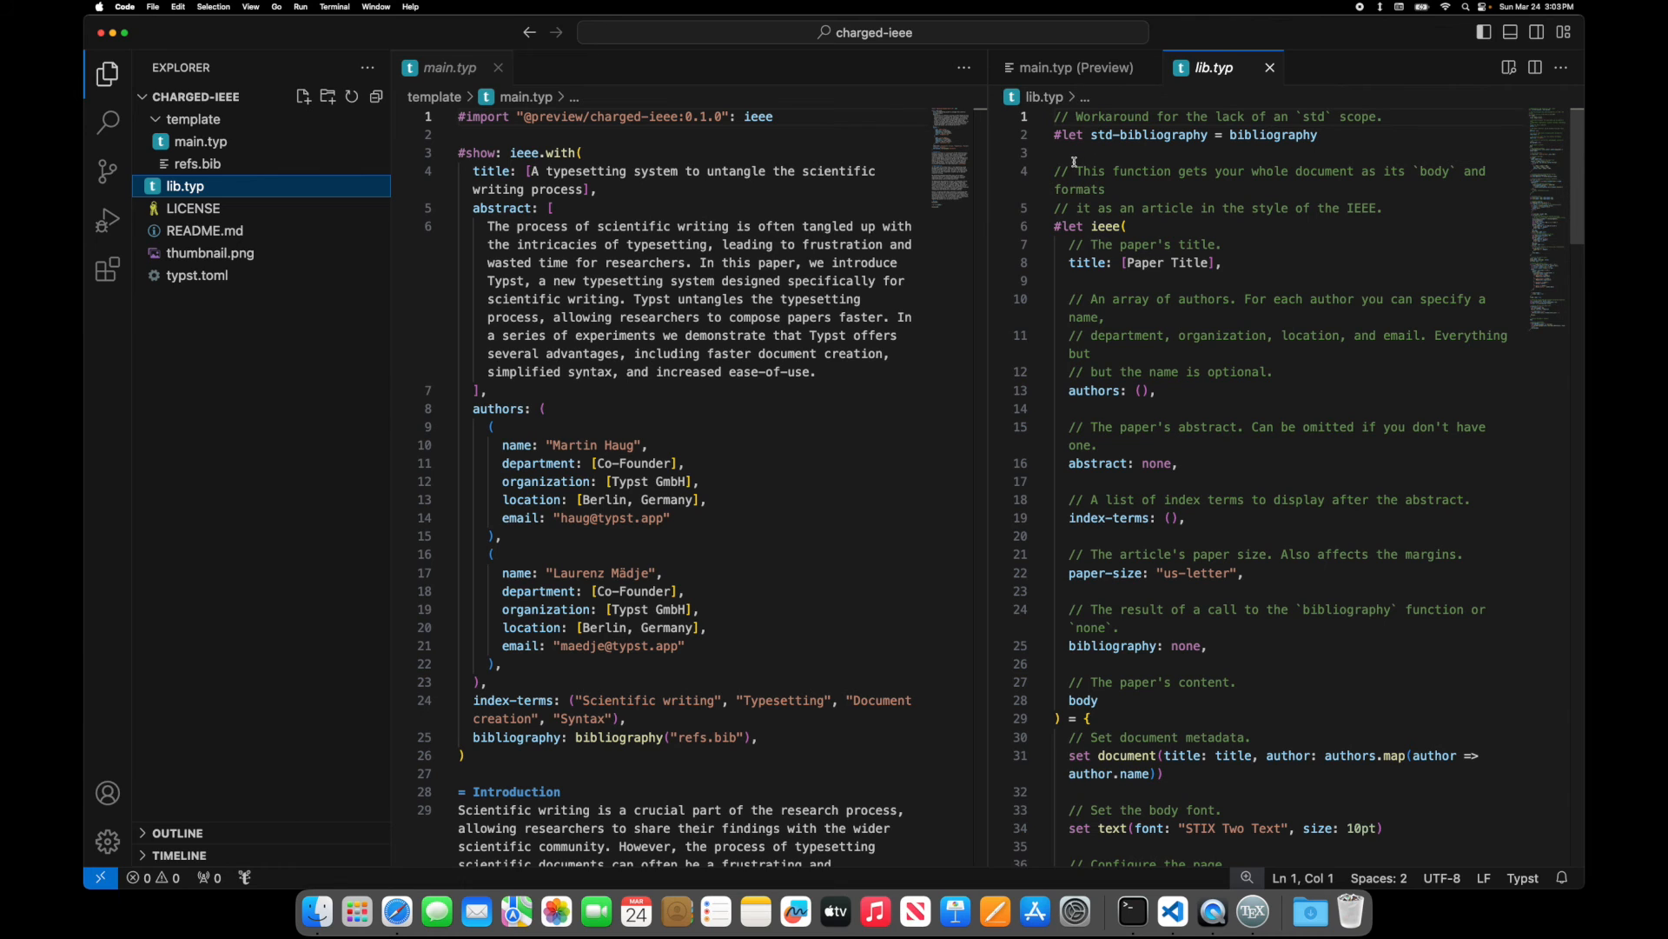
{"action": "left_click", "coordinate": [1224, 243]}
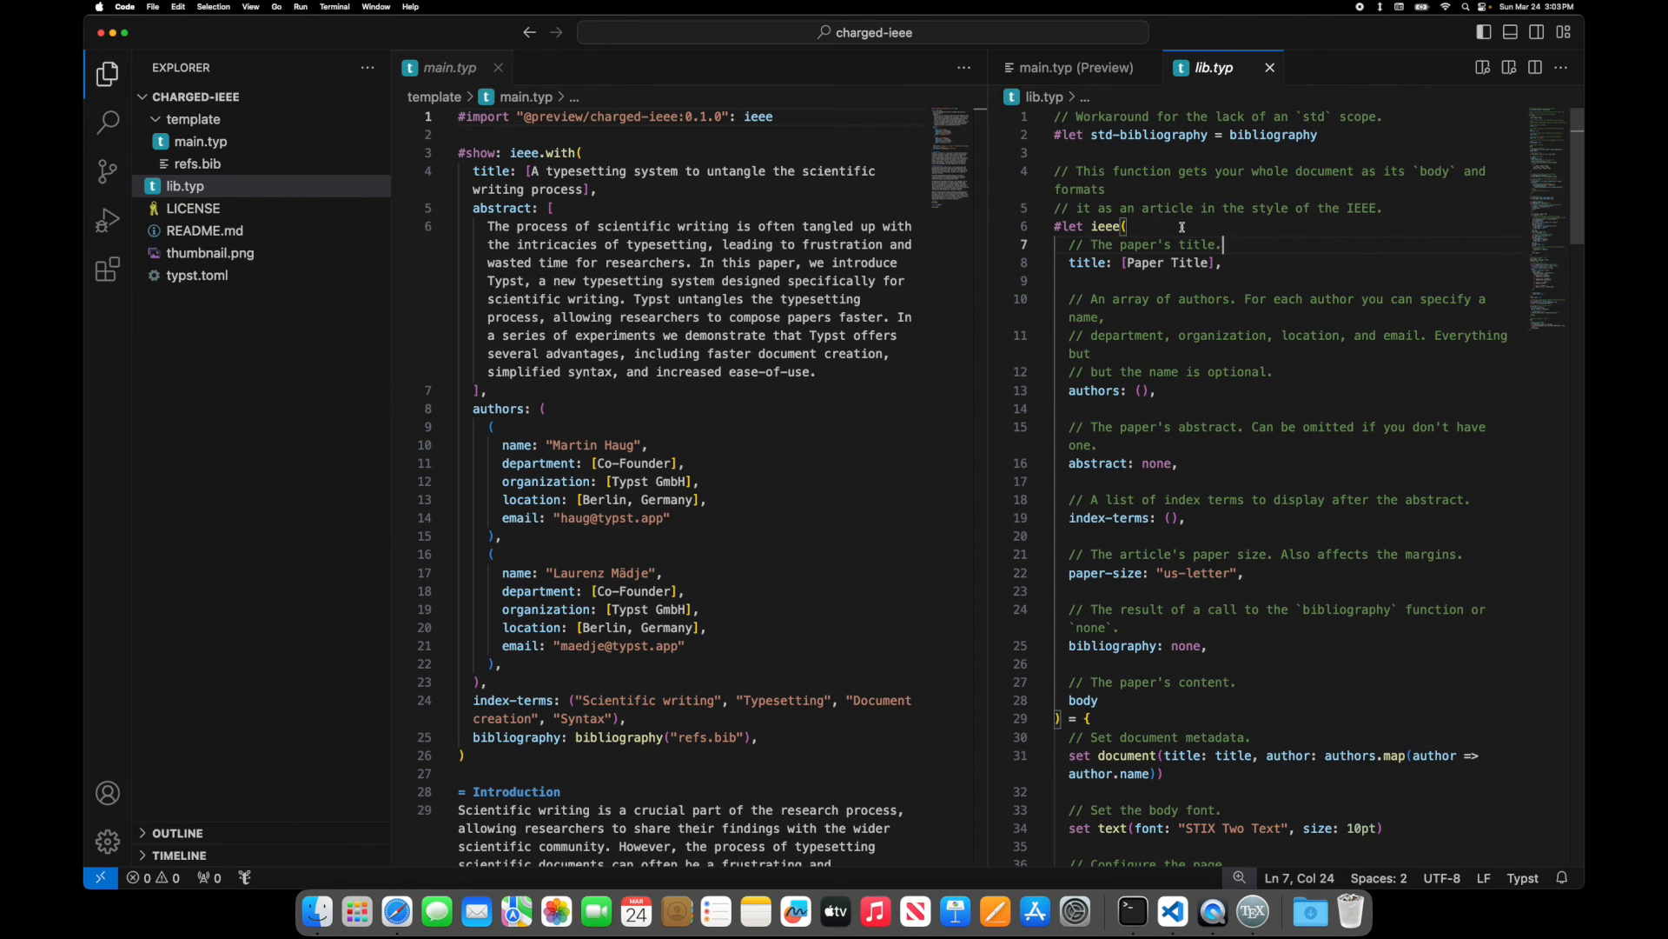
{"action": "scroll", "scroll_direction": "down", "scroll_amount": 3}
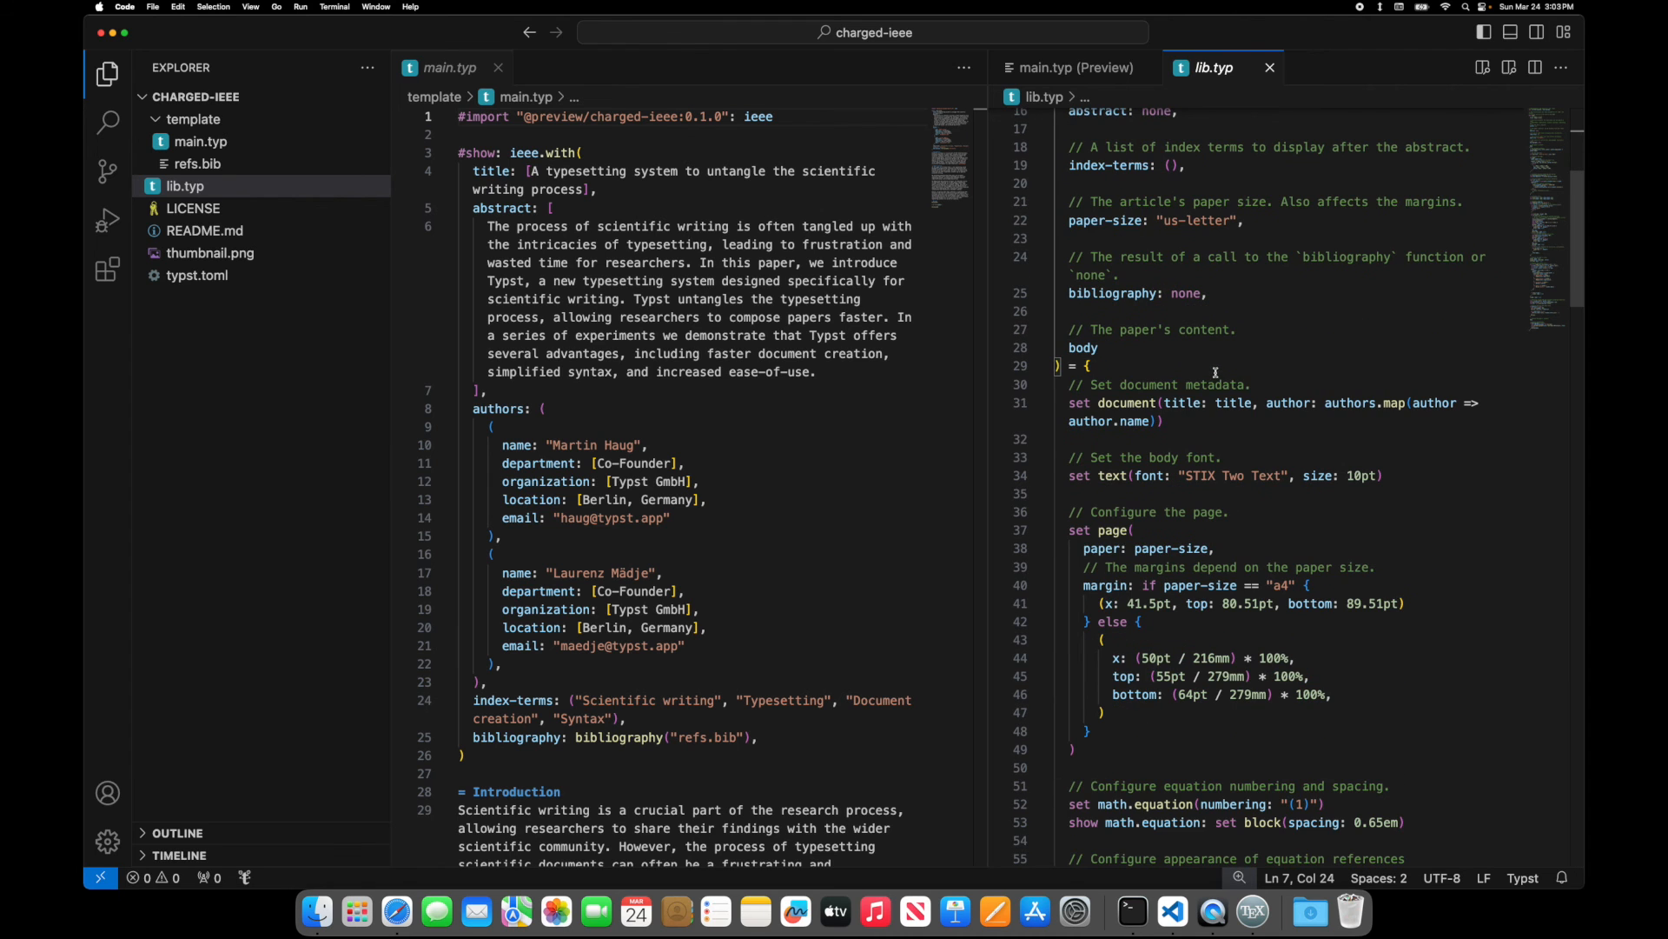
{"action": "scroll", "scroll_direction": "down", "scroll_amount": 3}
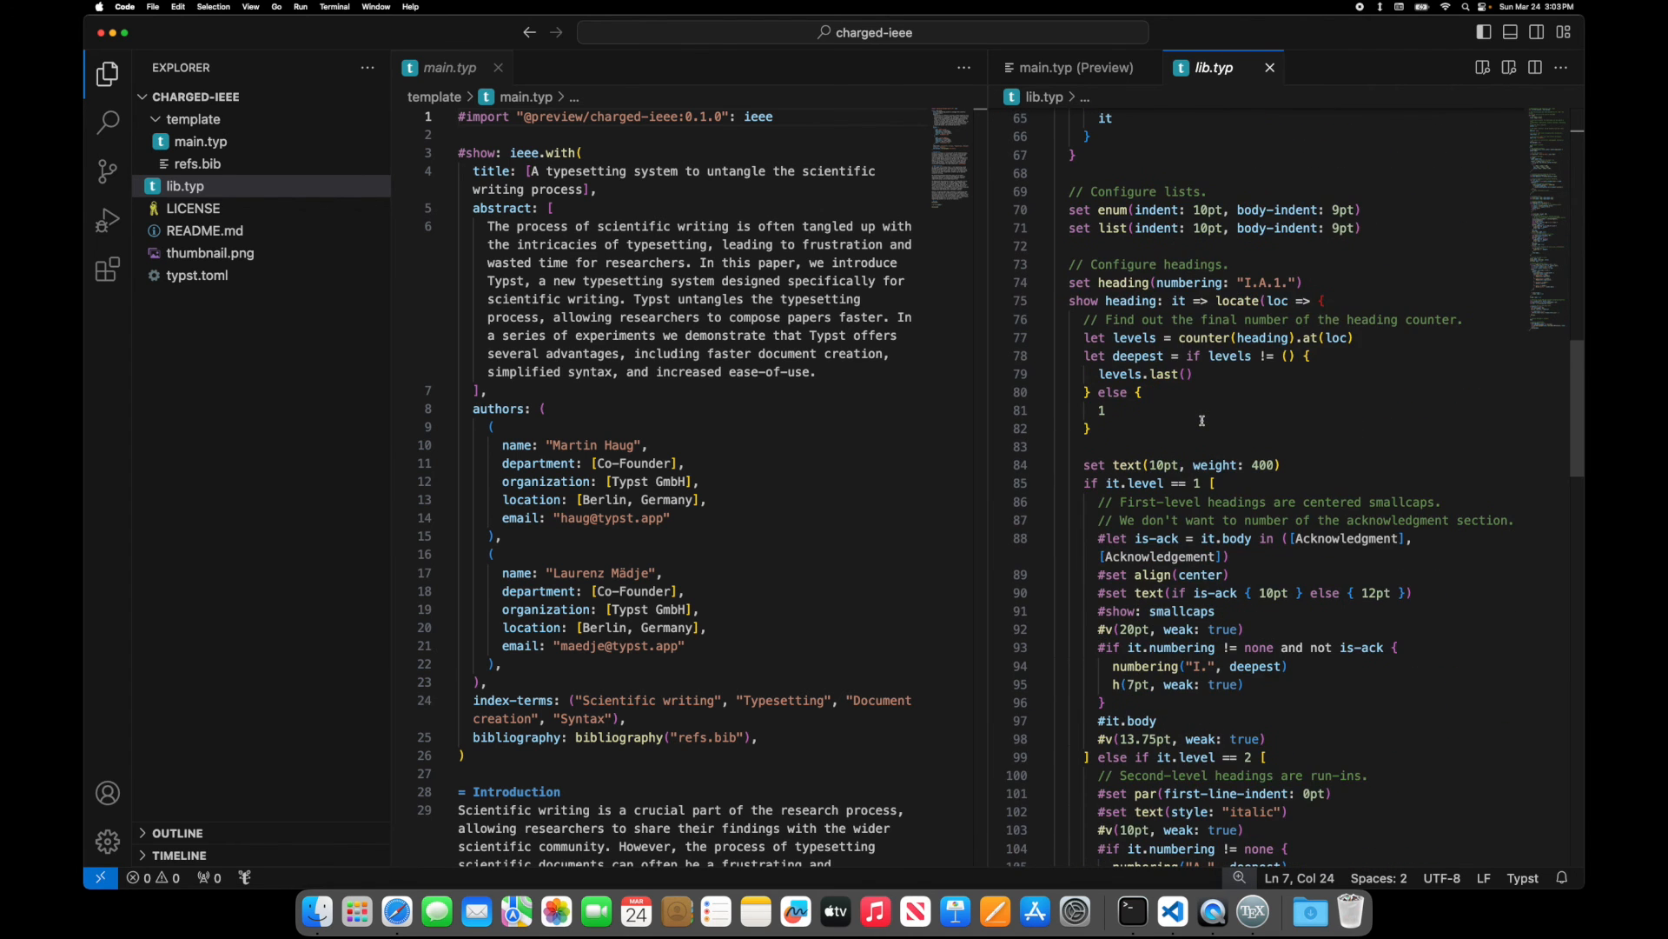
{"action": "scroll", "scroll_direction": "down", "scroll_amount": 3}
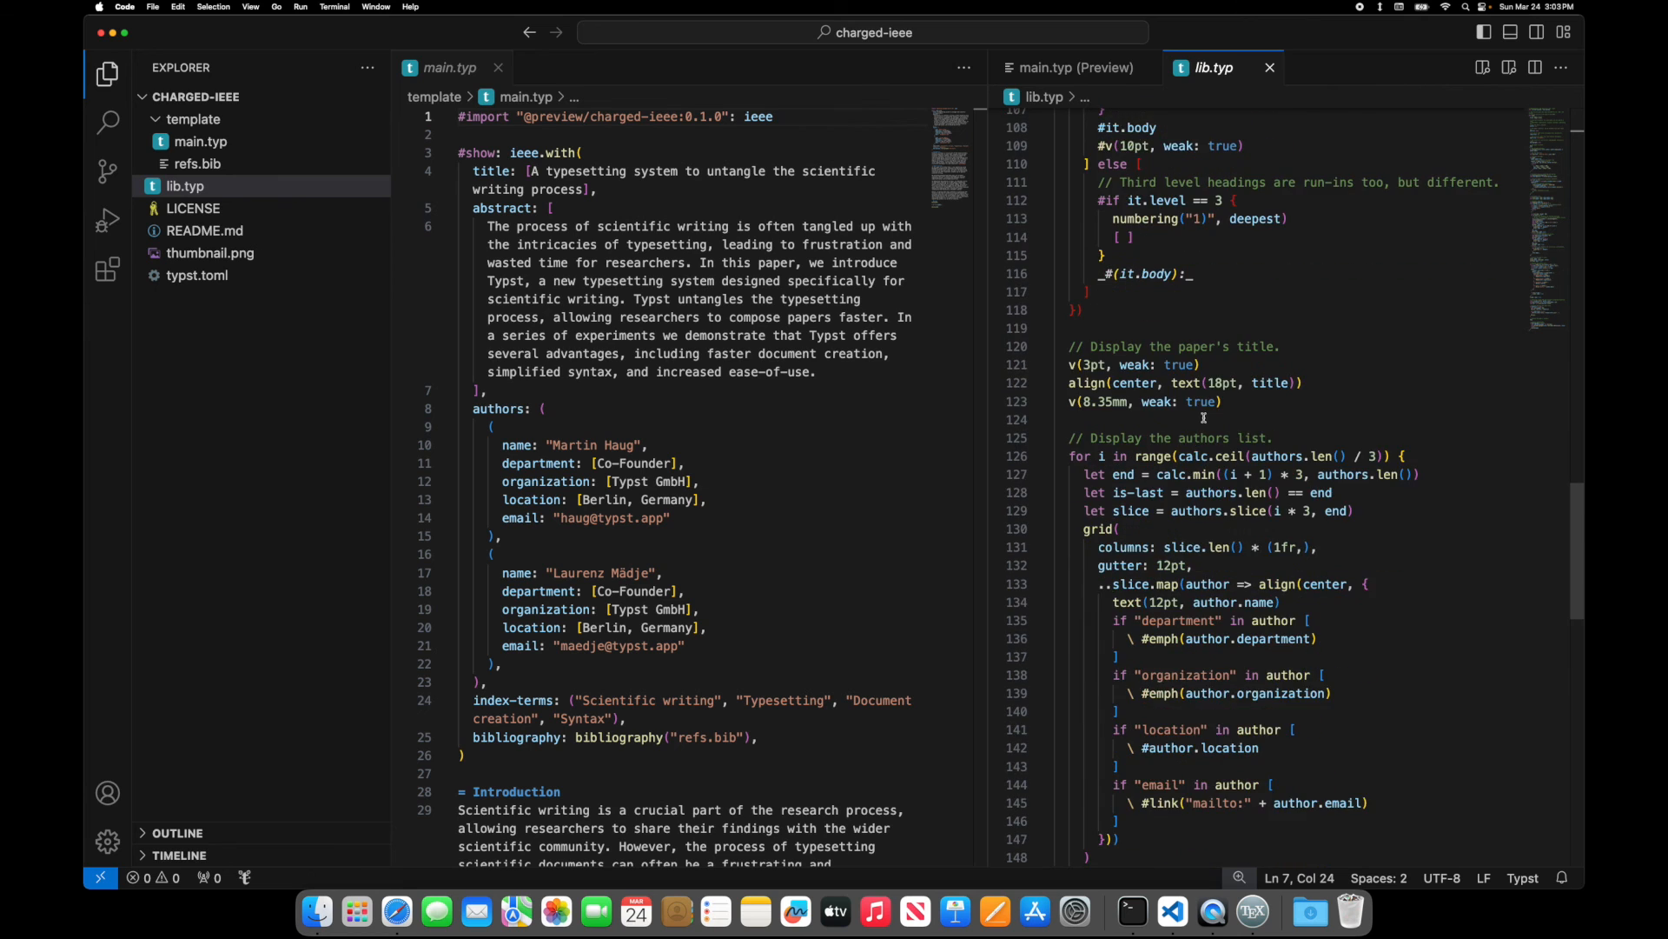
{"action": "scroll", "scroll_direction": "down", "scroll_amount": 3}
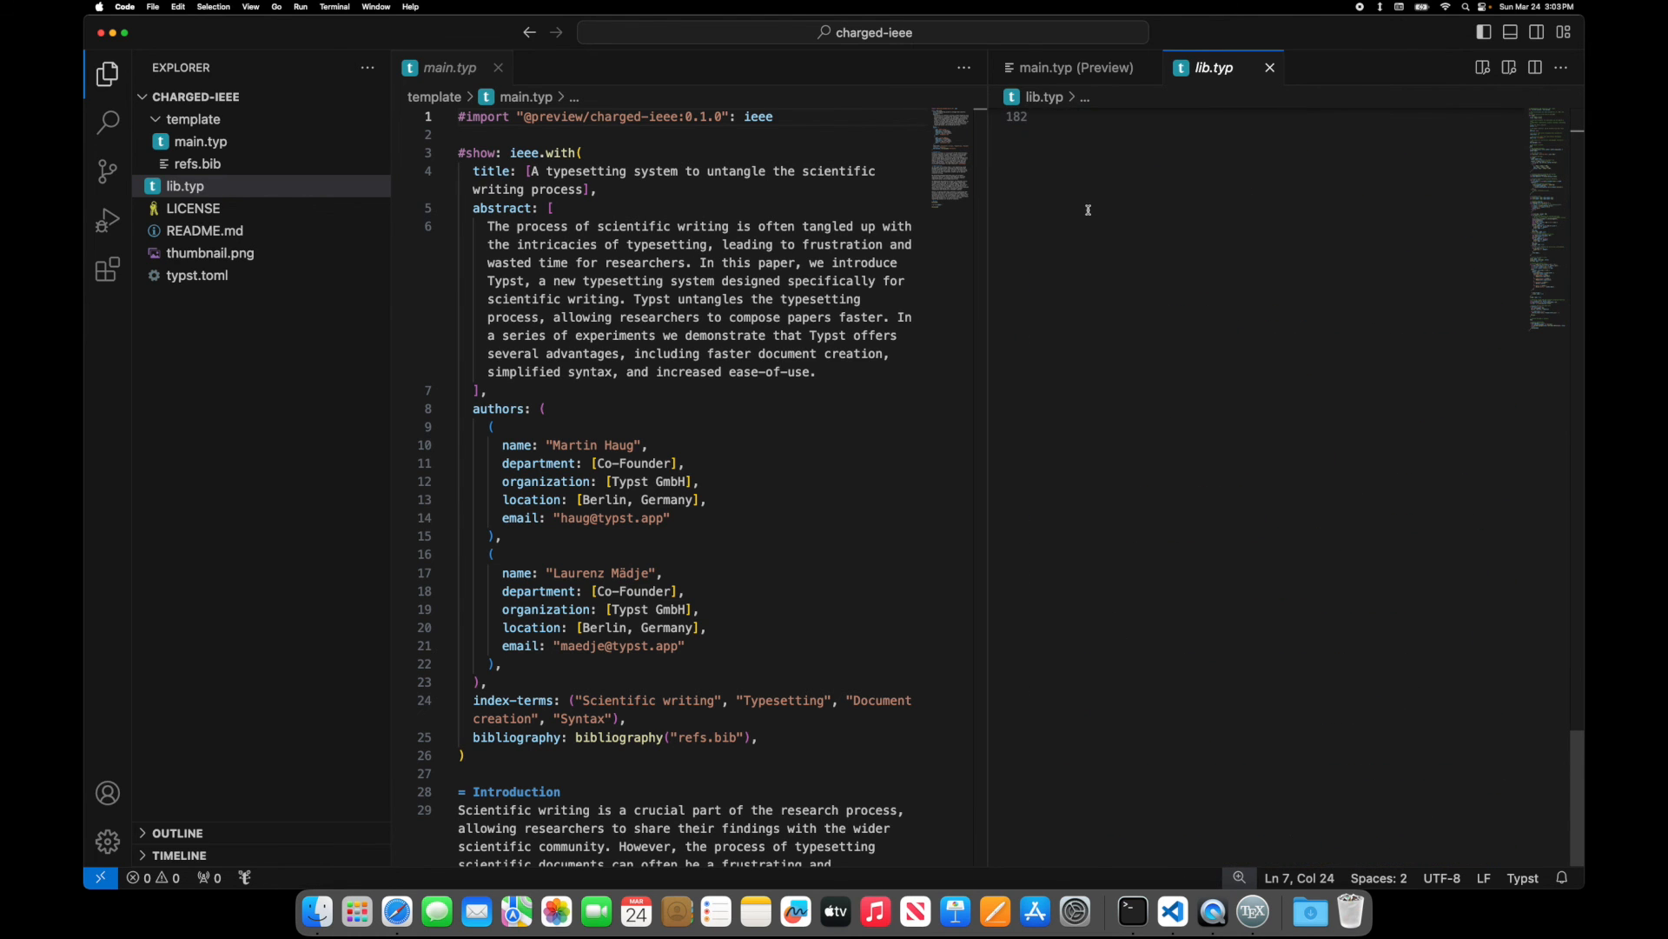
{"action": "scroll", "scroll_direction": "down", "scroll_amount": 3}
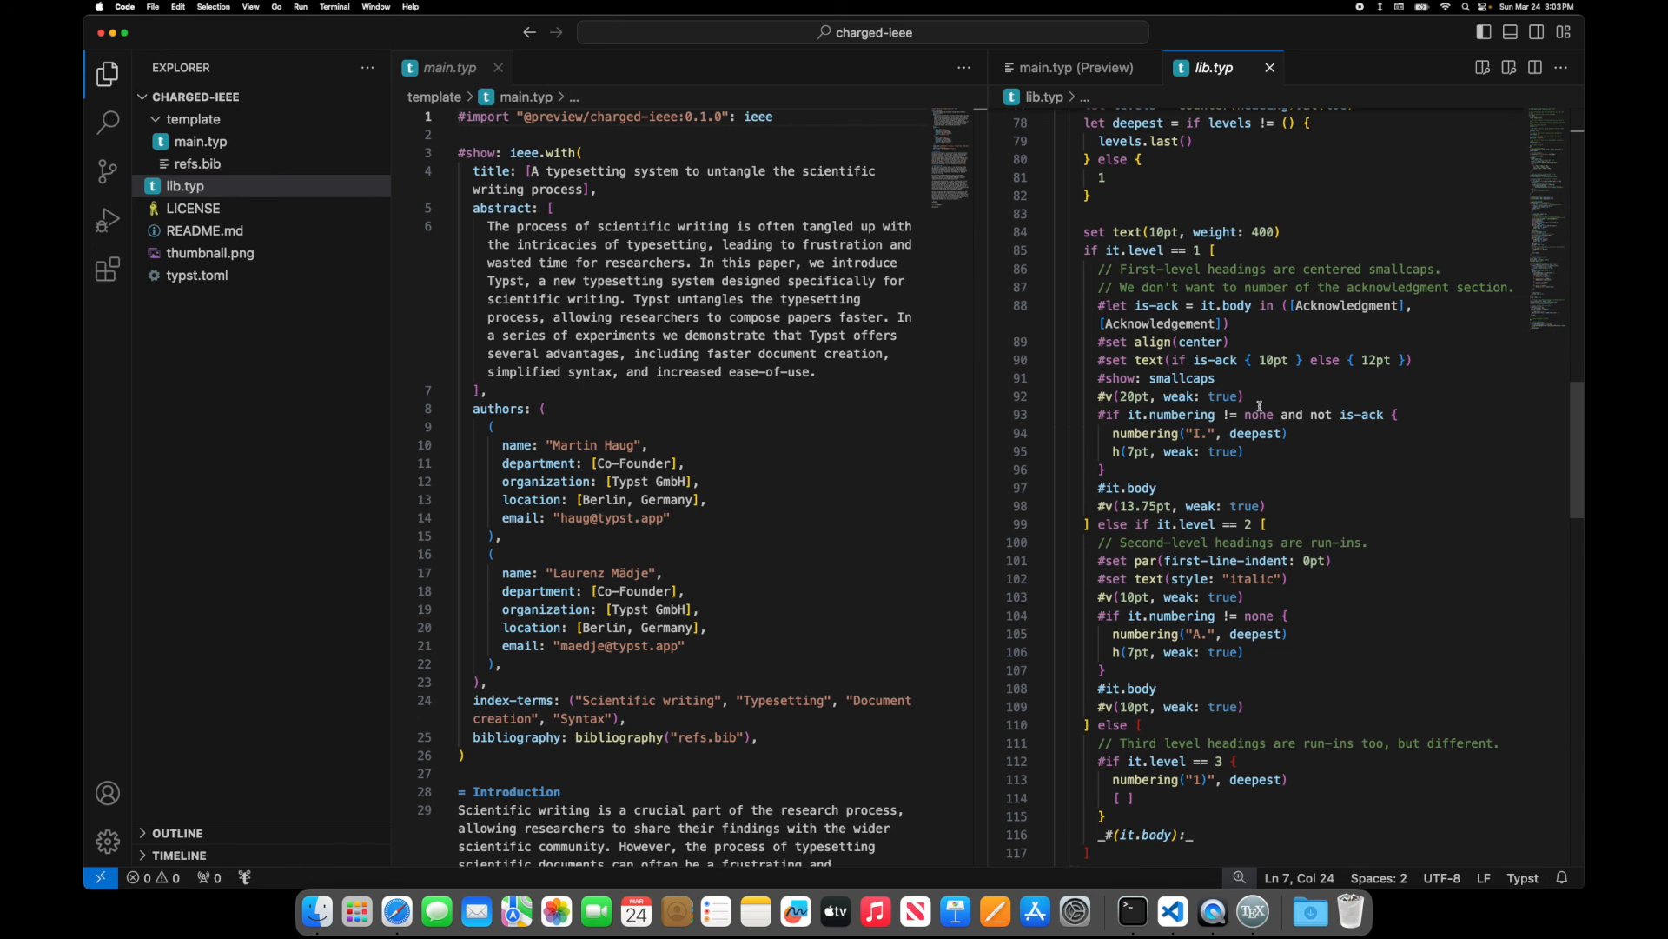
{"action": "scroll", "scroll_direction": "down", "scroll_amount": 3}
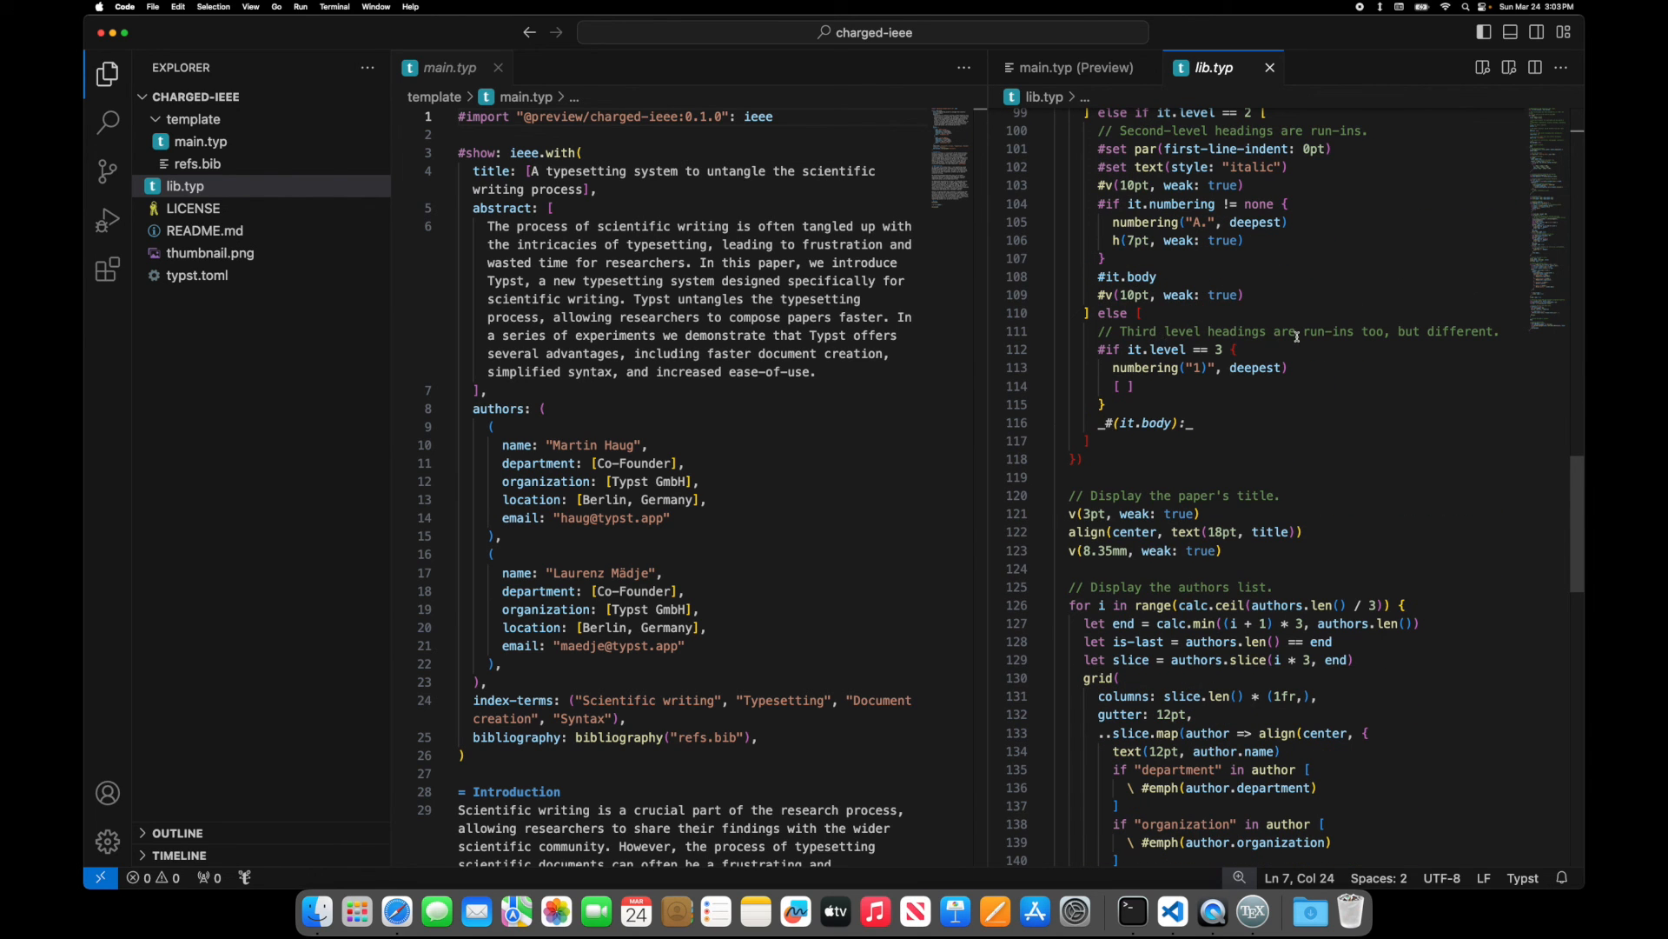
{"action": "left_click_drag", "start_coordinate": [1124, 331], "coordinate": [1302, 331]}
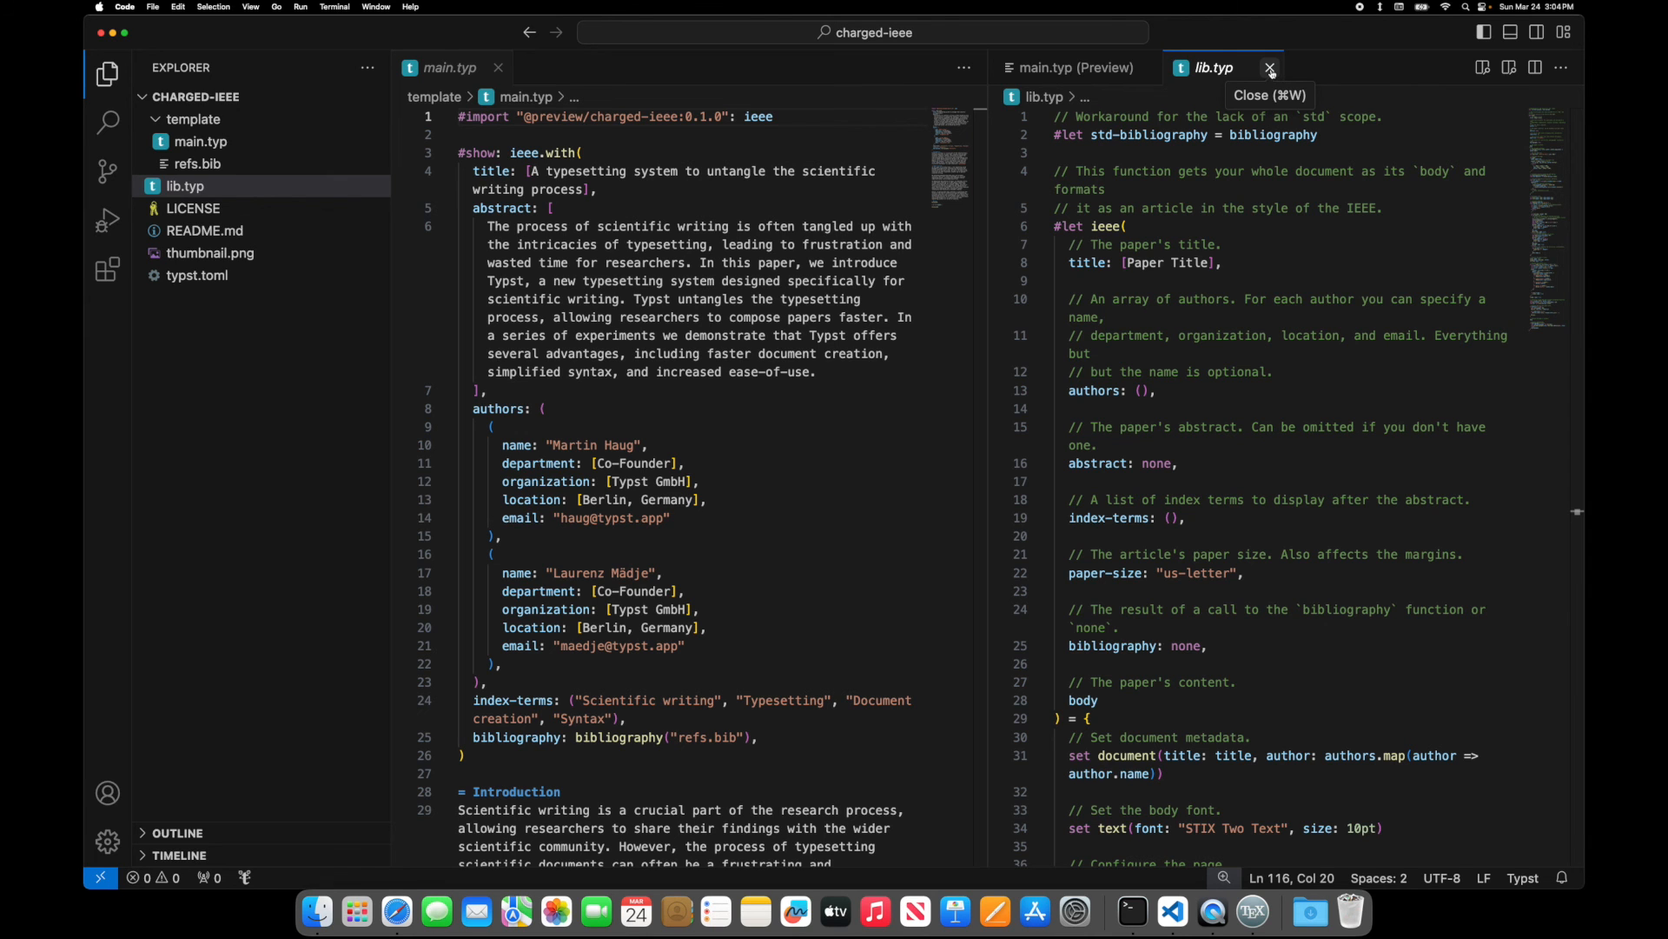
- Close the lib.typ and Untitled-1 tabs and scroll main.typ toward the References section
{"action": "left_click", "coordinate": [1269, 68]}
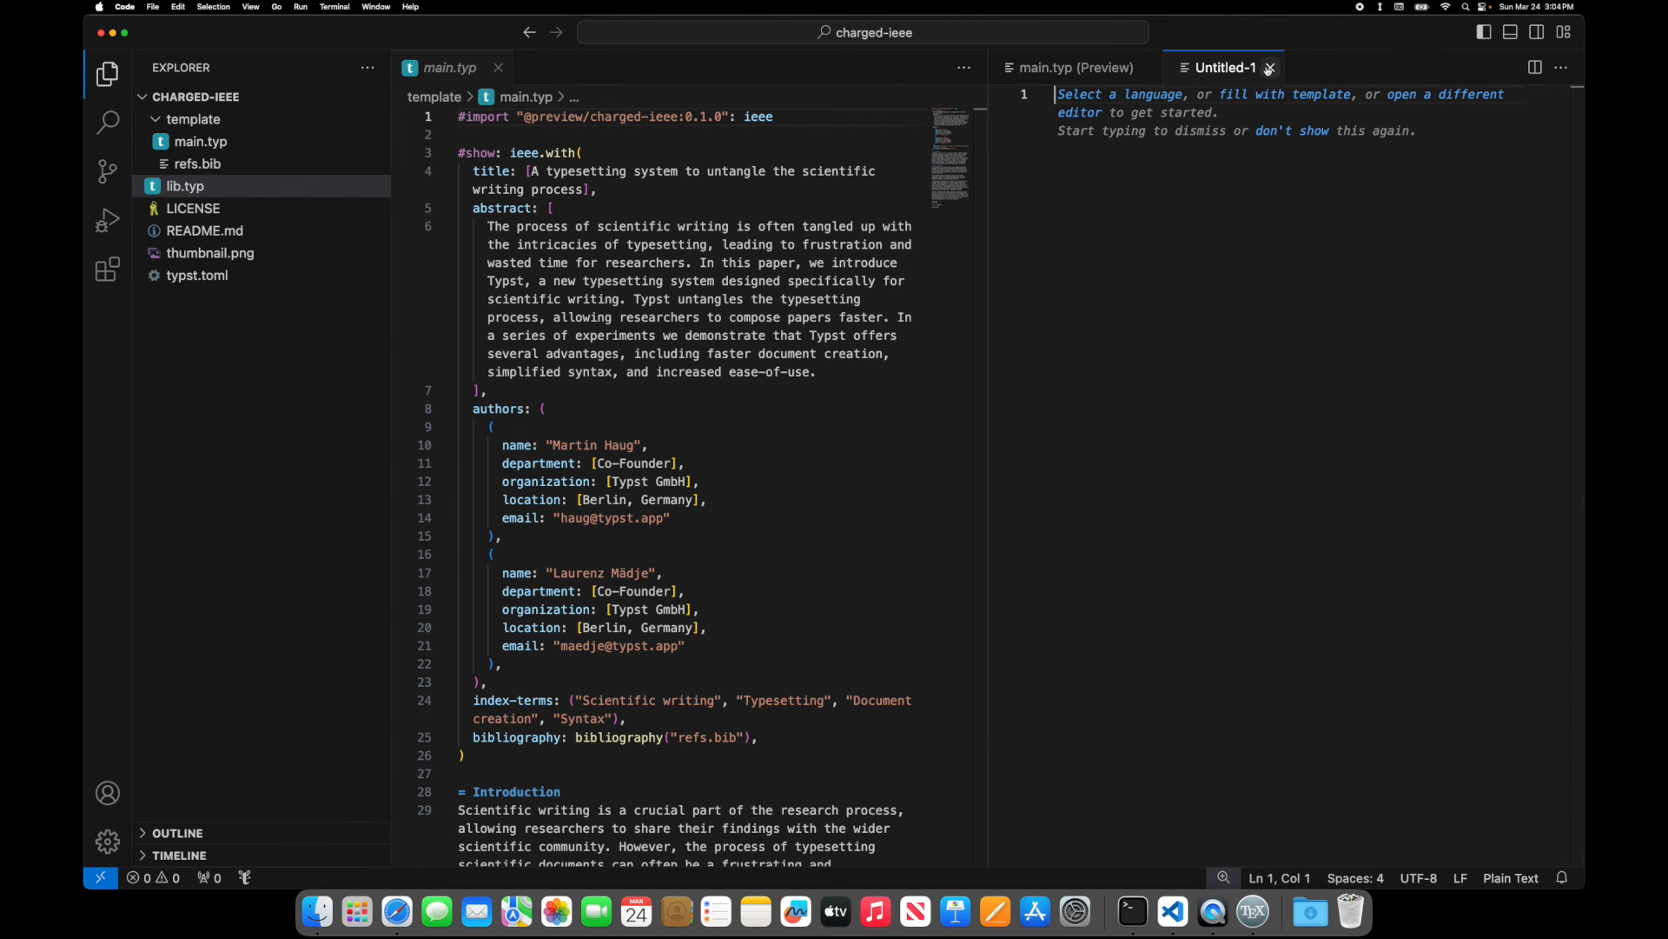
{"action": "left_click", "coordinate": [1075, 67]}
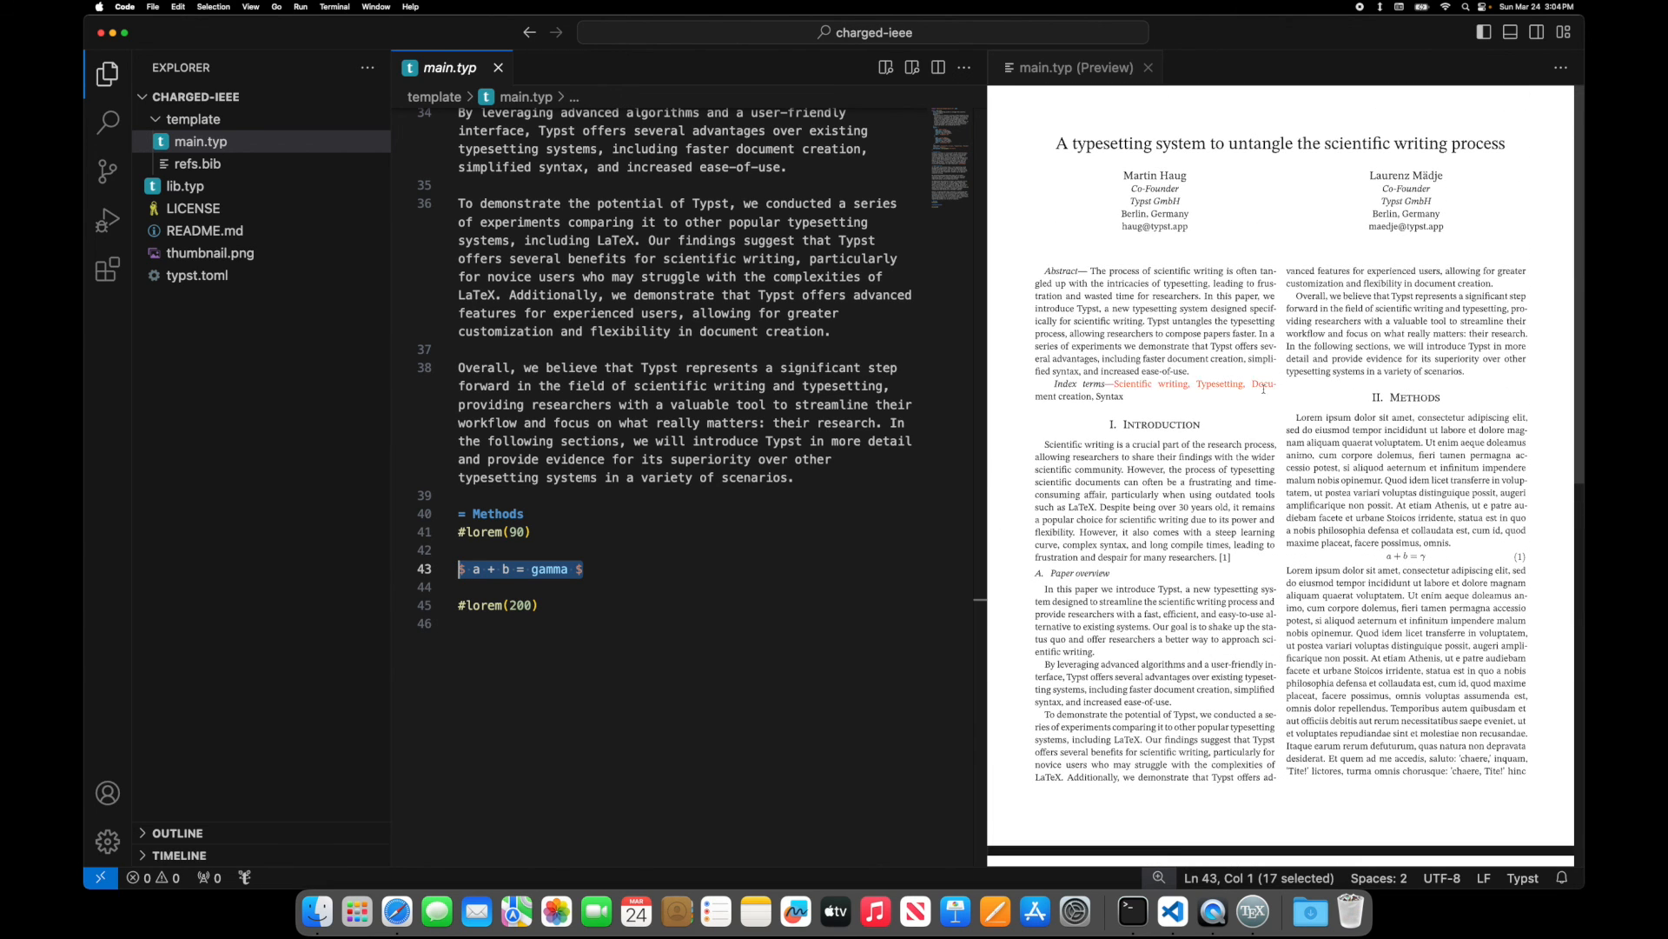
{"action": "scroll", "scroll_direction": "down", "scroll_amount": 3}
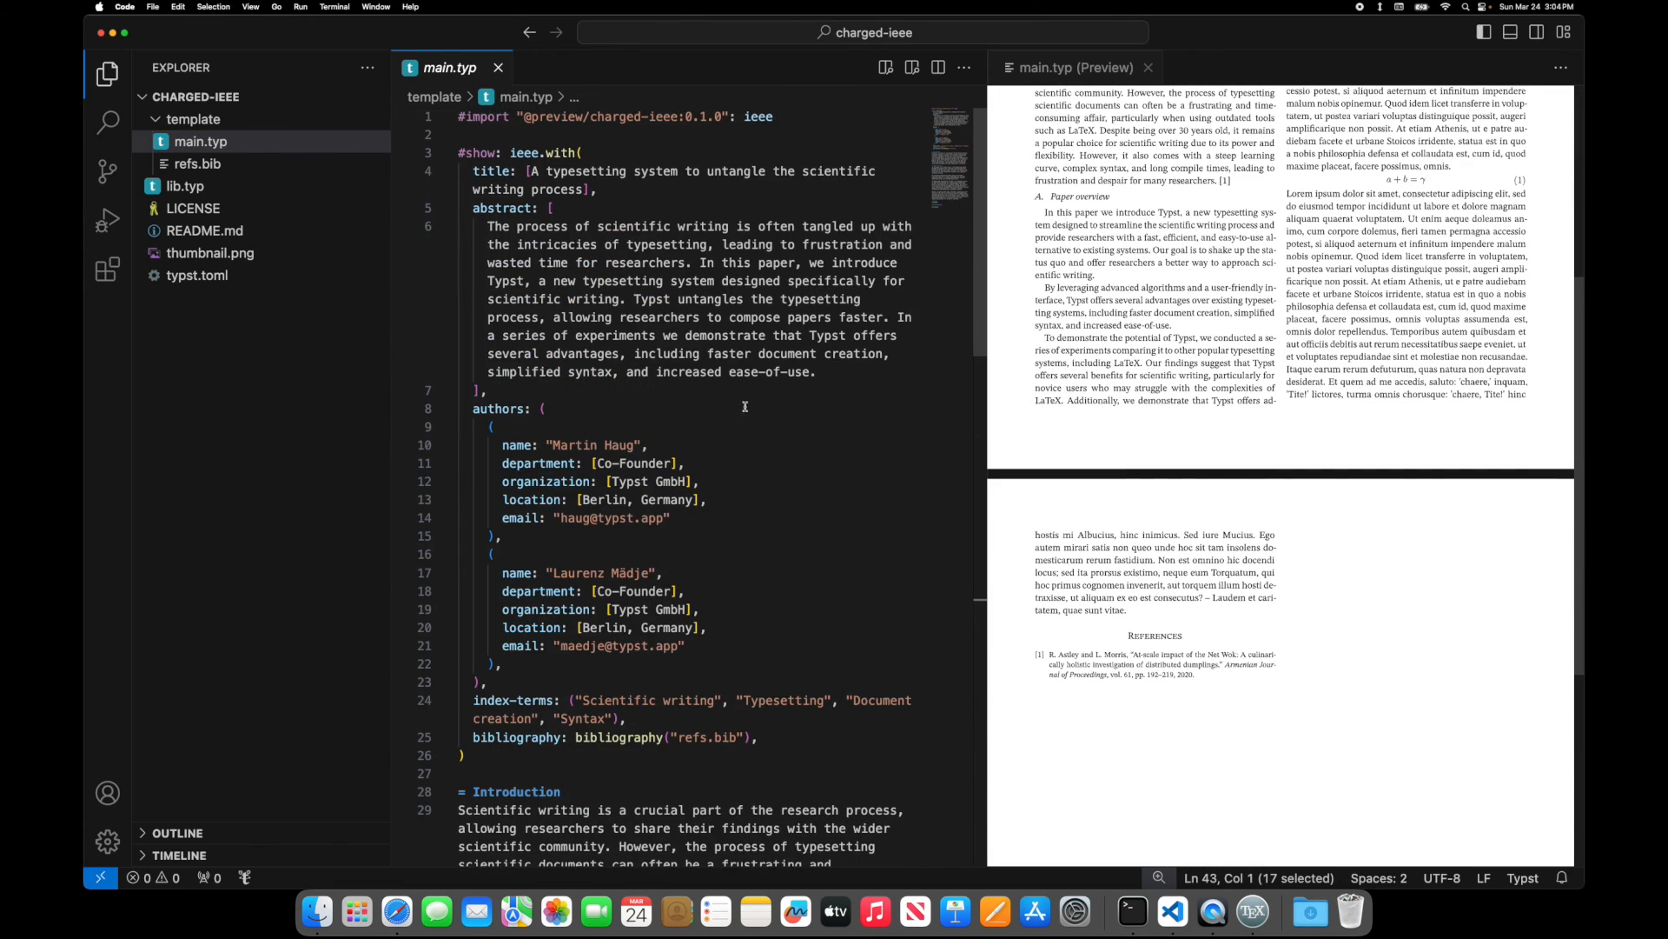
{"action": "mouse_move", "coordinate": [564, 293]}
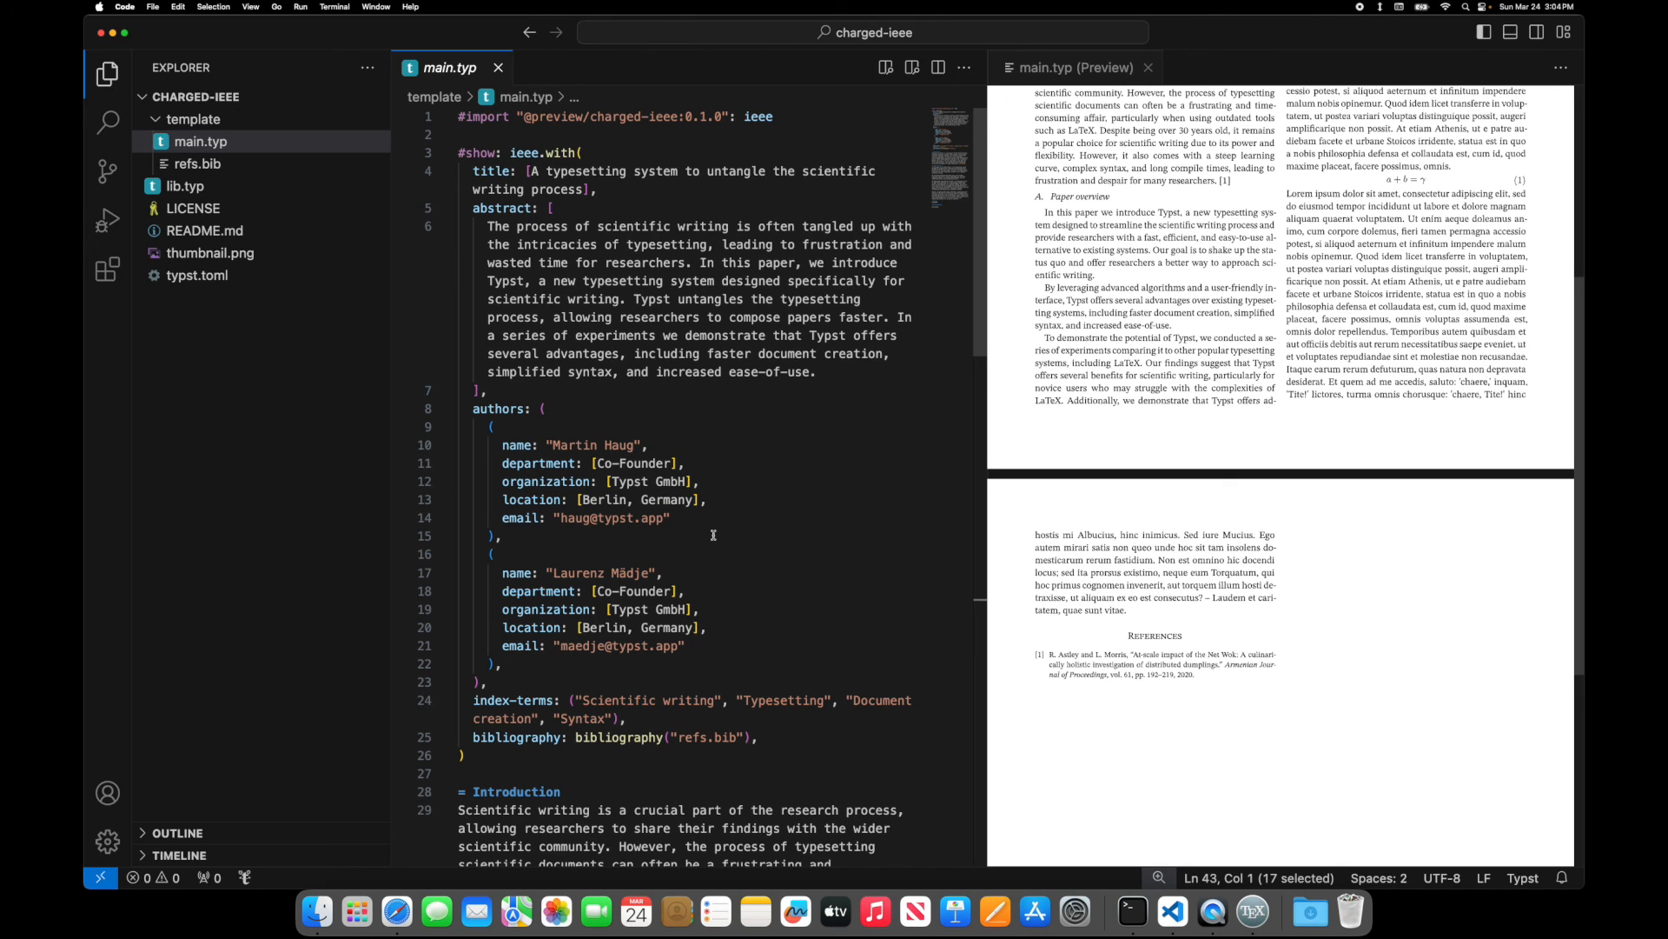
{"action": "mouse_move", "coordinate": [750, 508]}
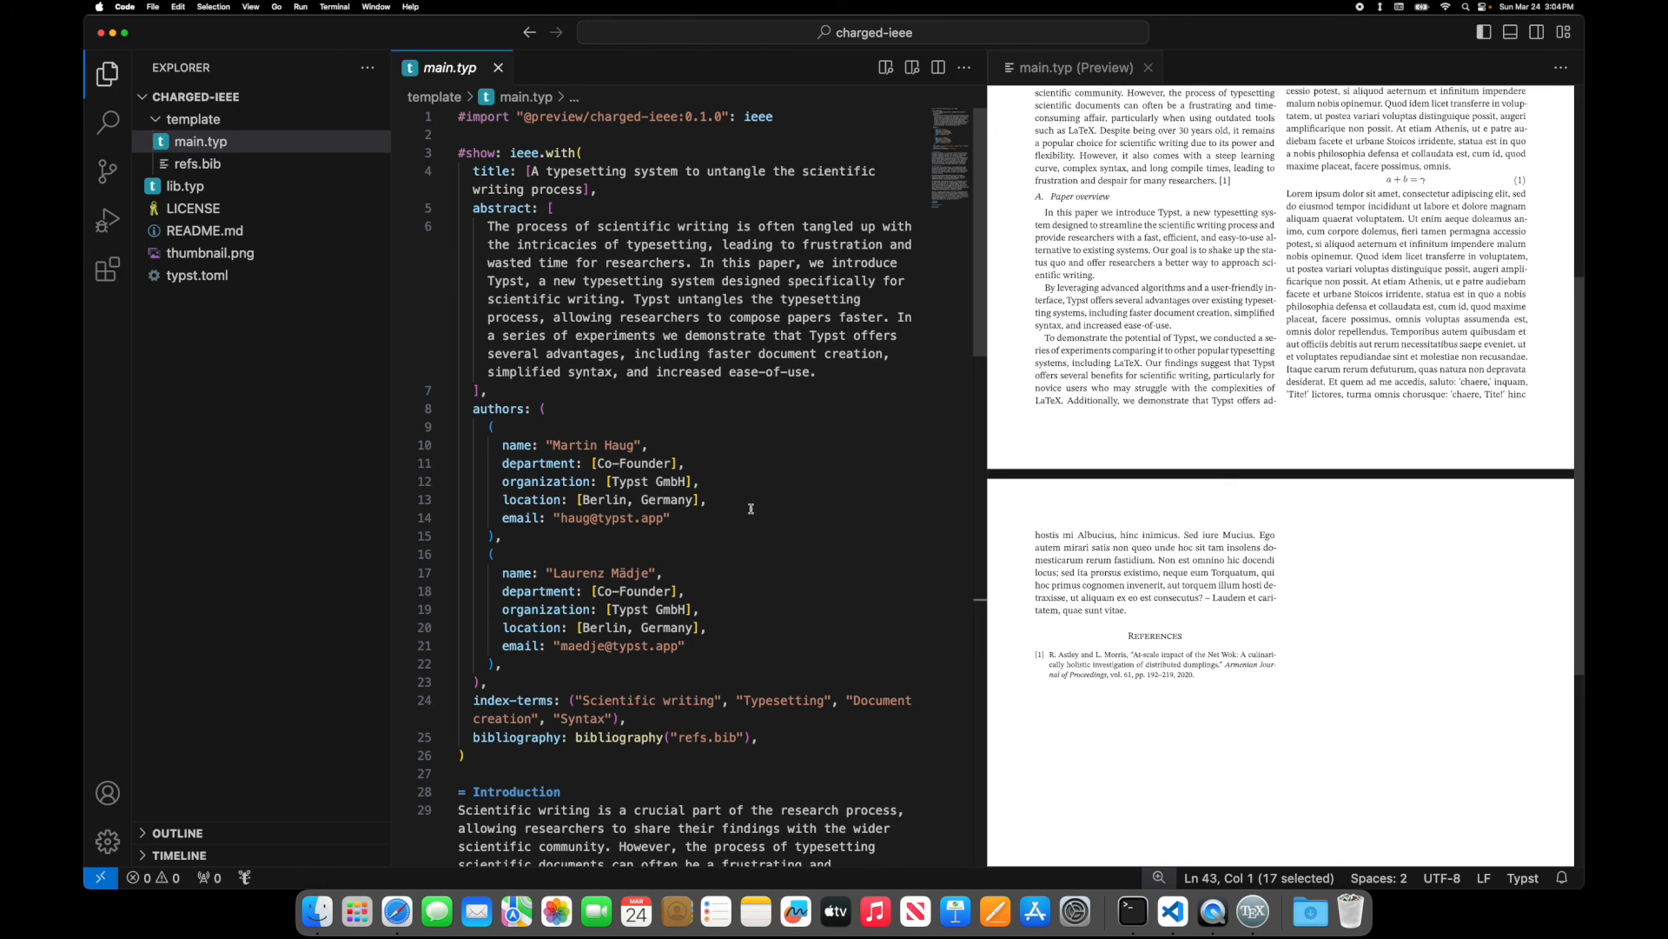